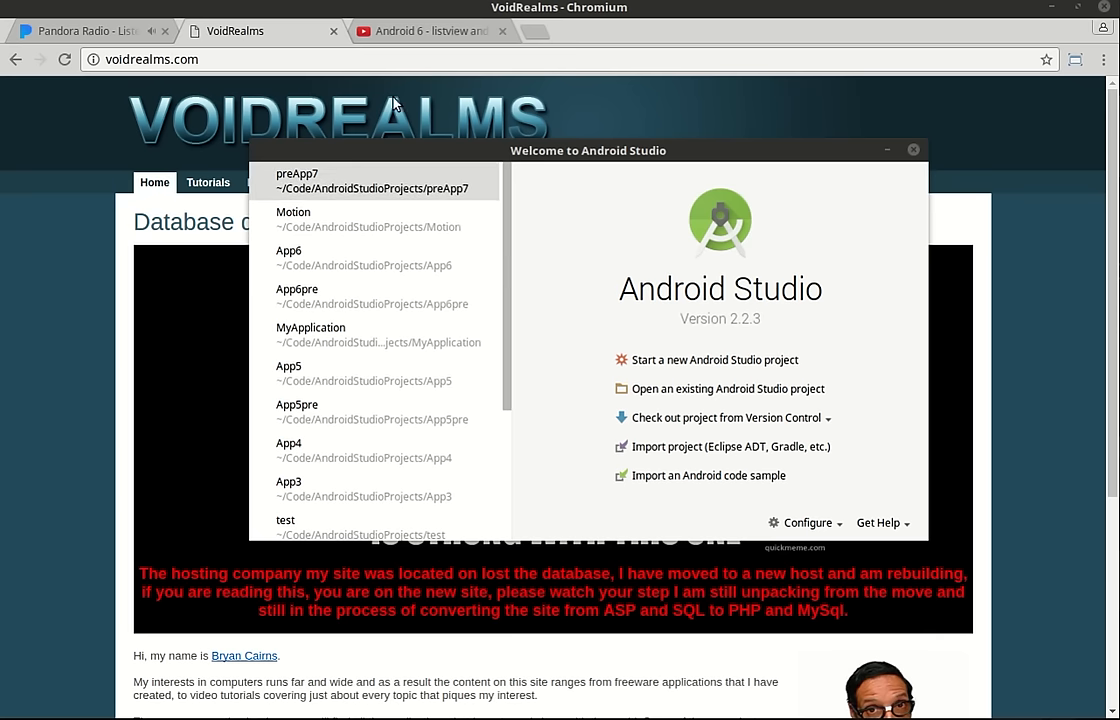
Step: Watch the Android 6 listview tutorial in YouTube theater mode, then return to Android Studio
click(430, 31)
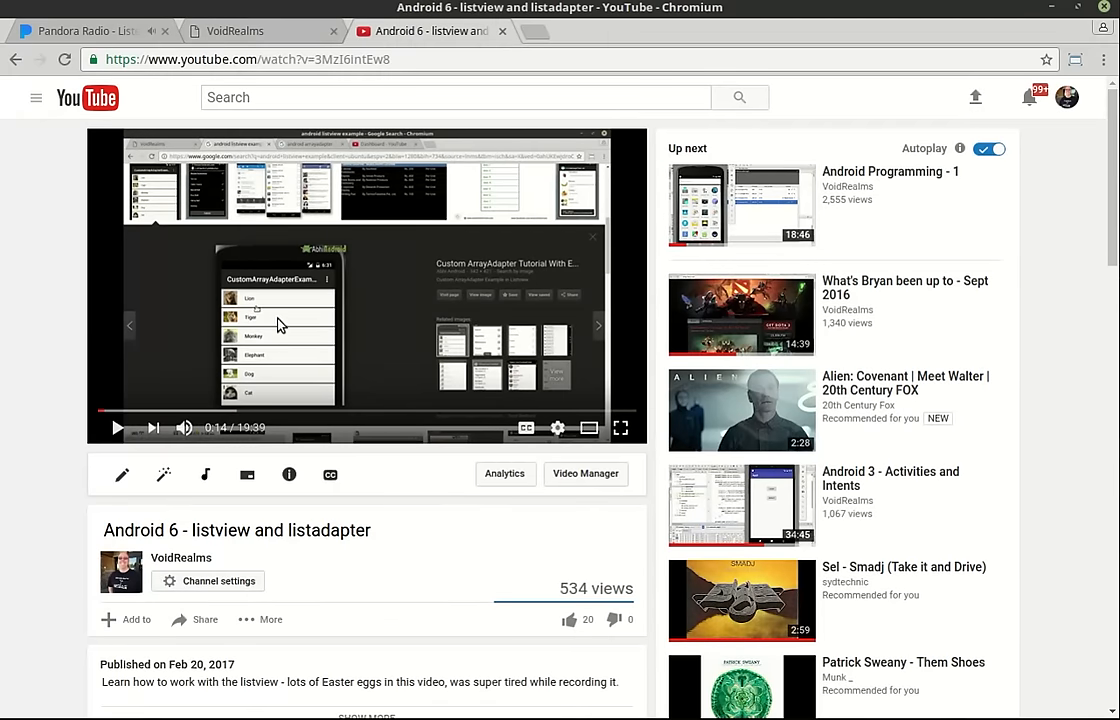
mouse_move(223, 330)
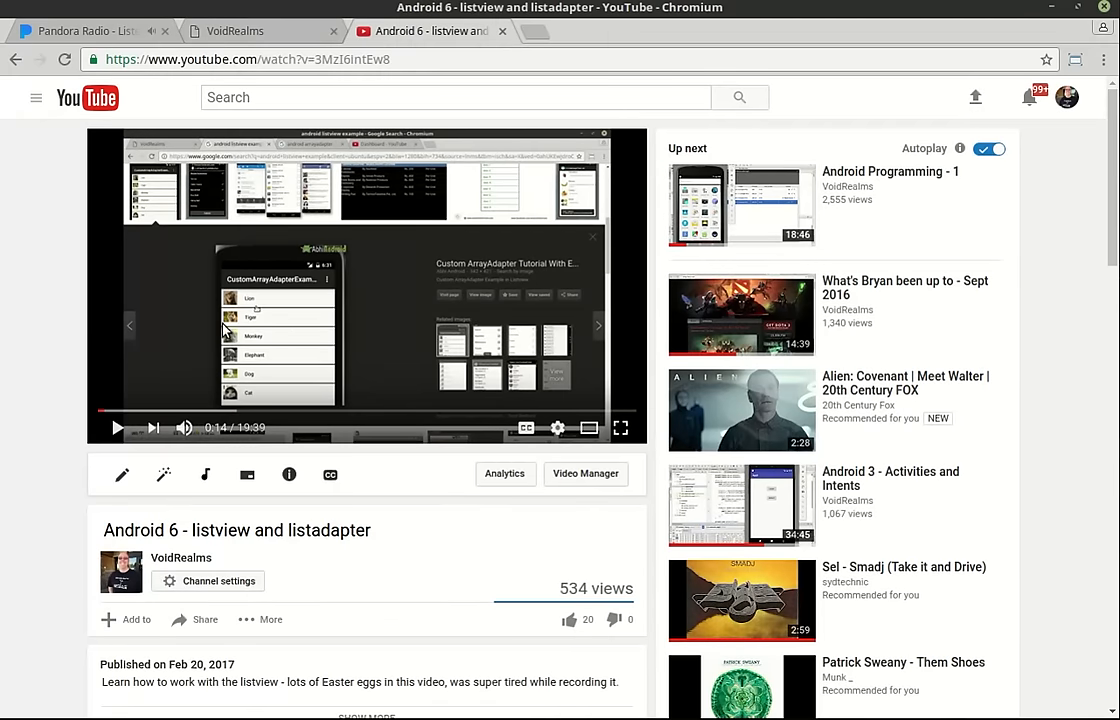
mouse_move(225, 345)
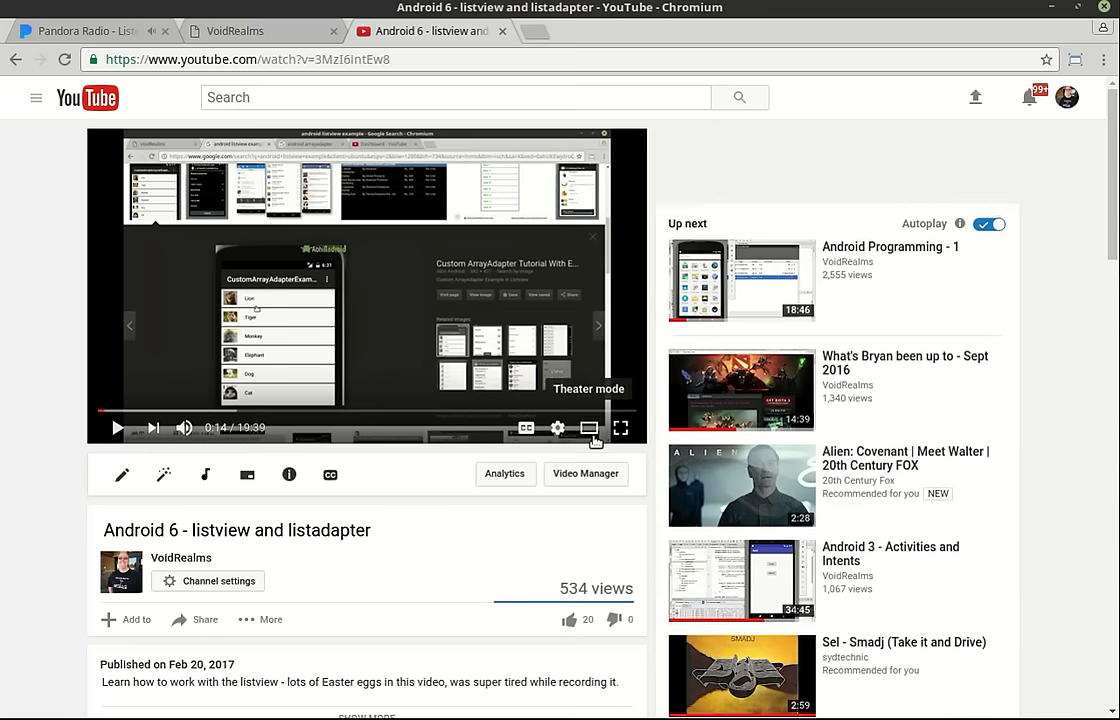
click(588, 428)
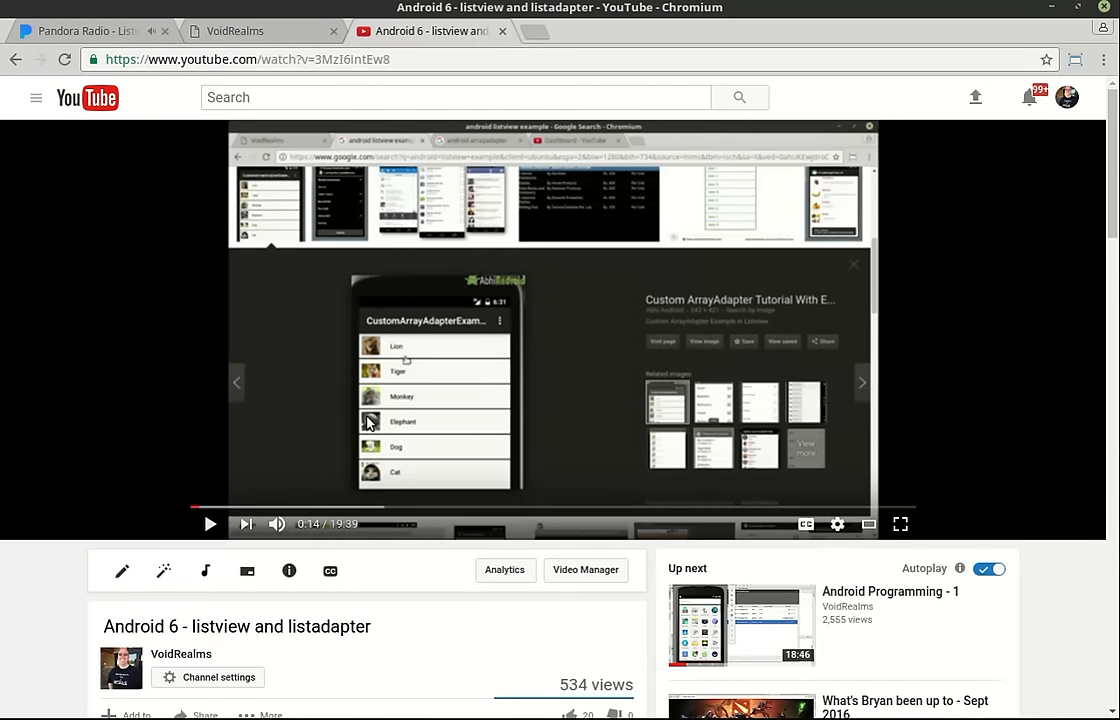
mouse_move(387, 452)
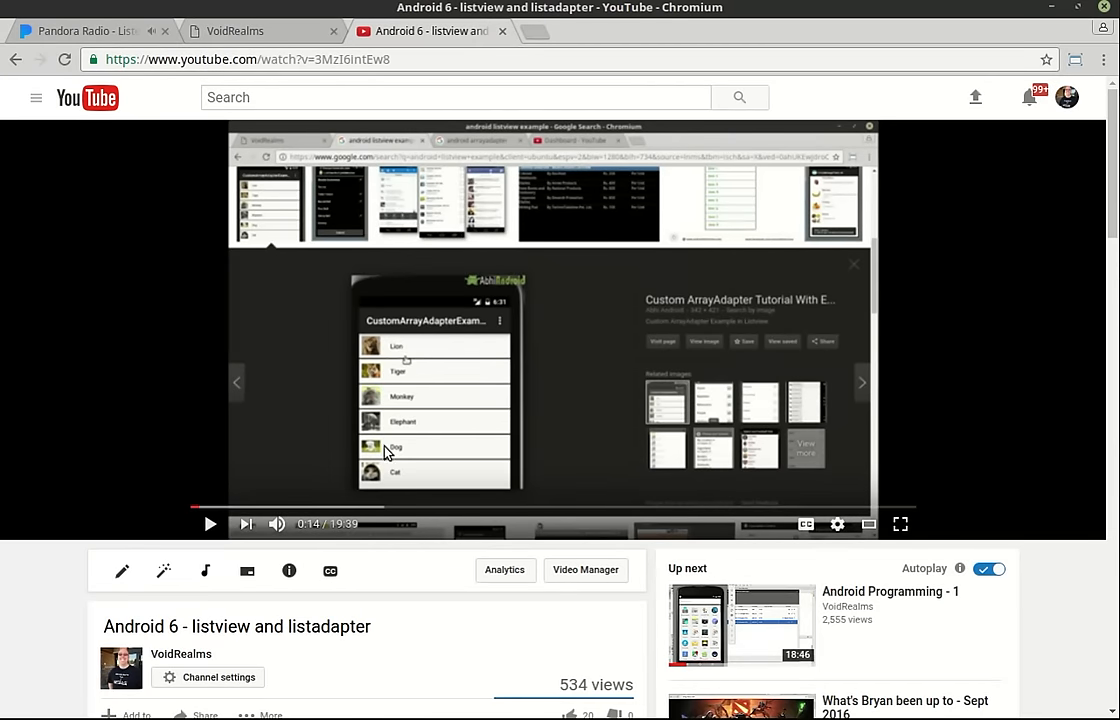
mouse_move(405, 421)
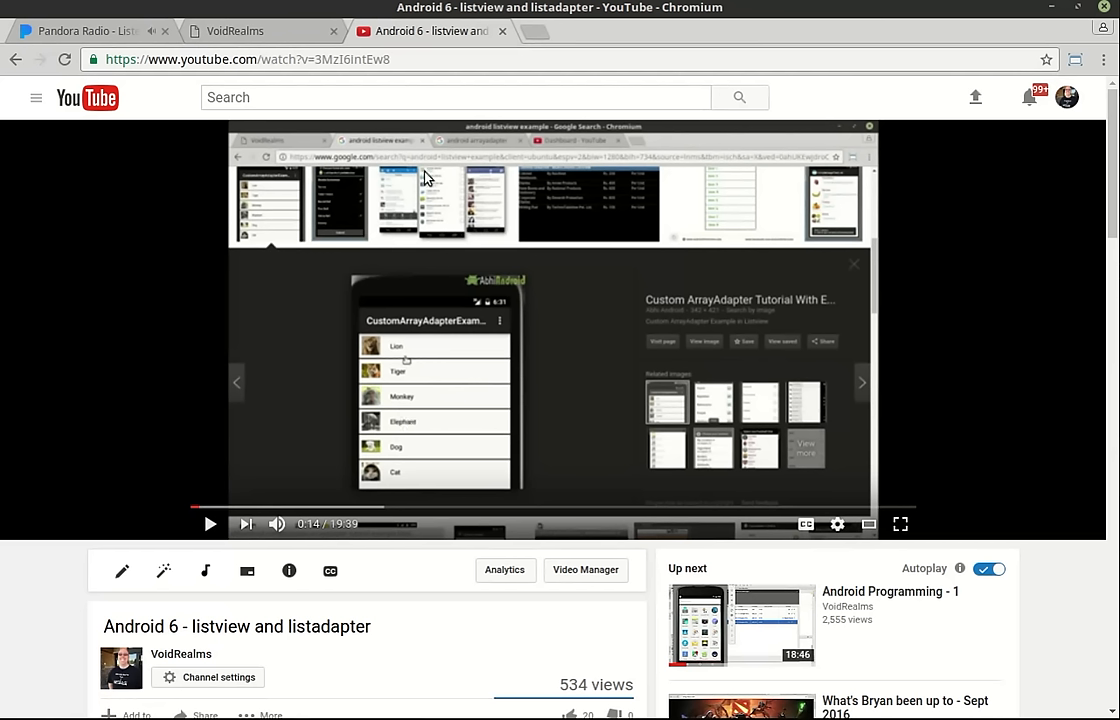
click(236, 31)
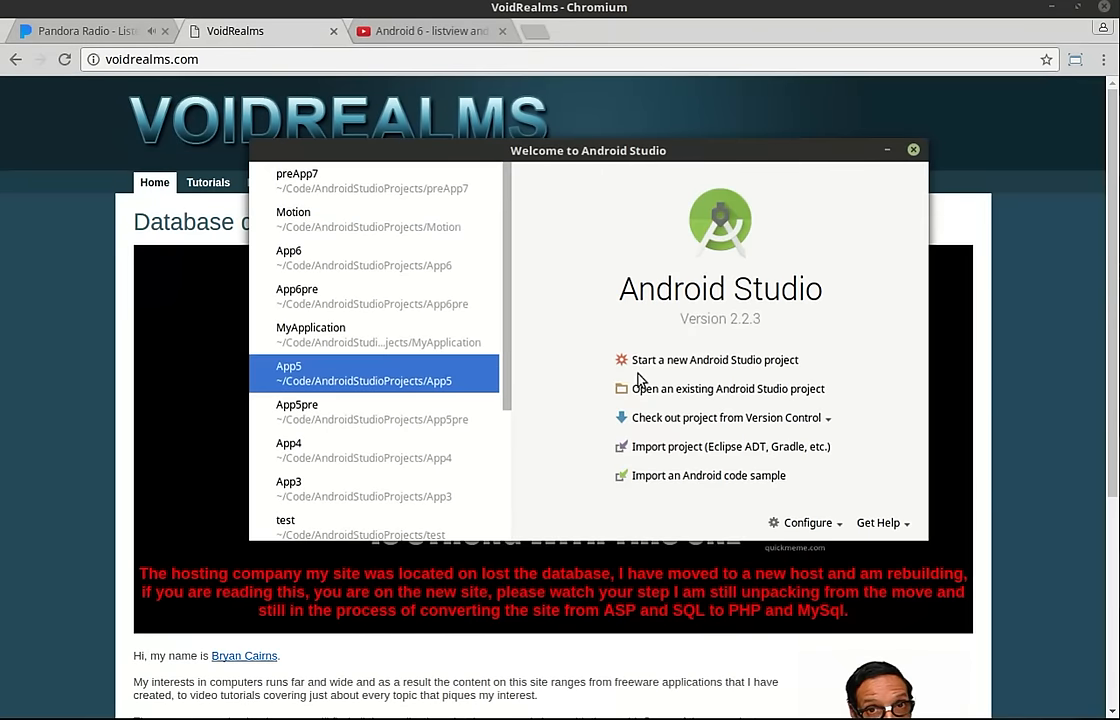
mouse_move(712, 360)
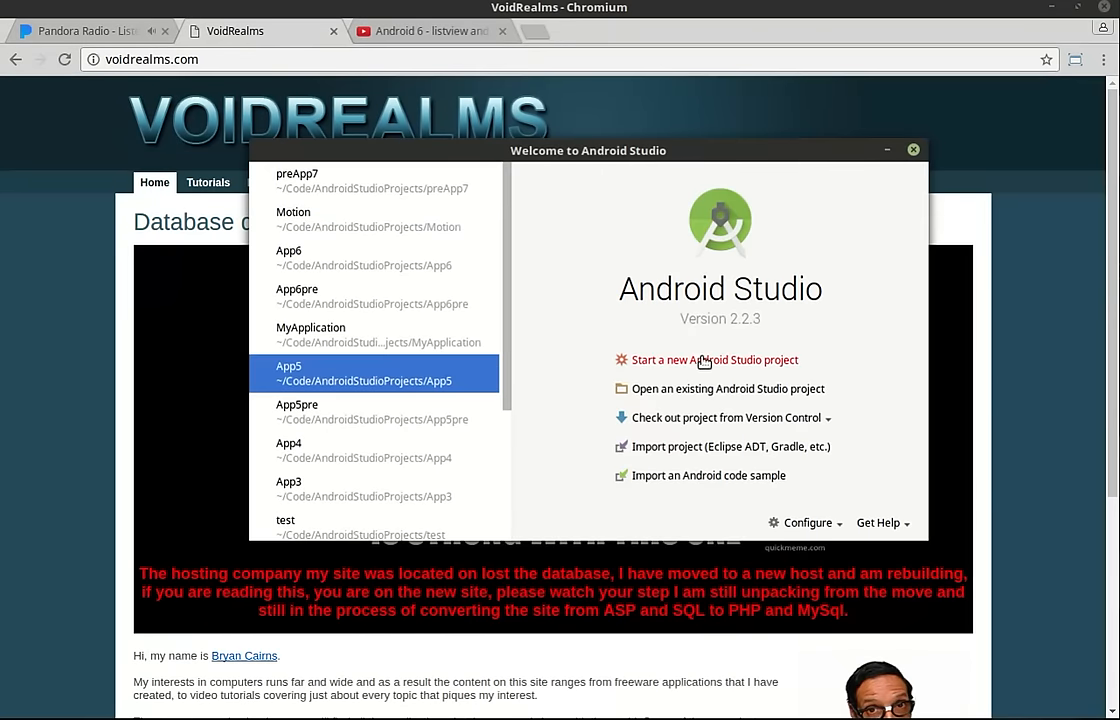
Step: Create the App7 project using the Empty Activity template
click(715, 359)
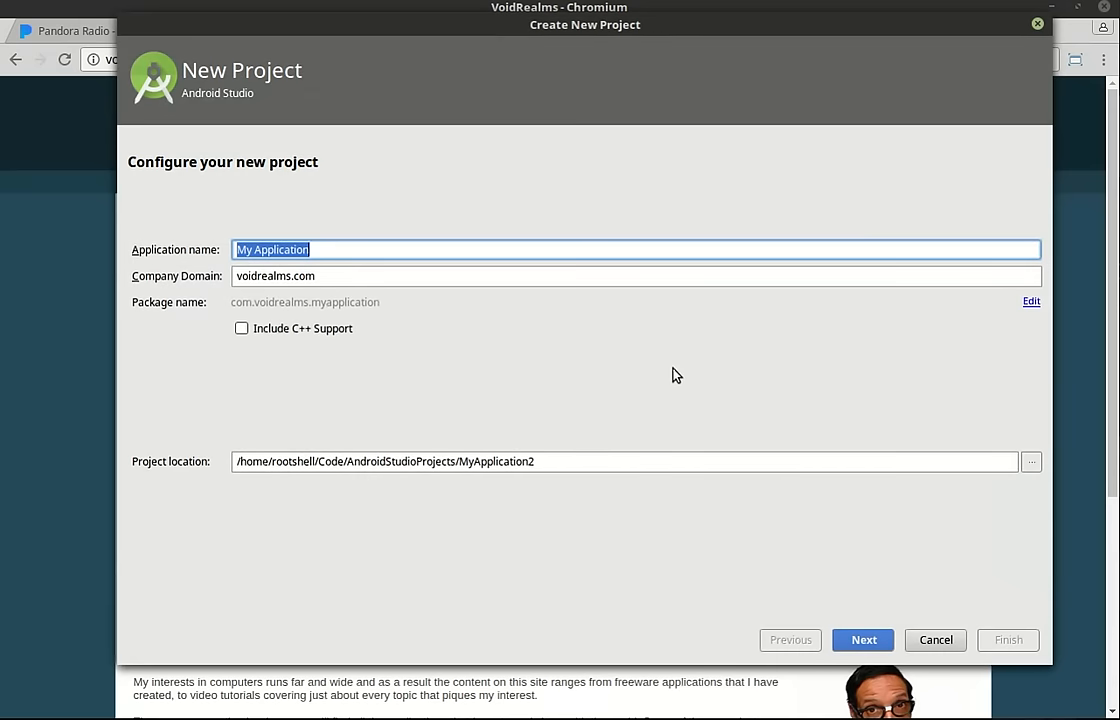
text(App7)
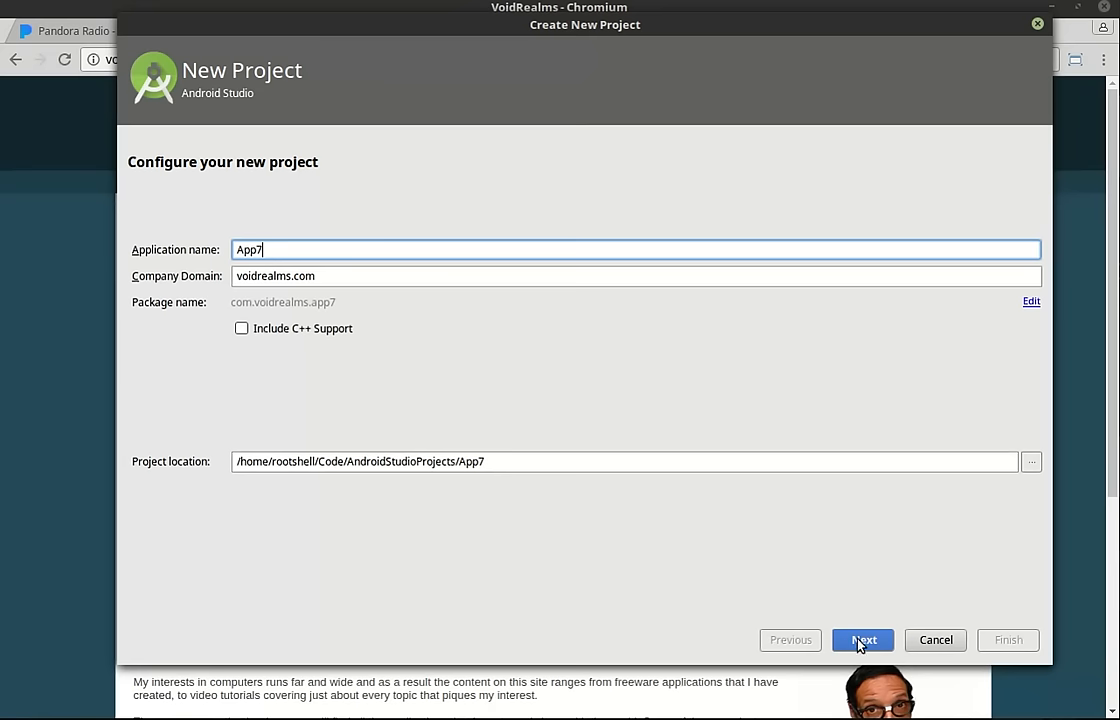
click(862, 639)
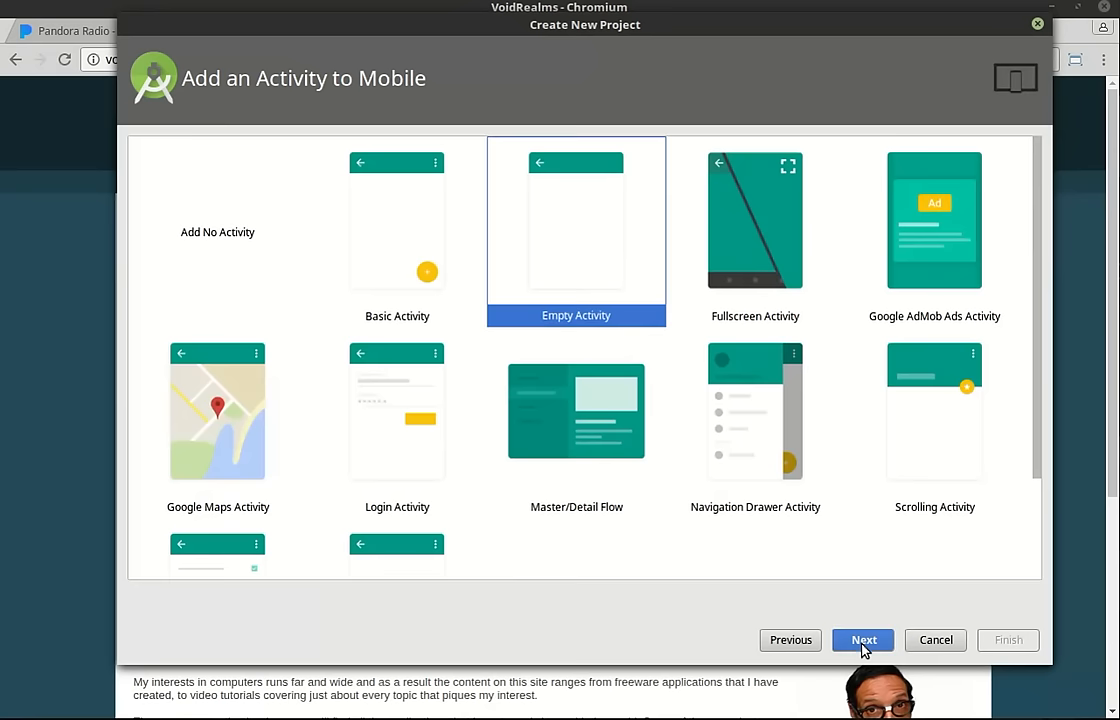
click(862, 640)
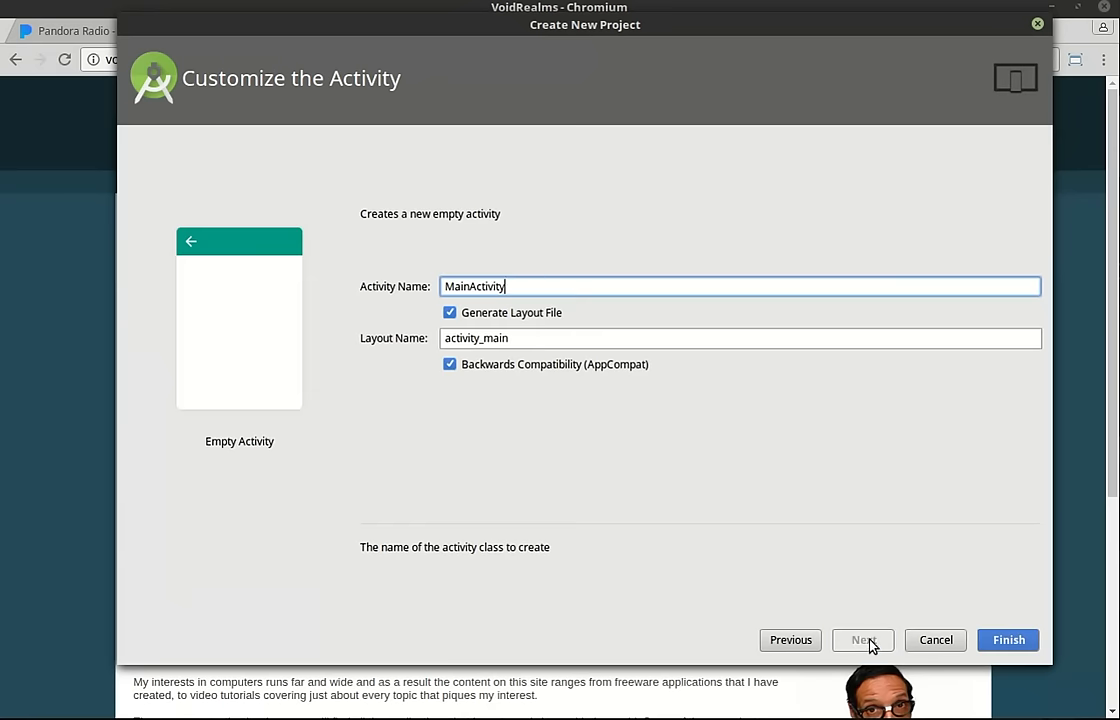
click(1007, 640)
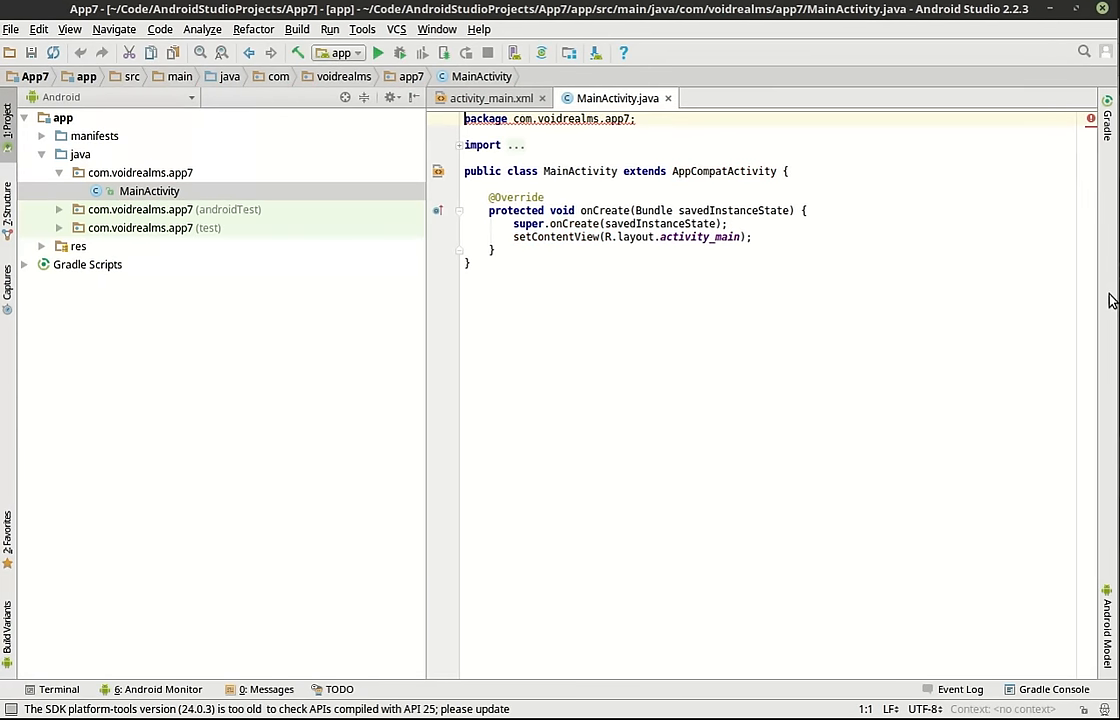
mouse_move(416, 243)
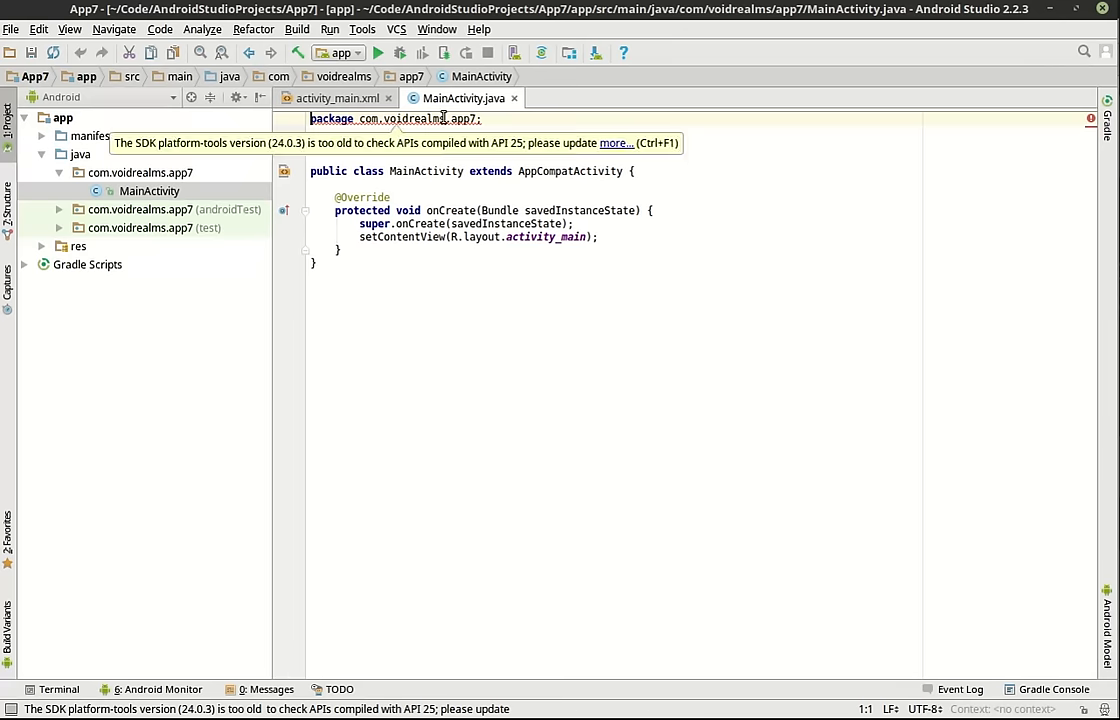
Step: Open activity_main in Design view and drop a ListView onto the screen
click(335, 98)
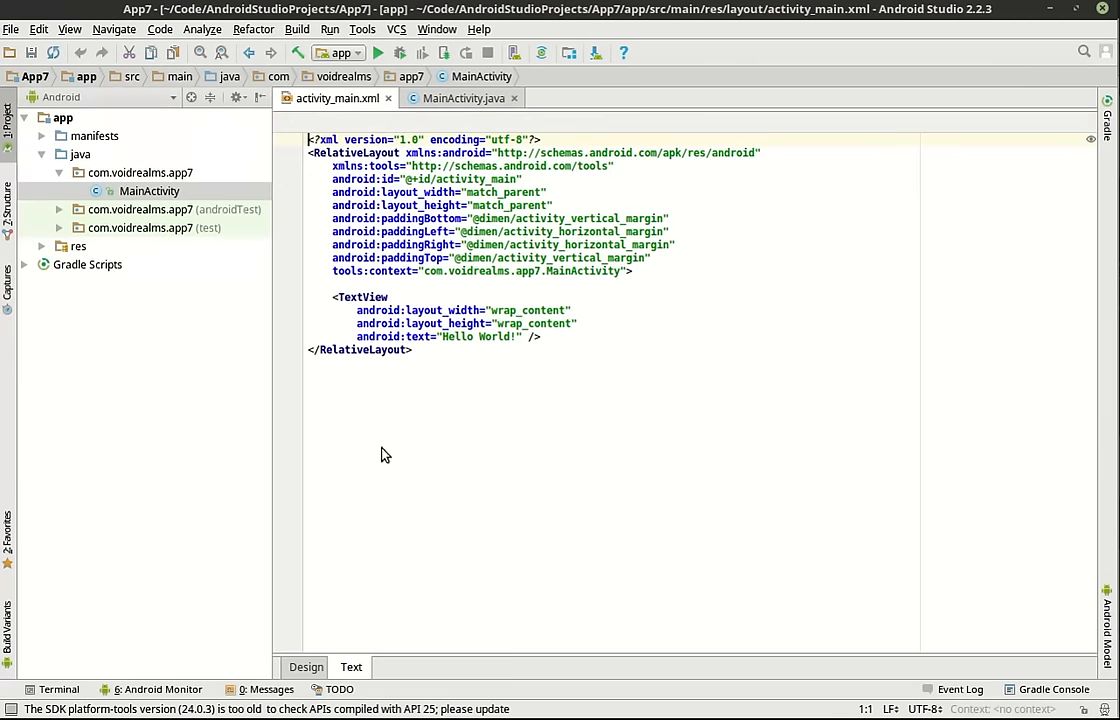
click(306, 667)
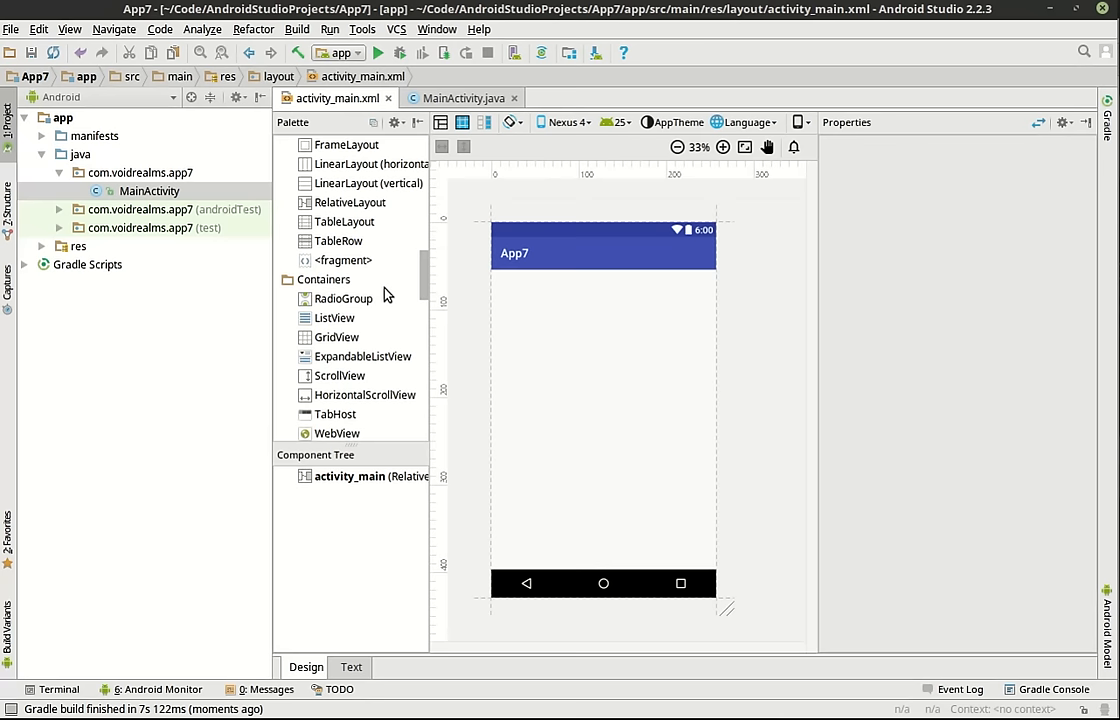
drag(335, 318, 558, 320)
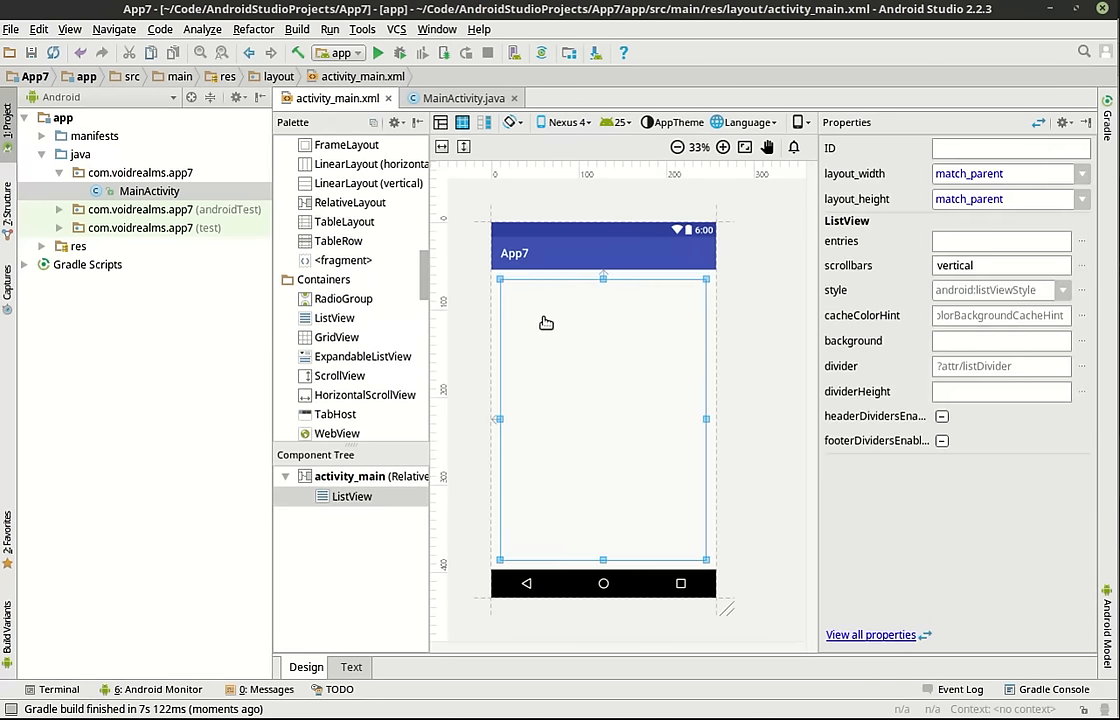
click(351, 667)
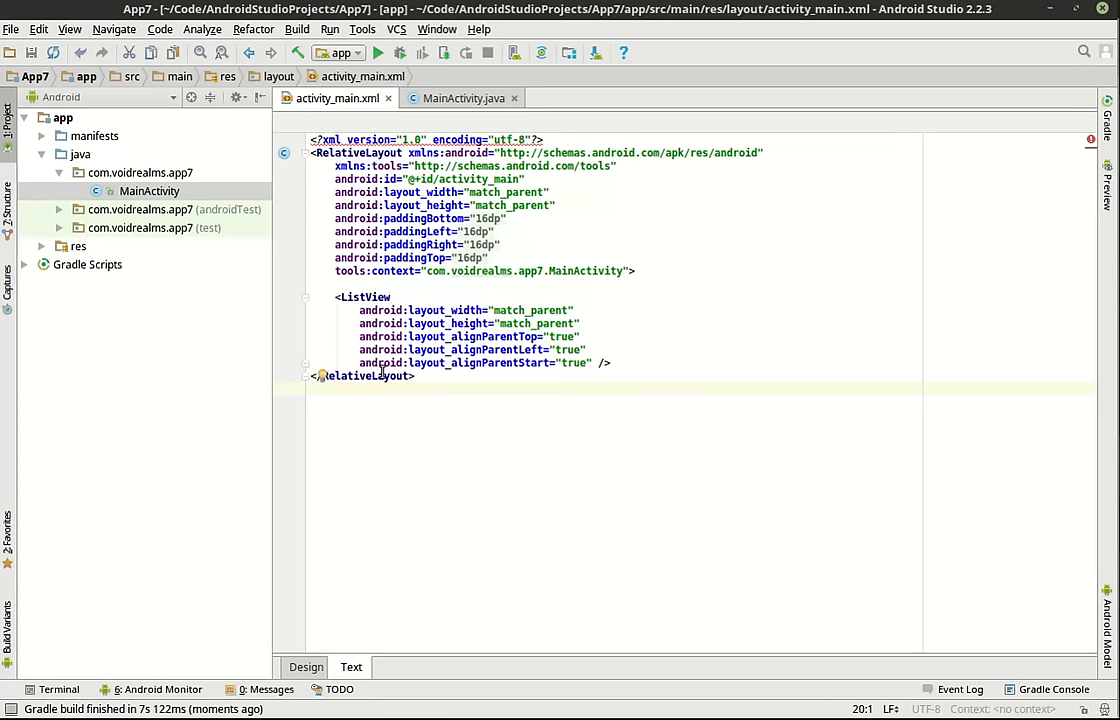
Step: Set the ListView's ID to lstMain and confirm it in the layout XML
click(306, 667)
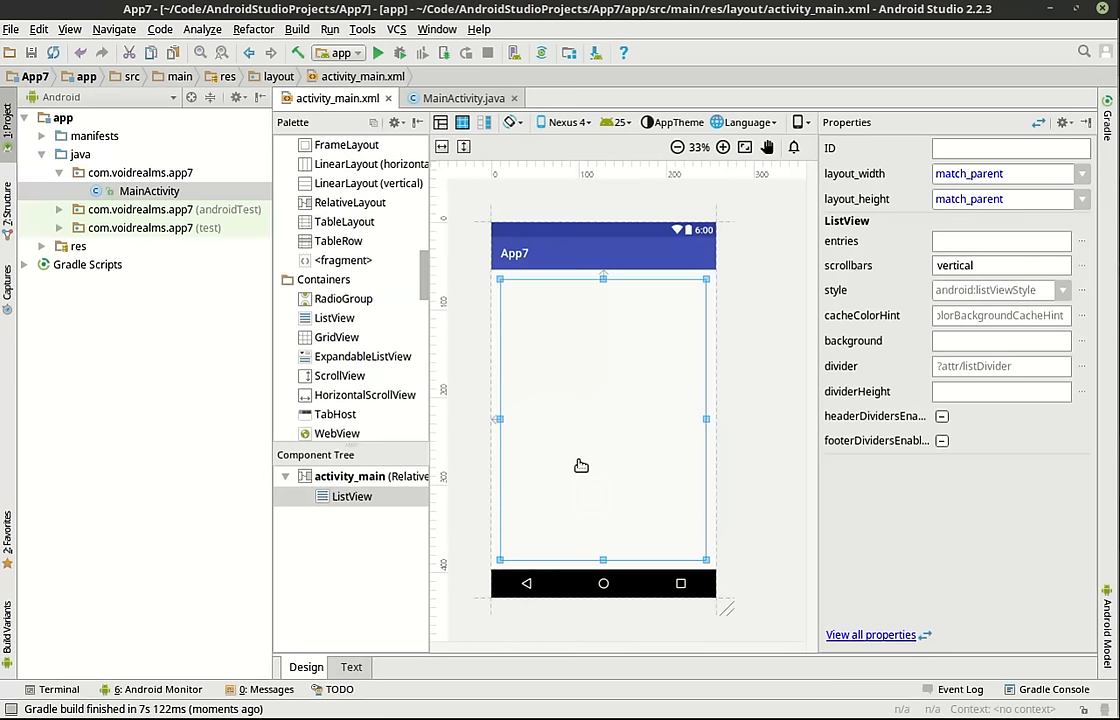
click(1010, 147)
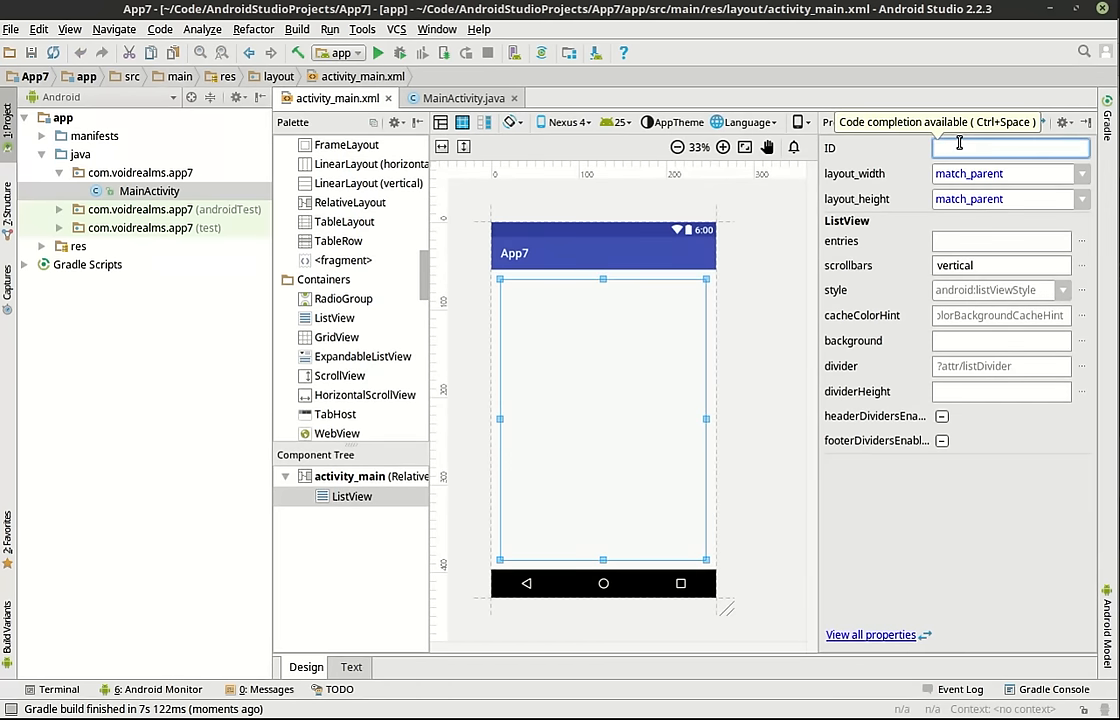
text(l)
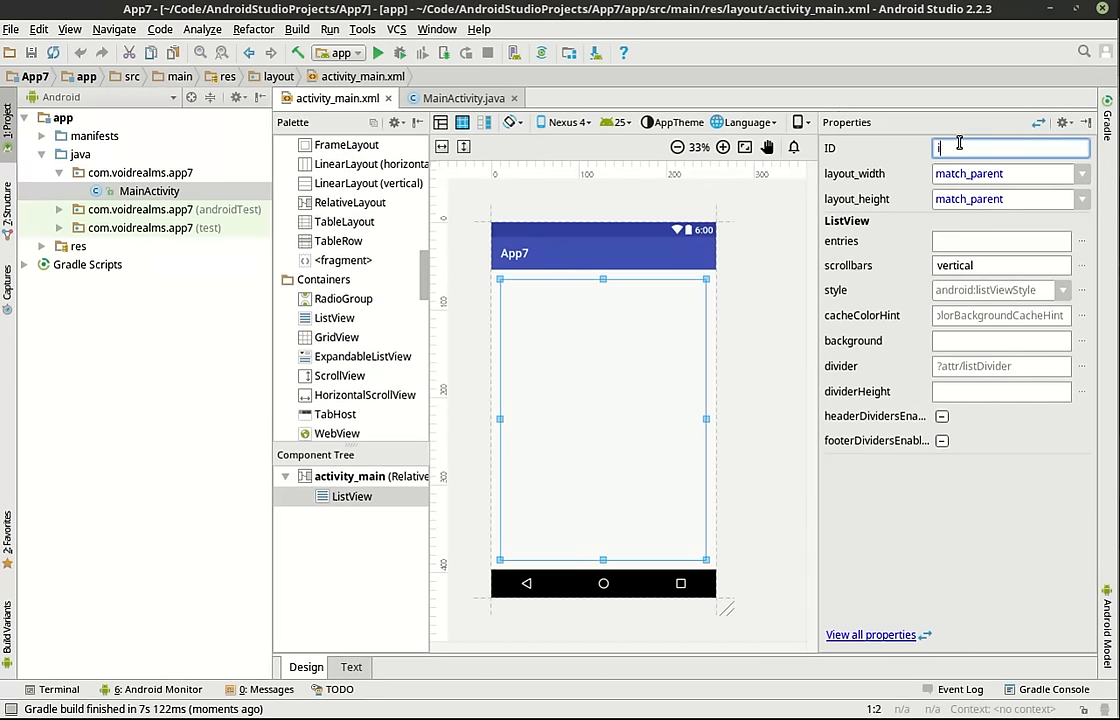
text(stMain)
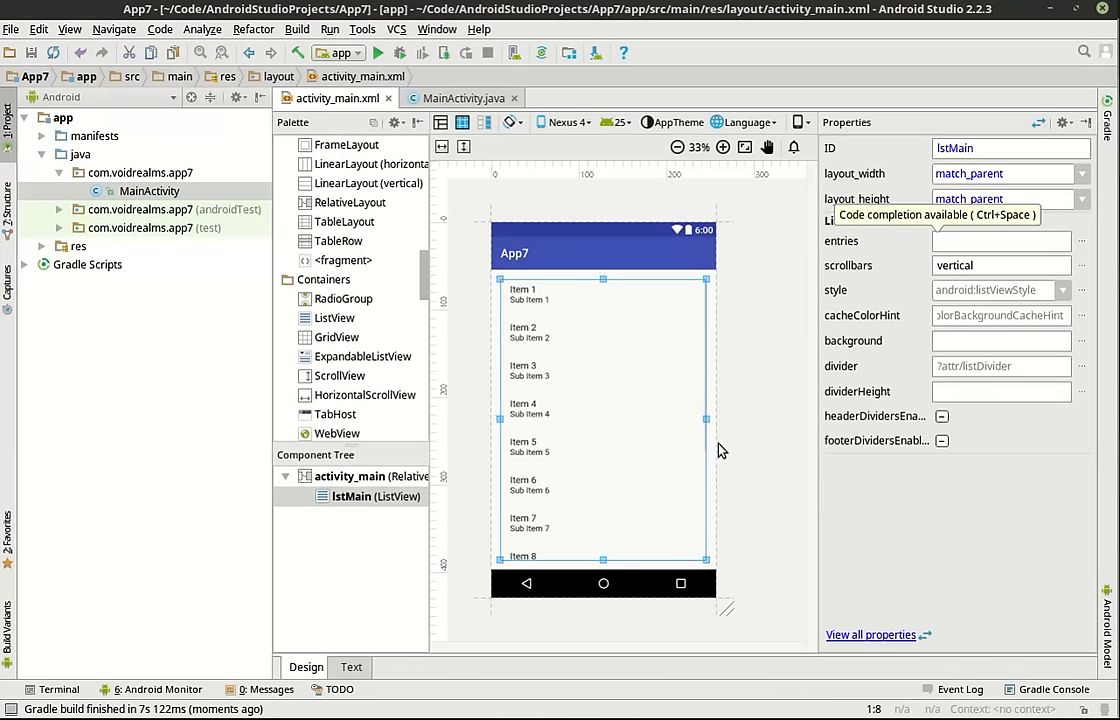
mouse_move(547, 510)
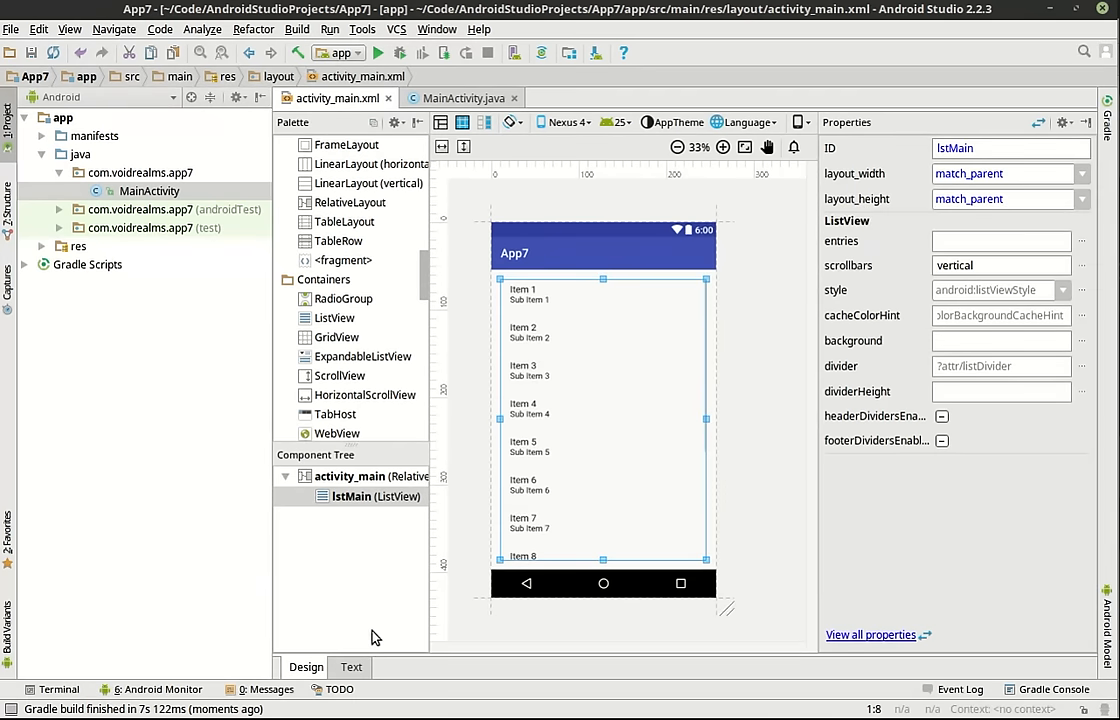
click(351, 667)
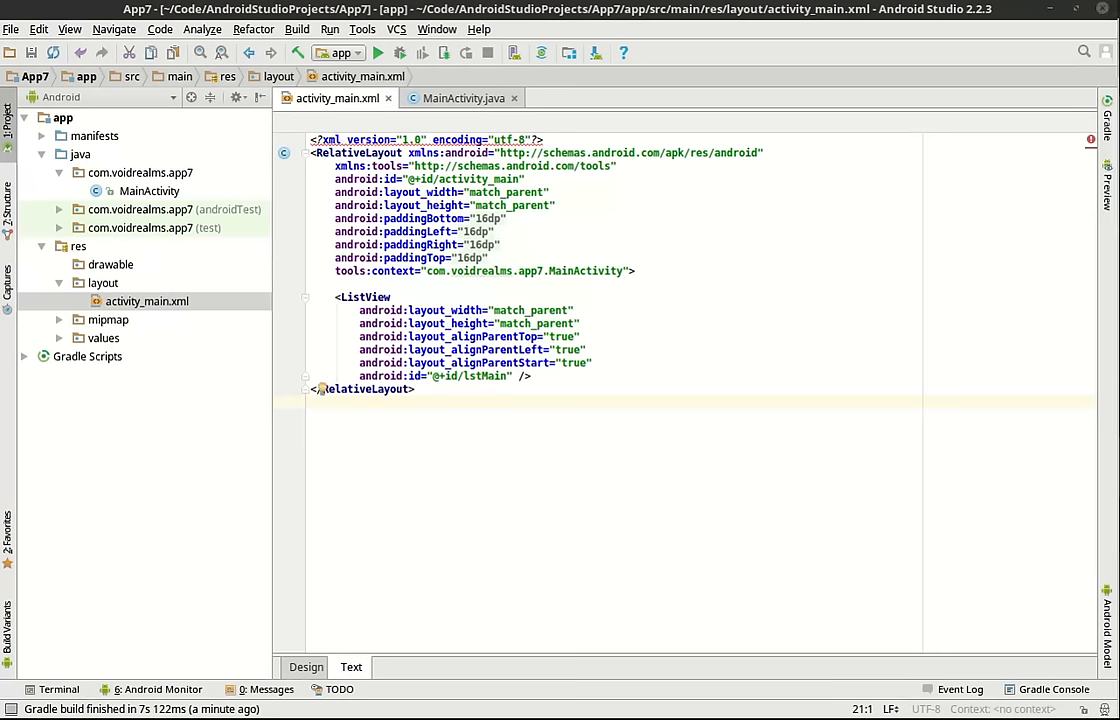
Step: From the layout folder, add a layout resource named listitem with a LinearLayout root
right_click(102, 282)
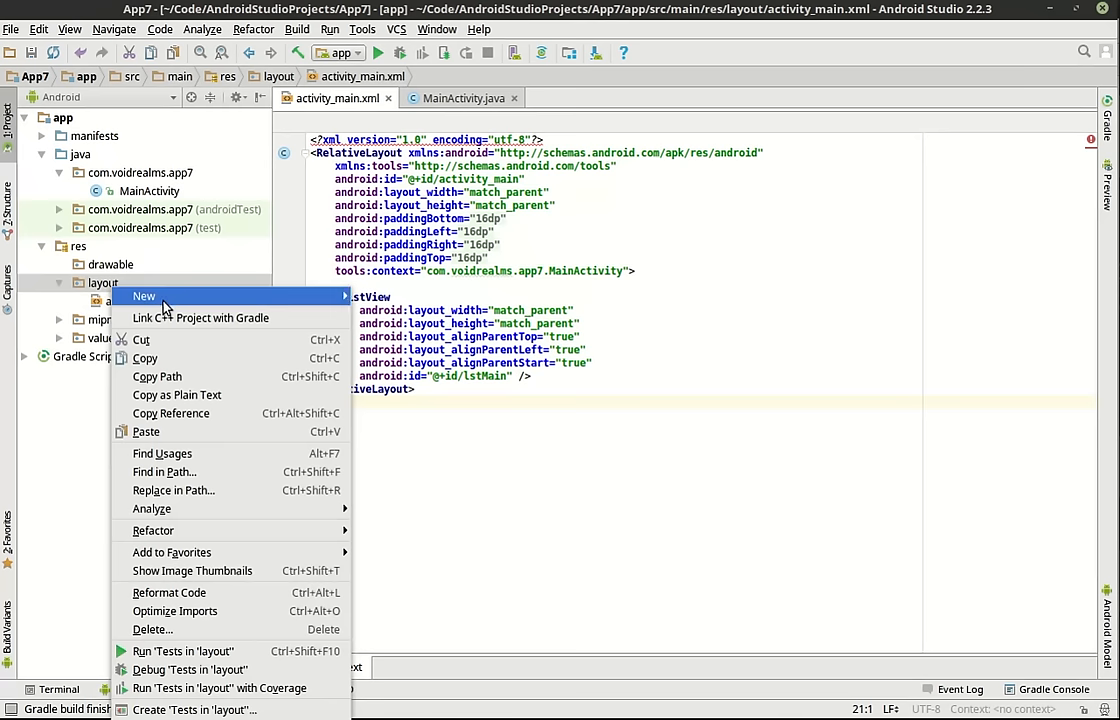
click(144, 296)
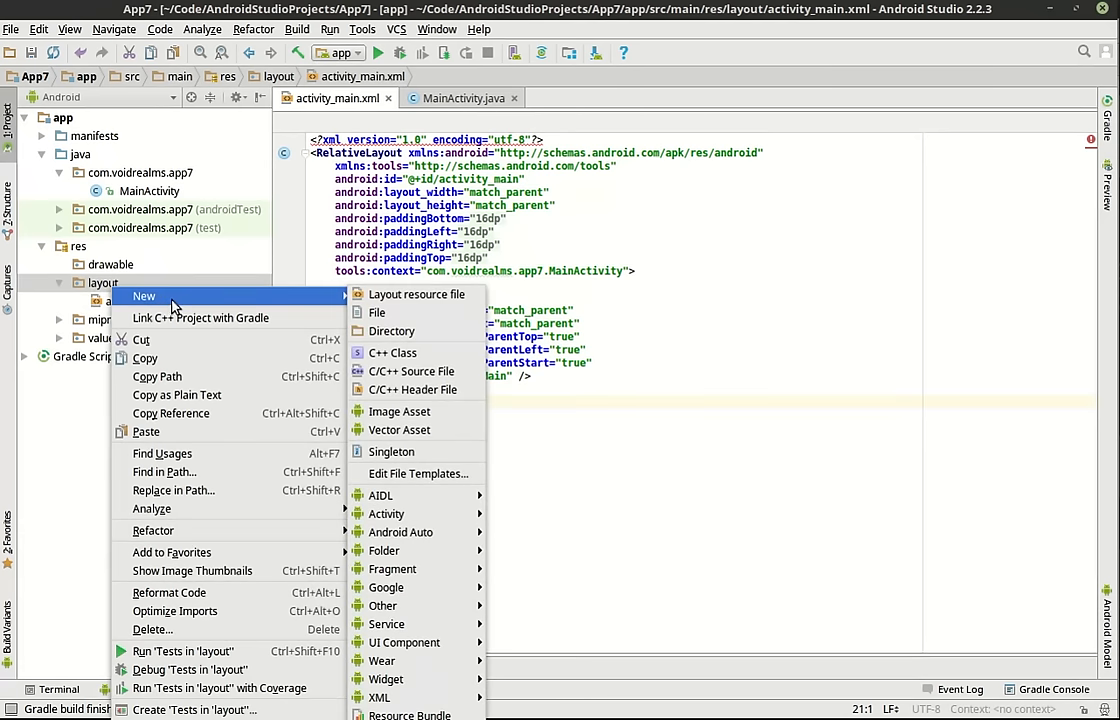
mouse_move(200, 318)
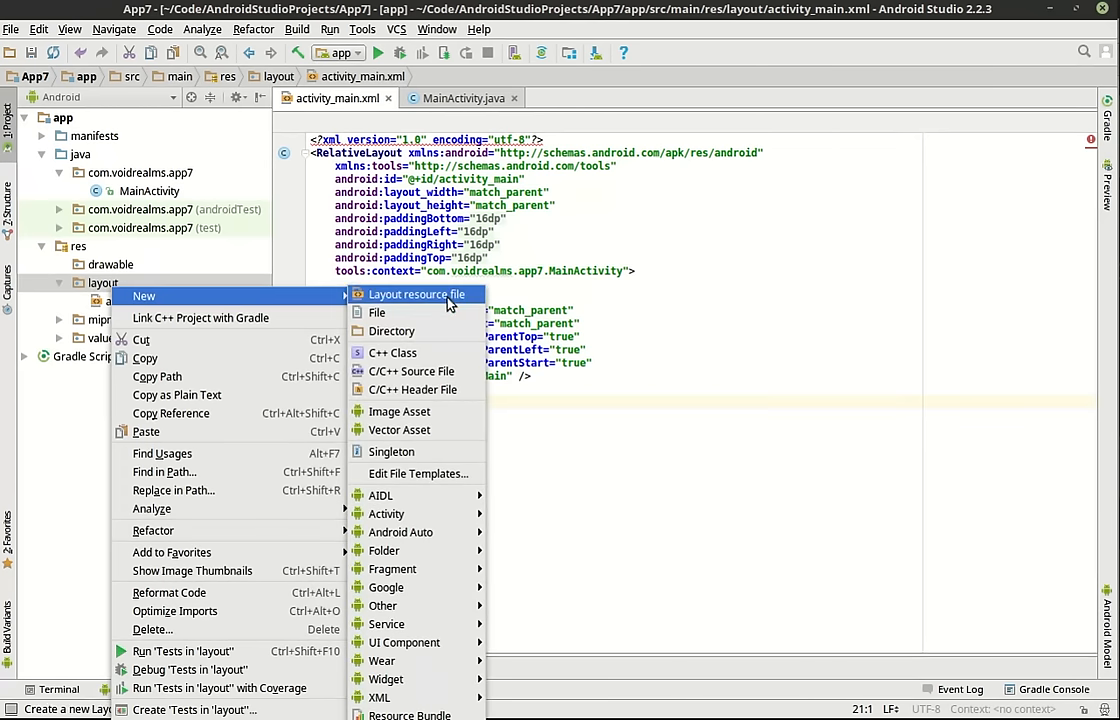
click(416, 294)
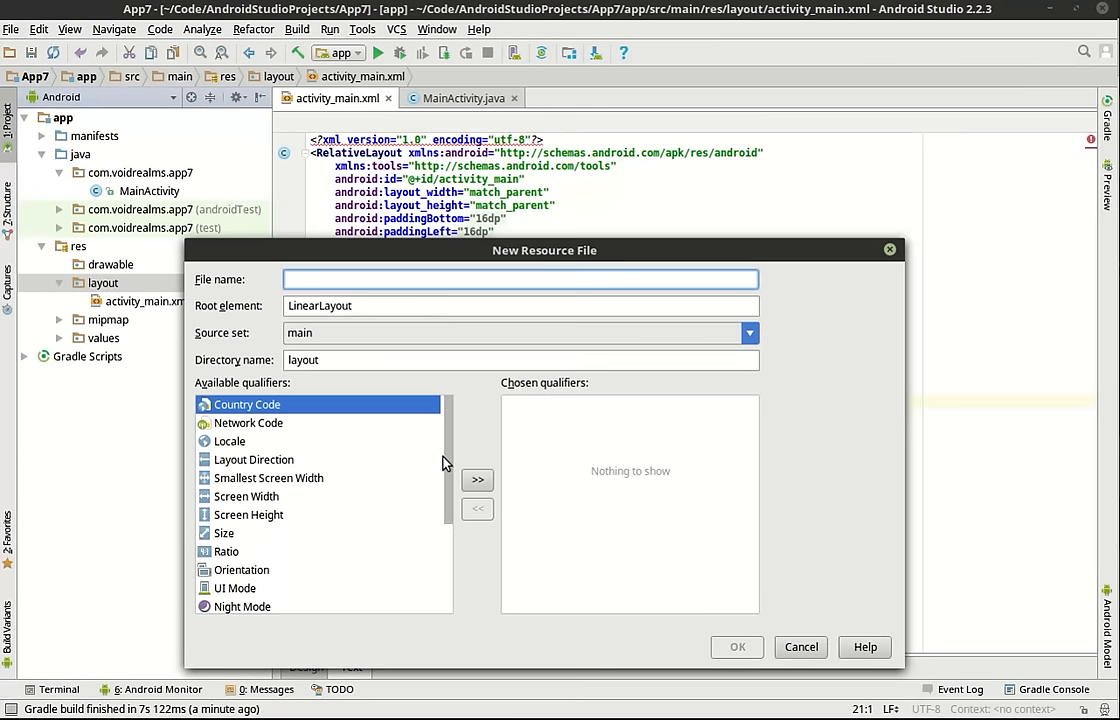
scroll(down, 3)
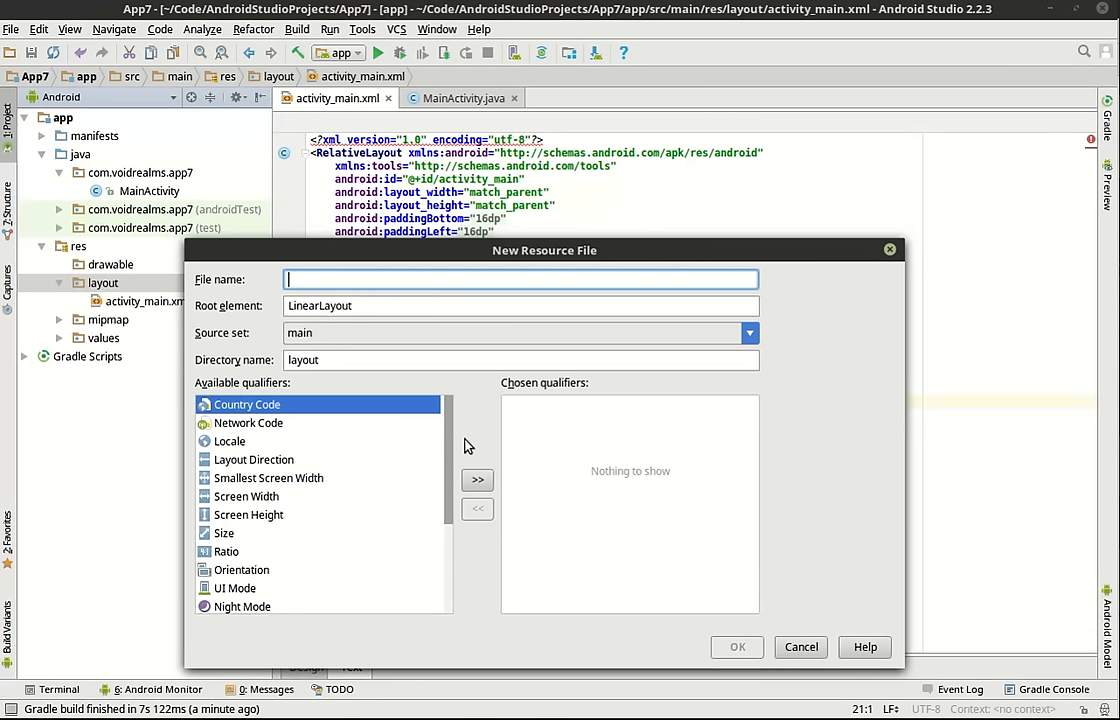
mouse_move(478, 369)
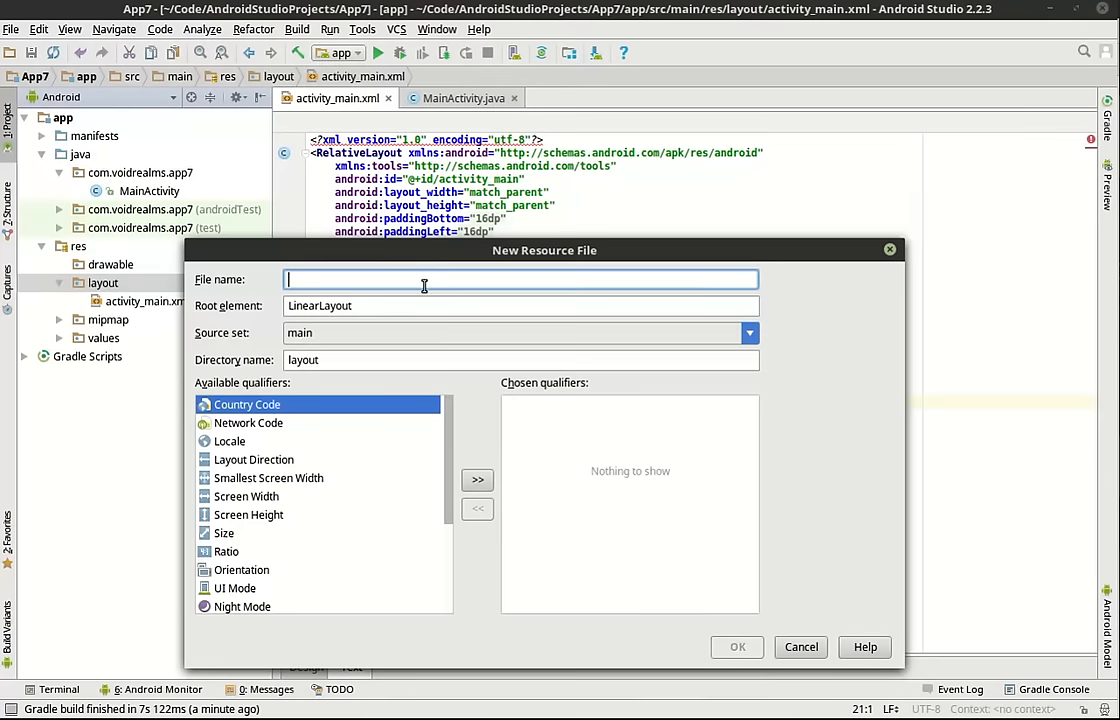
text(l)
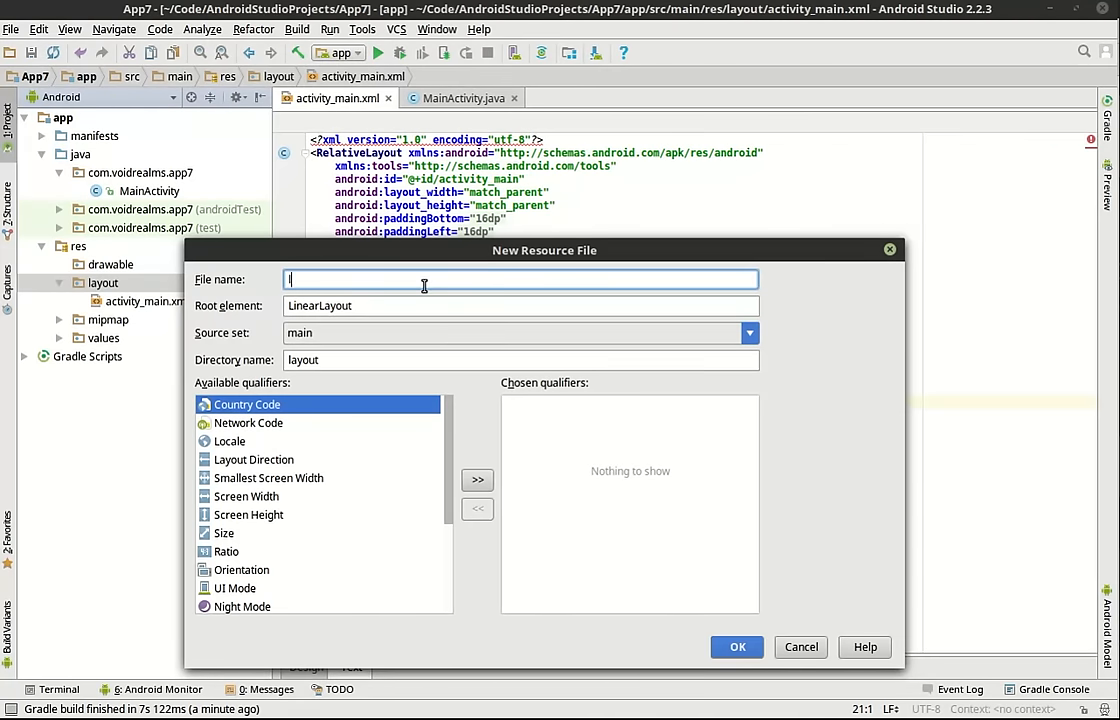
text(listitem)
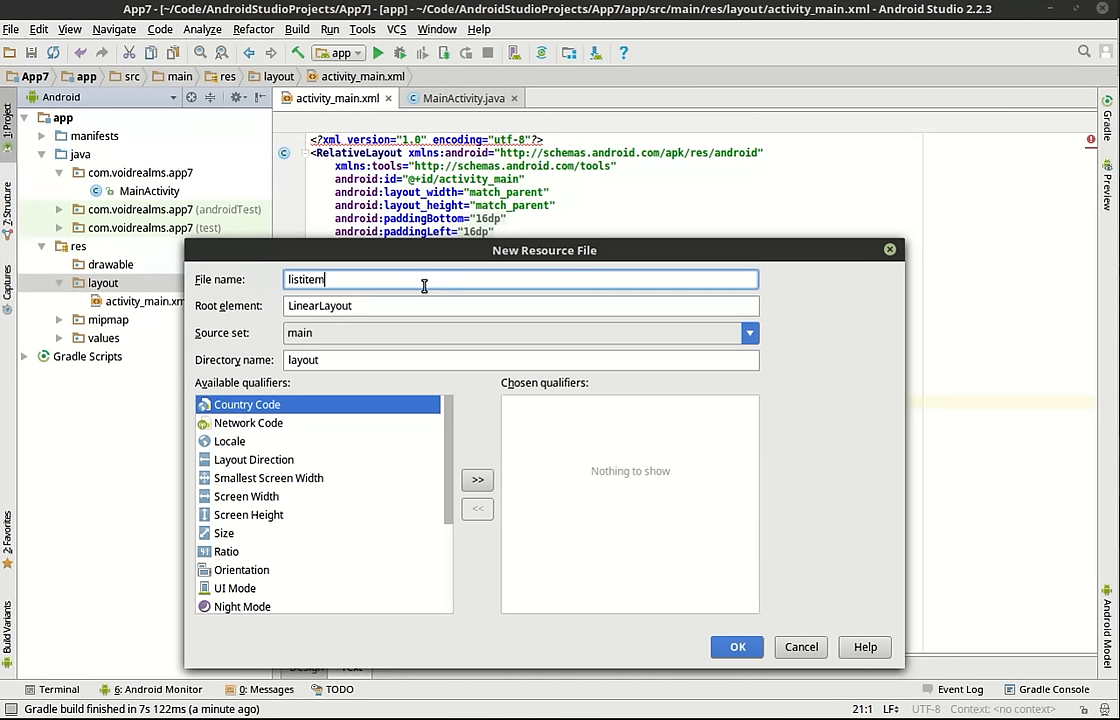
mouse_move(343, 337)
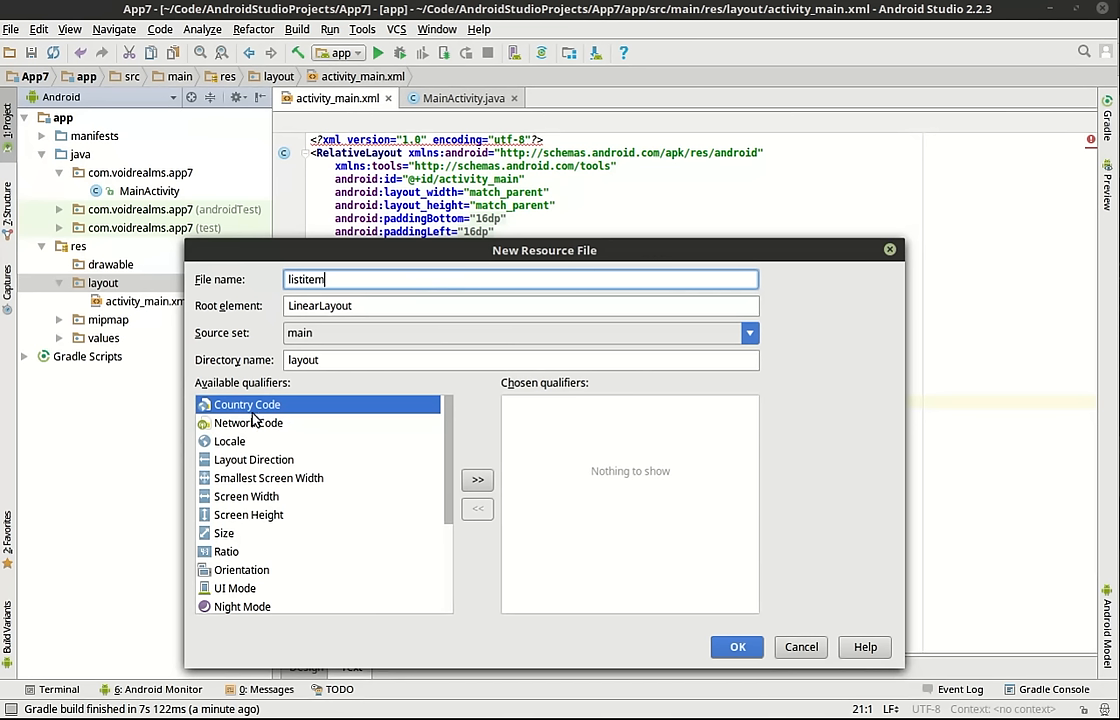
mouse_move(275, 447)
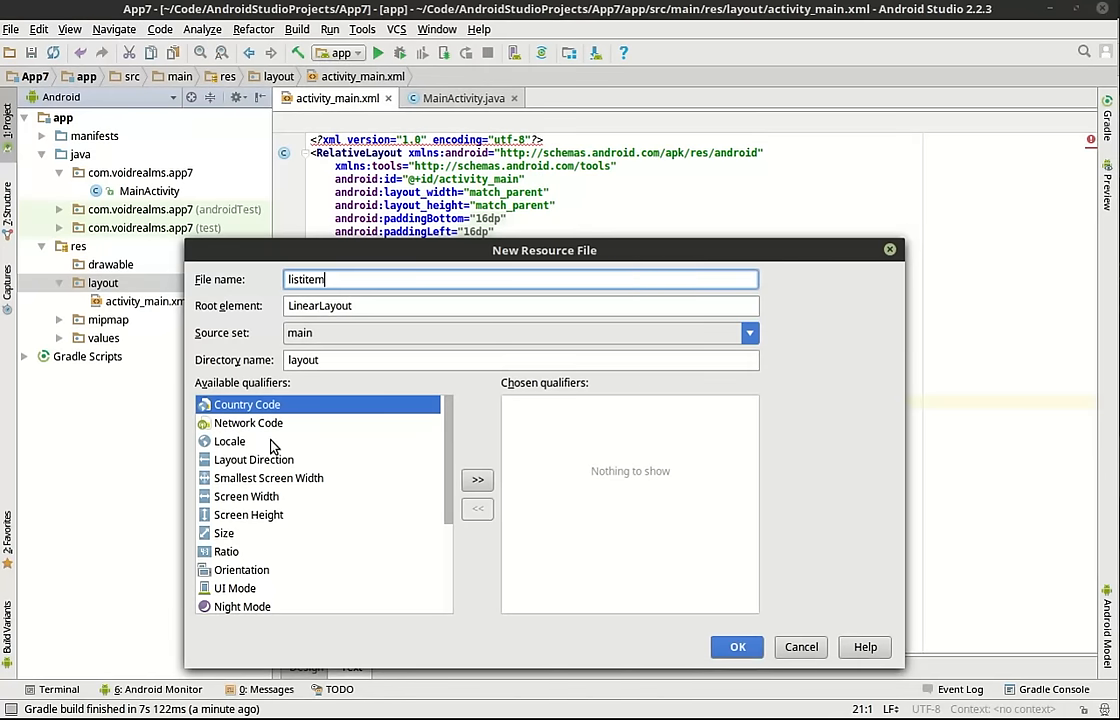
scroll(down, 3)
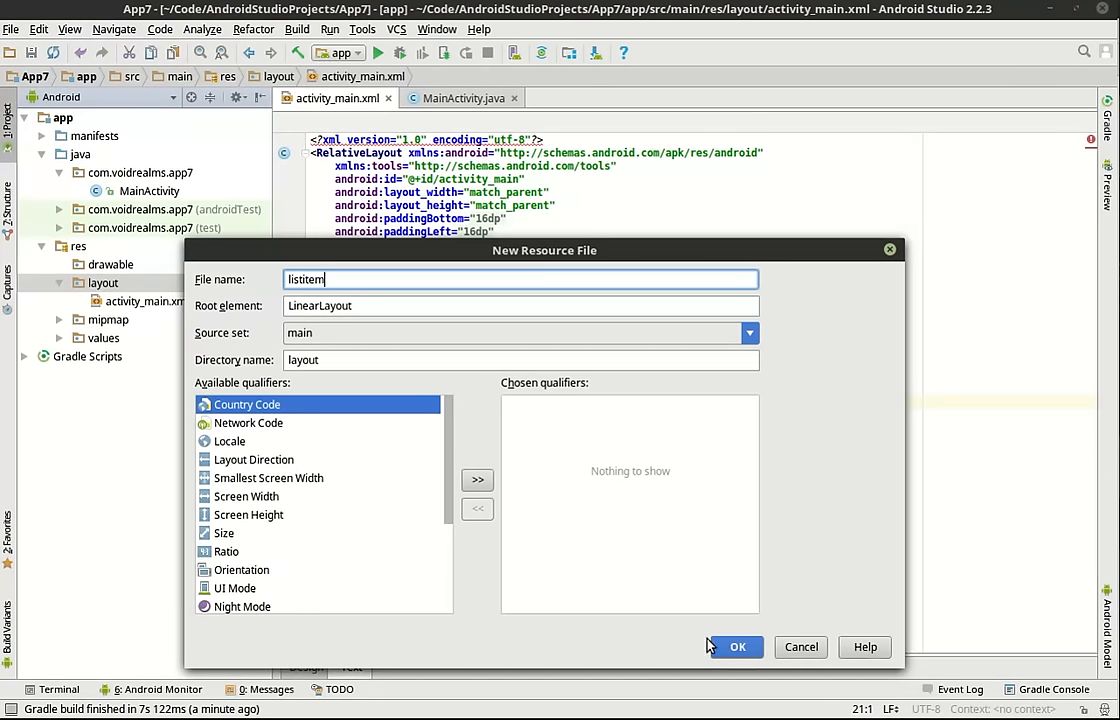
click(737, 646)
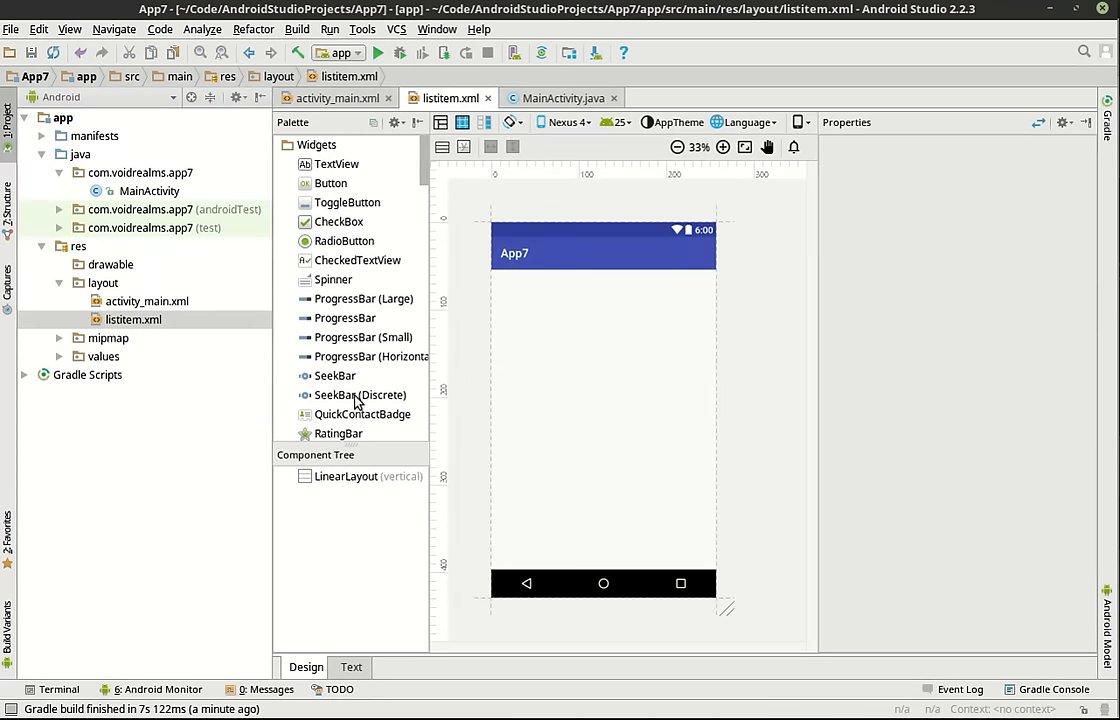
mouse_move(478, 235)
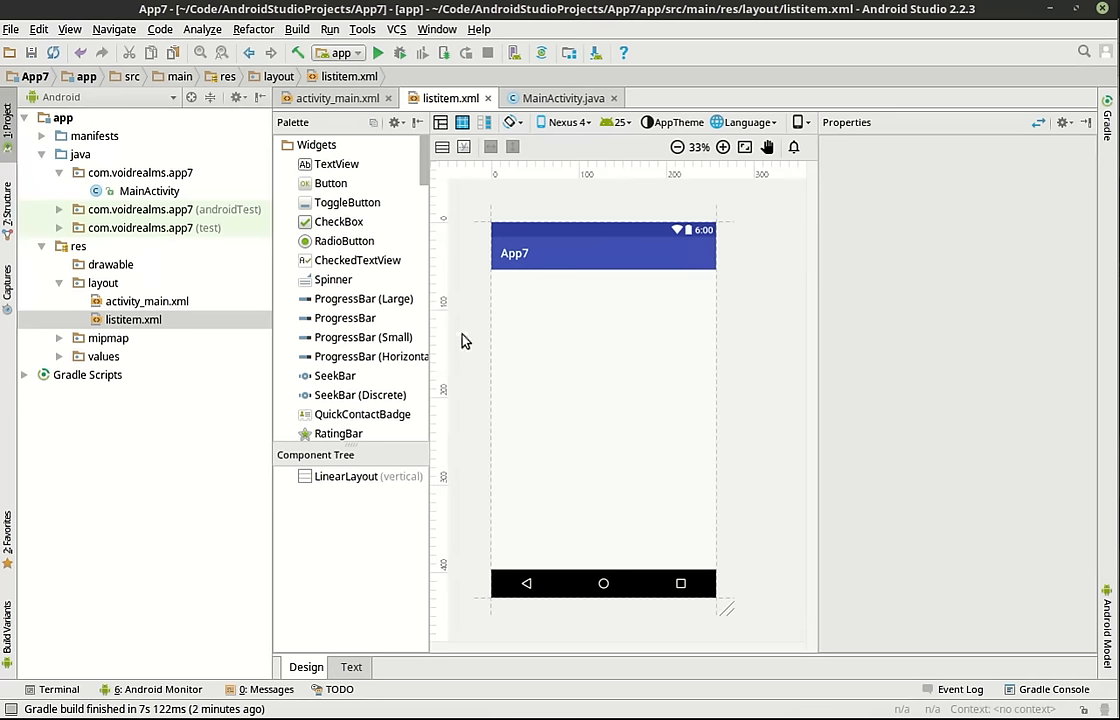
Step: Preview activity_main, then set listitem's LinearLayout orientation to horizontal
click(147, 301)
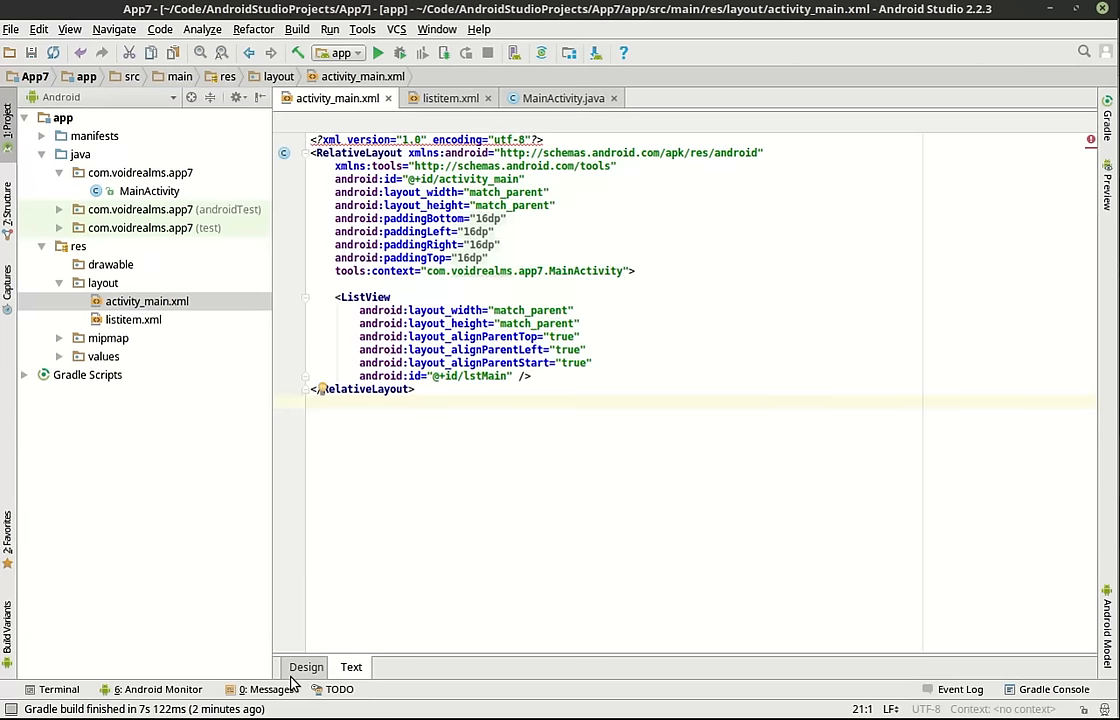
click(306, 667)
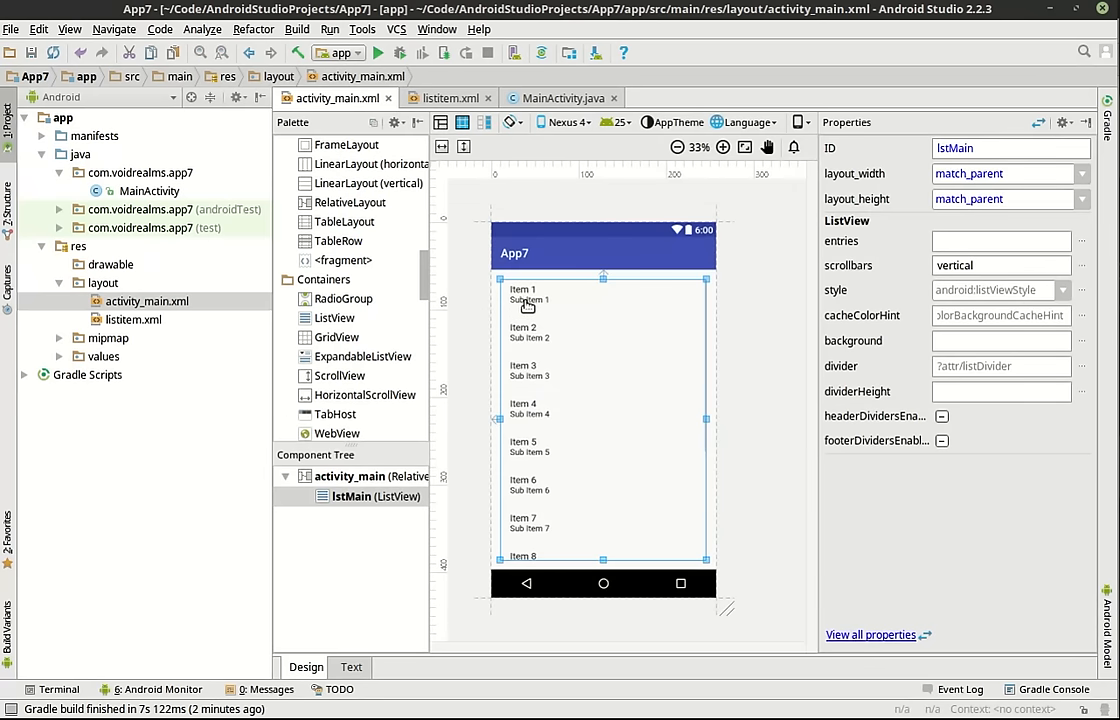
mouse_move(533, 415)
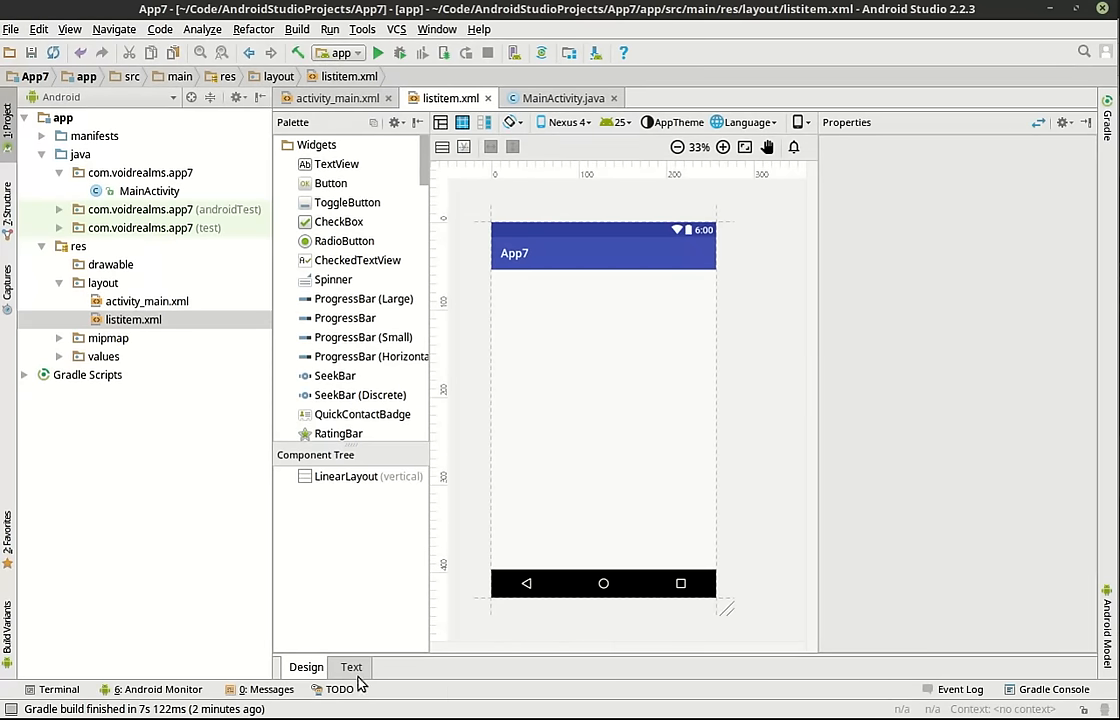
click(351, 667)
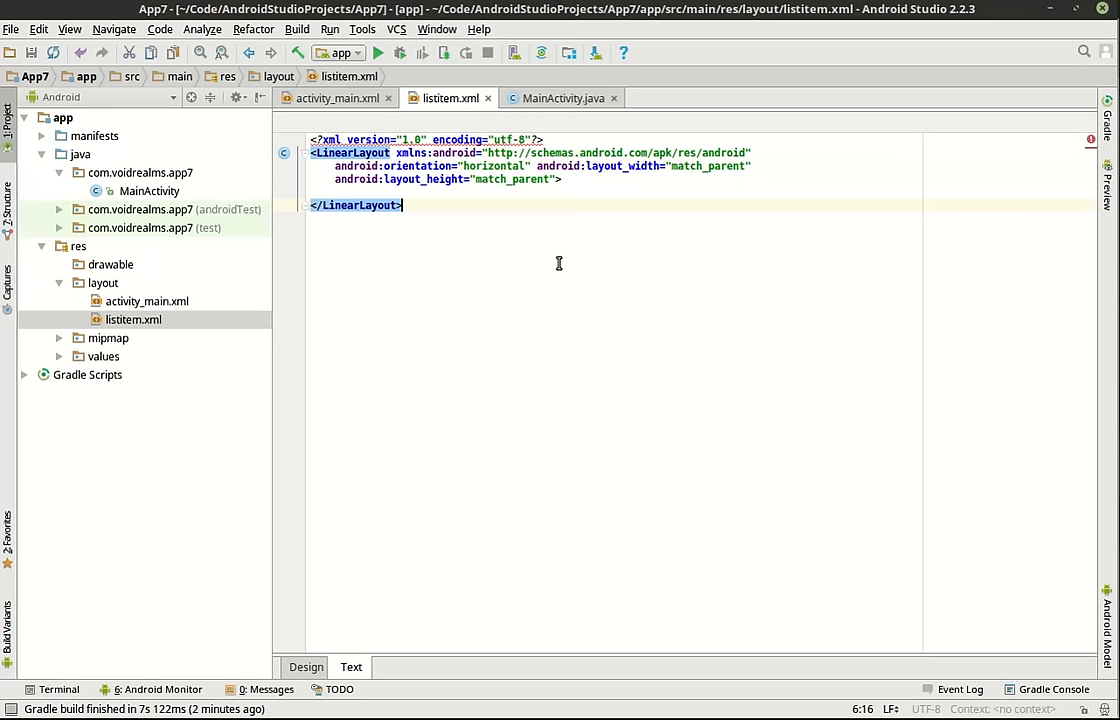
click(306, 667)
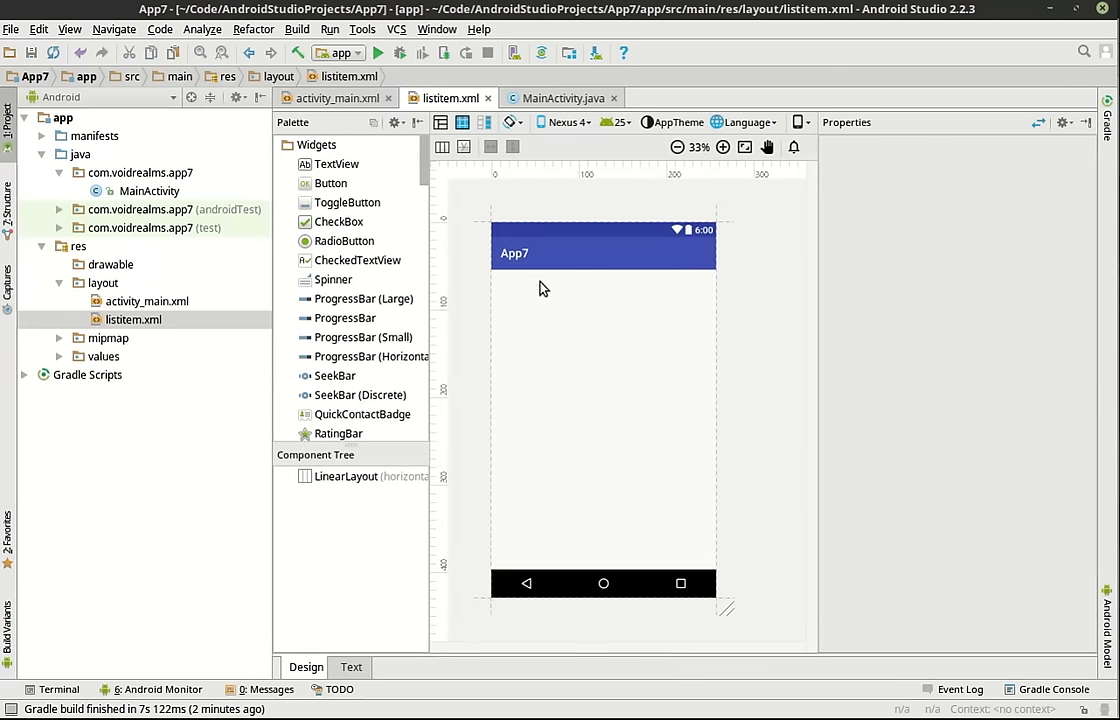
mouse_move(407, 323)
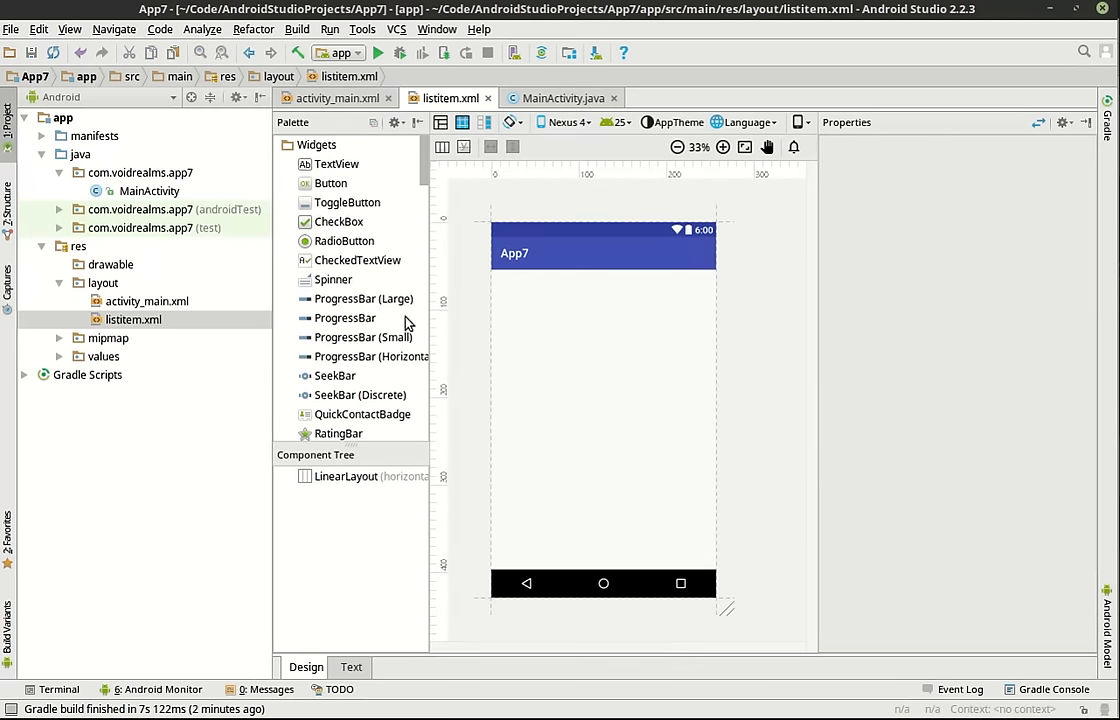
mouse_move(378, 213)
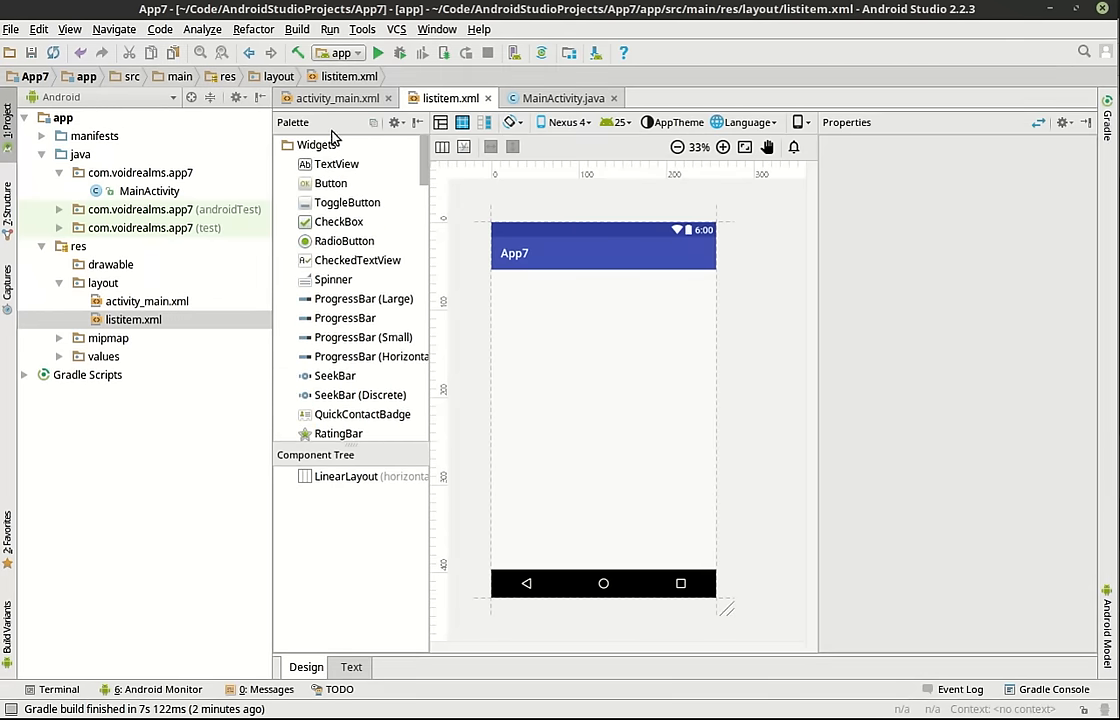
scroll(down, 3)
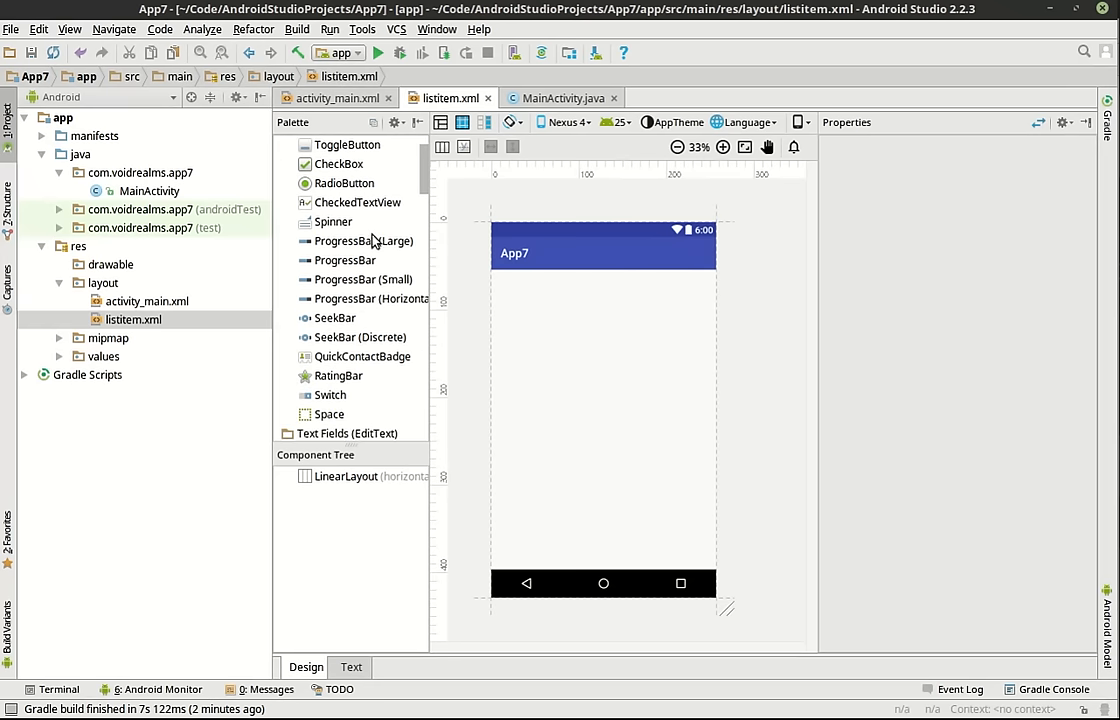
scroll(down, 3)
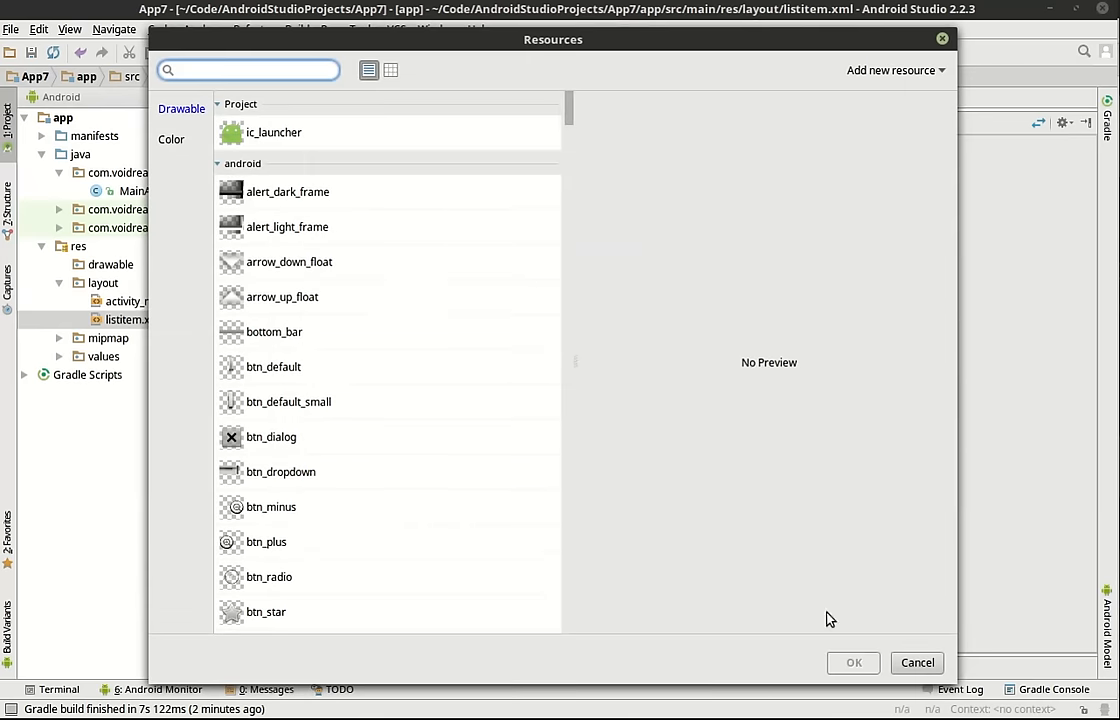
mouse_move(940, 640)
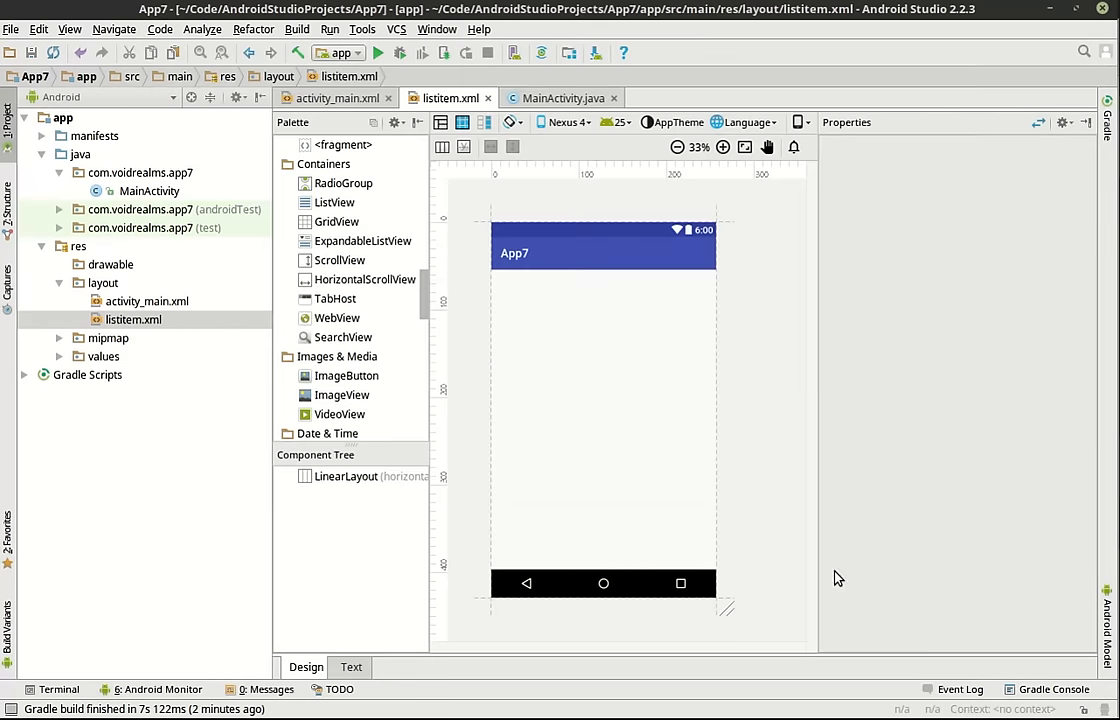
click(350, 667)
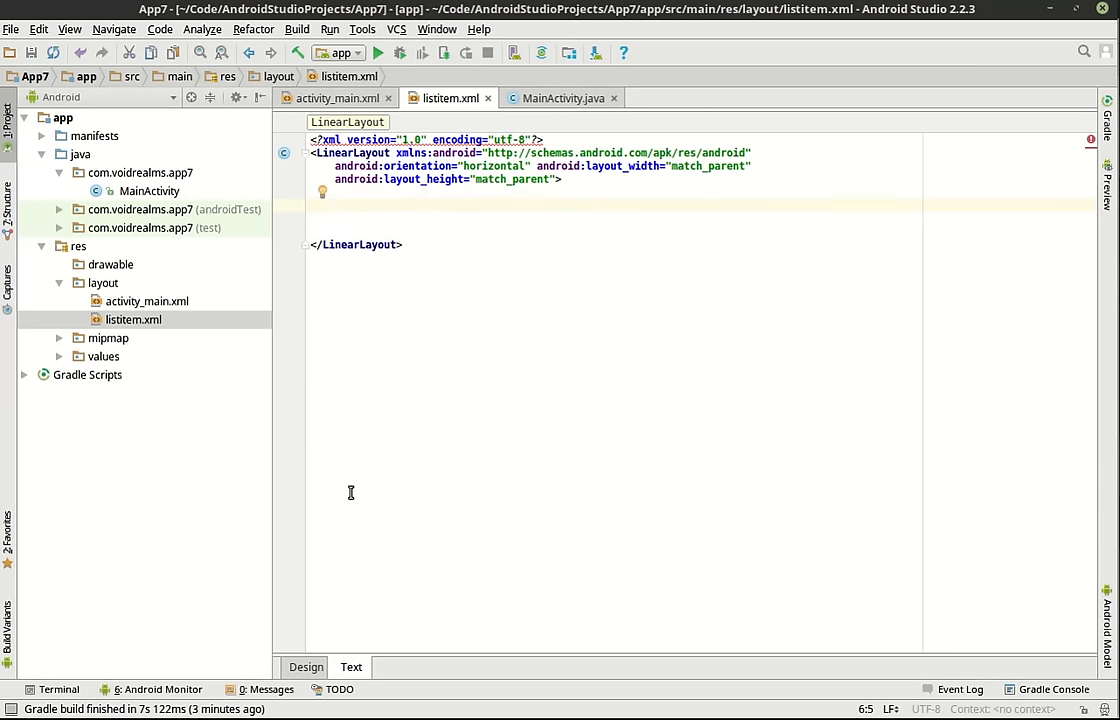
click(306, 667)
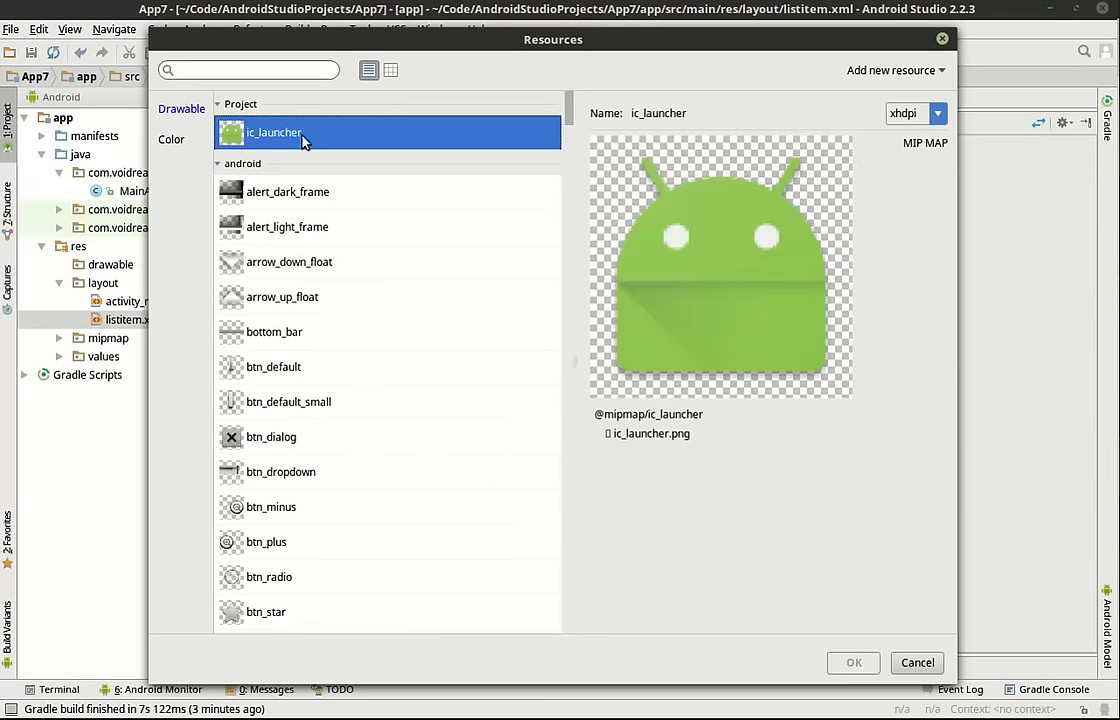
click(852, 662)
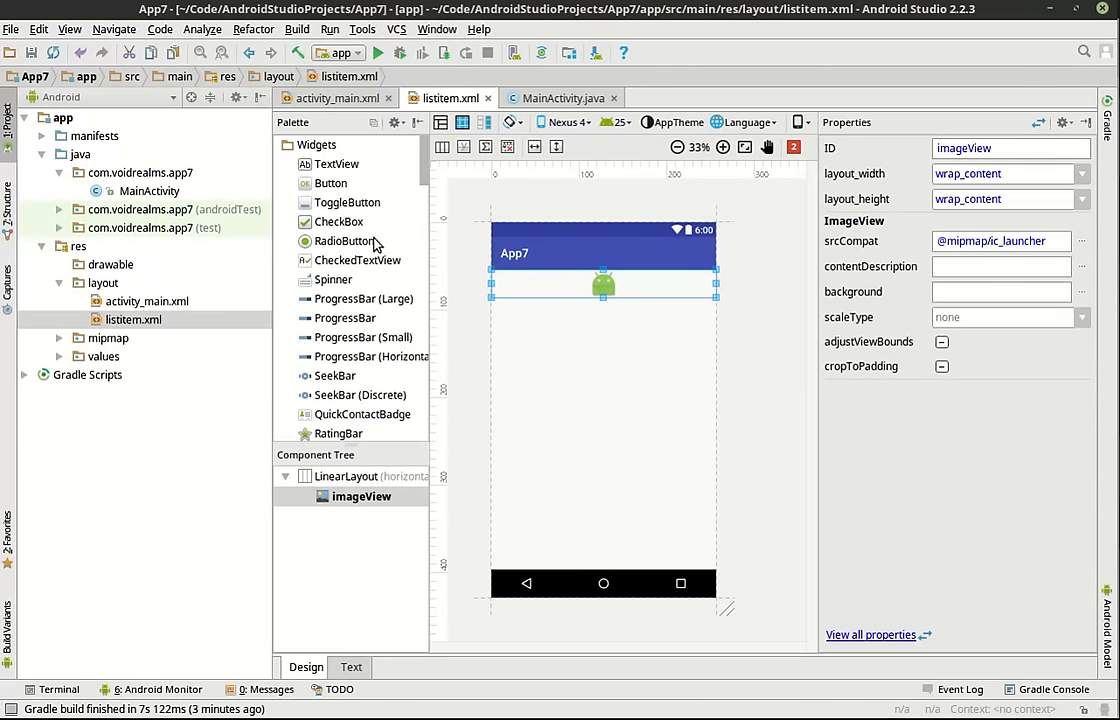
Step: Drop a TextView beside the ImageView and set the IDs imgItem and txtItem
drag(336, 164, 638, 298)
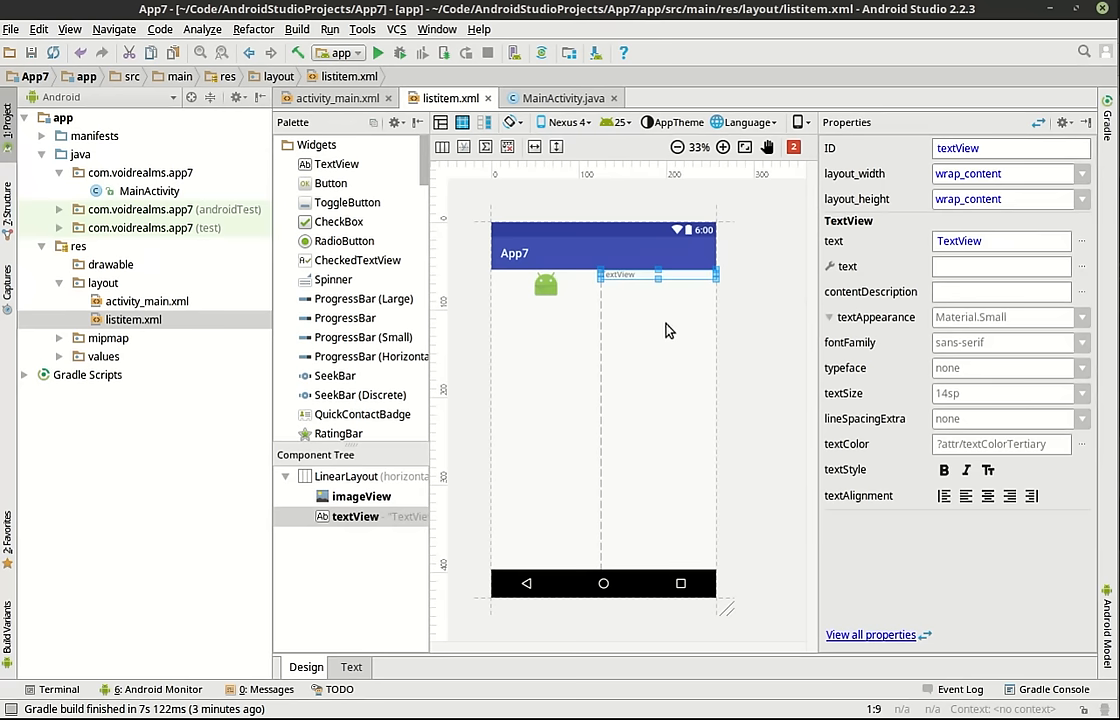
mouse_move(607, 310)
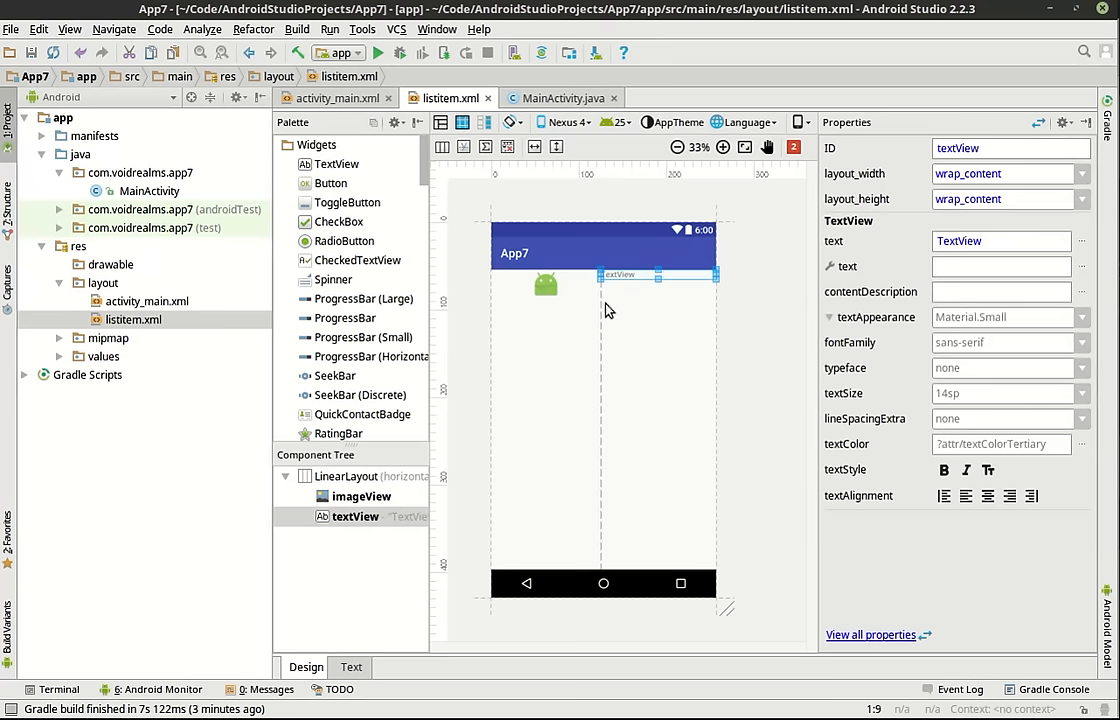
click(545, 285)
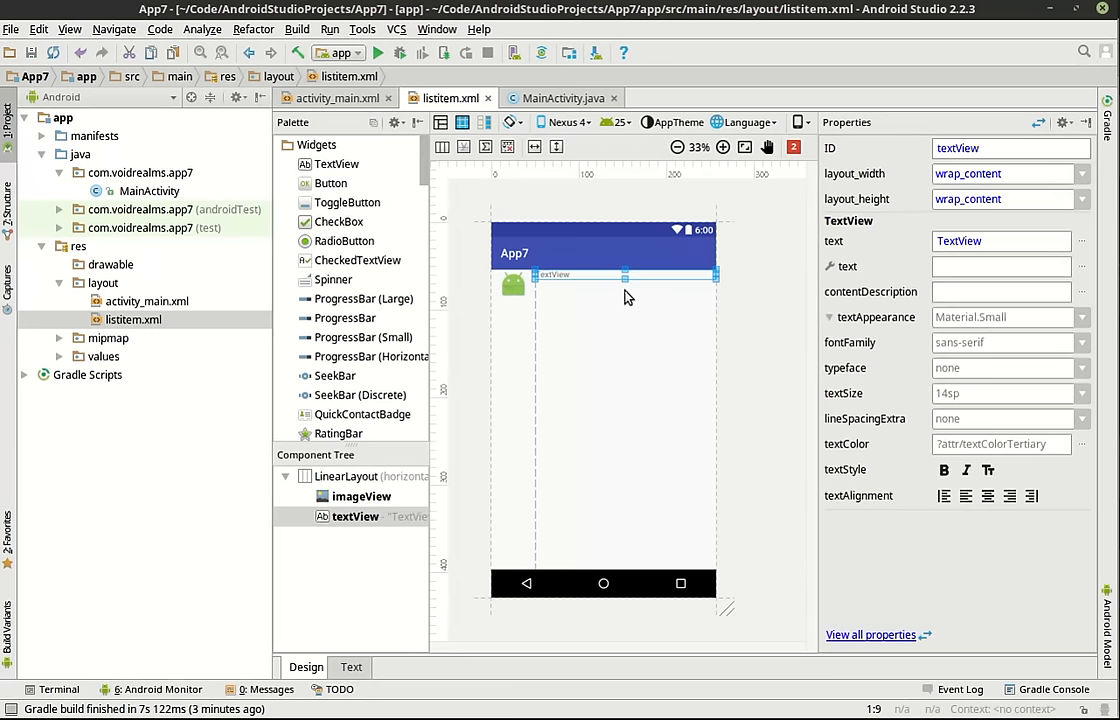
mouse_move(517, 295)
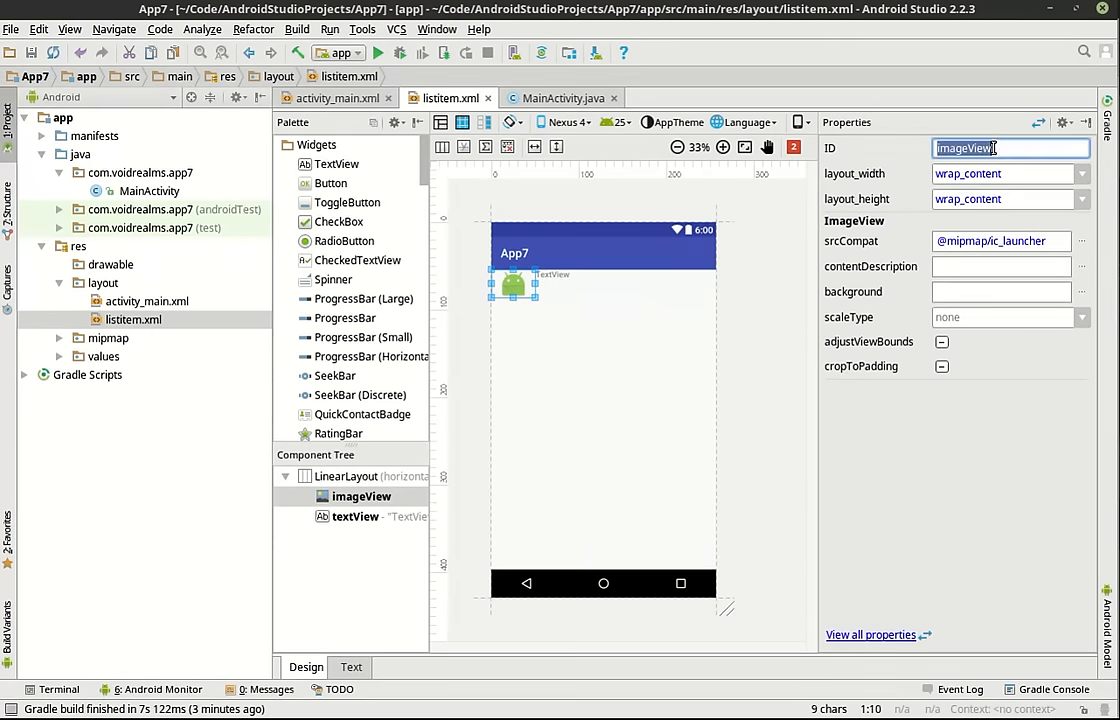
text(img)
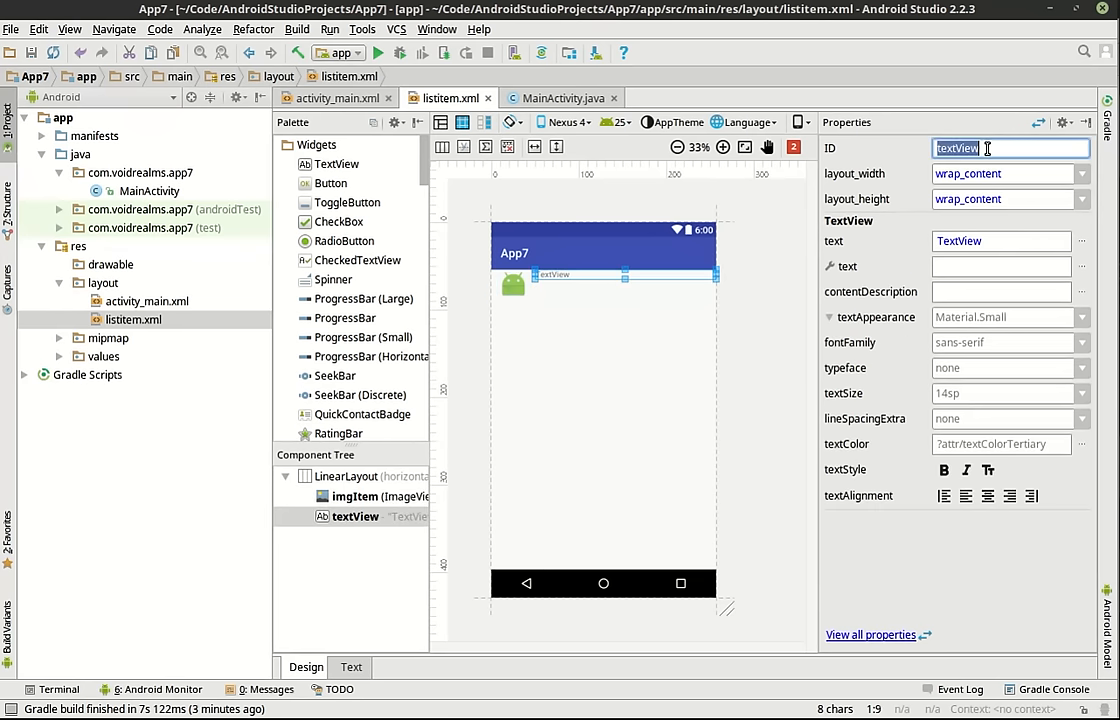
text(txtItem)
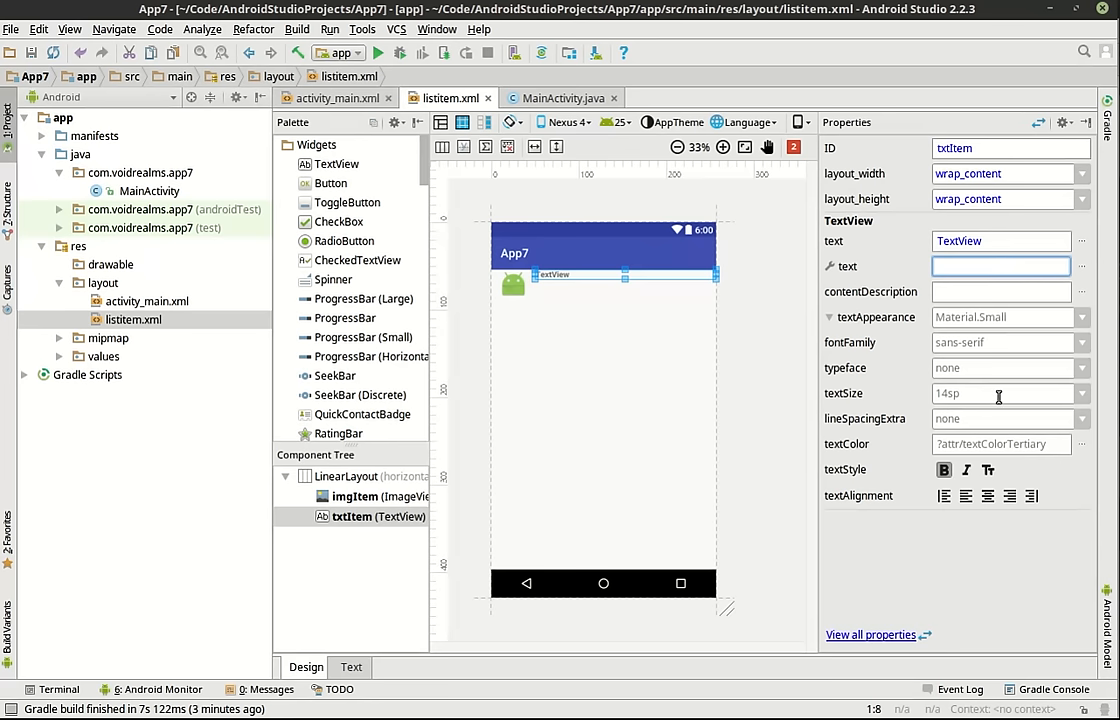
Step: Set txtItem's text size to 24sp, then scroll through its other properties
click(1082, 393)
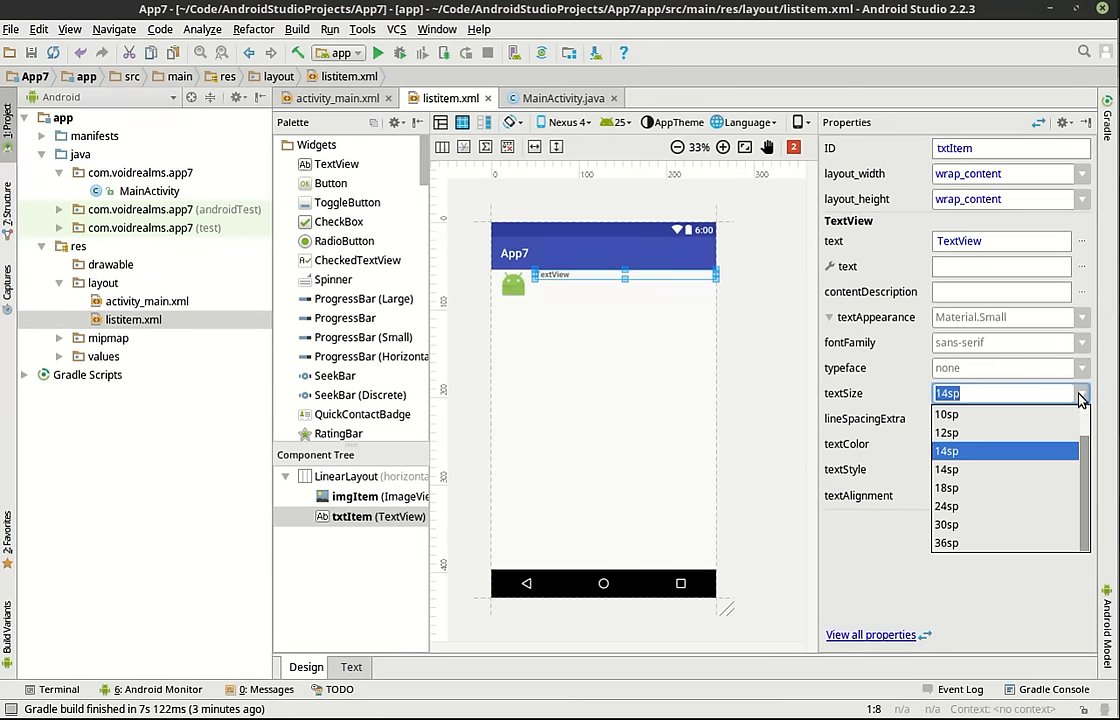
click(946, 487)
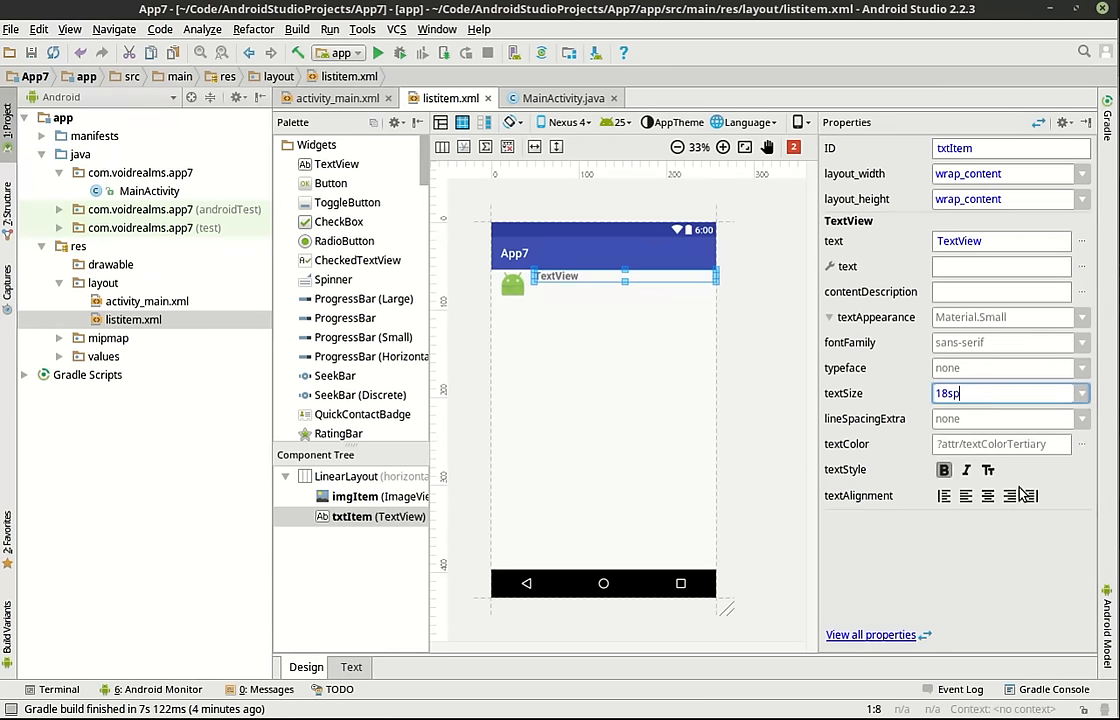
click(1081, 393)
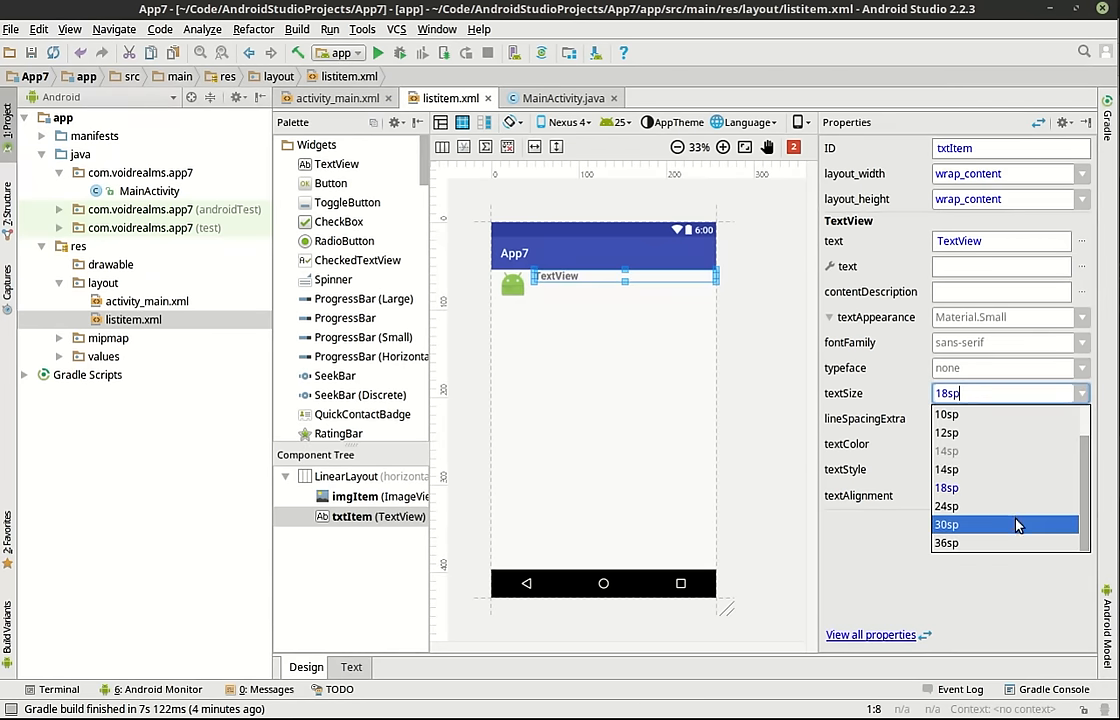
click(946, 524)
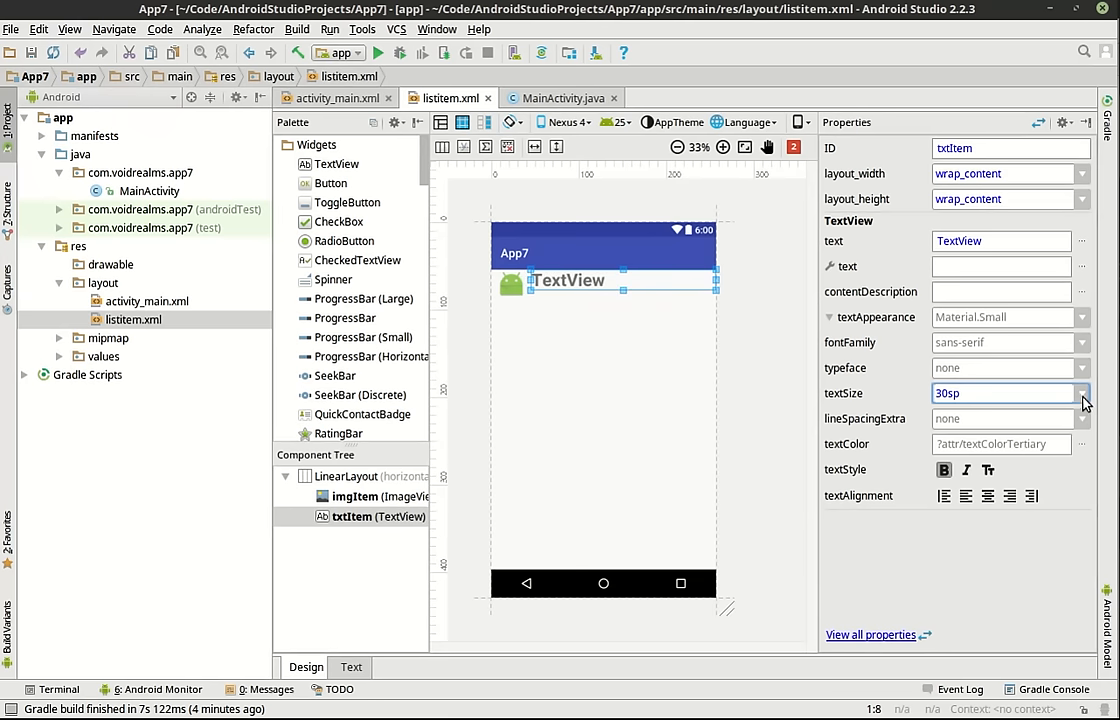
text(24sp)
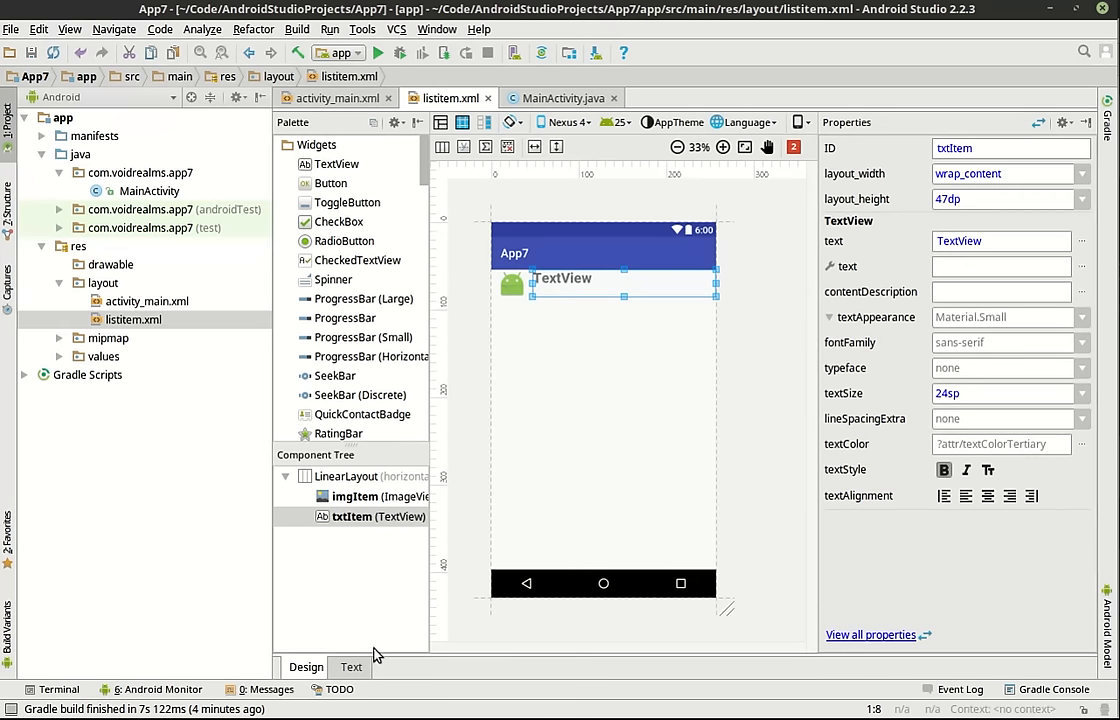
mouse_move(858, 665)
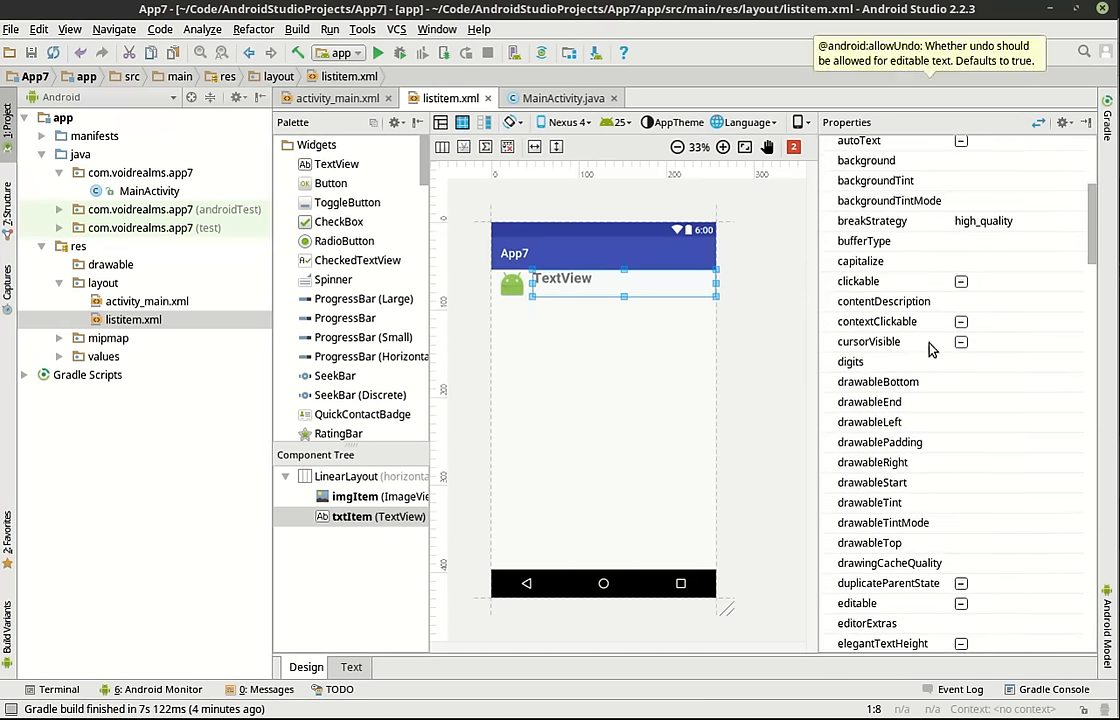
scroll(down, 3)
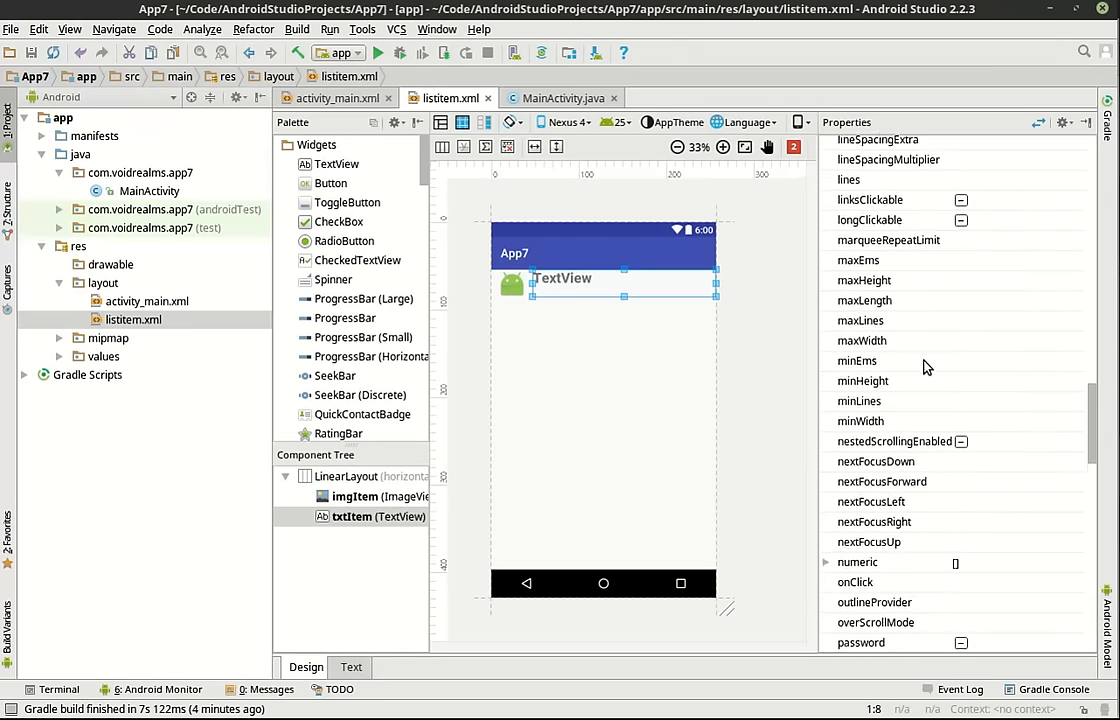
scroll(down, 3)
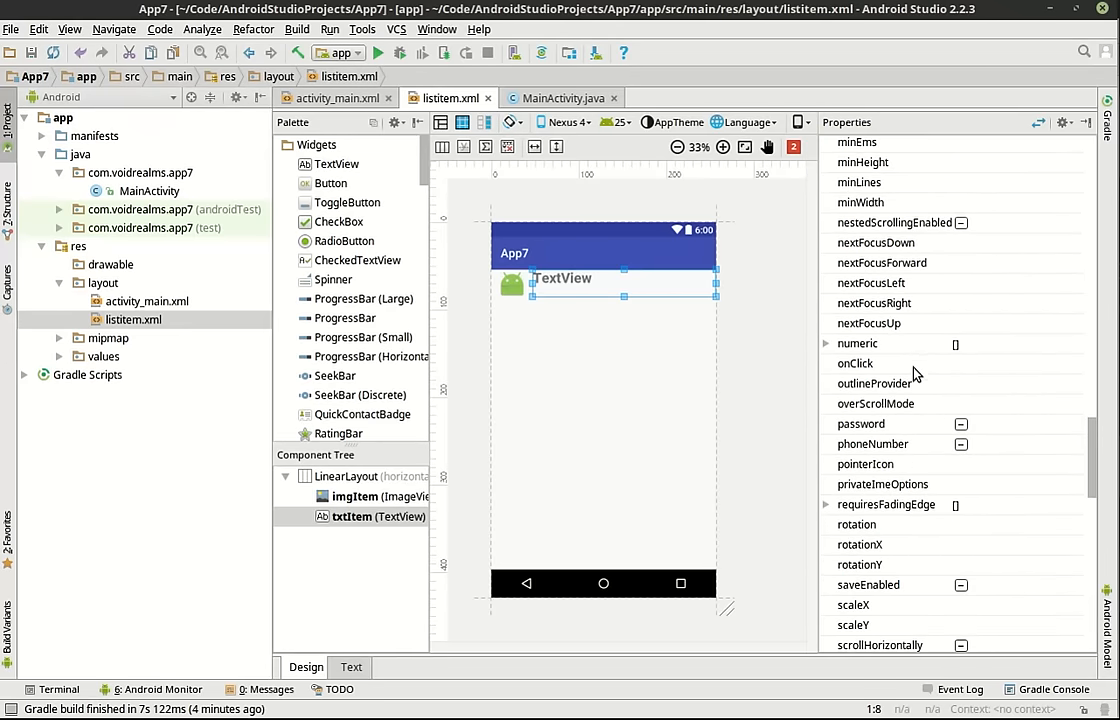
scroll(down, 3)
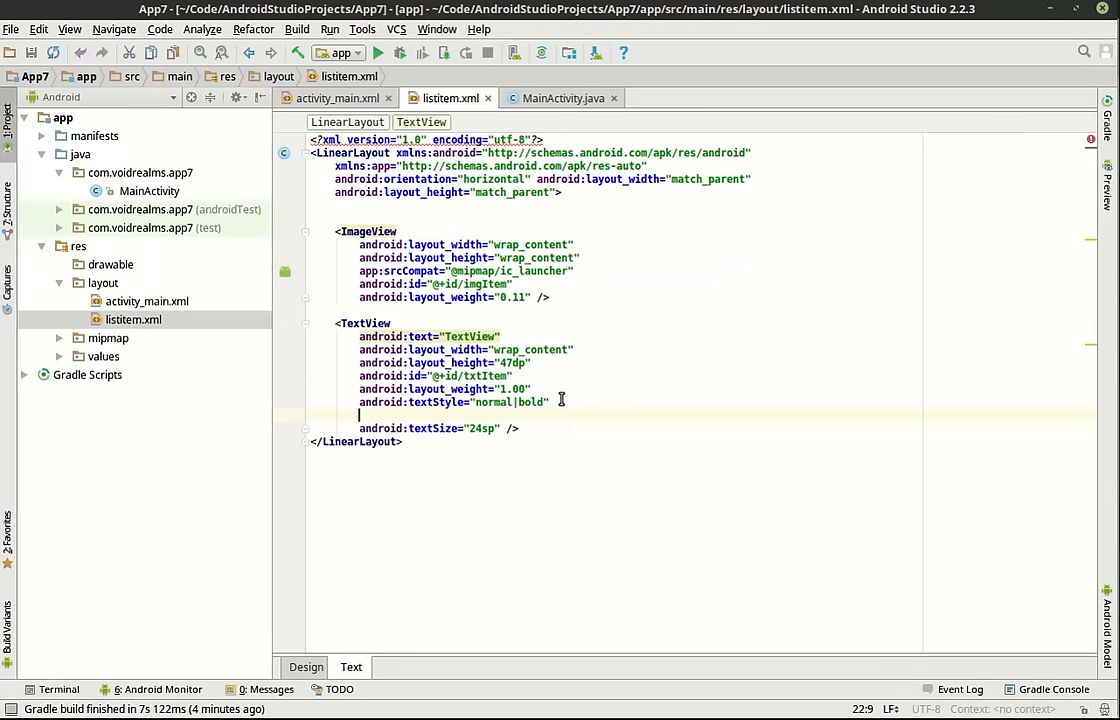
Step: Add a padding attribute to the TextView via autocomplete, removing a mistaken onClick
text(pas)
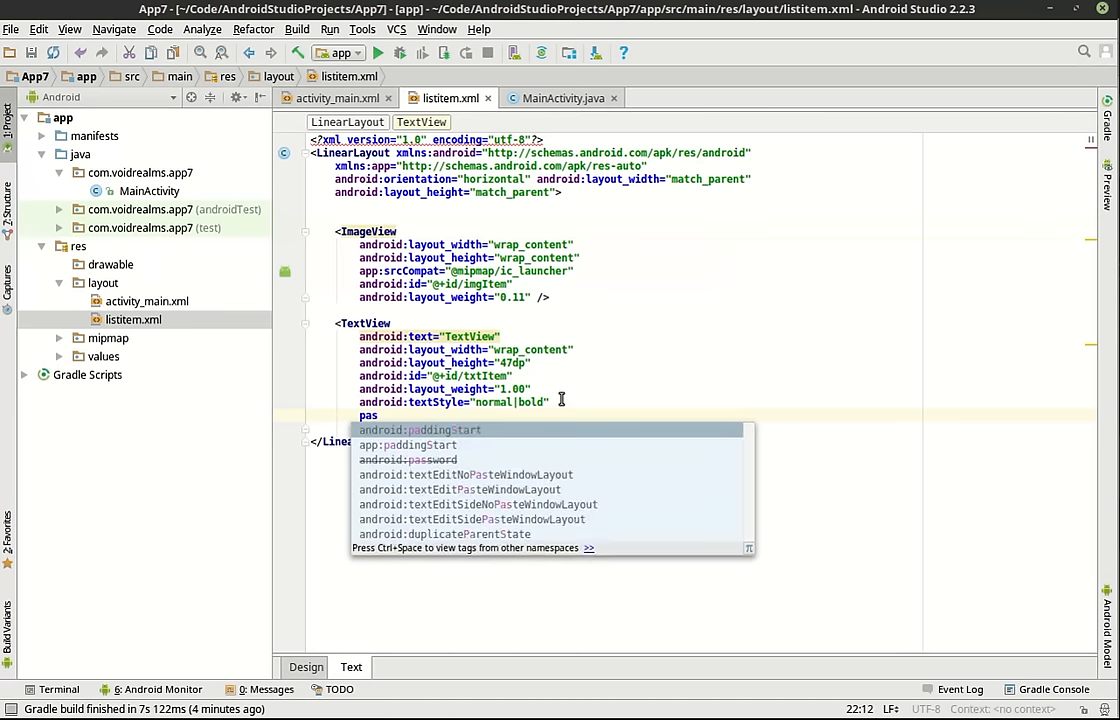
key(BackSpace)
text(android:onClick="")
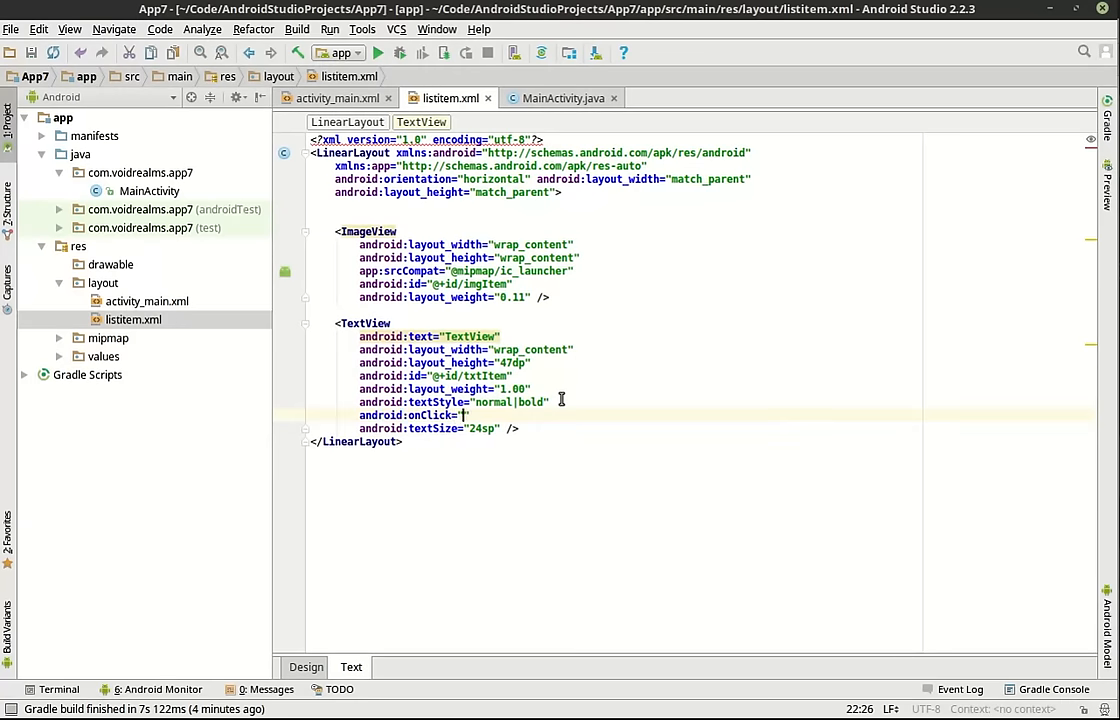
key(BackSpace)
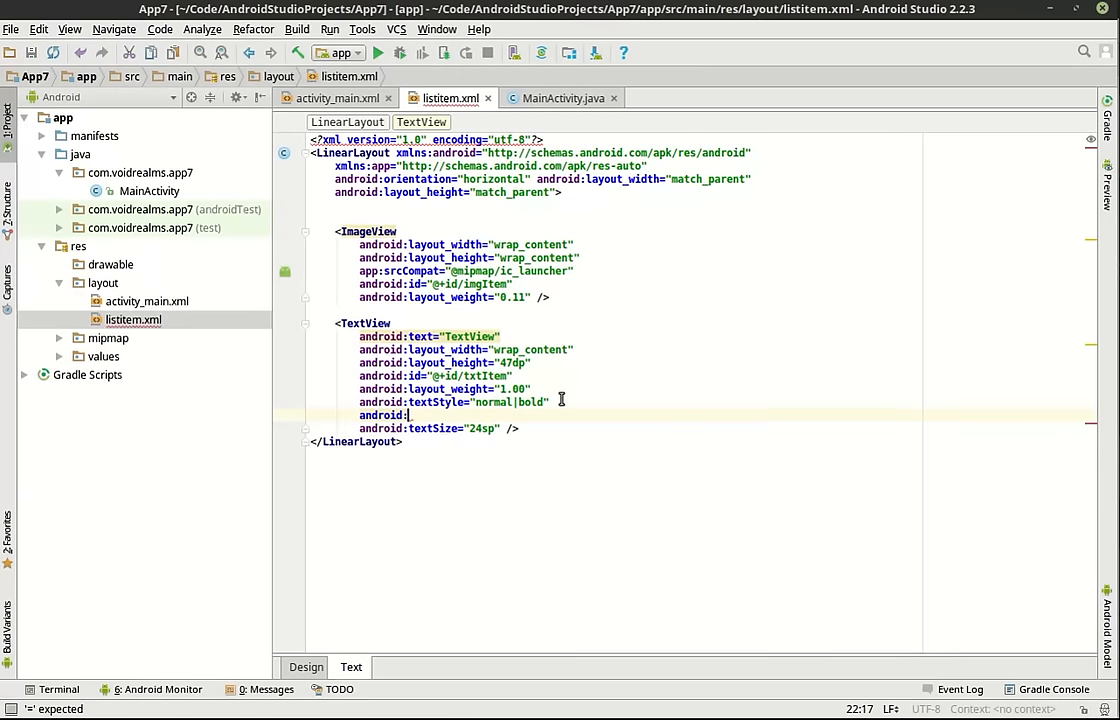
text(pa)
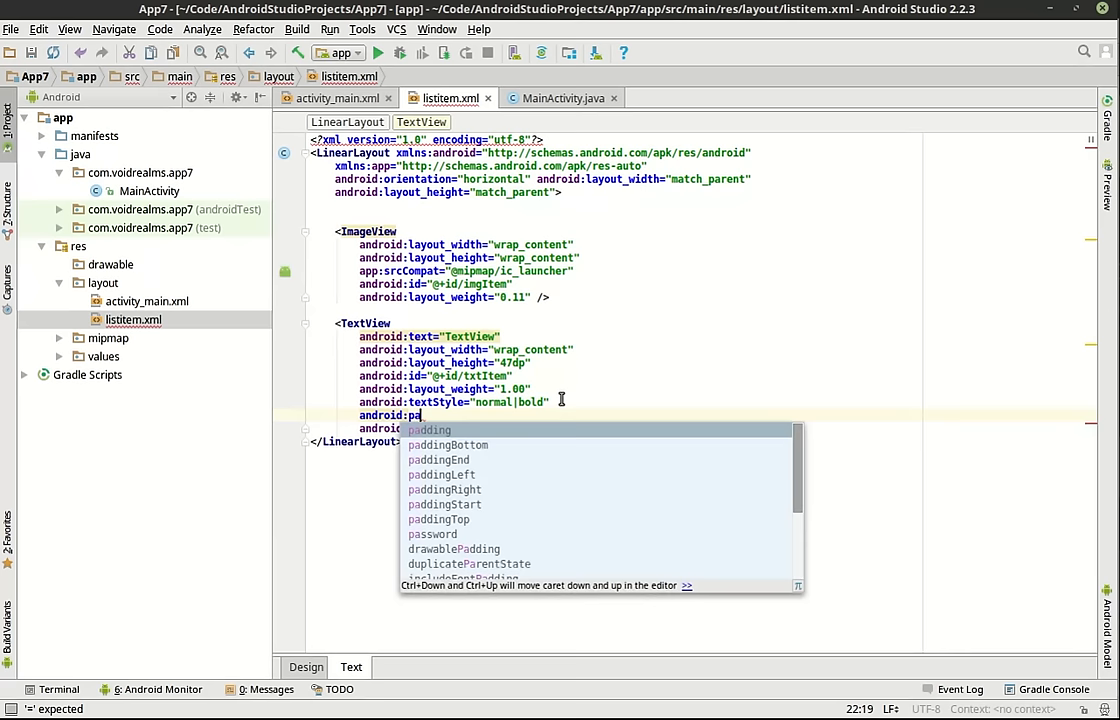
text(ddingTop=")
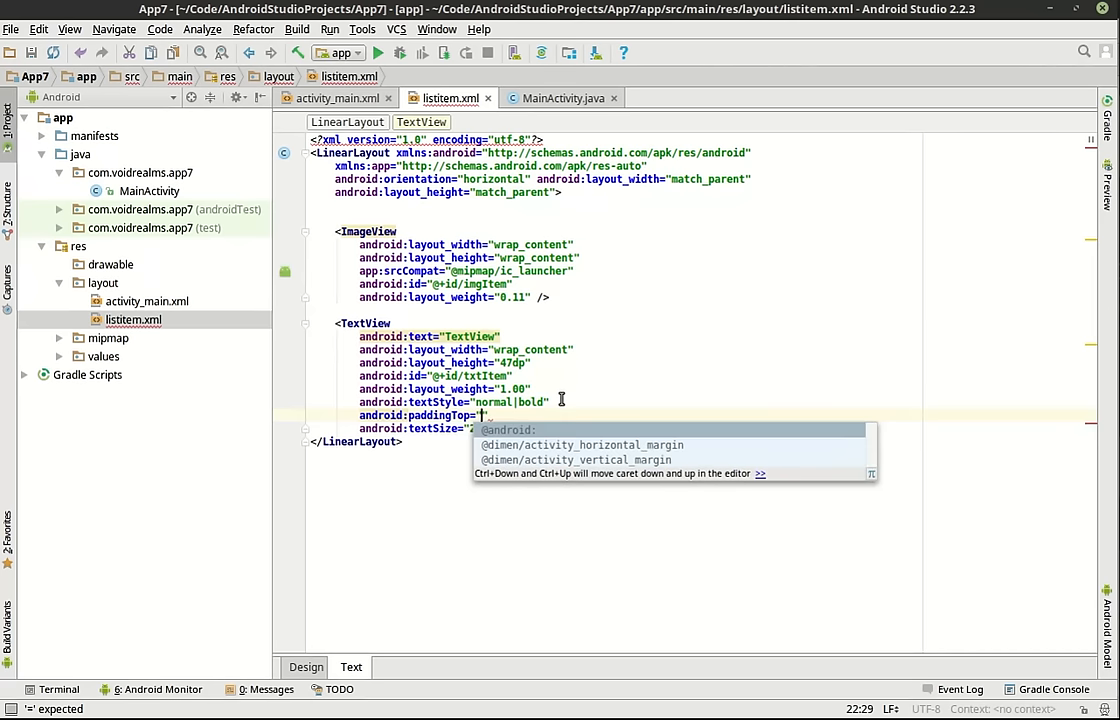
text(5dp)
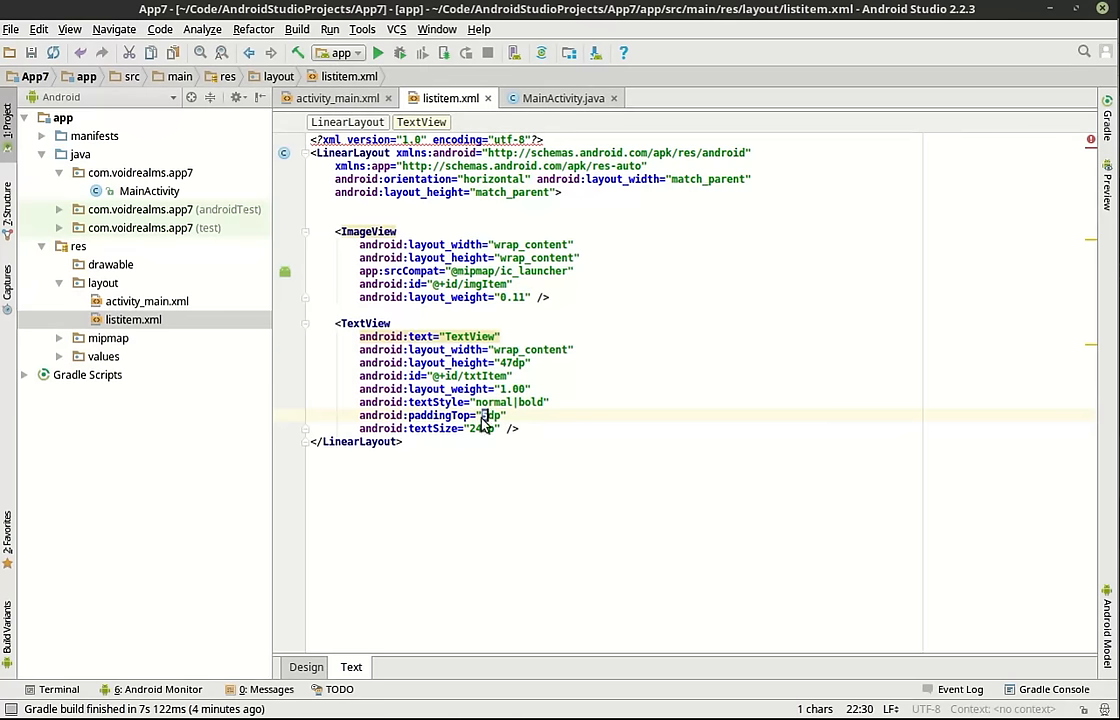
Step: Preview the row, adjust the top padding to 10dp, and preview again
click(306, 667)
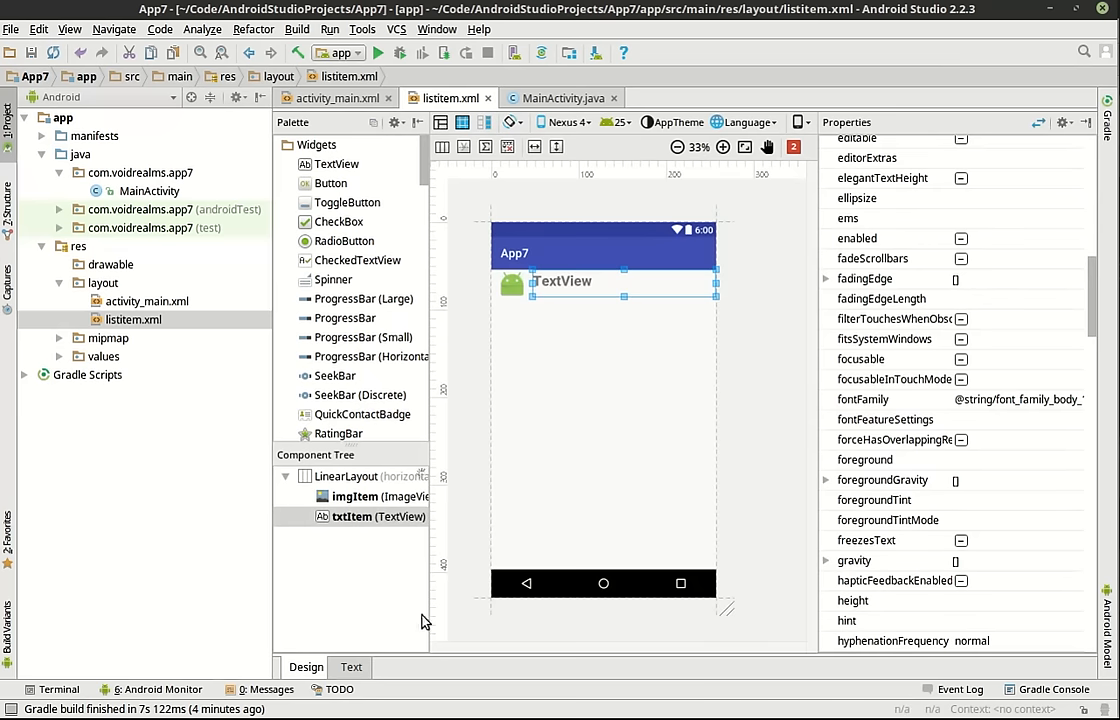
click(351, 667)
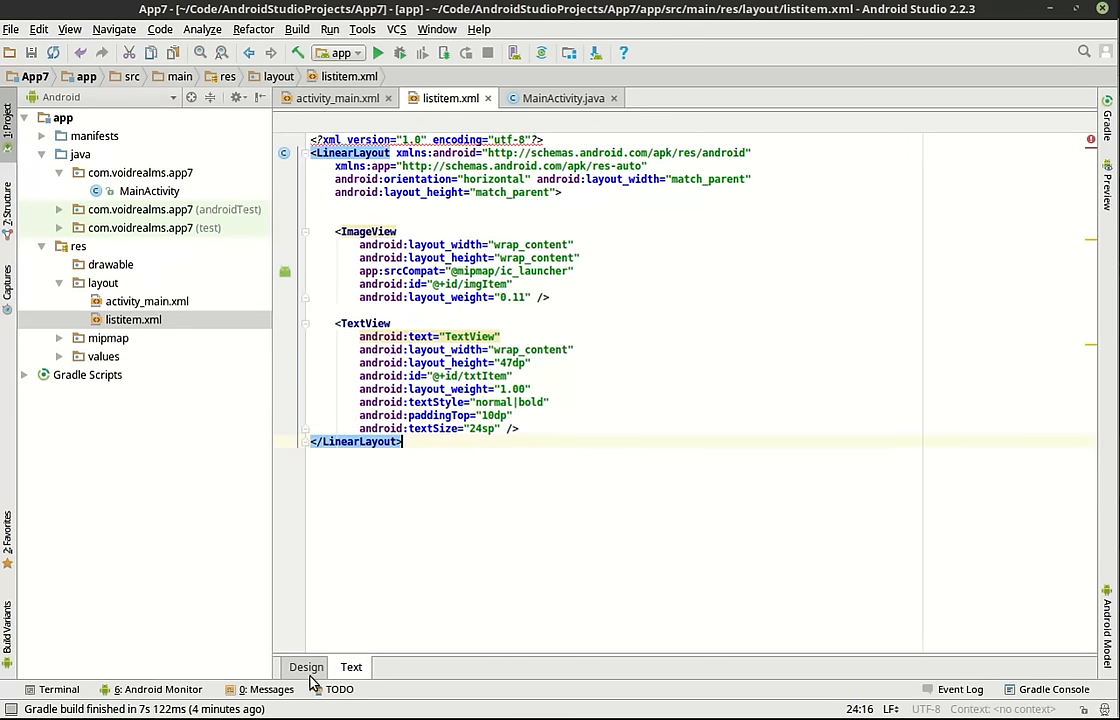
click(306, 667)
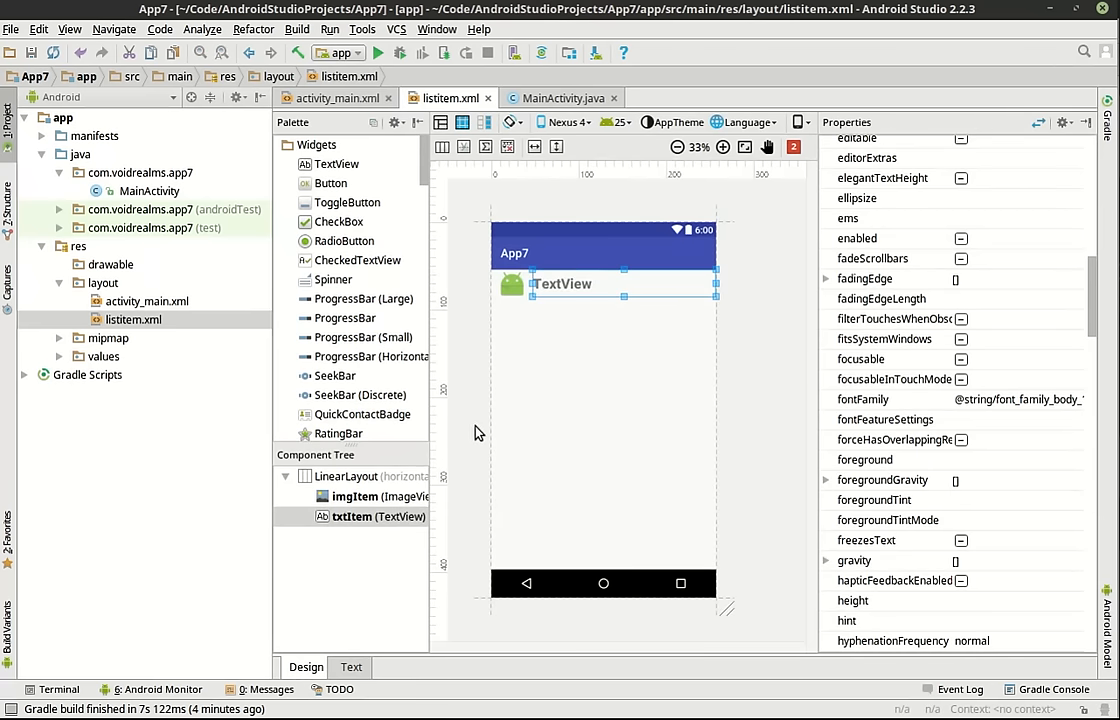
Step: Inspect the imgItem and txtItem properties in the preview, then close listitem.xml
click(578, 307)
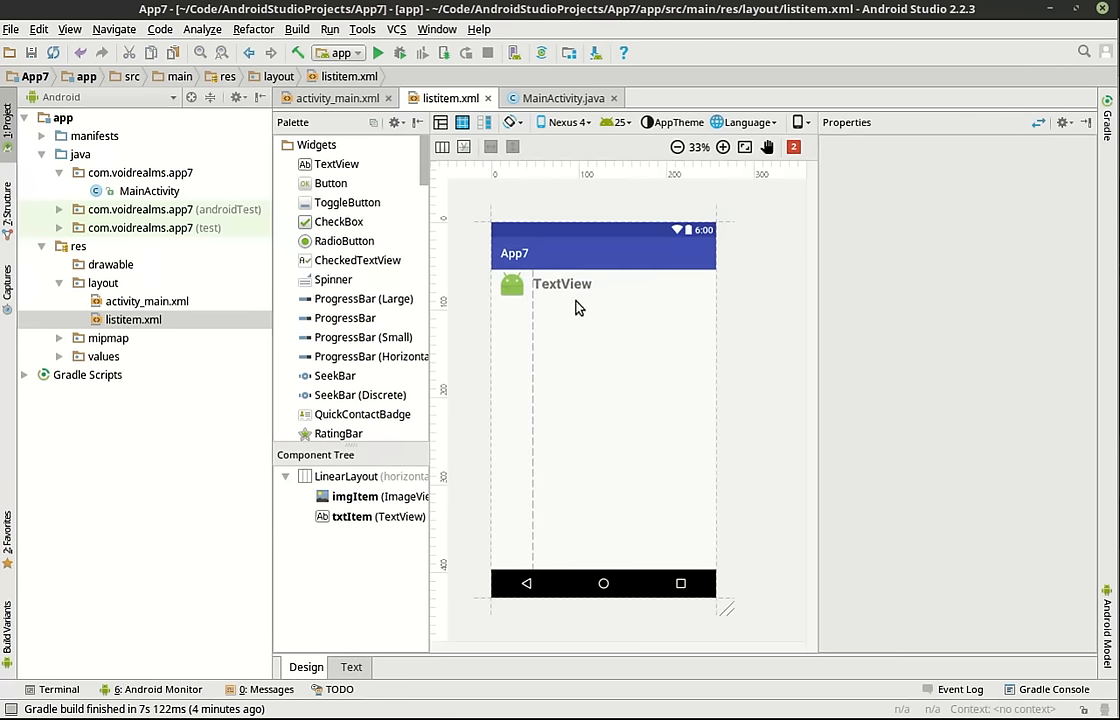
mouse_move(560, 303)
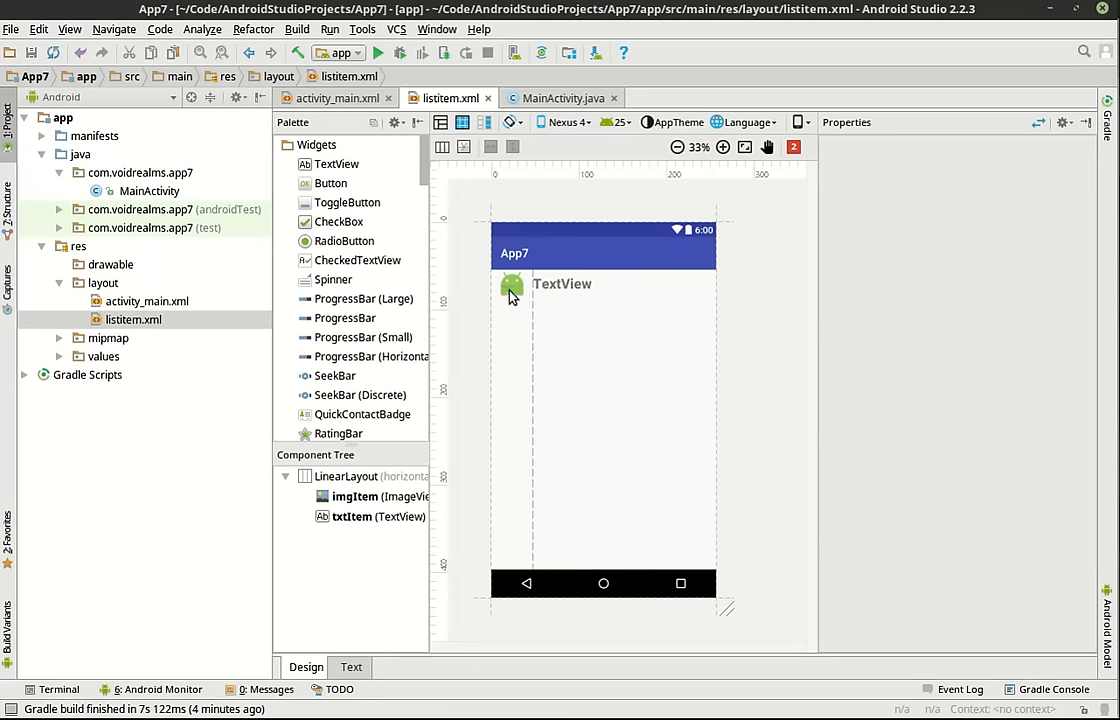
click(510, 287)
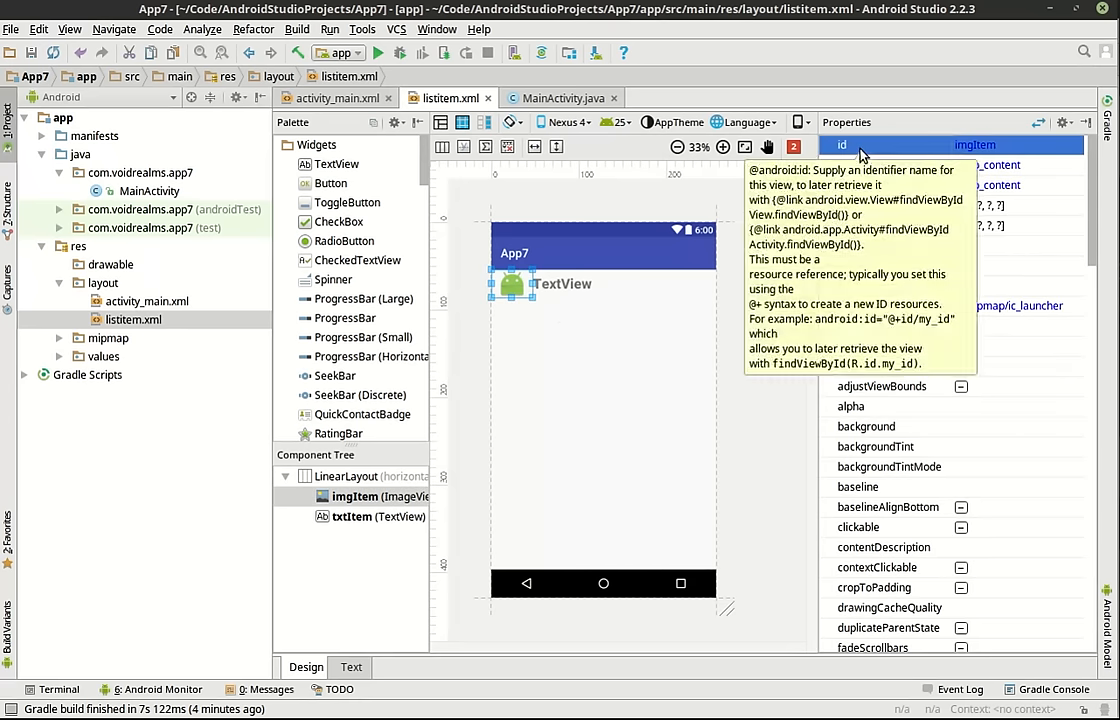
click(379, 516)
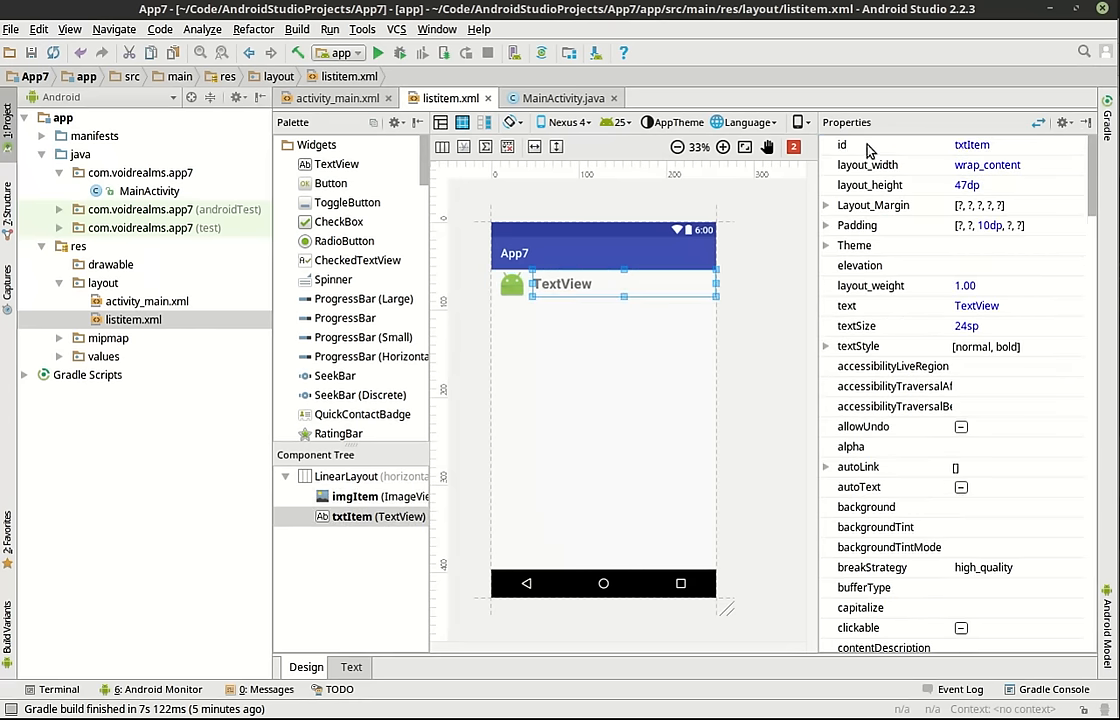
click(841, 144)
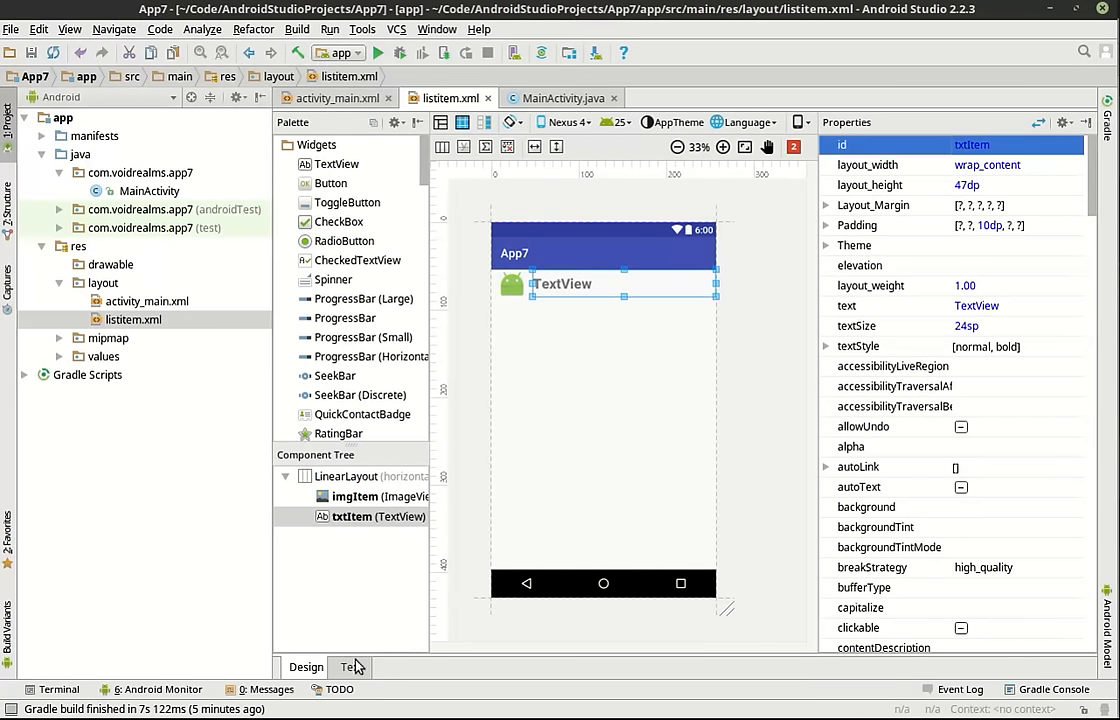
click(336, 97)
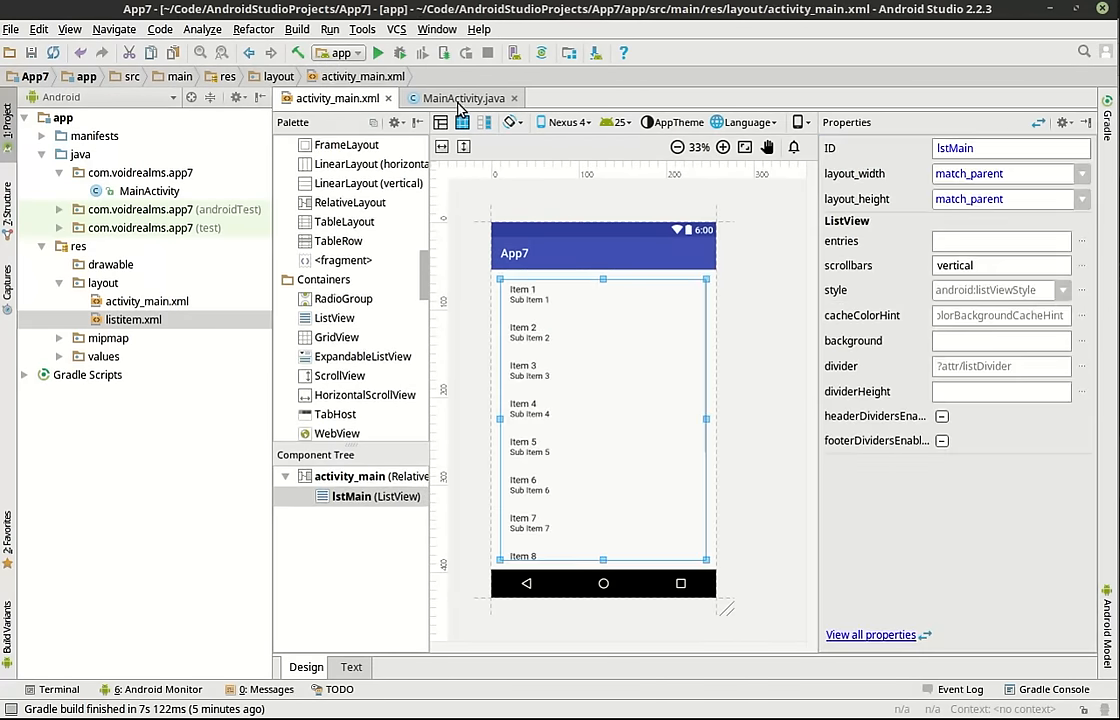
Step: Open MainActivity and declare a private HashMap<Integer,String> items field
click(457, 98)
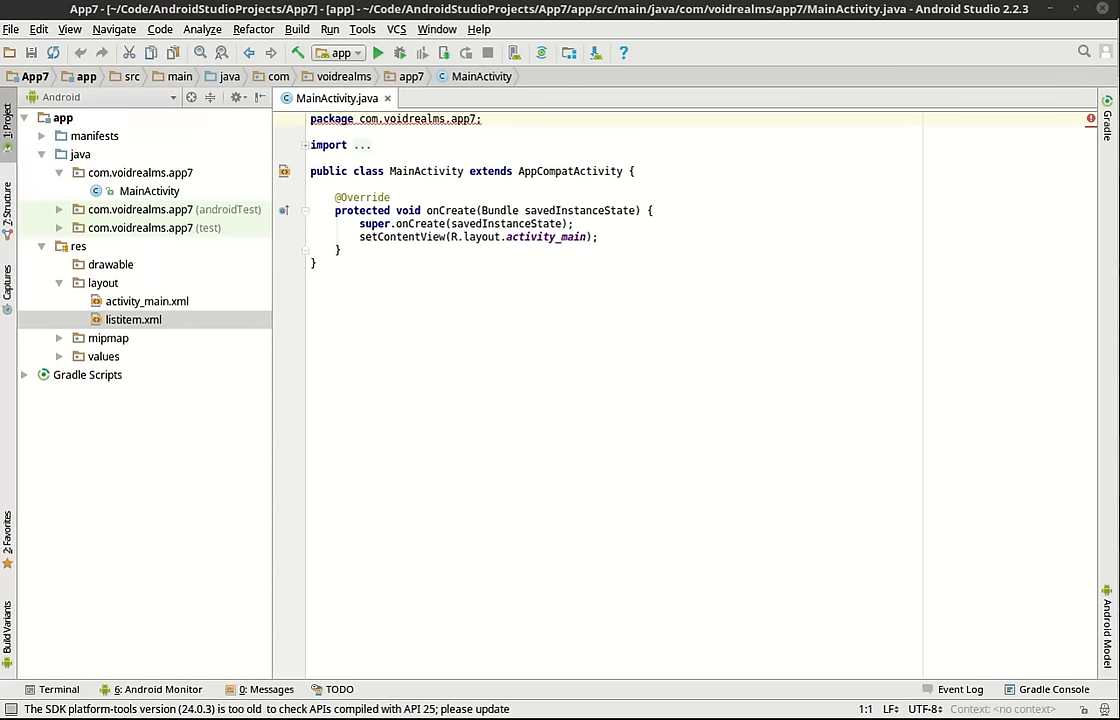
mouse_move(910, 275)
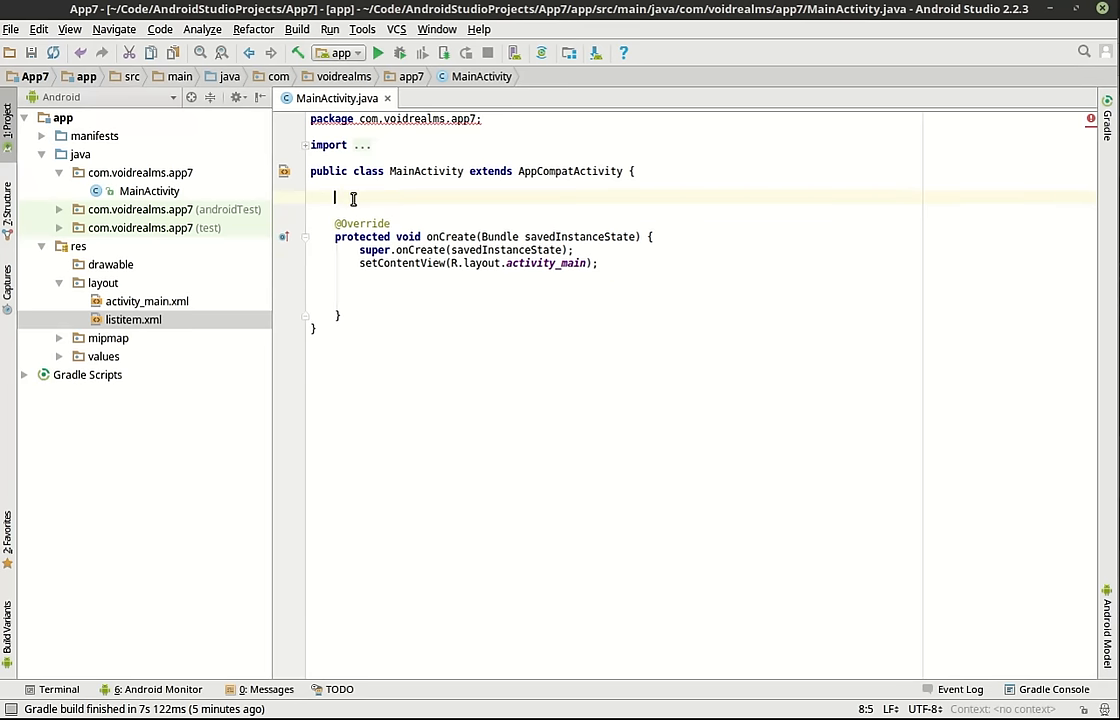
text(private)
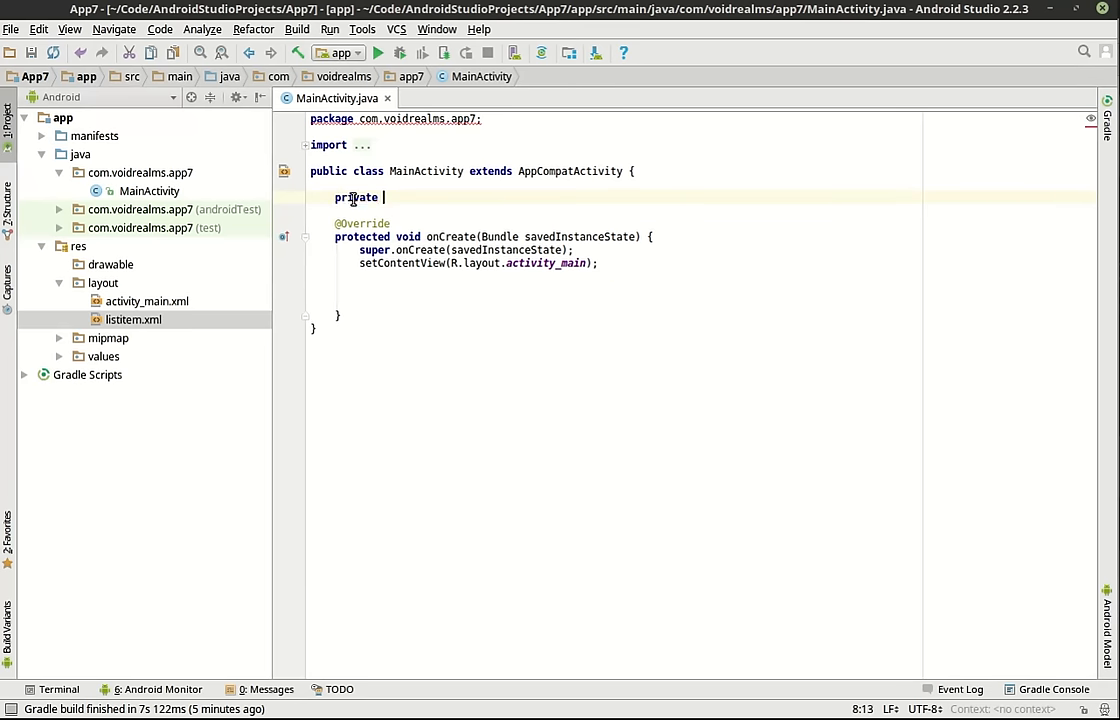
text(hash)
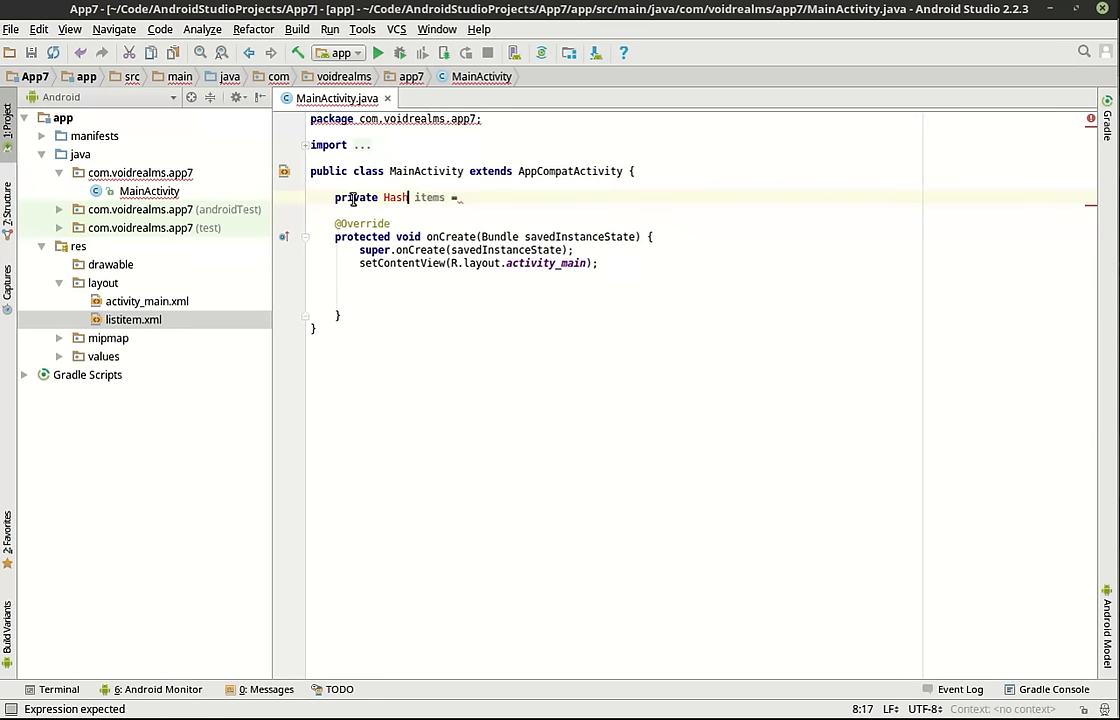
text(Map)
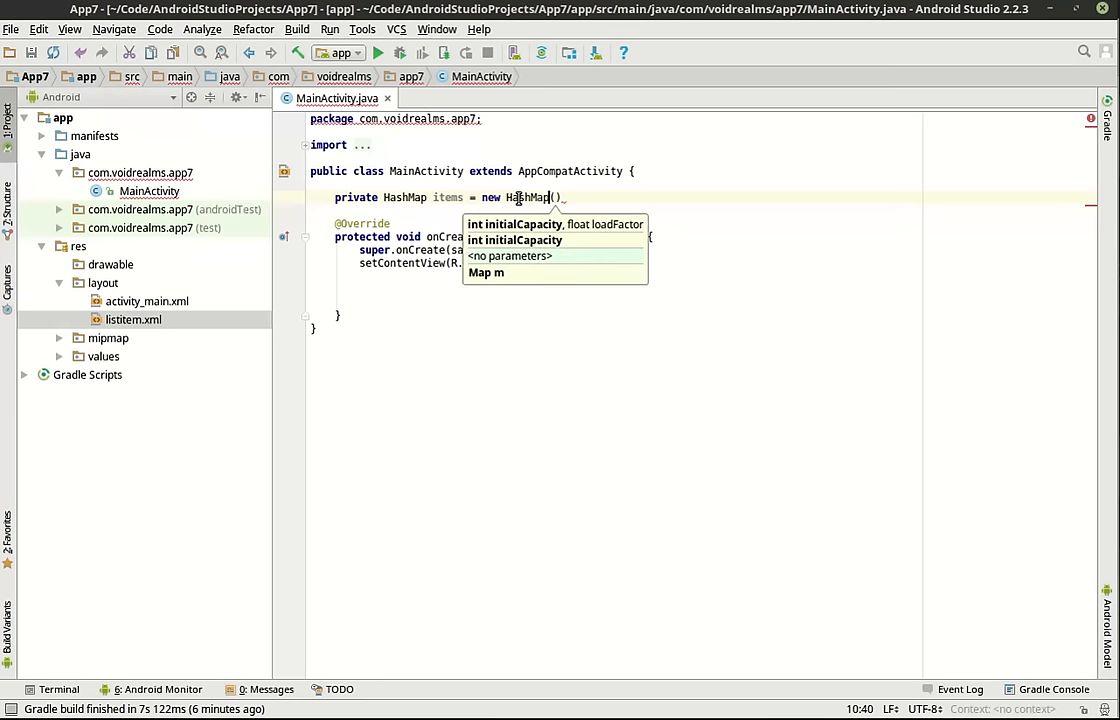
text(<Integer>)
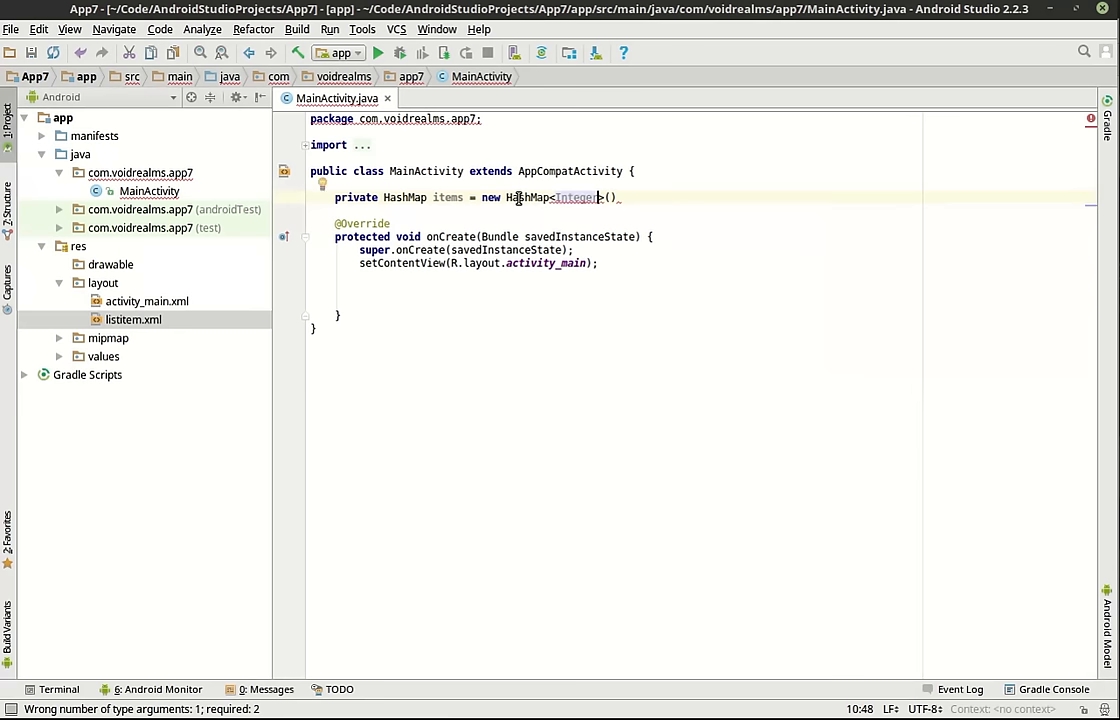
text(,String)
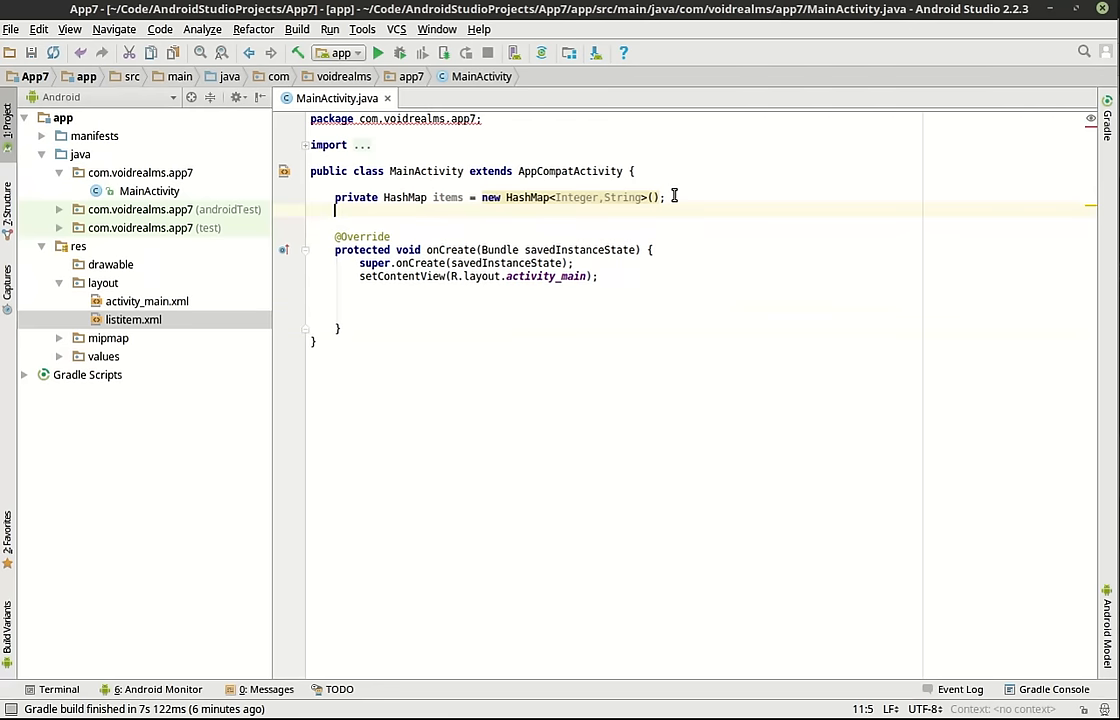
Step: Declare private ListView lstMain and assign it via findViewById(R.id.lstMain) in onCreate
text(private ListView ls)
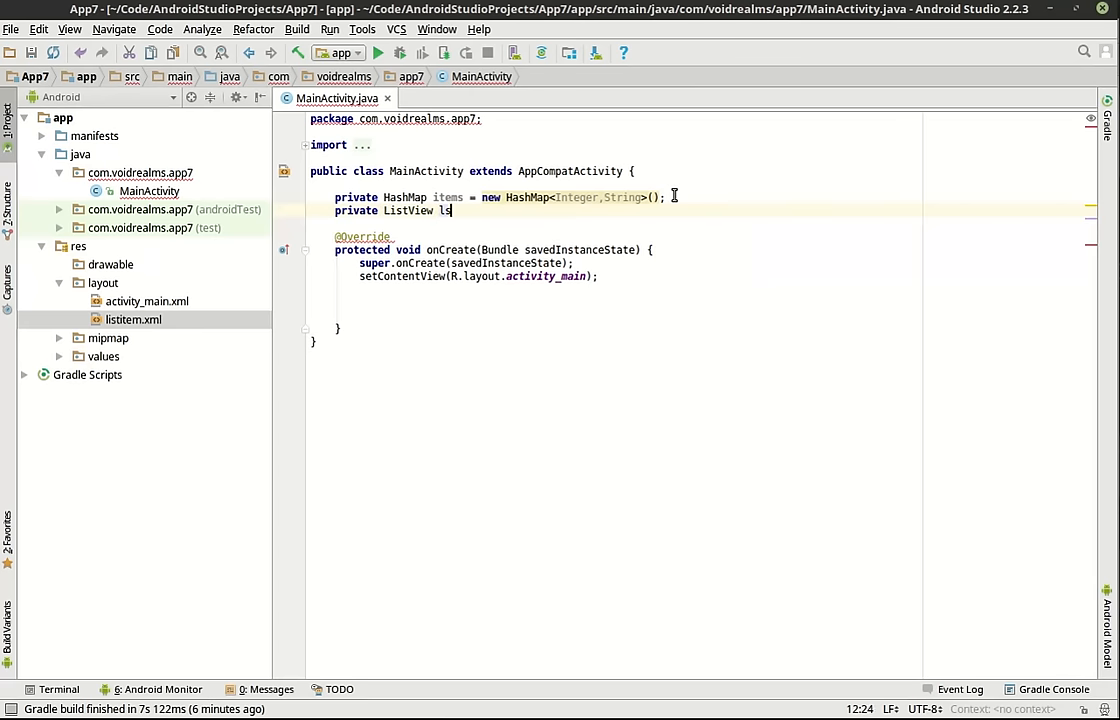
text(tMain;)
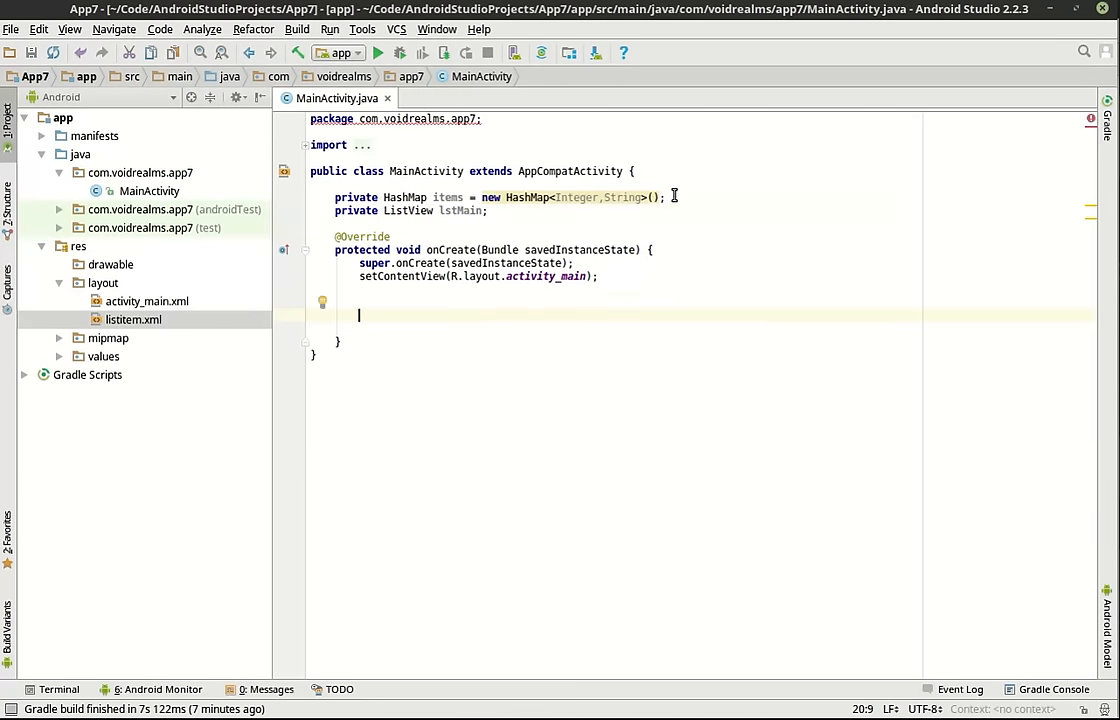
text(lstMain =)
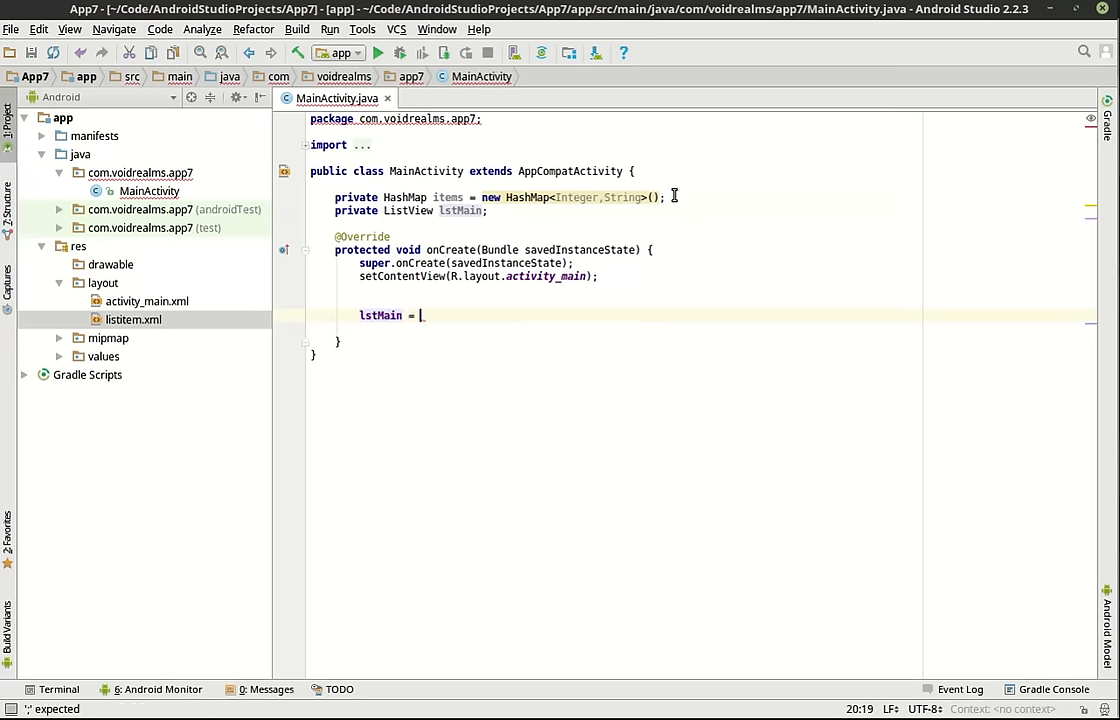
text((ListView)findViewById(R.id.lstMain);)
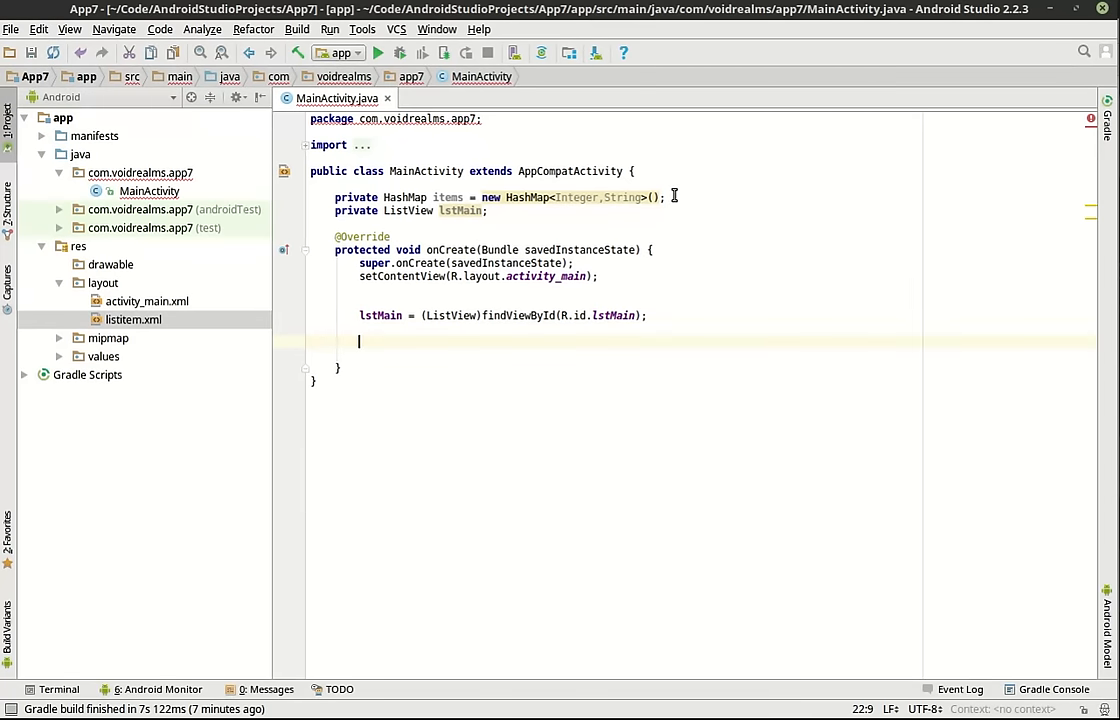
Step: Write a for loop, i from 0 to under 5, calling items.put(i, "Item number " + i)
text(for)
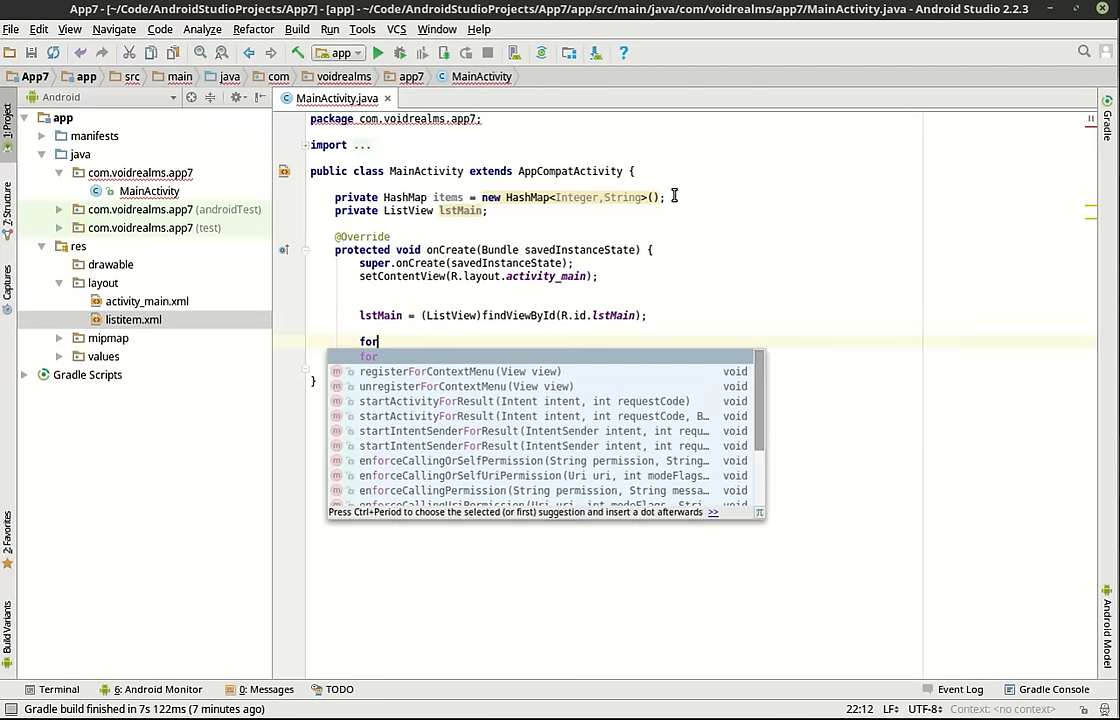
text((int i ==)
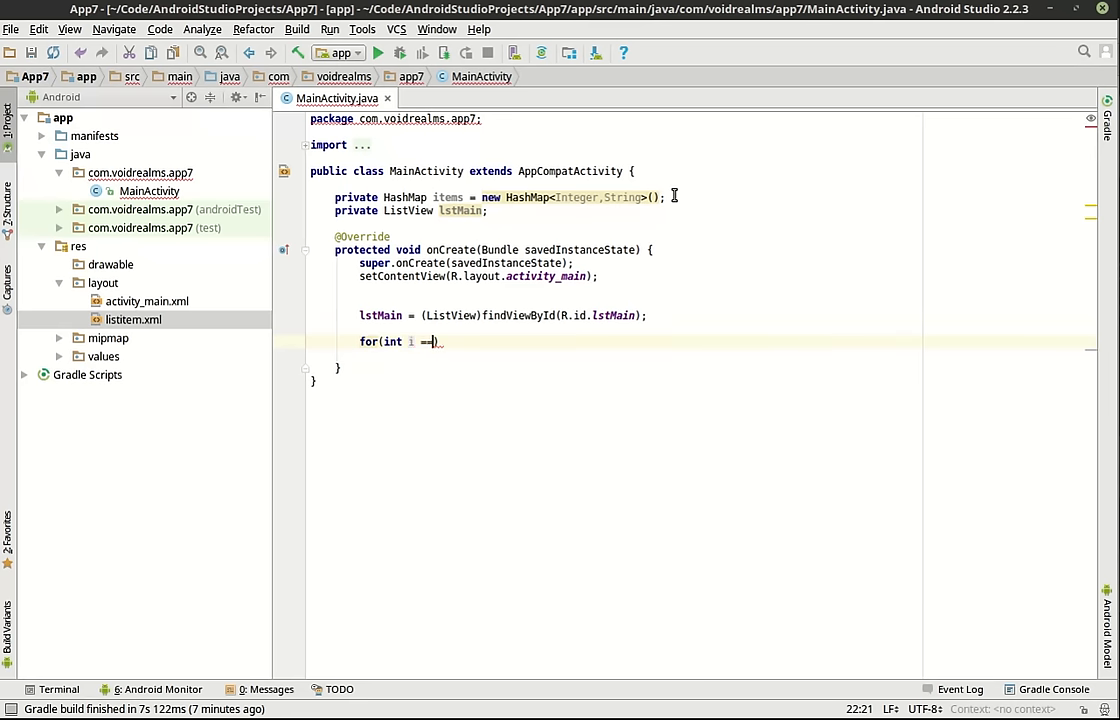
text(0;)
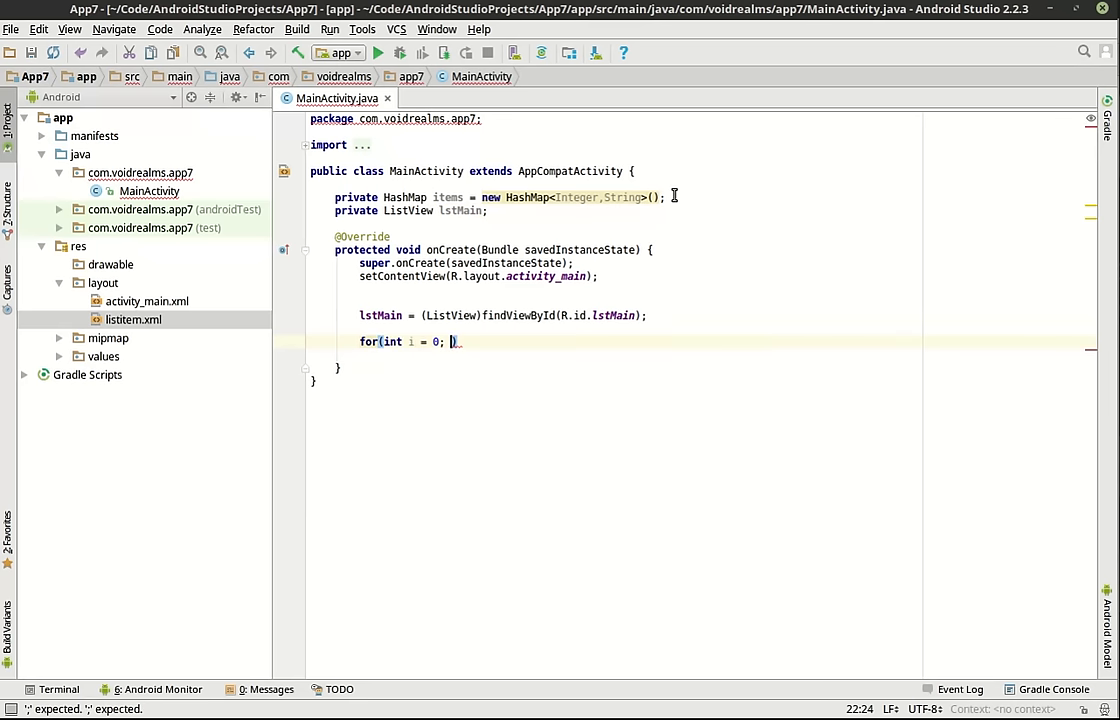
text(i <)
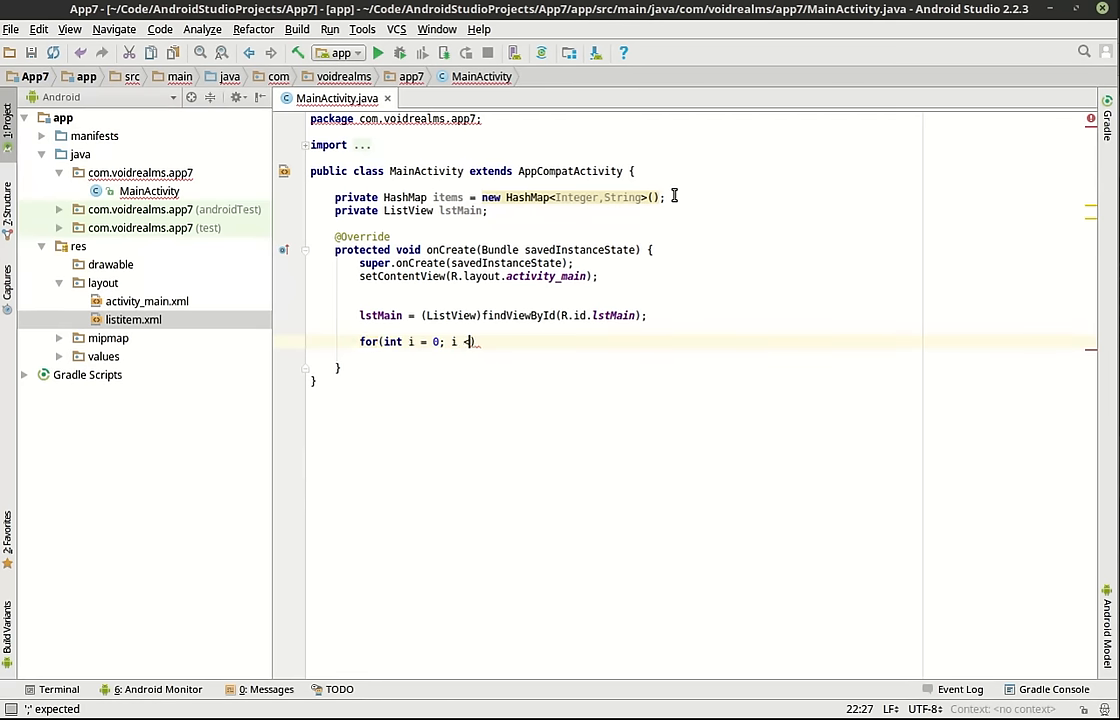
text(5;)
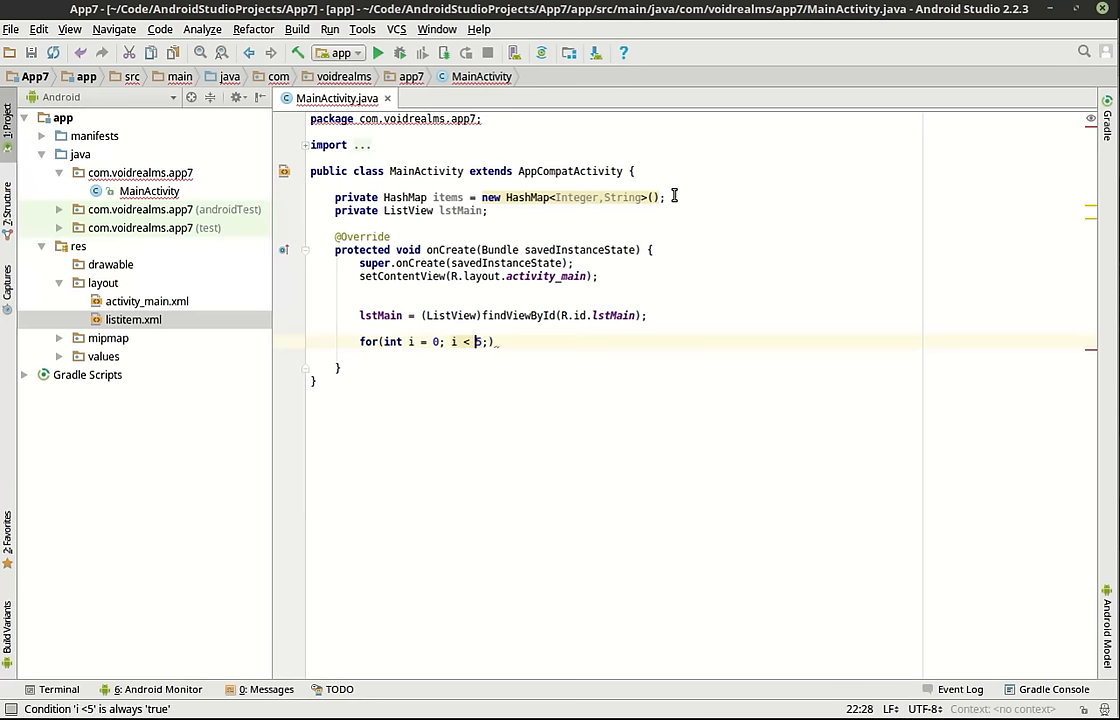
text(;)
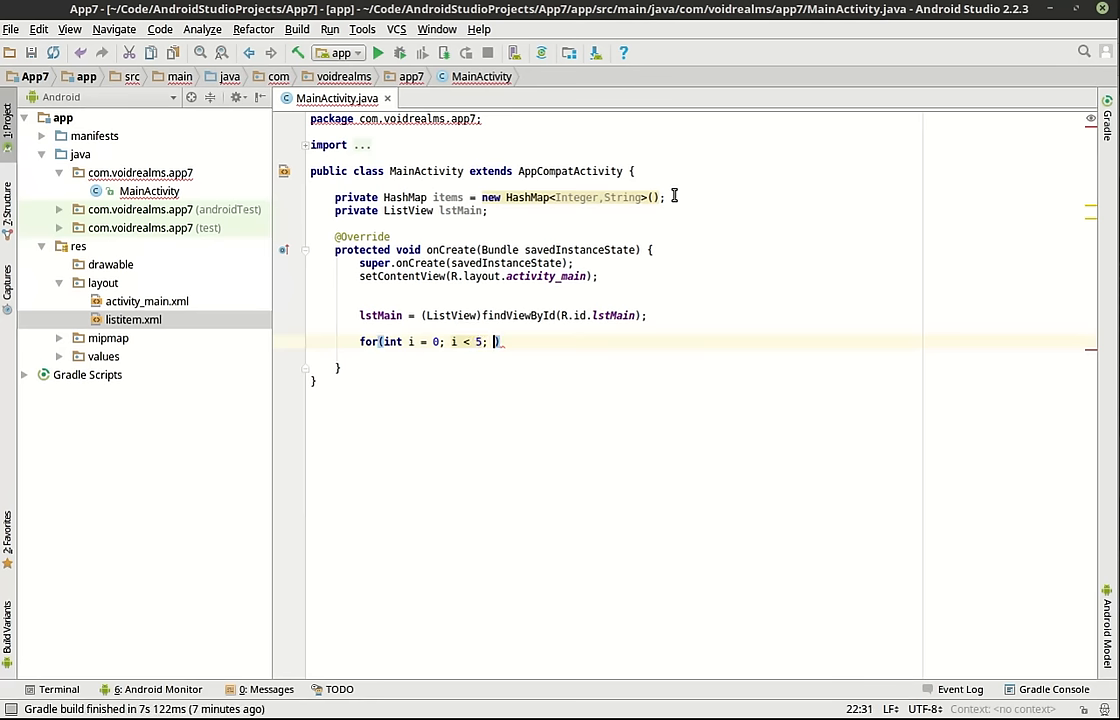
text(i ++)
text(items.put()
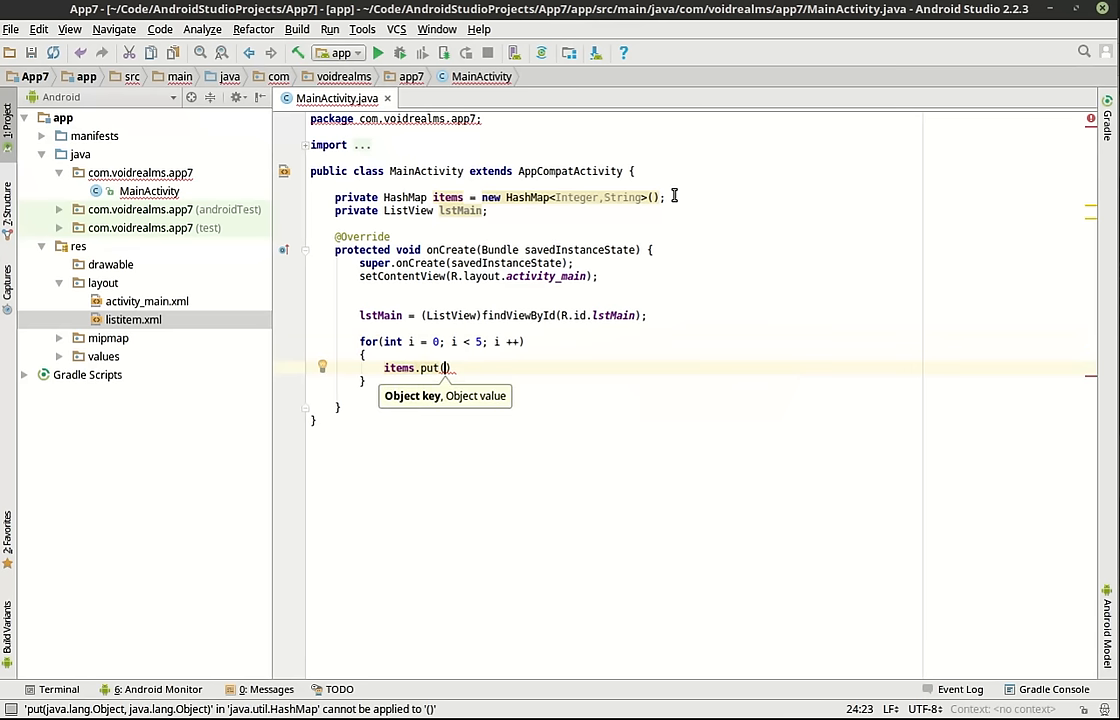
text(i,)
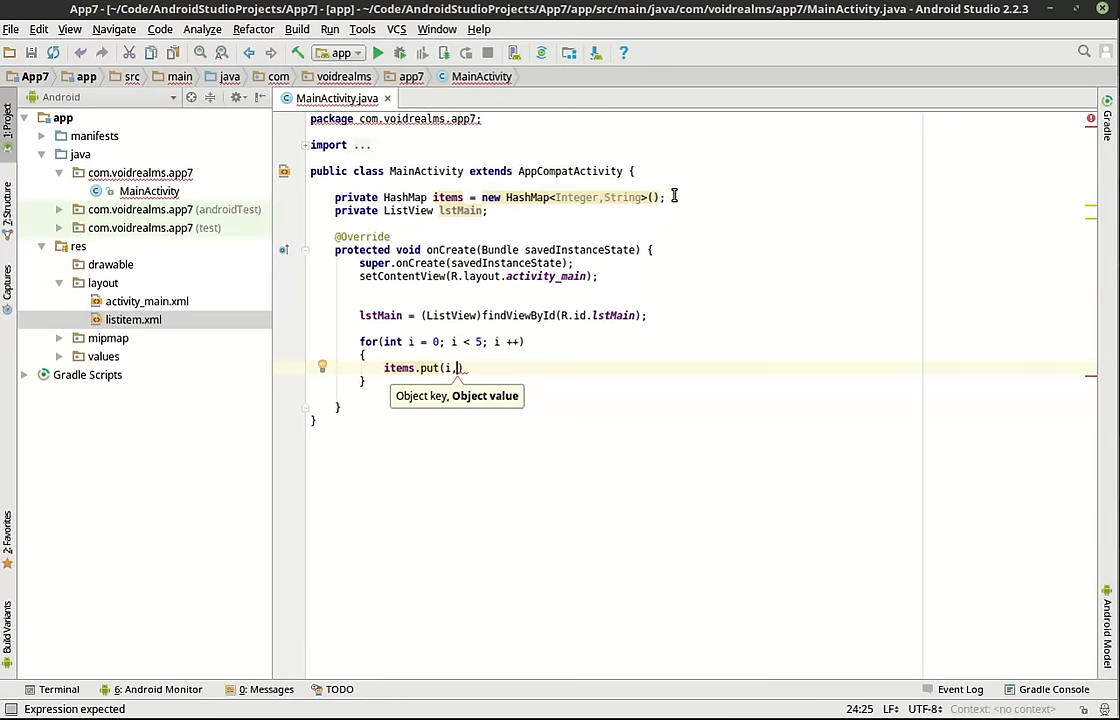
text(")
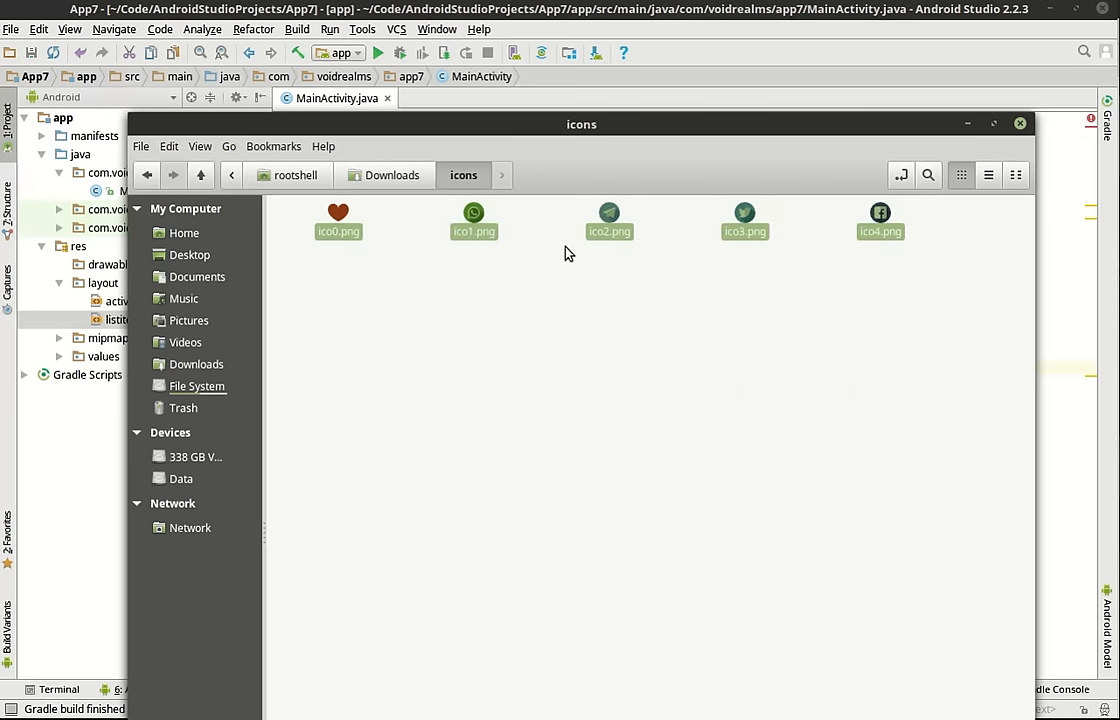
Step: Right-click the selected ico0.png–ico4.png files in Nemo to copy them
right_click(609, 218)
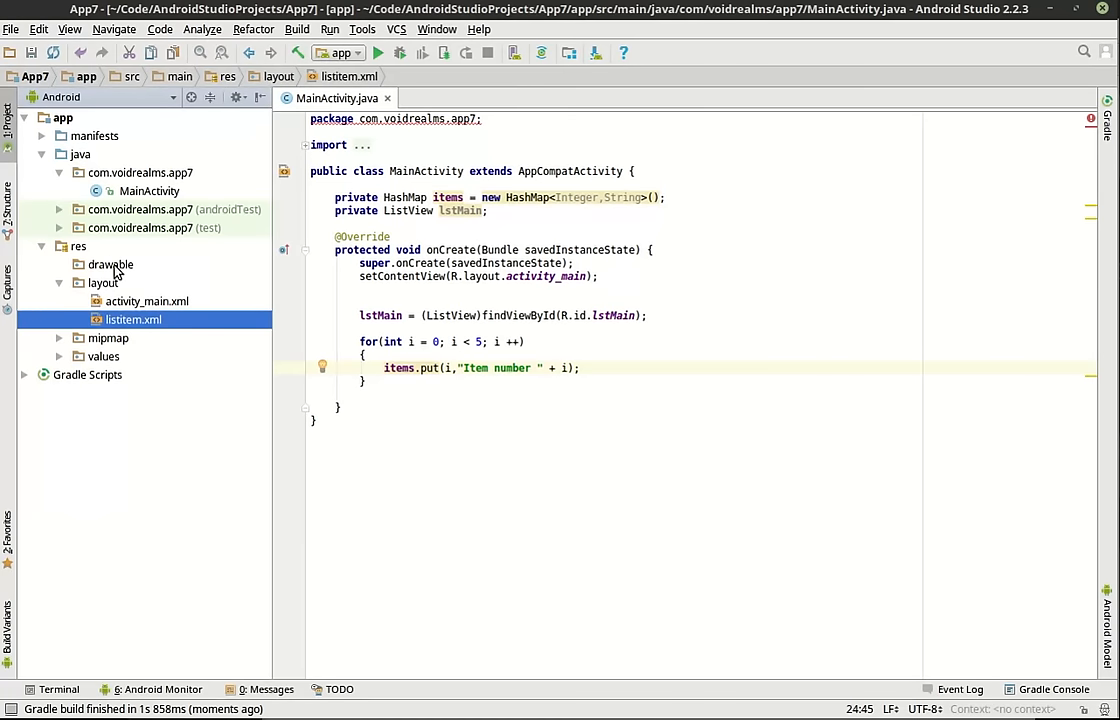
Step: Check the project's res folder in the file manager with Show in Files
click(110, 263)
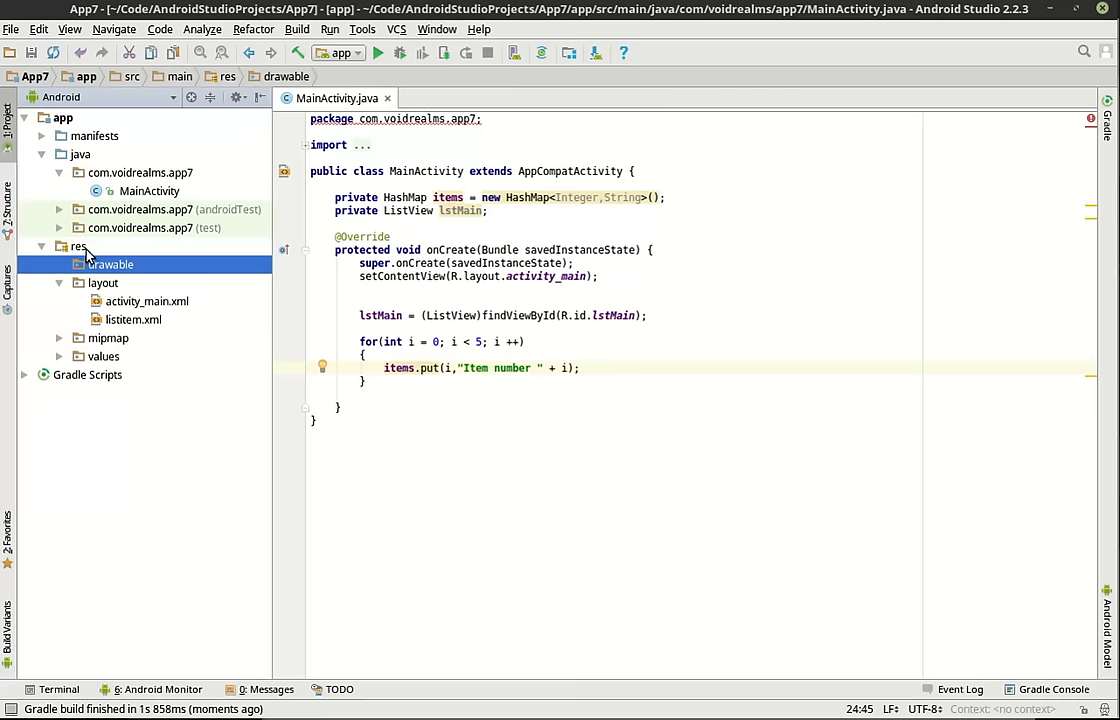
right_click(78, 246)
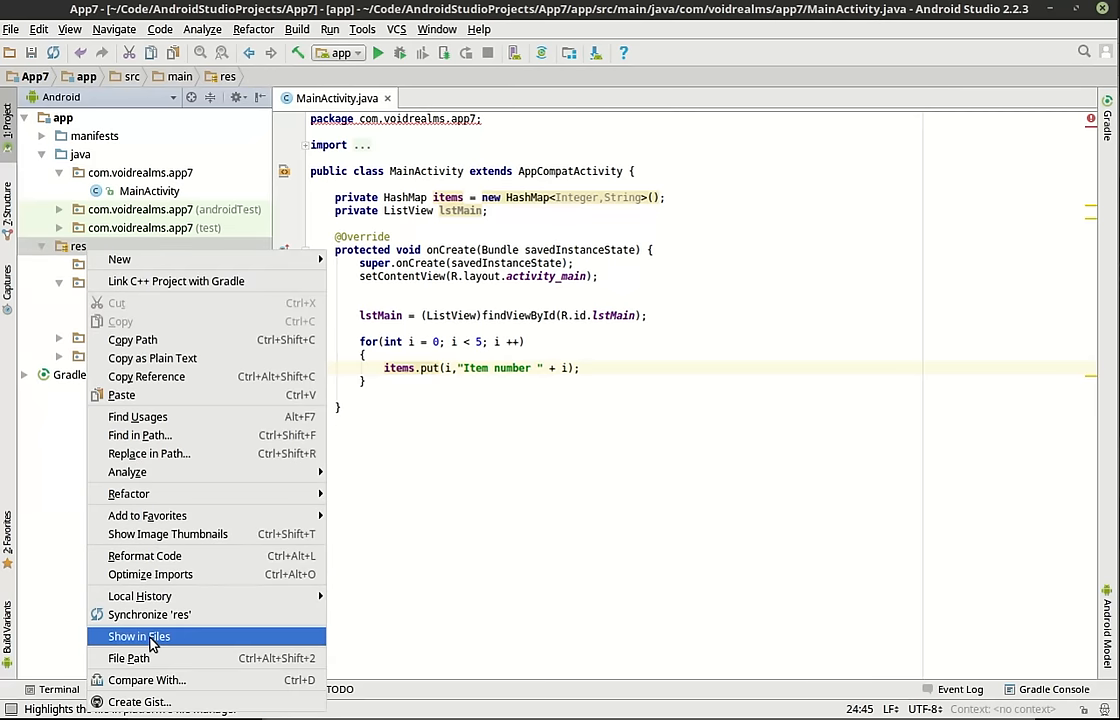
click(138, 636)
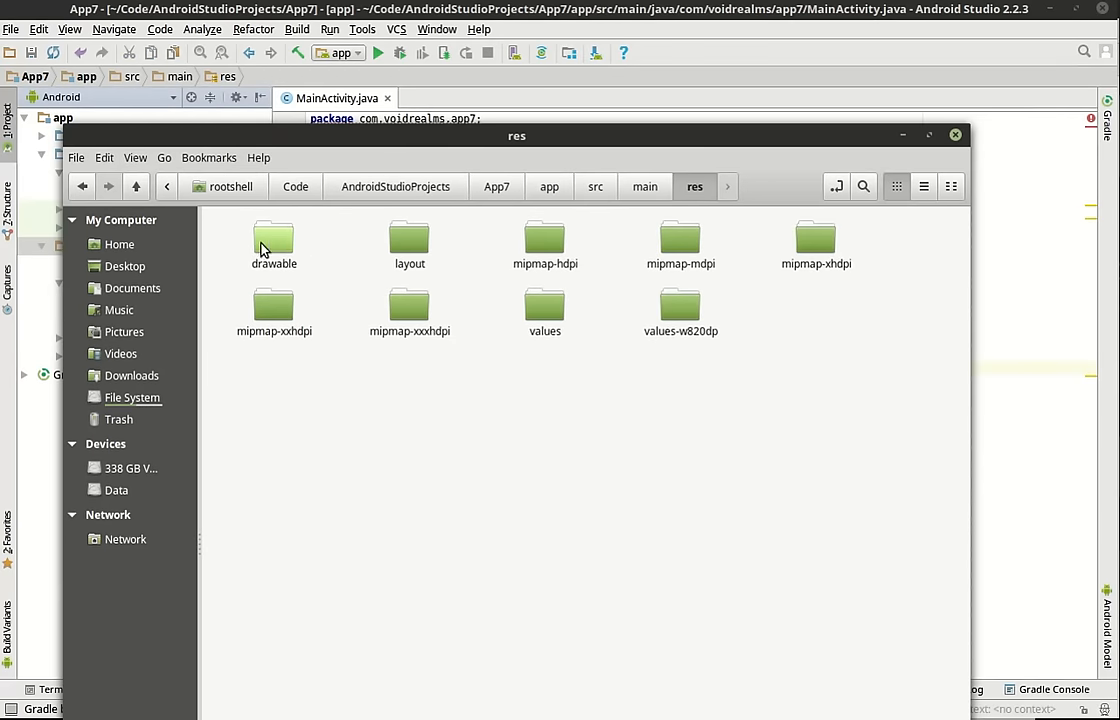
click(954, 134)
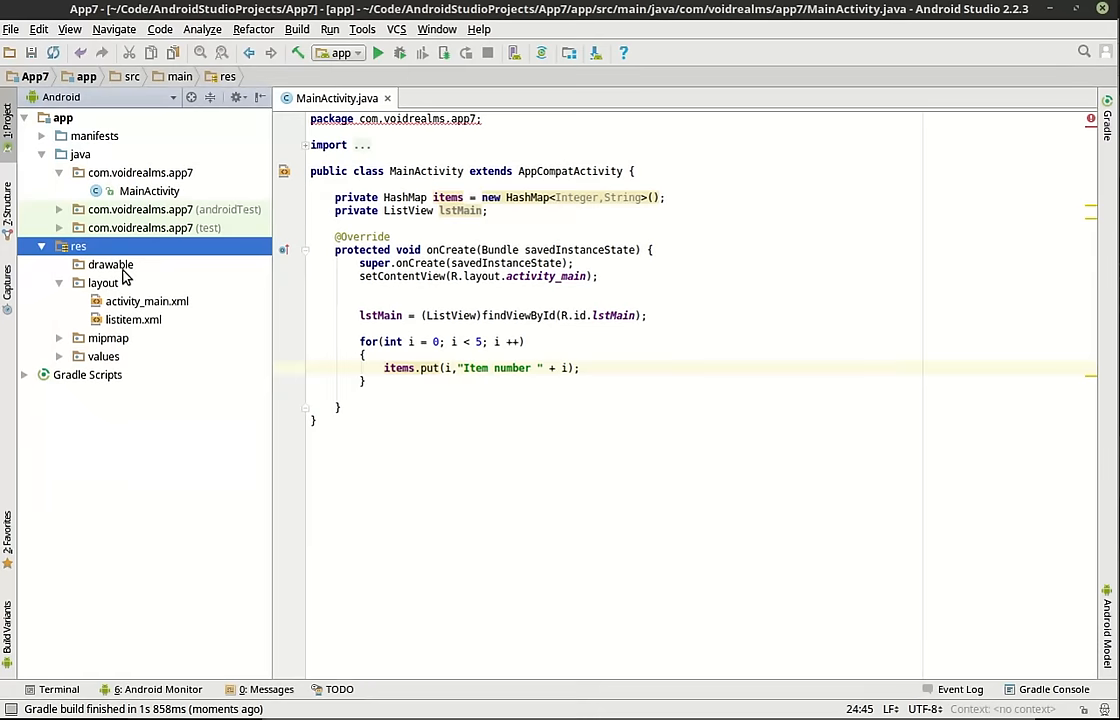
Step: Paste the five icons into the drawable folder, confirm the copy, and close the image preview
right_click(111, 264)
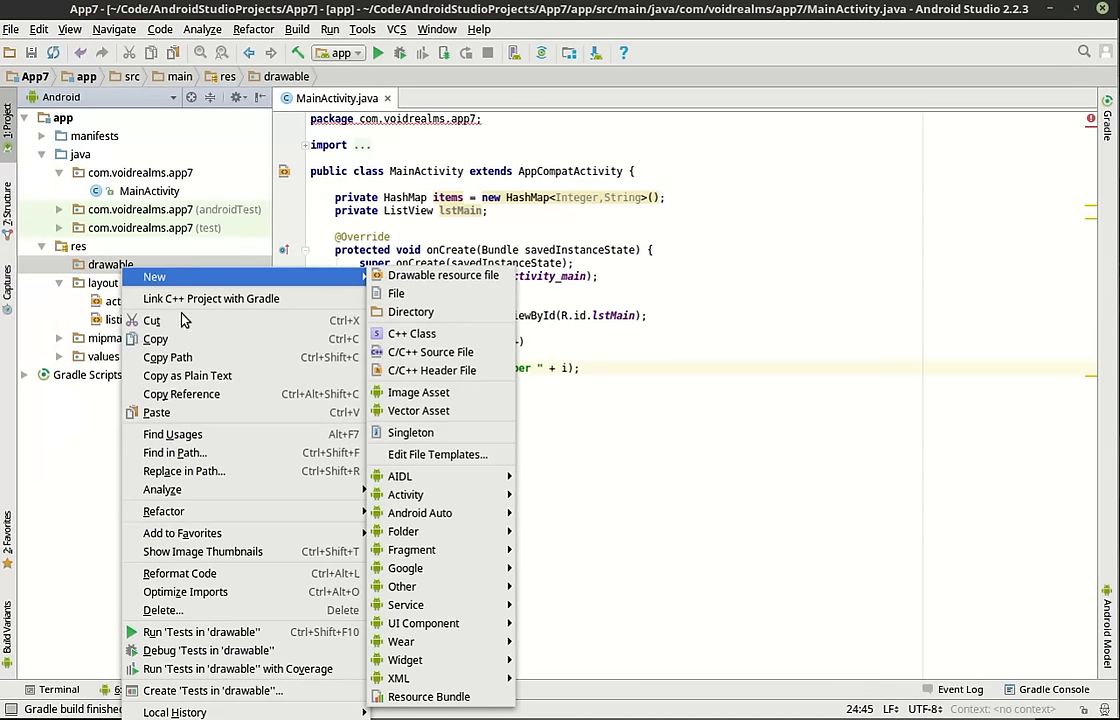
mouse_move(157, 412)
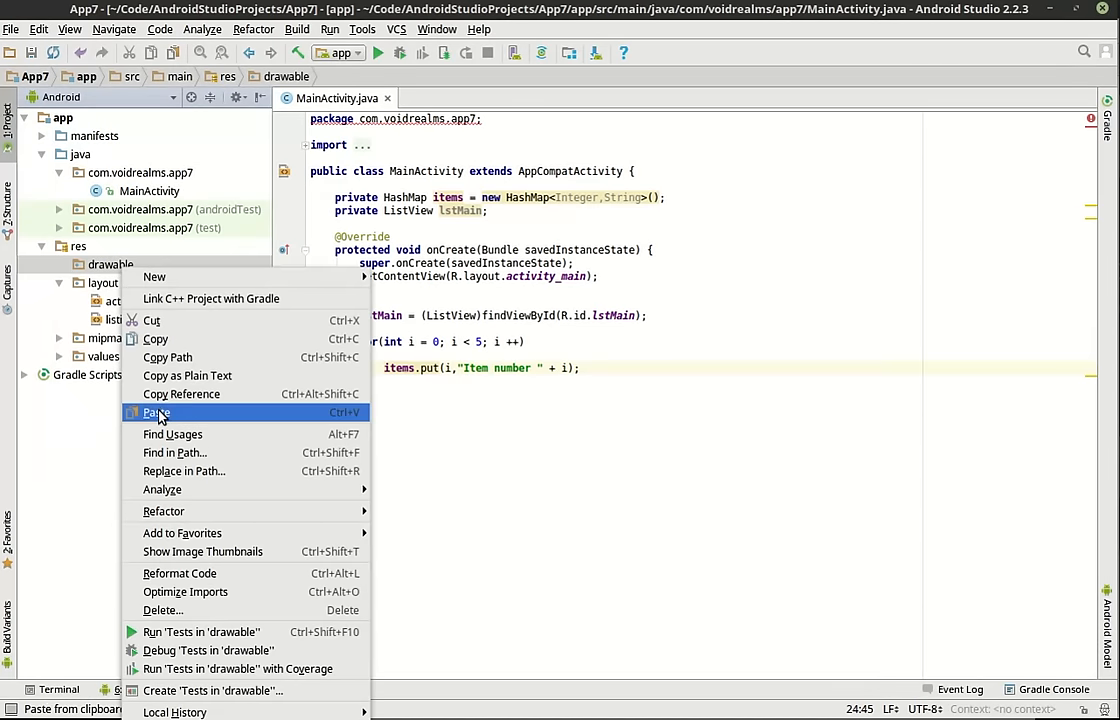
click(156, 412)
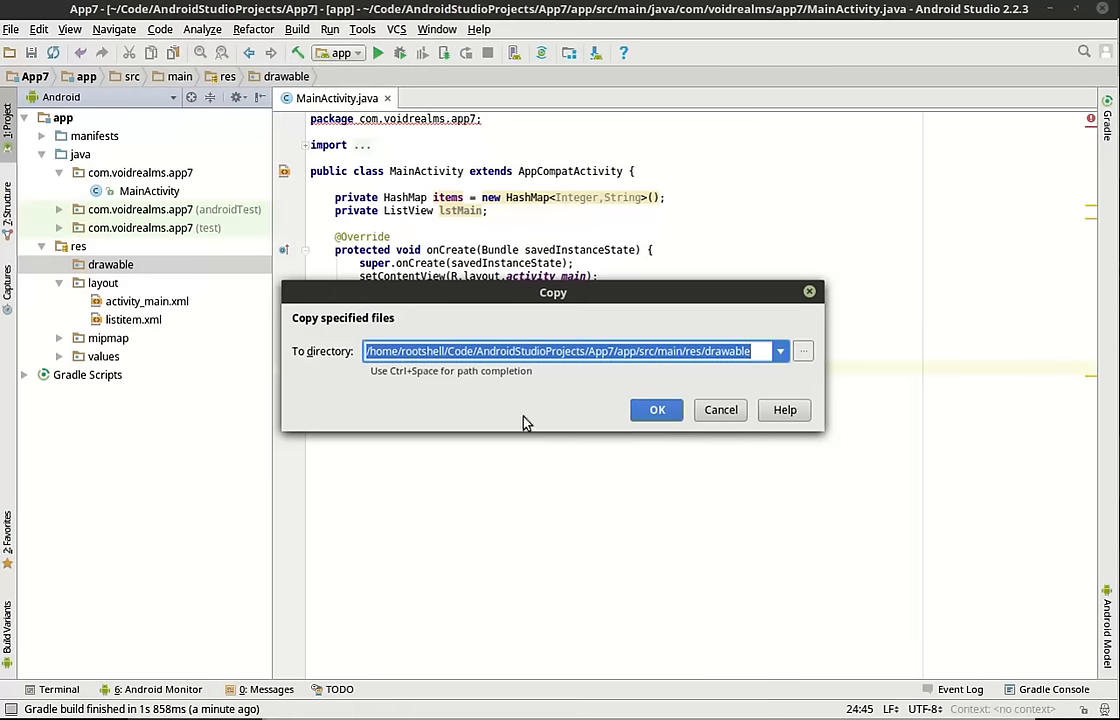
click(656, 409)
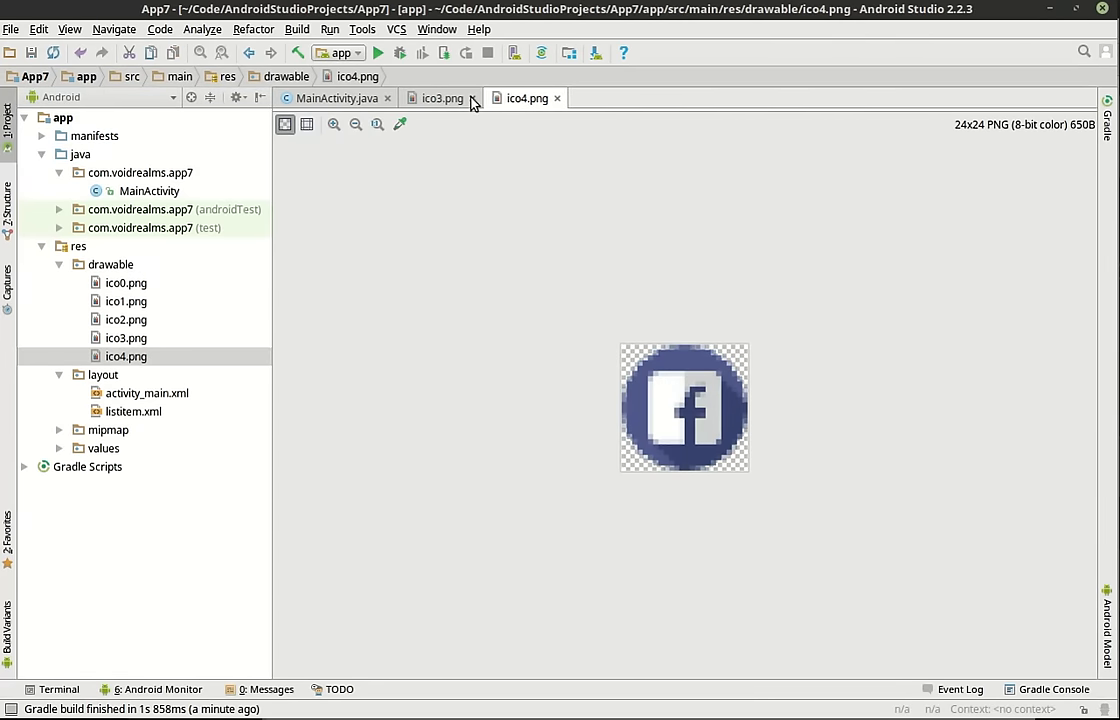
click(336, 98)
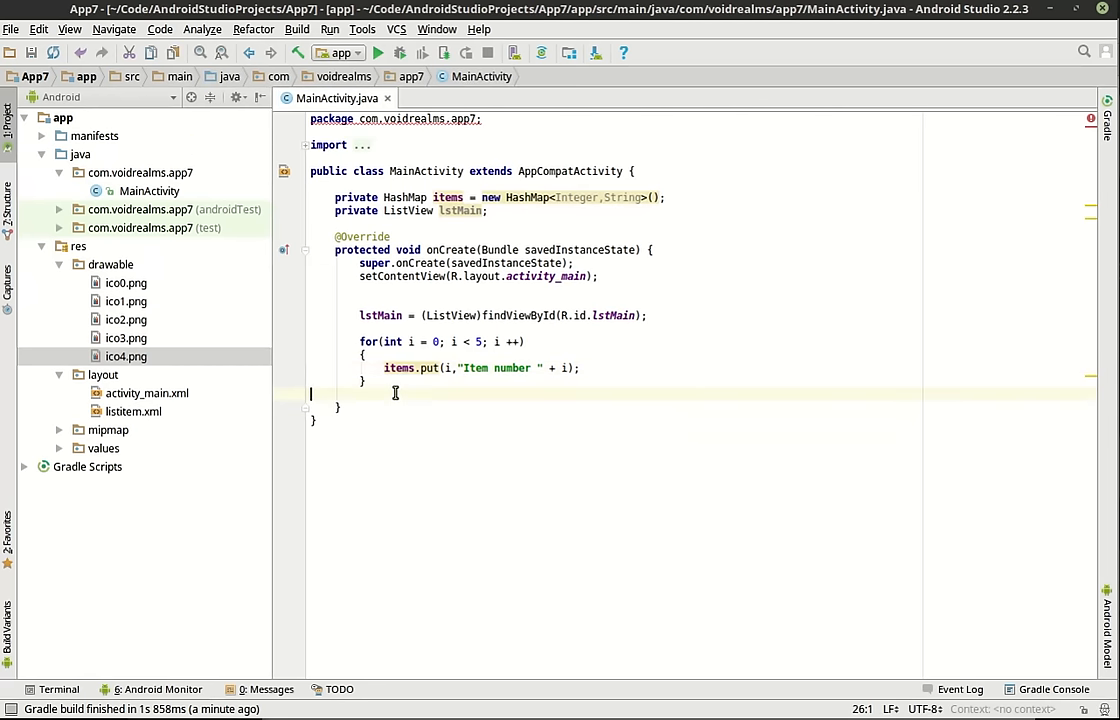
text(R)
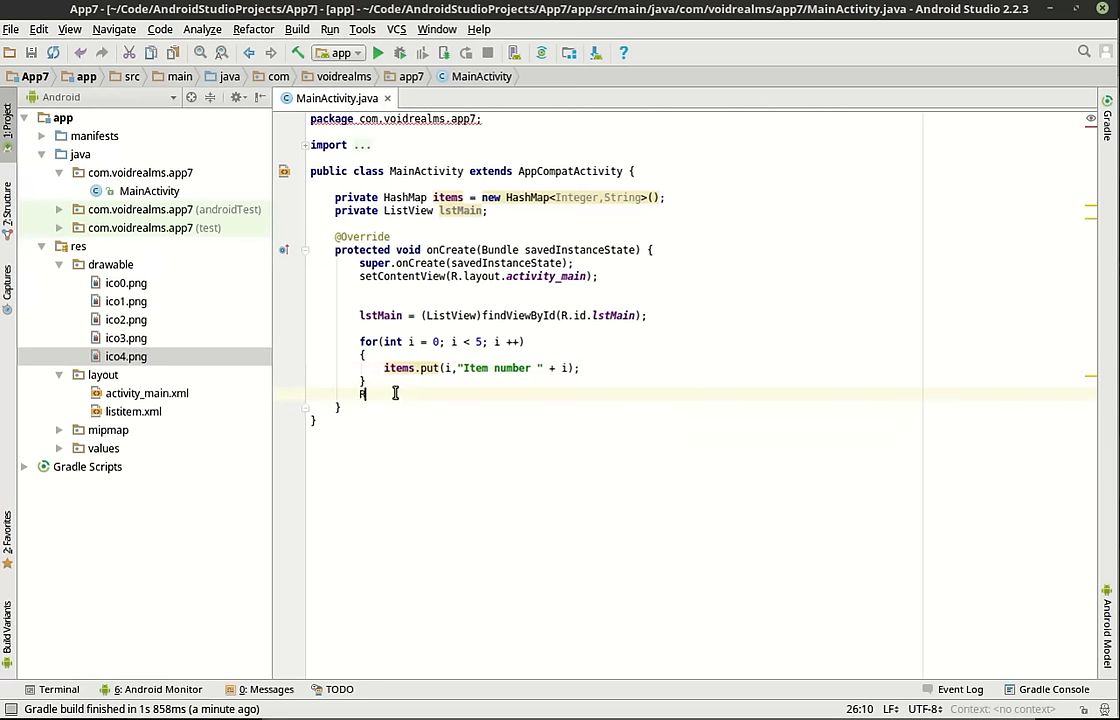
text(.di)
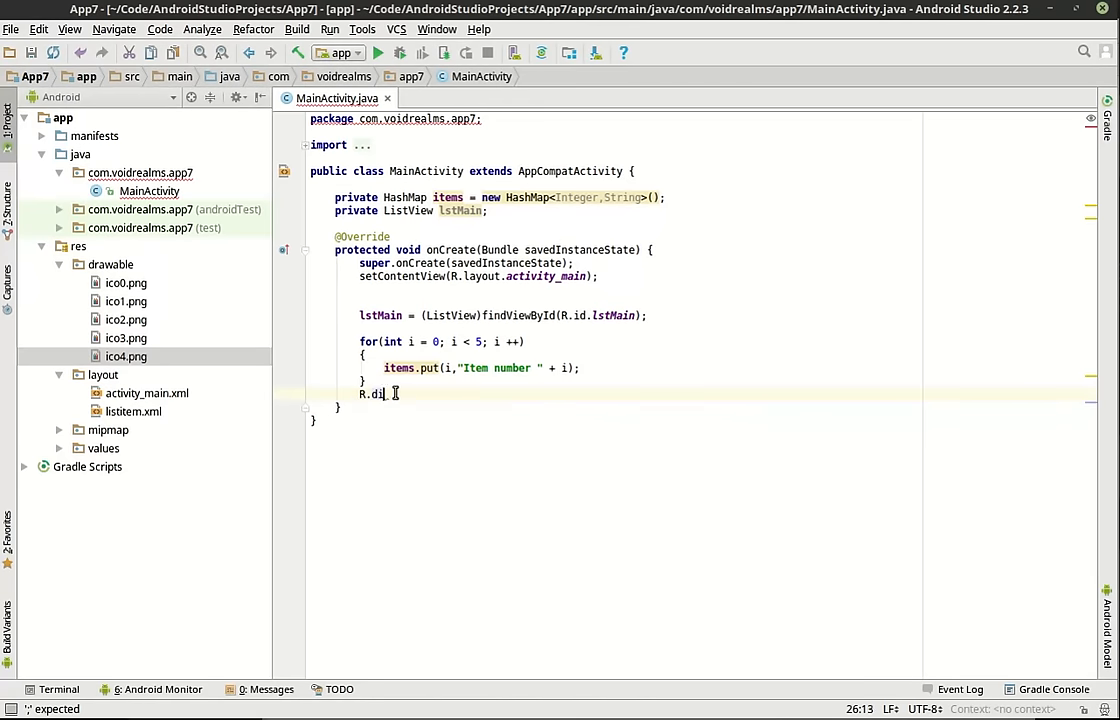
text(rawable.)
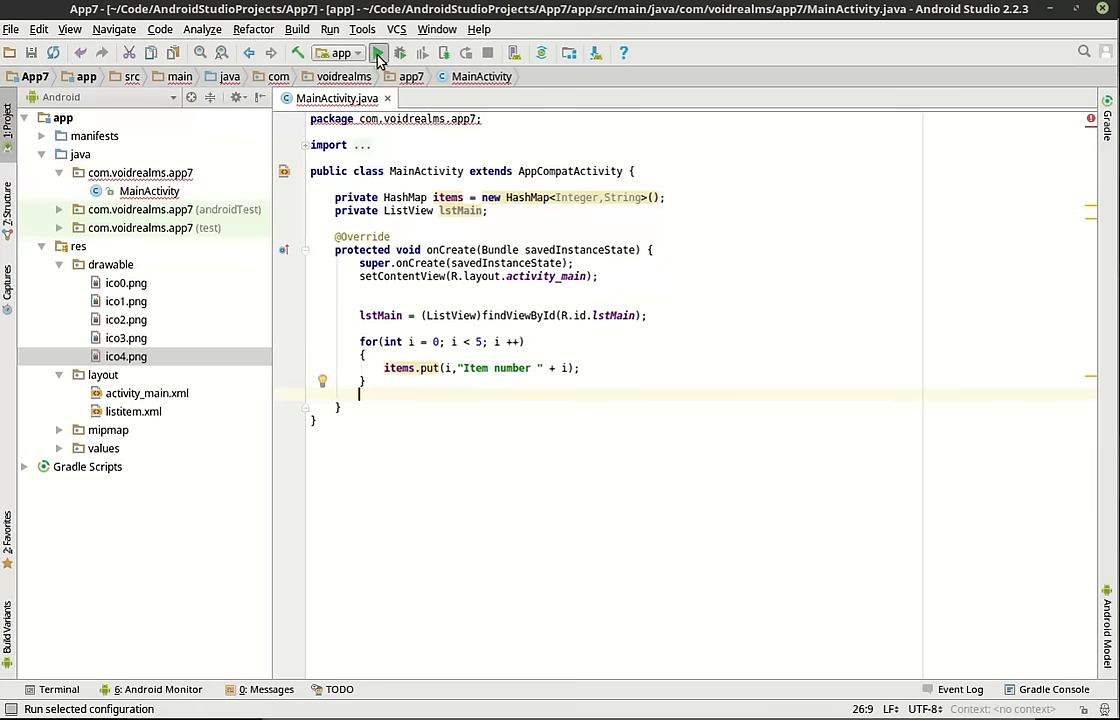
Step: Launch App7 on the Testing virtual device
click(378, 52)
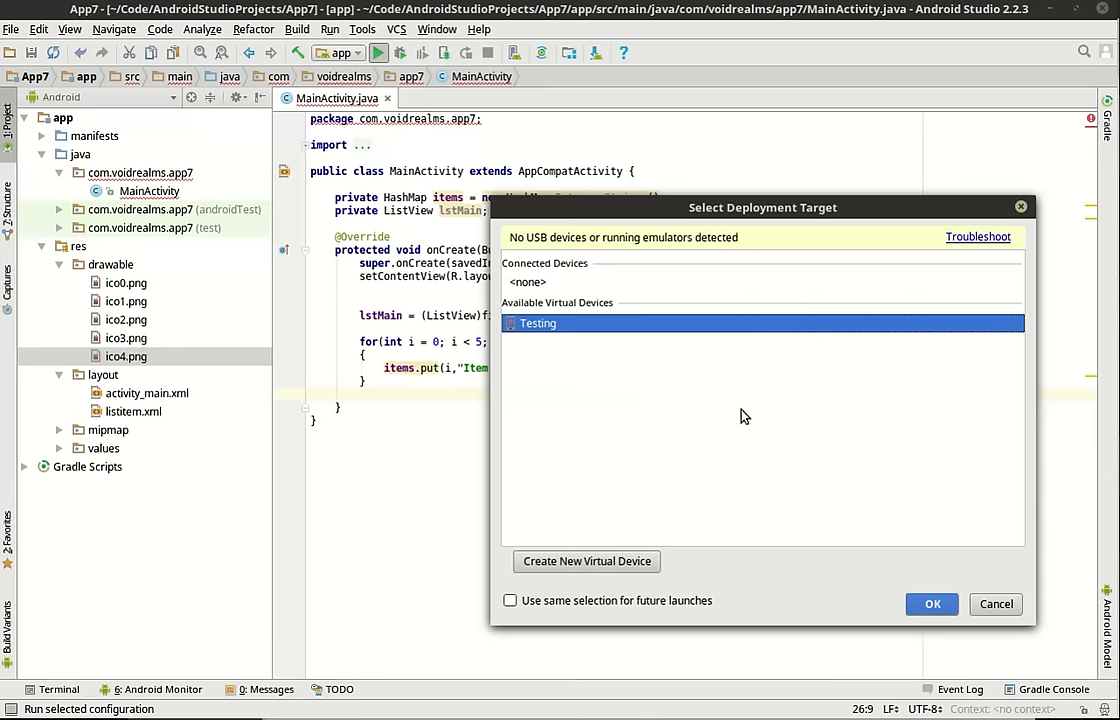
mouse_move(729, 453)
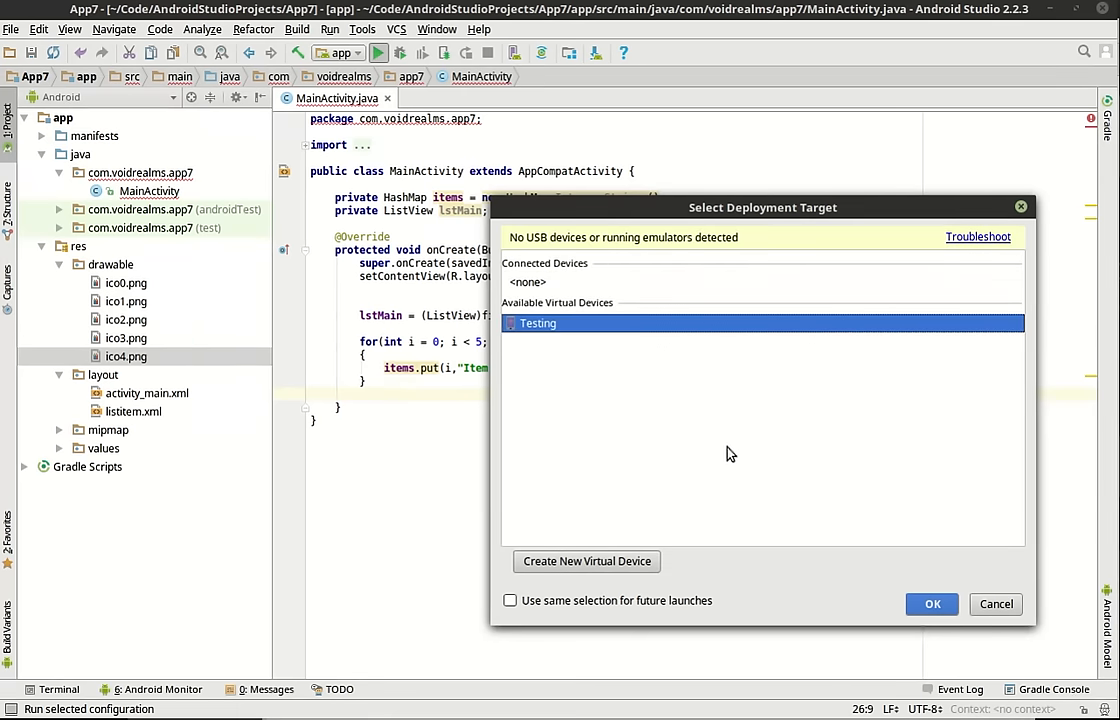
click(931, 604)
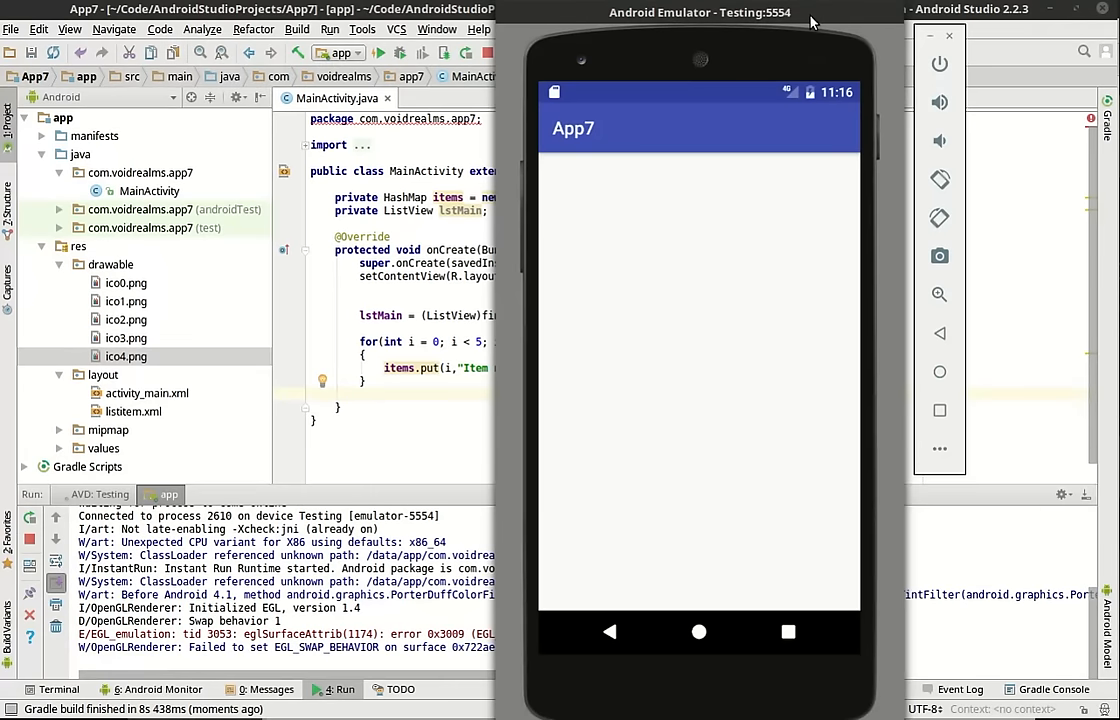
mouse_move(727, 390)
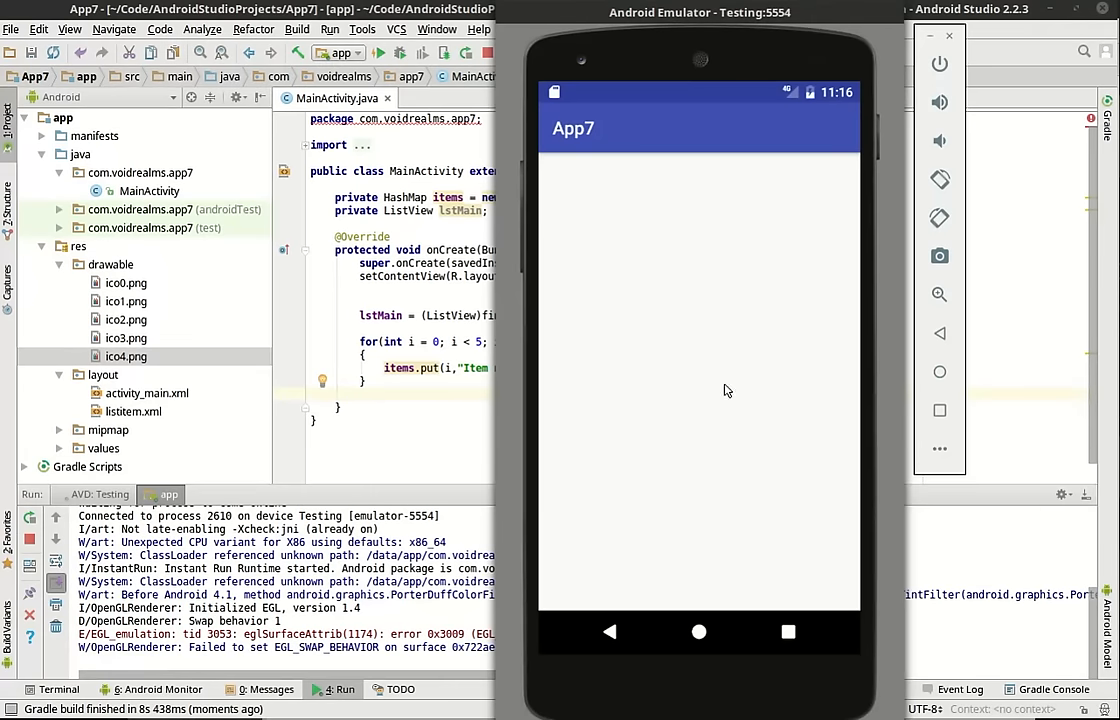
mouse_move(670, 291)
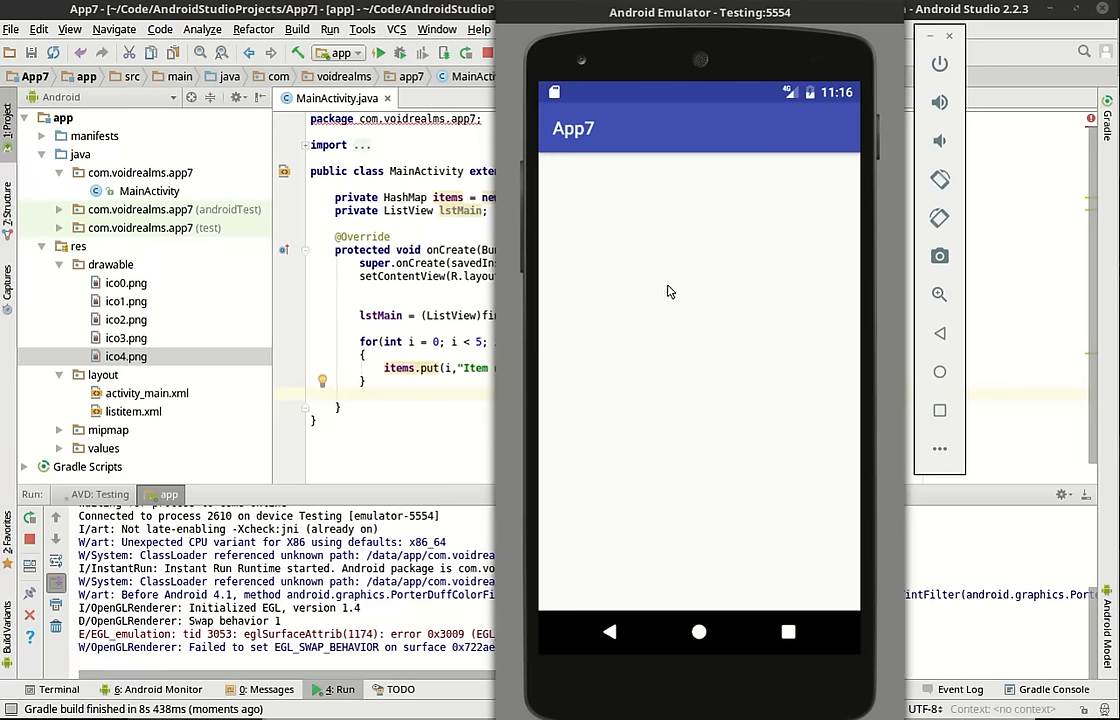
mouse_move(573, 203)
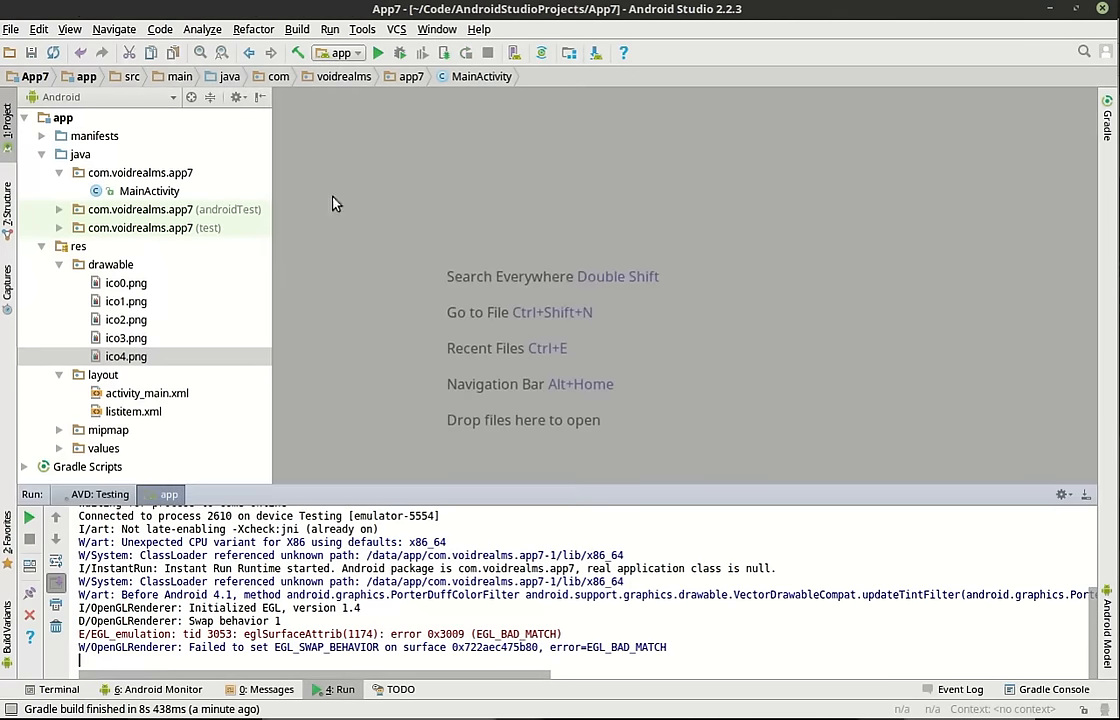
mouse_move(1086, 502)
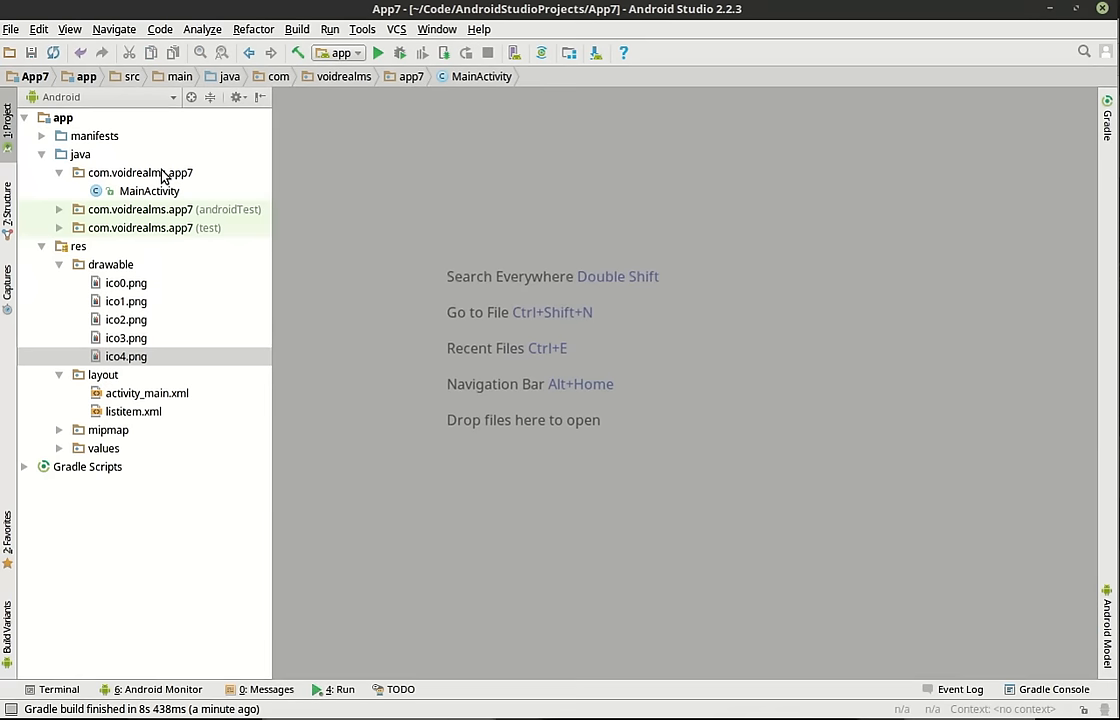
Step: Add a Java class named CustomAdapter to the com.voidrealms.app7 package
right_click(140, 172)
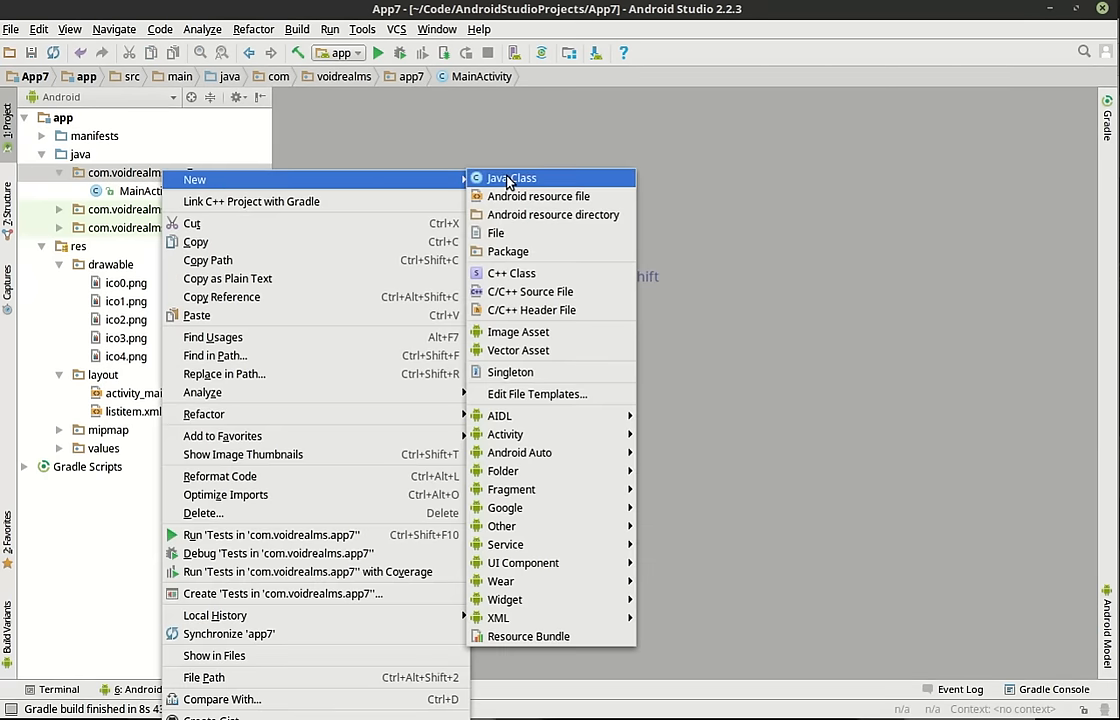
click(511, 177)
text(CustomAdap)
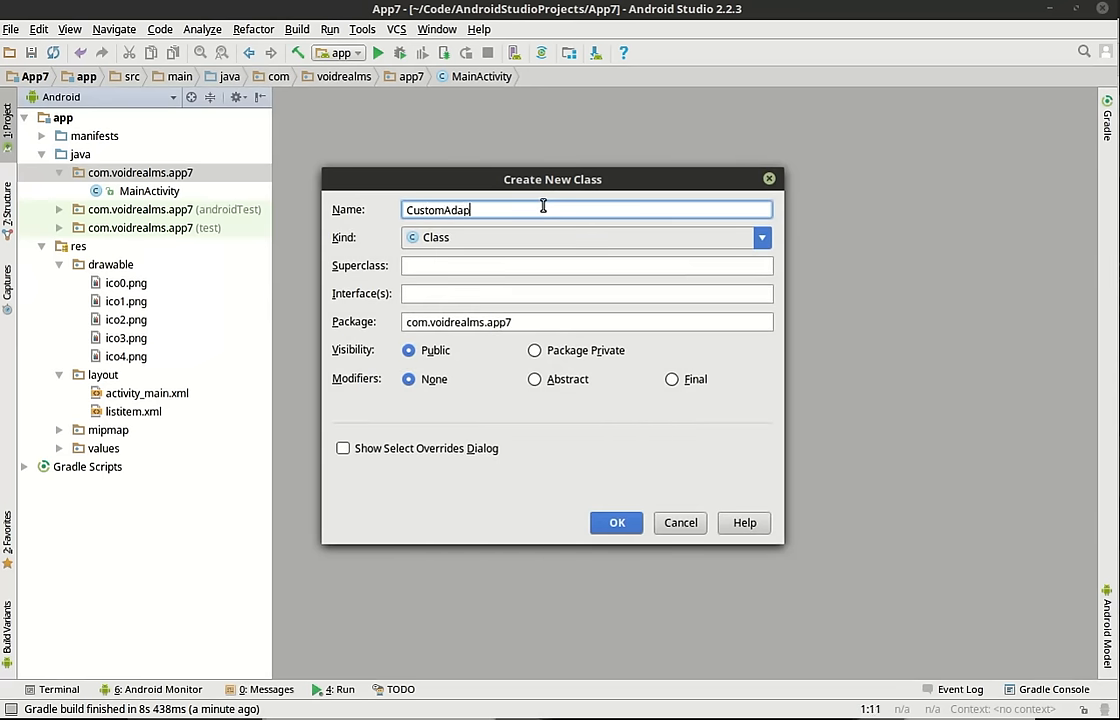
text(ter)
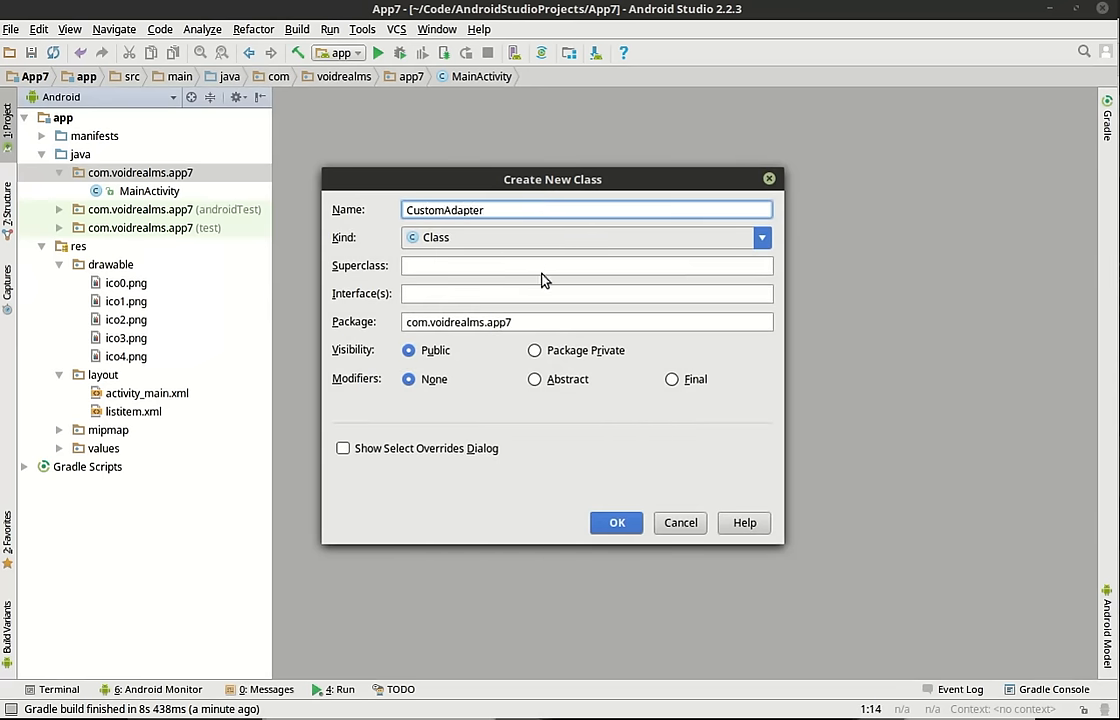
click(616, 522)
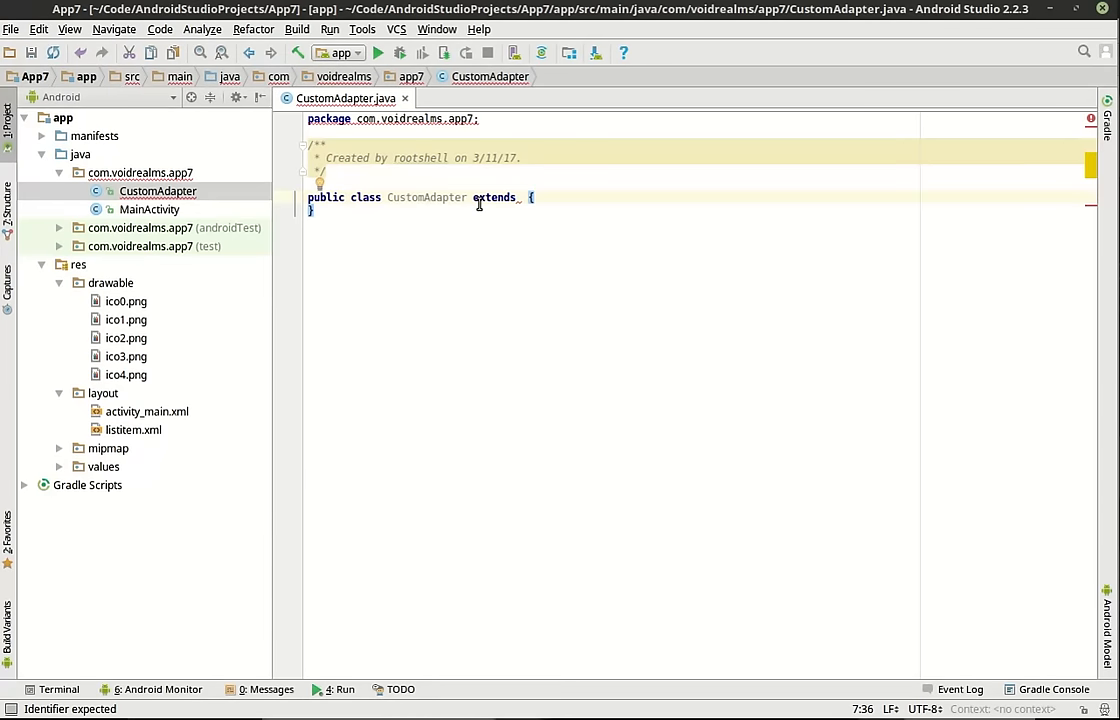
Step: Make CustomAdapter extend ArrayAdapter<HashMap<Integer,String>> using autocomplete
text(Arr)
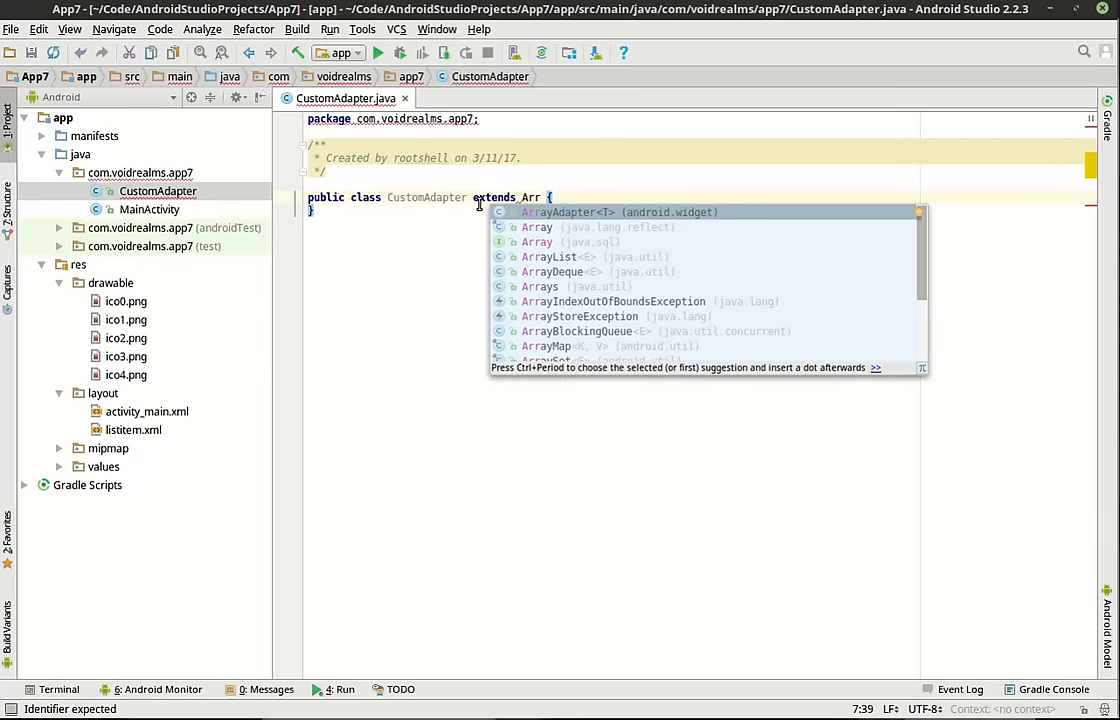
click(565, 212)
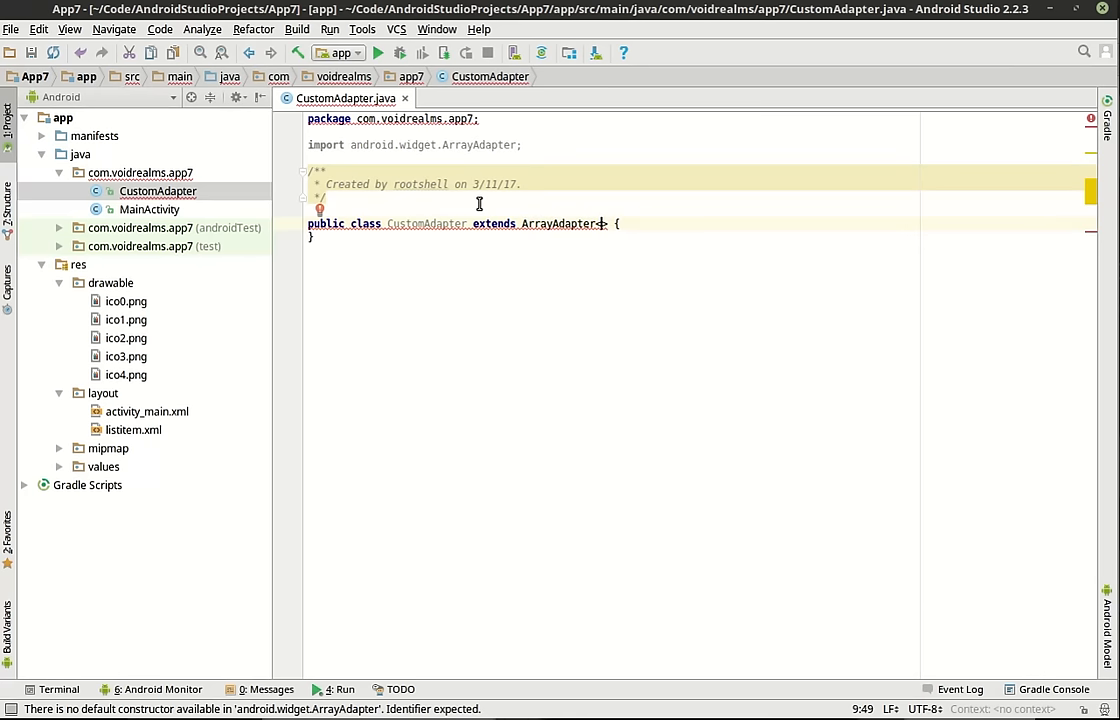
text(<>)
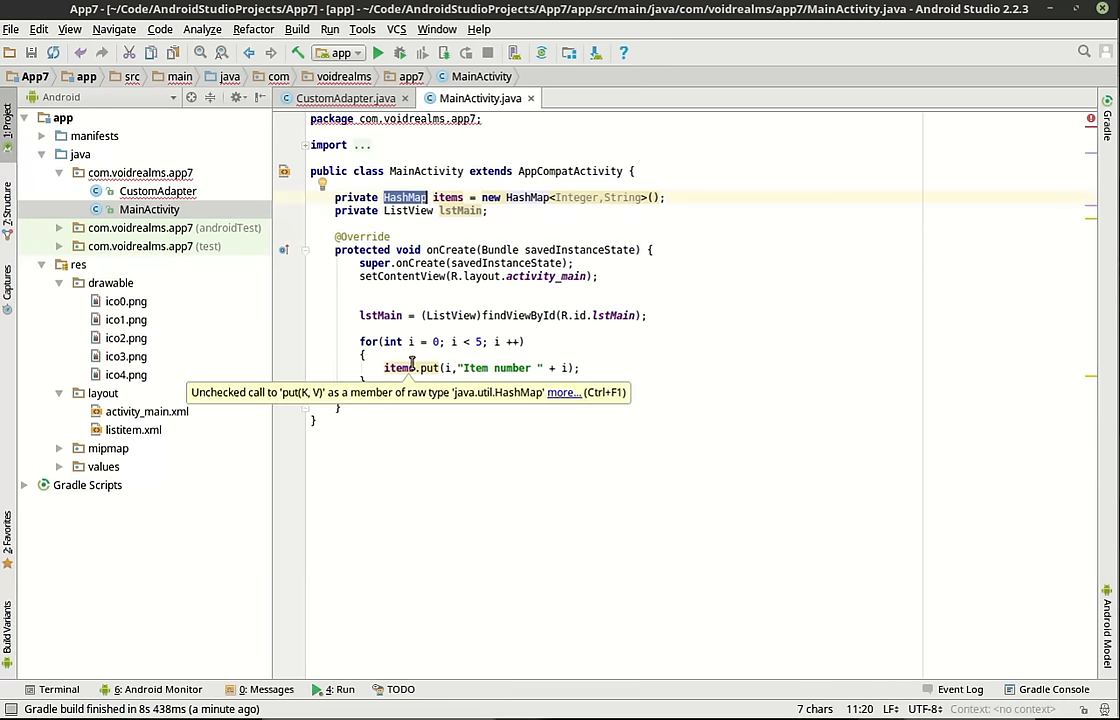
mouse_move(193, 197)
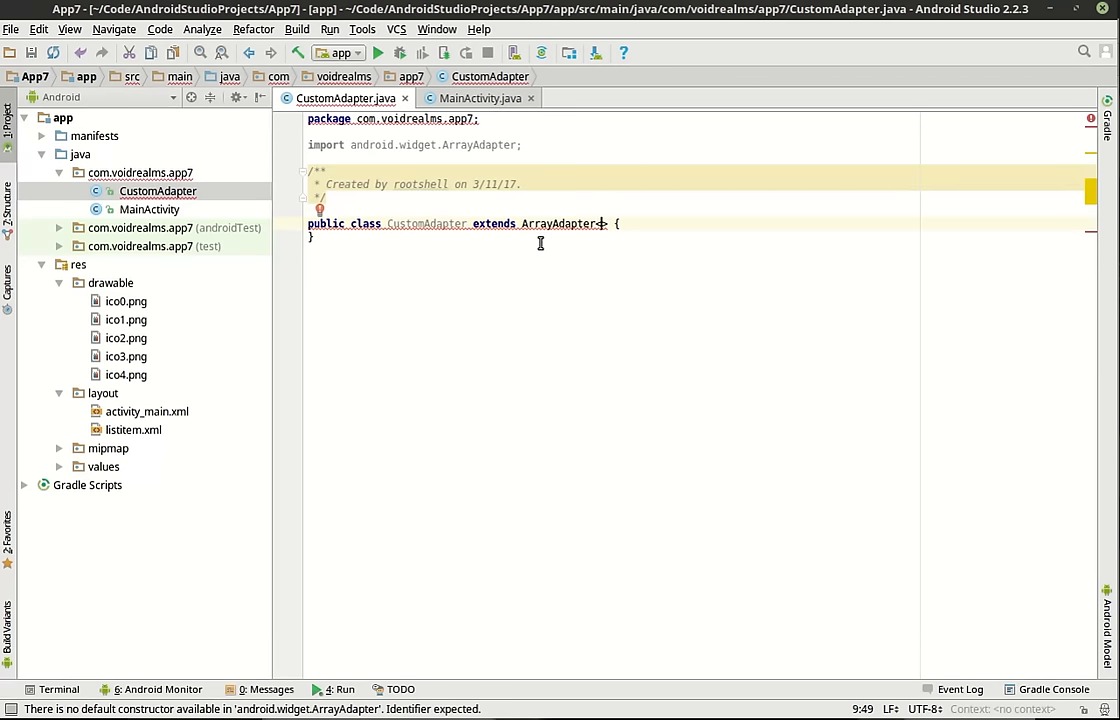
text(HashMap<>)
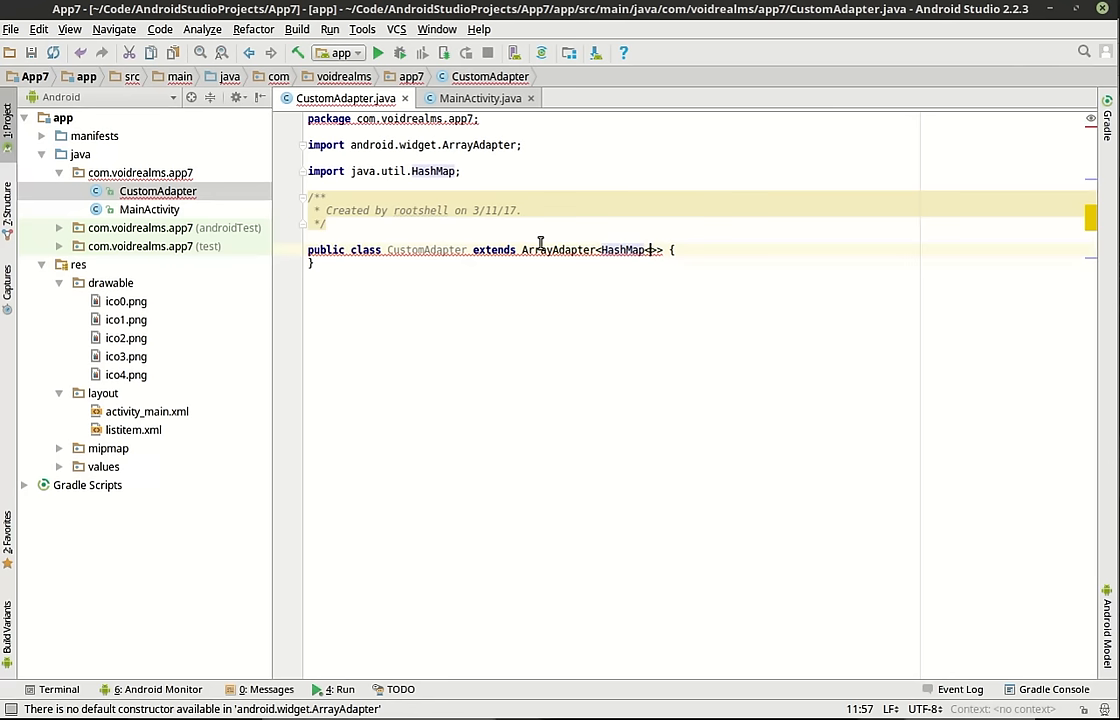
text(Integer,>)
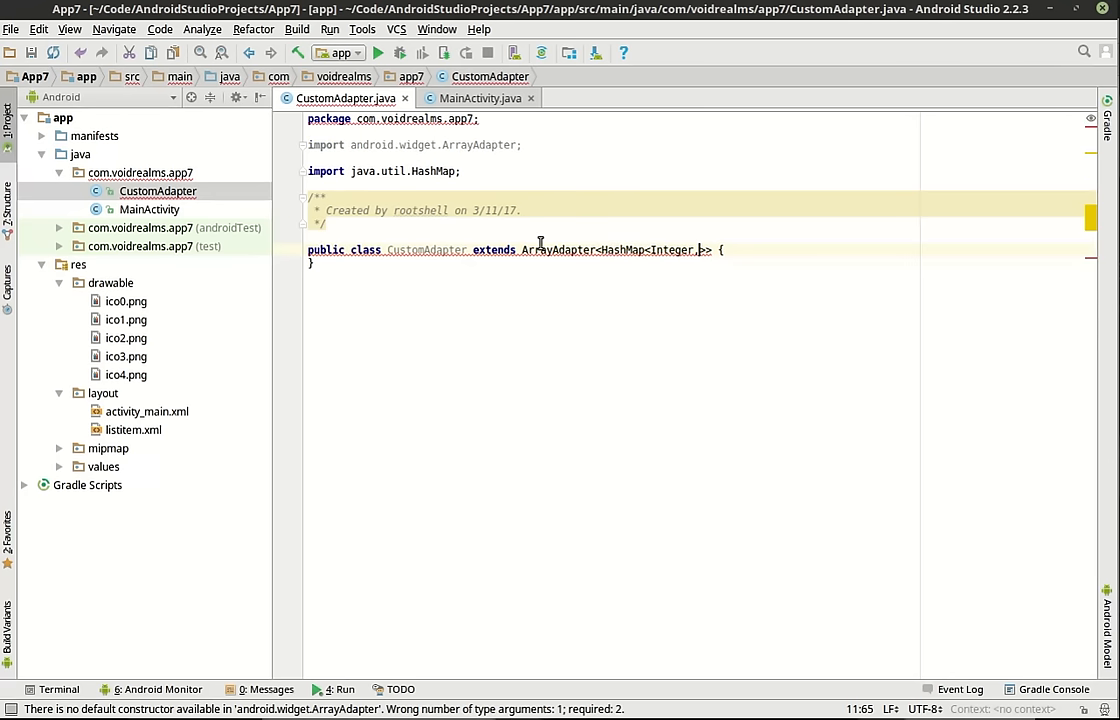
text(String)
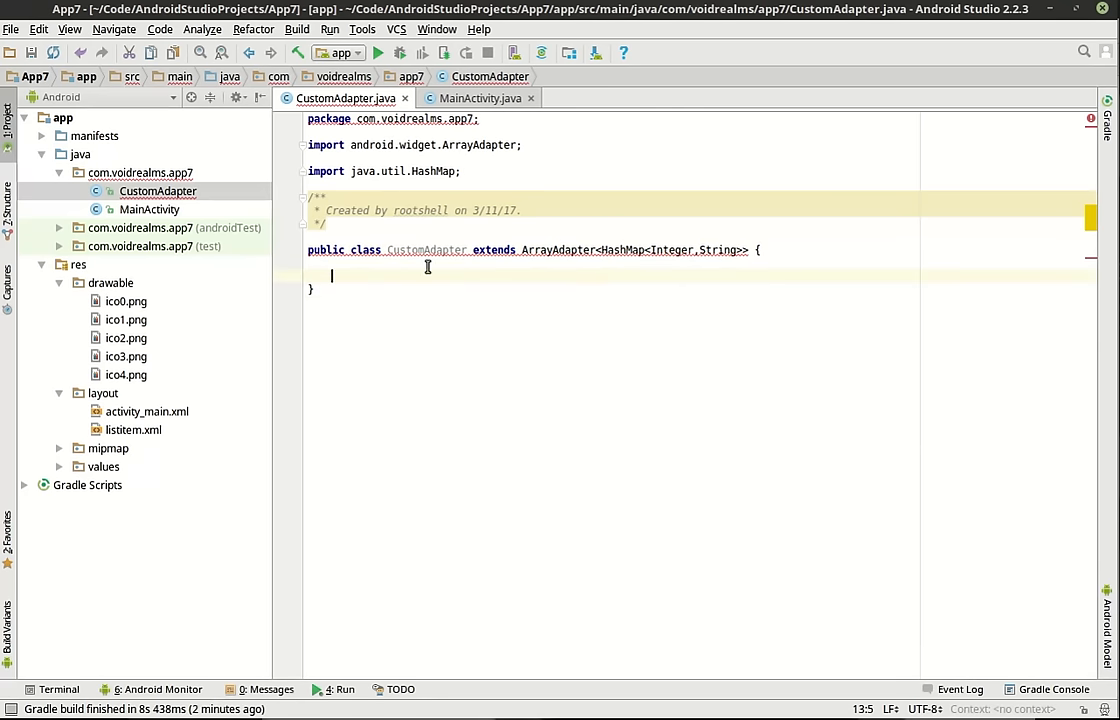
Step: Declare the fields private HashMap<Integer,String> items and Context con
text(p)
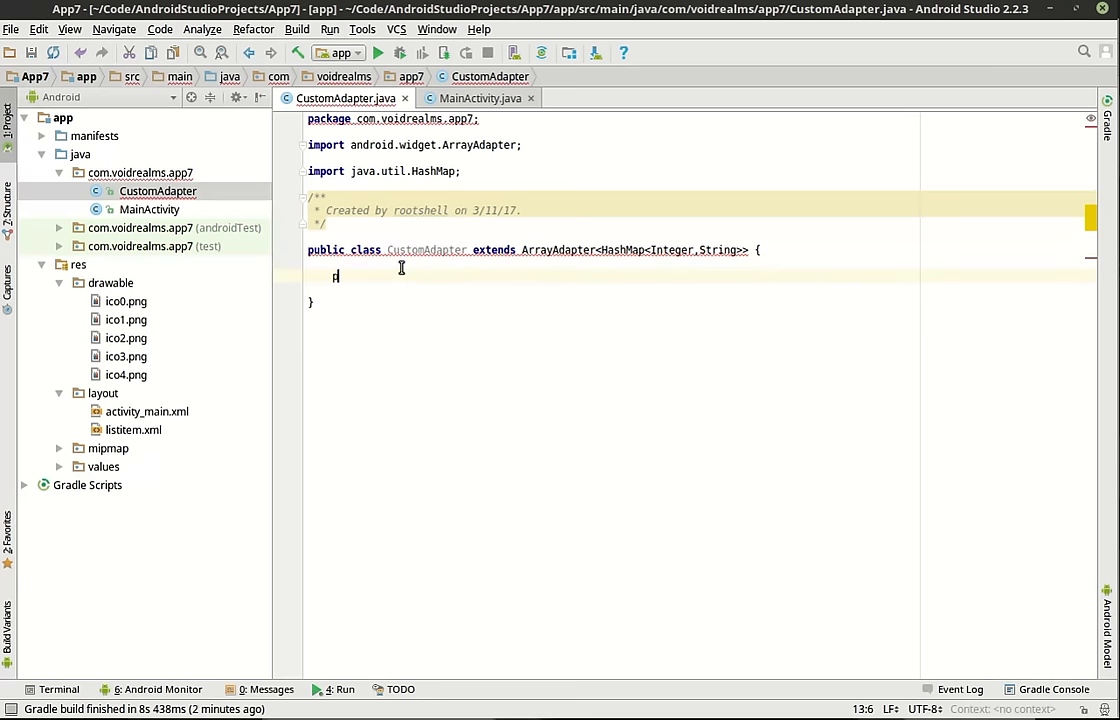
text(private_ H)
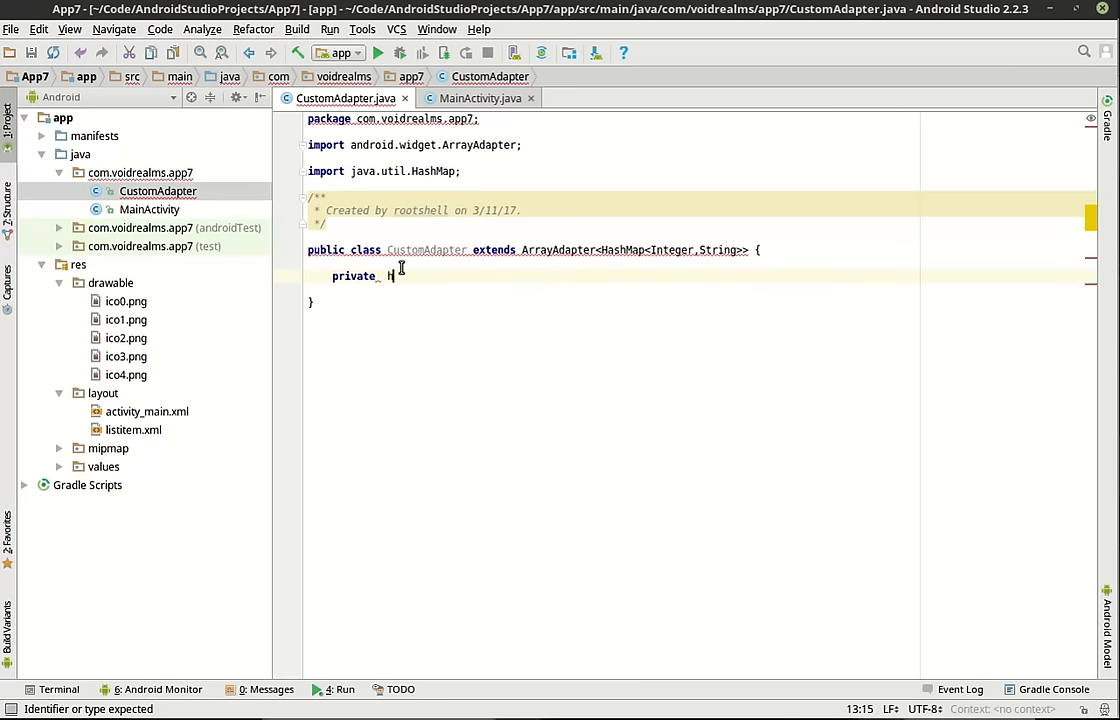
text(ashMap)
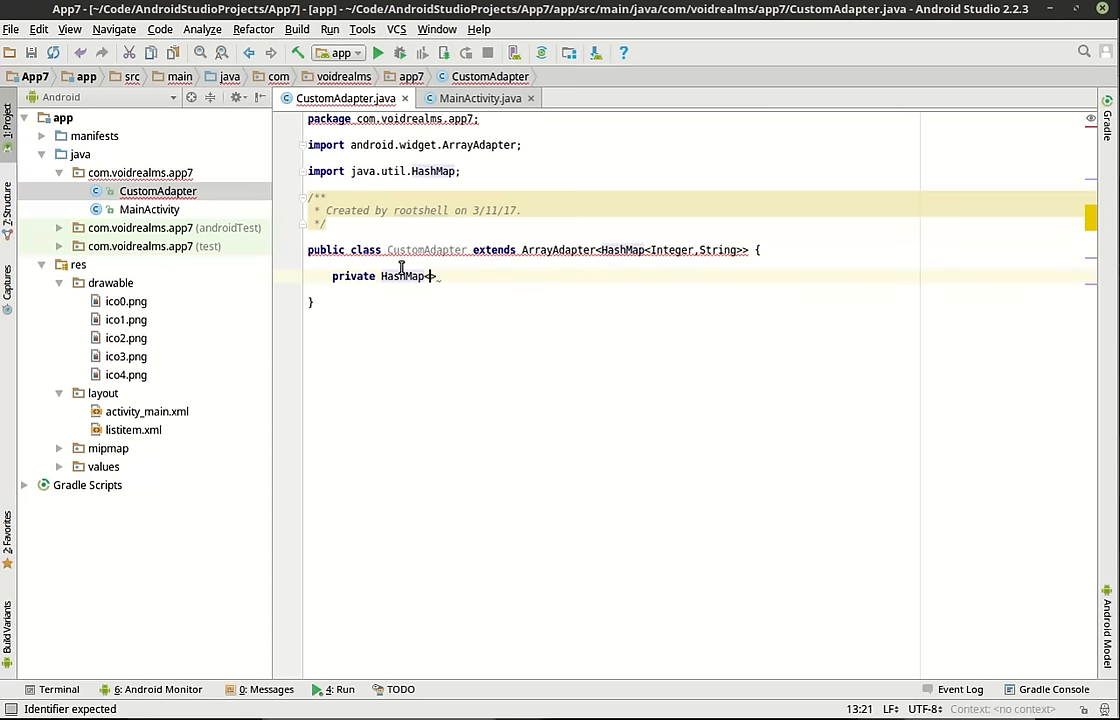
text(<Integer>)
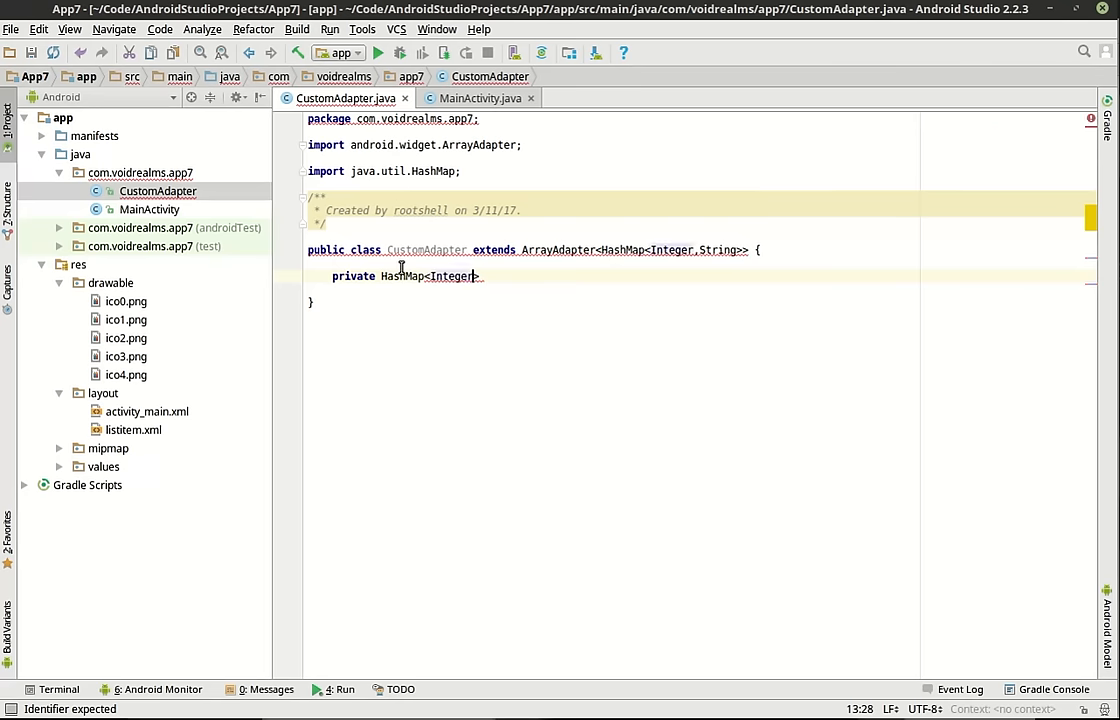
text(,String)
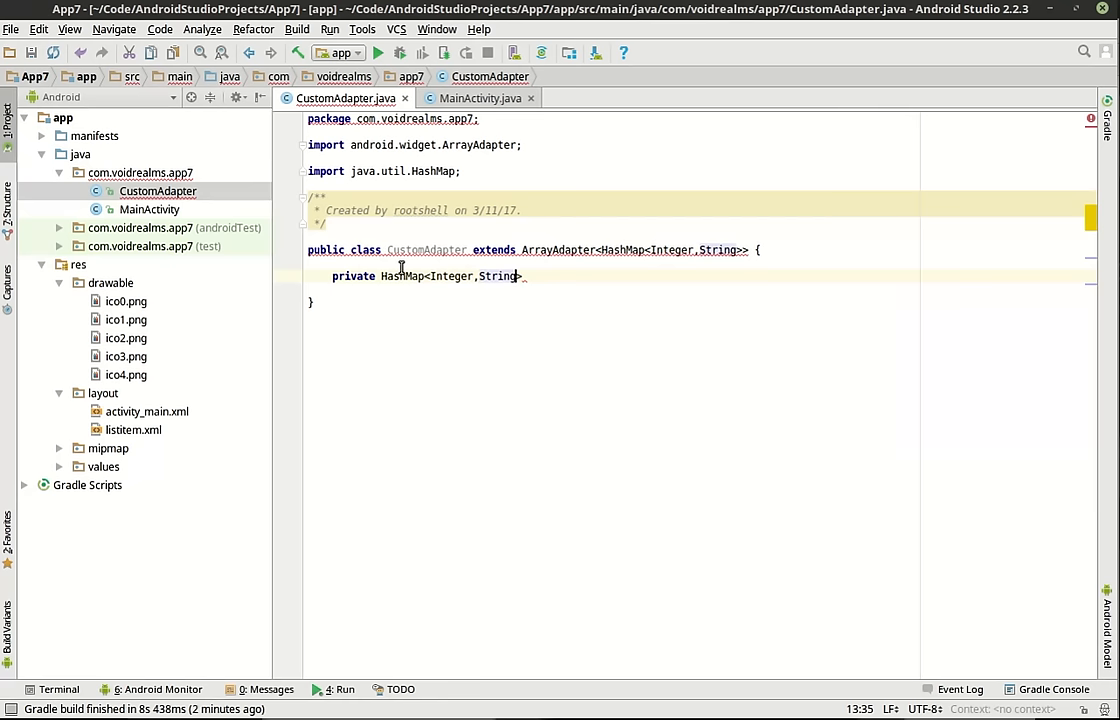
text(items;)
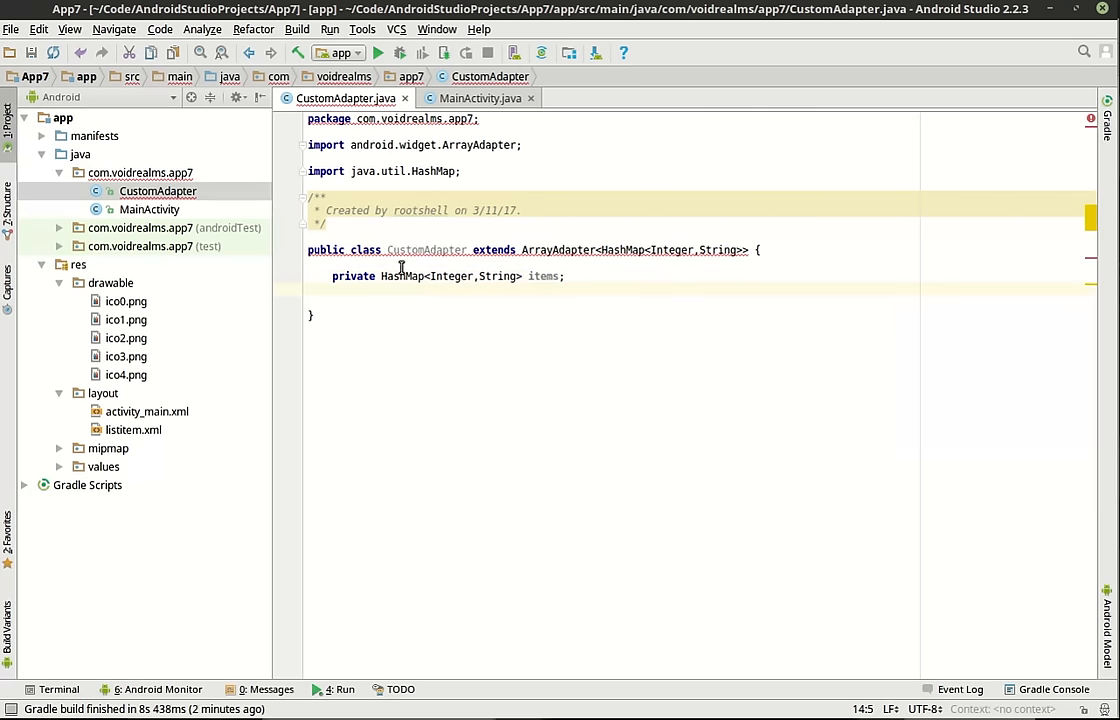
text(Context)
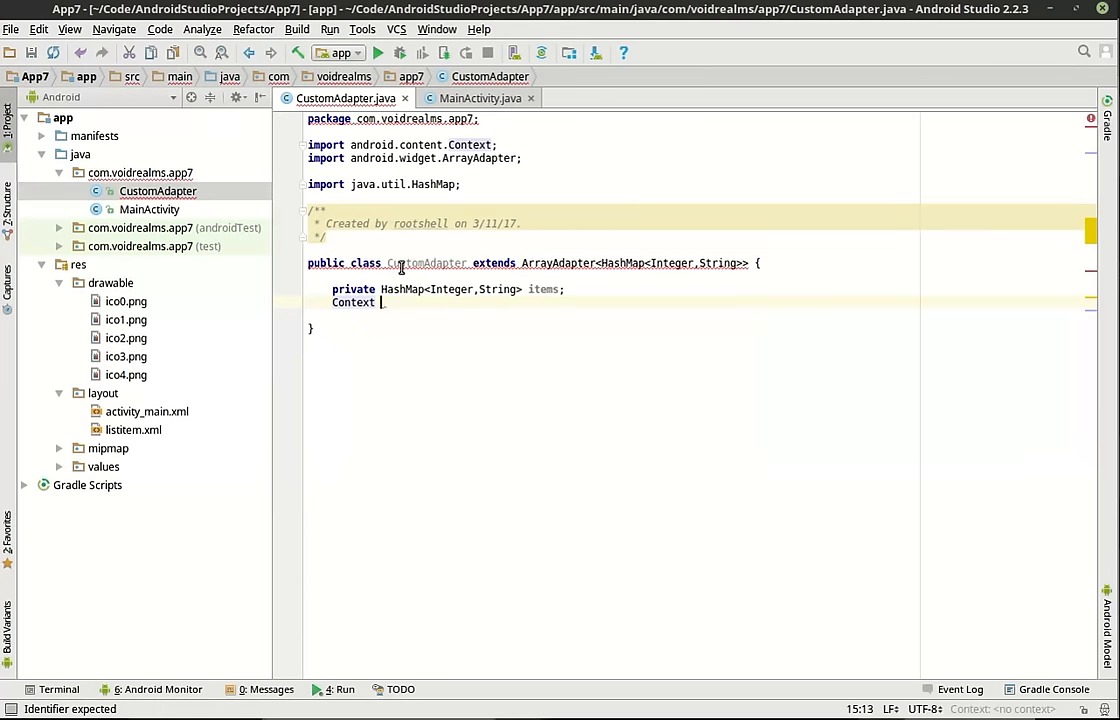
text(con;)
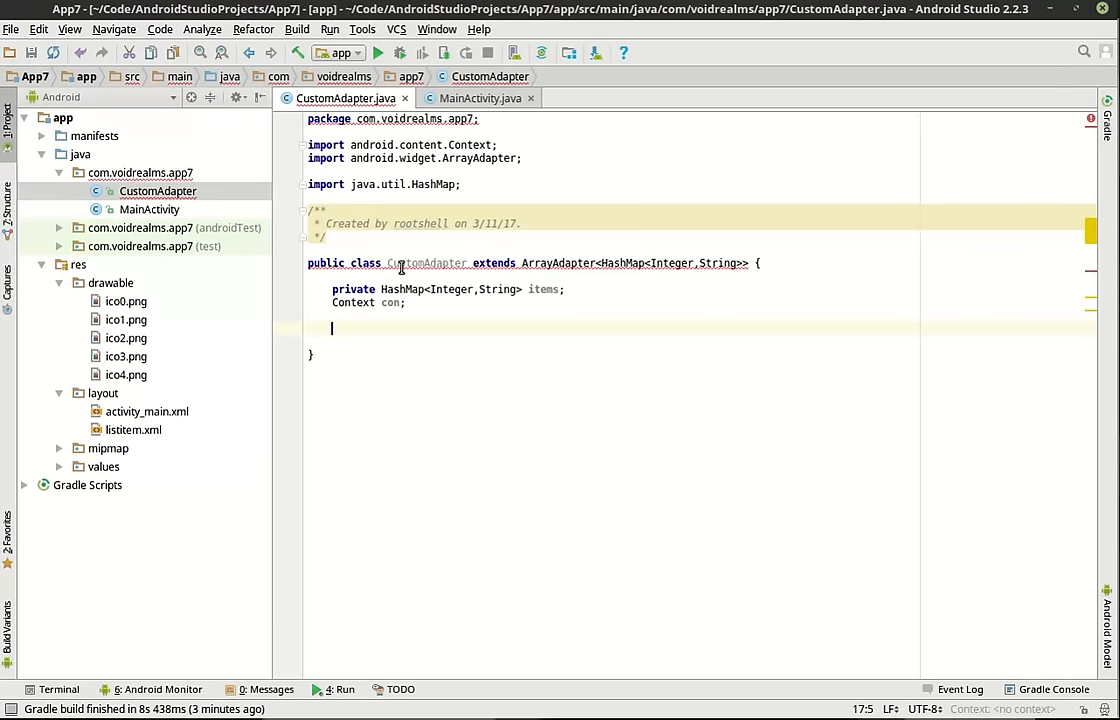
Step: Generate a constructor matching super(Context context, int resource) from the lightbulb fix
key(ctrl+o)
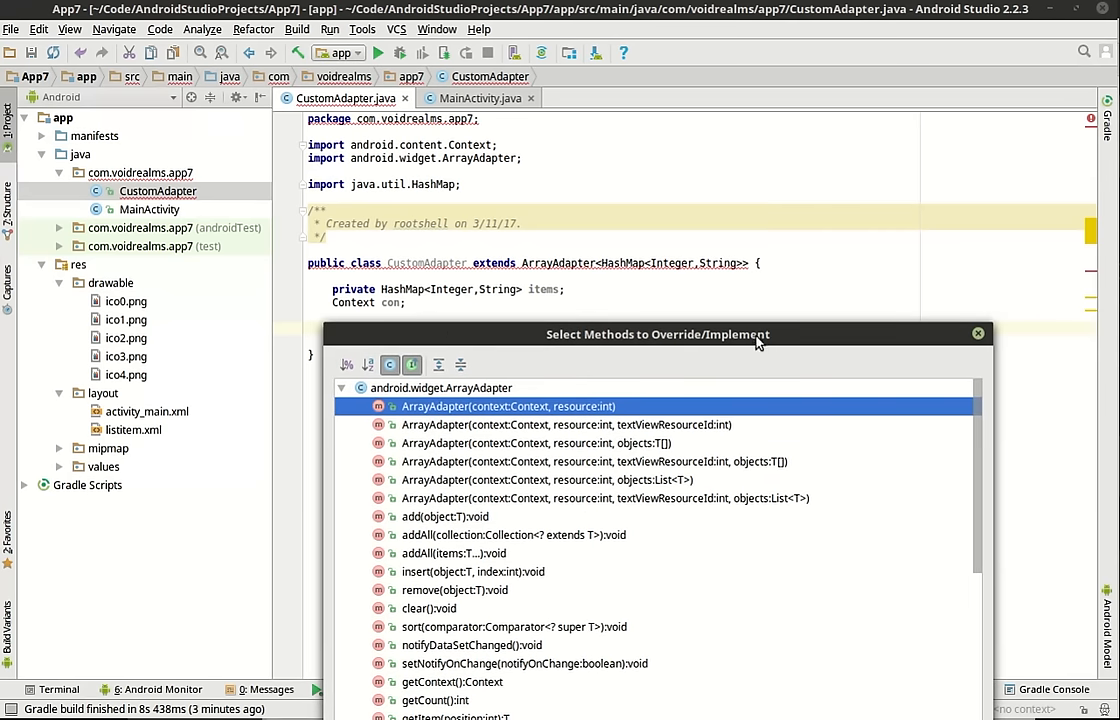
text(Cu)
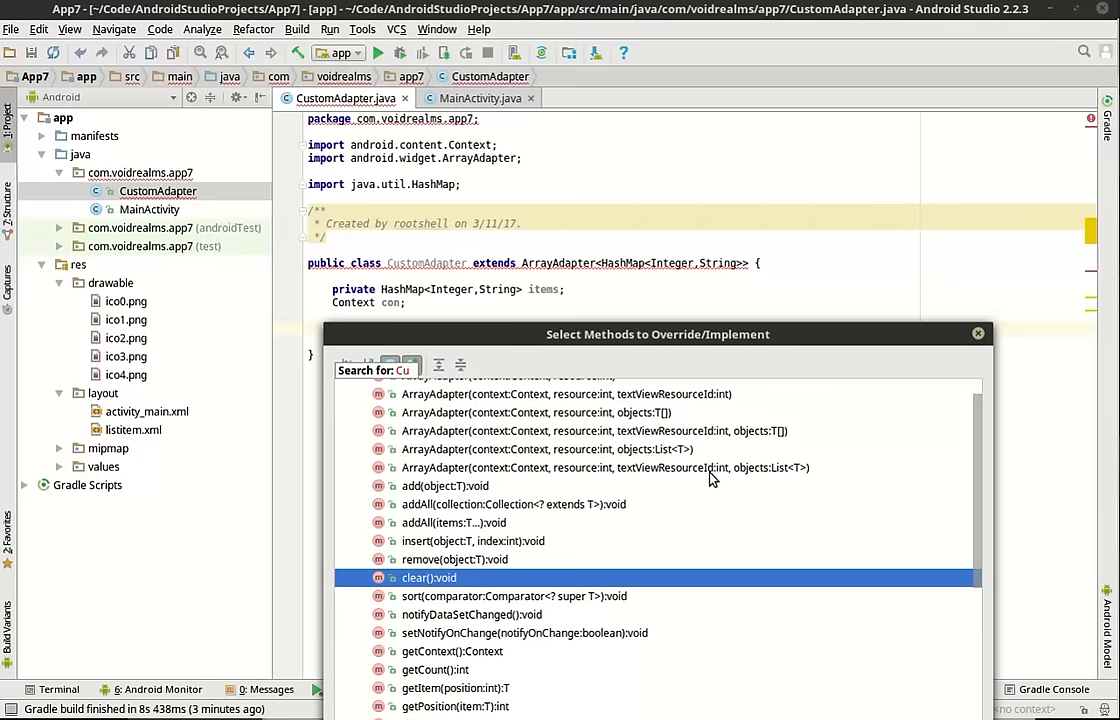
mouse_move(820, 393)
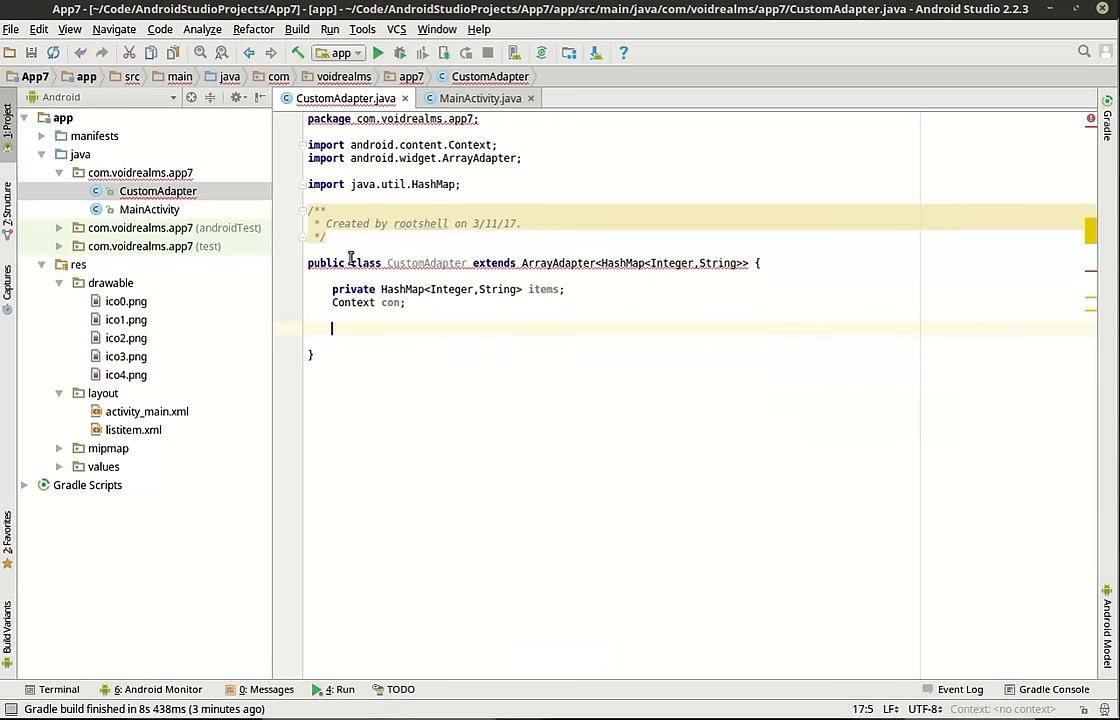
double_click(426, 263)
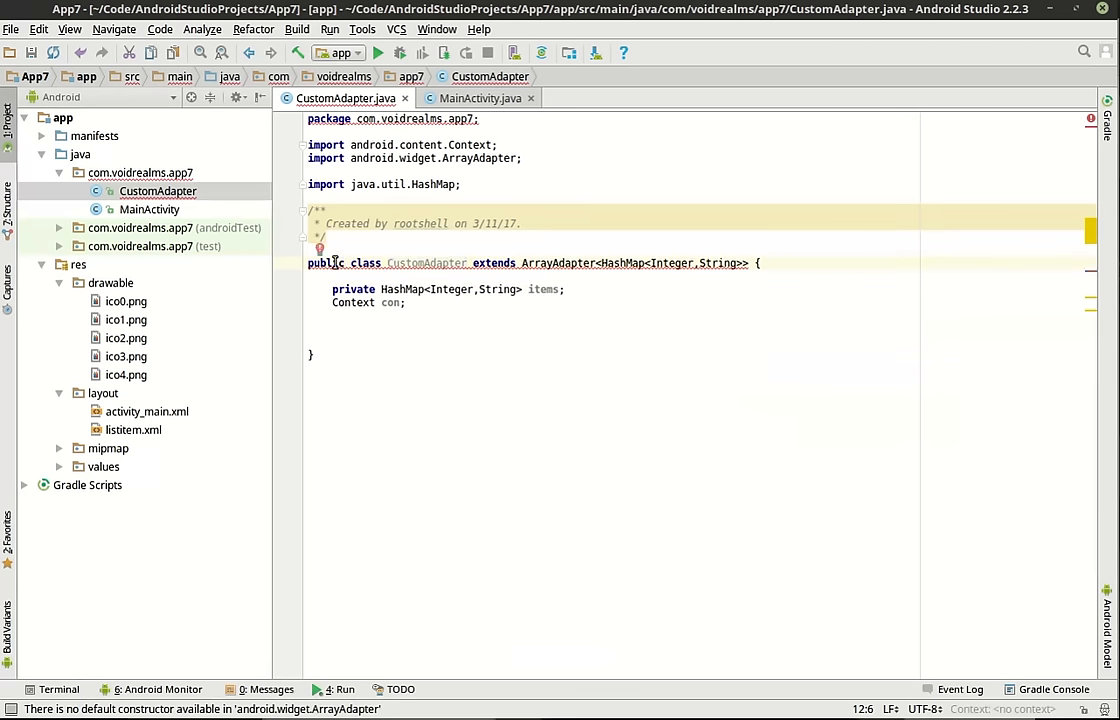
mouse_move(320, 249)
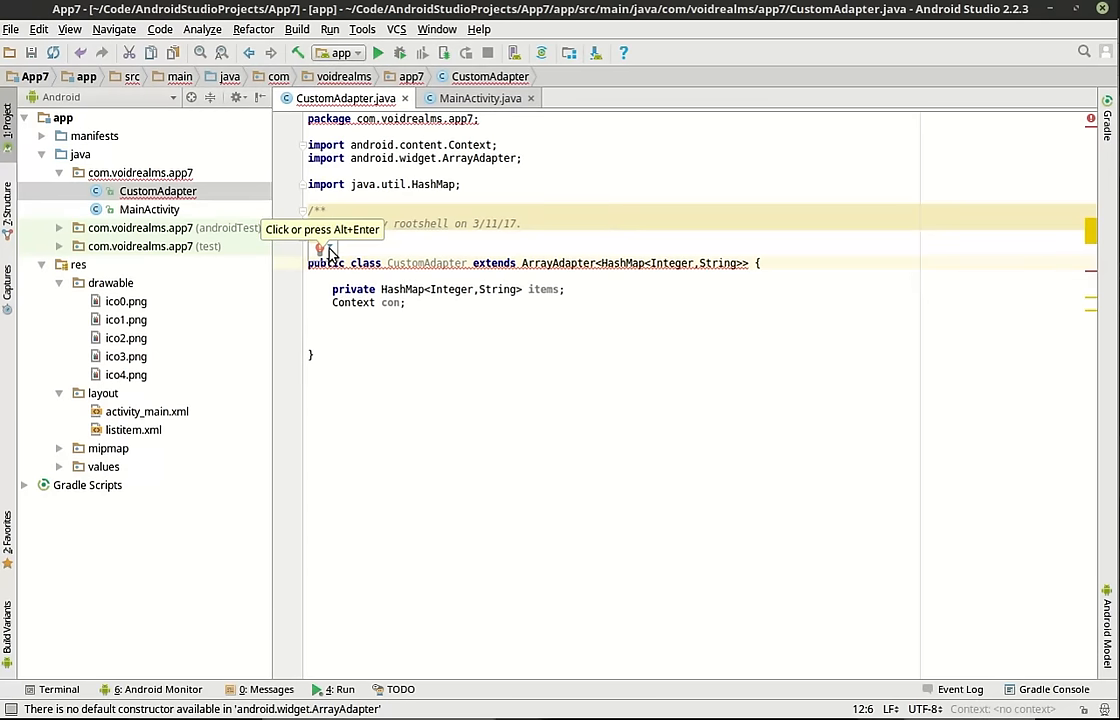
click(320, 248)
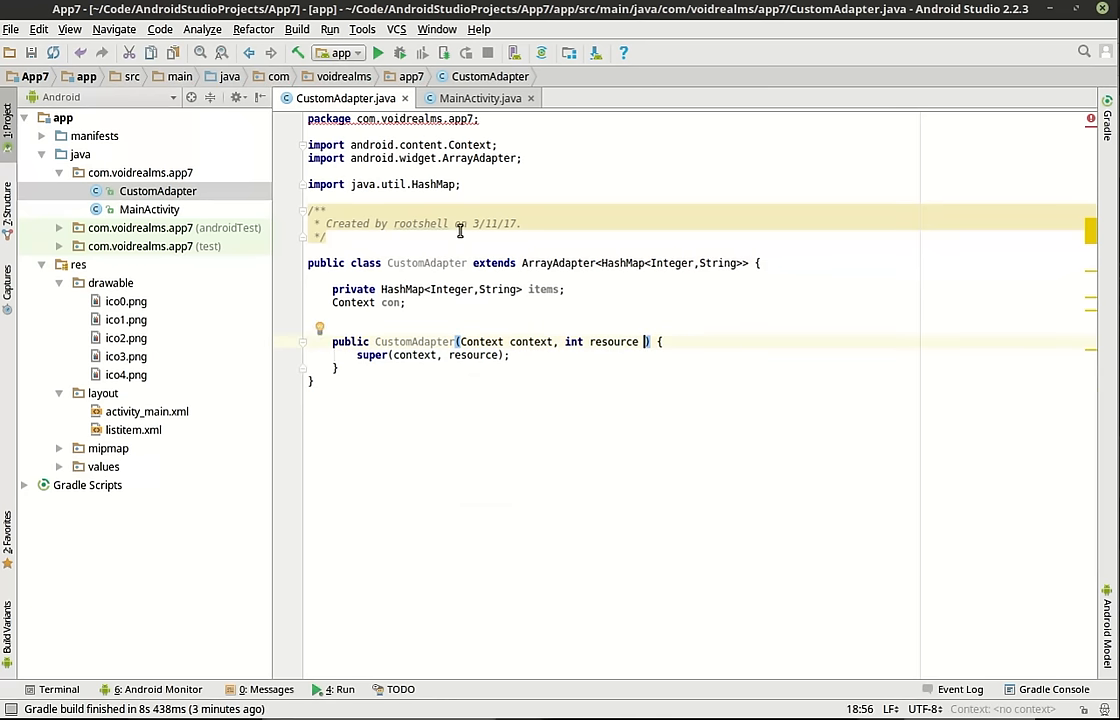
Step: Add a HashMap<Integer,String> map constructor parameter, assigning items = map and con = context
double_click(452, 289)
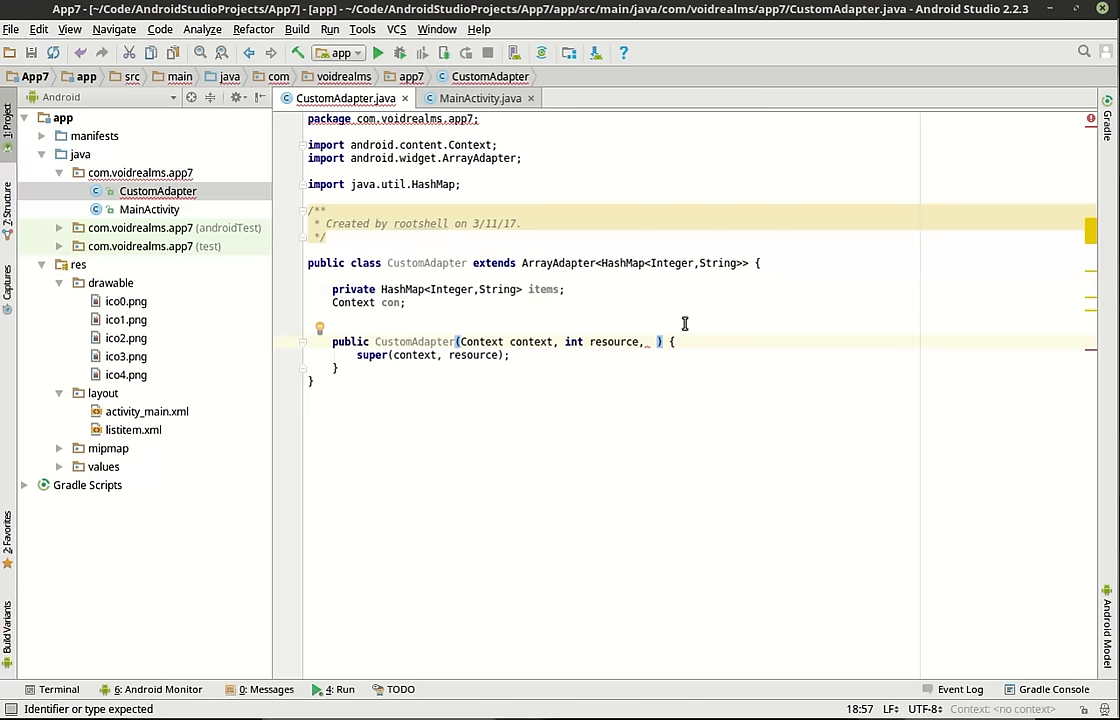
text(HashMap<Integer,String> map)
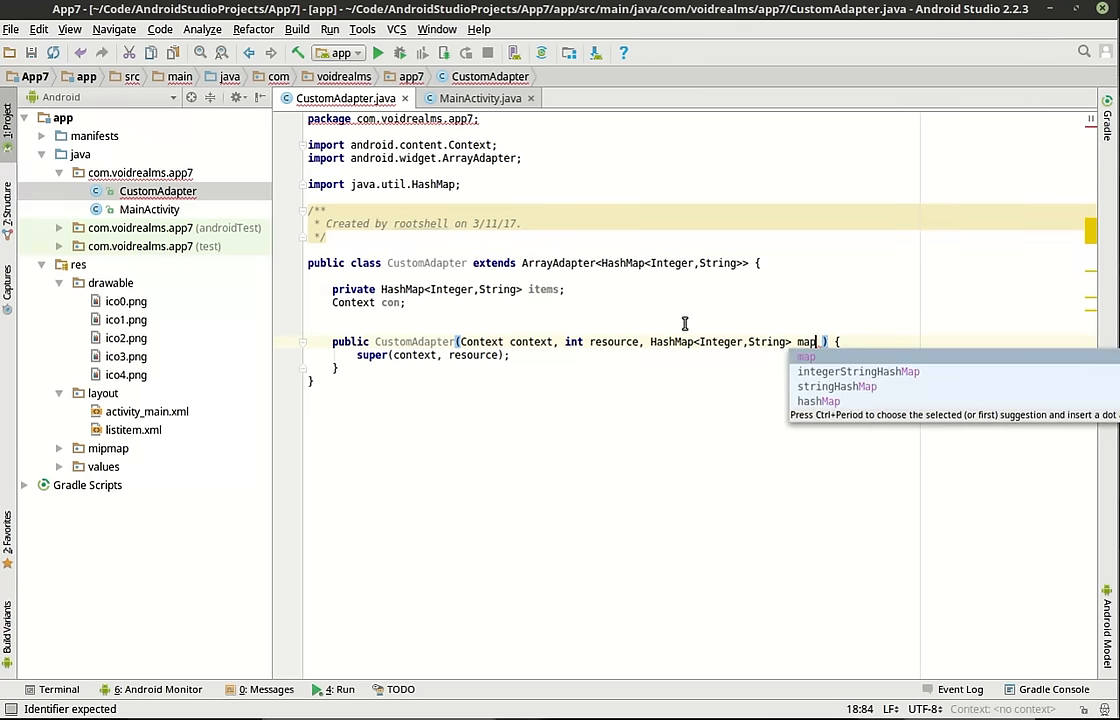
text(_)
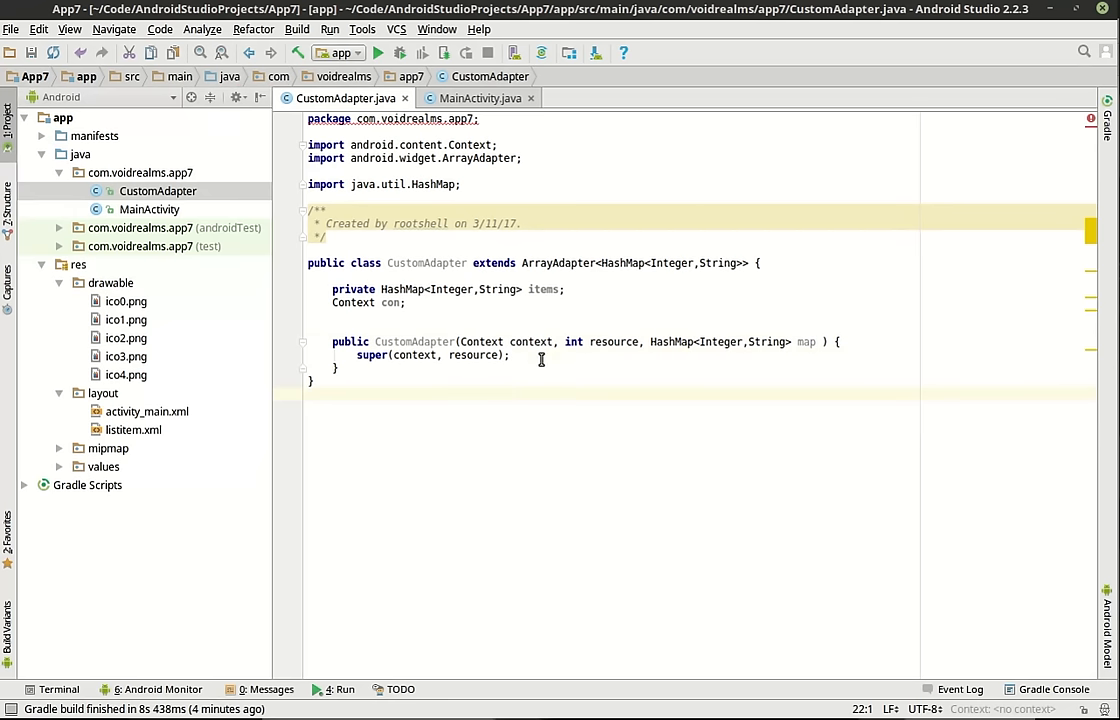
key(enter)
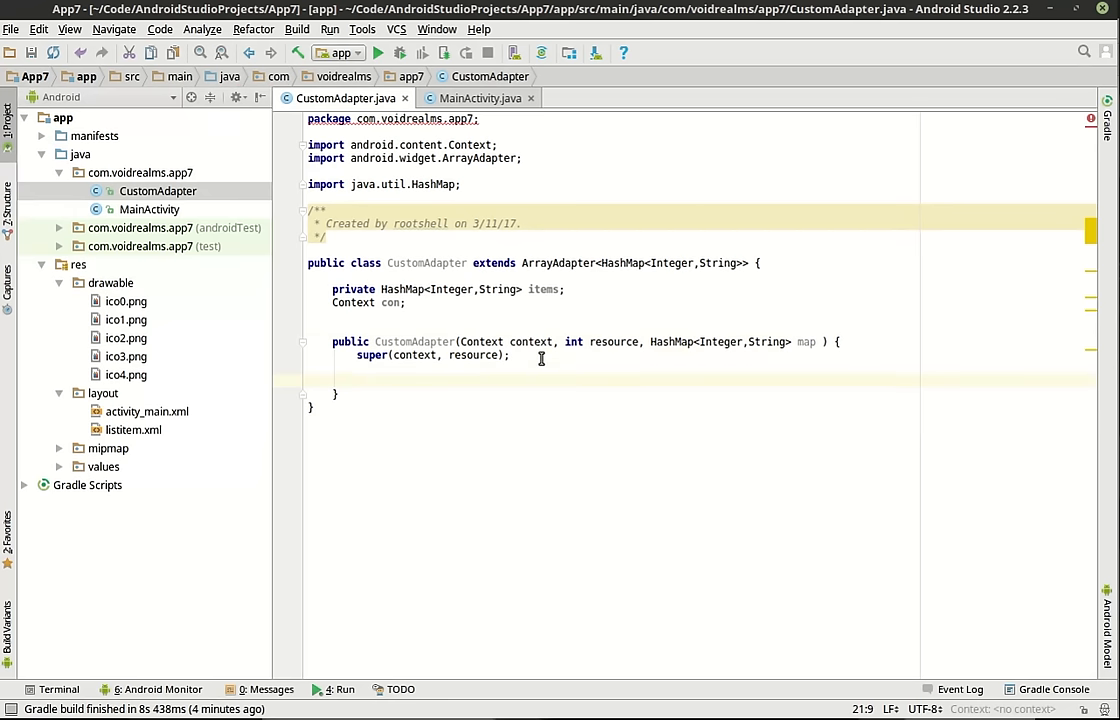
text(items = map)
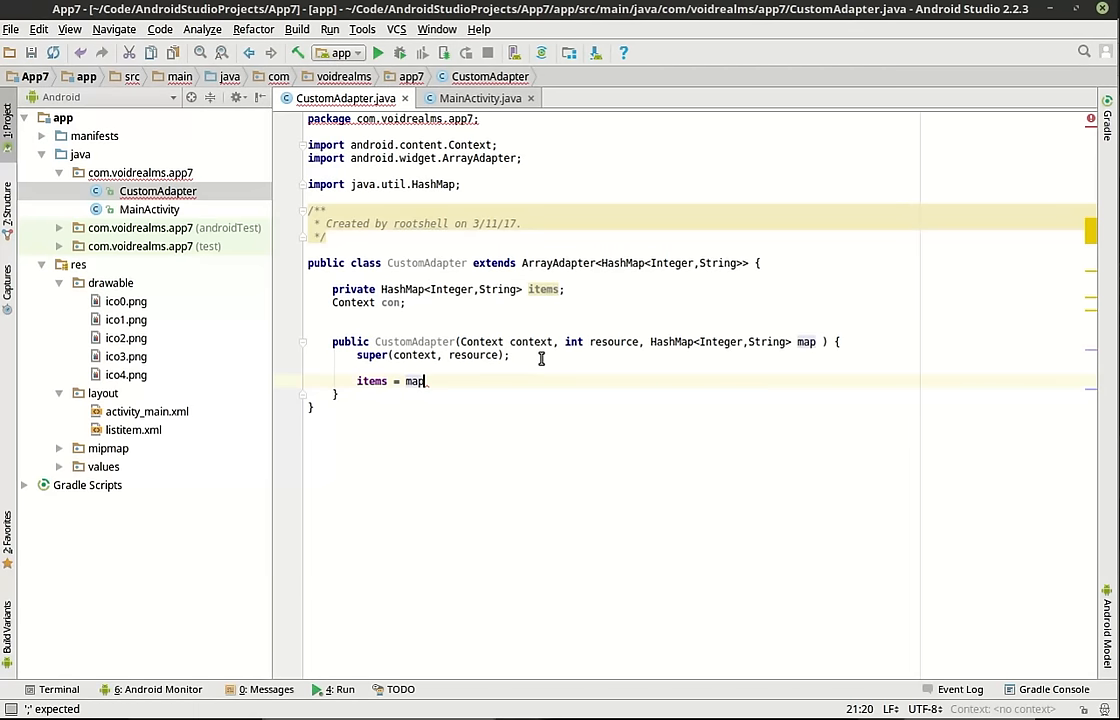
text(;)
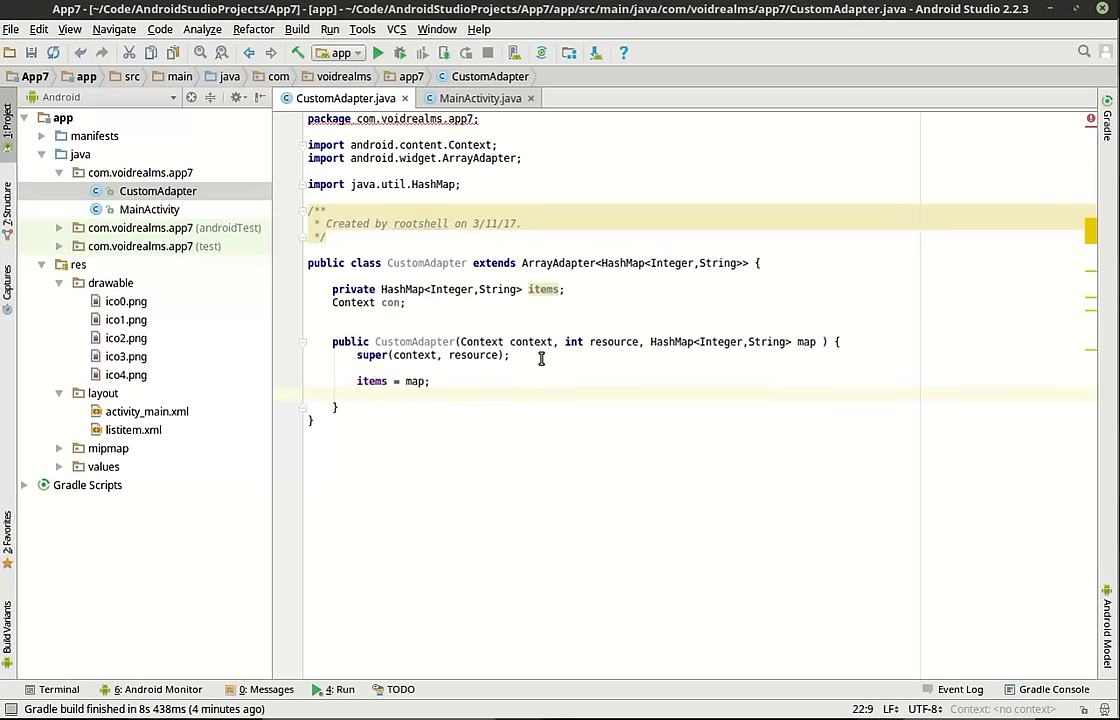
text(con)
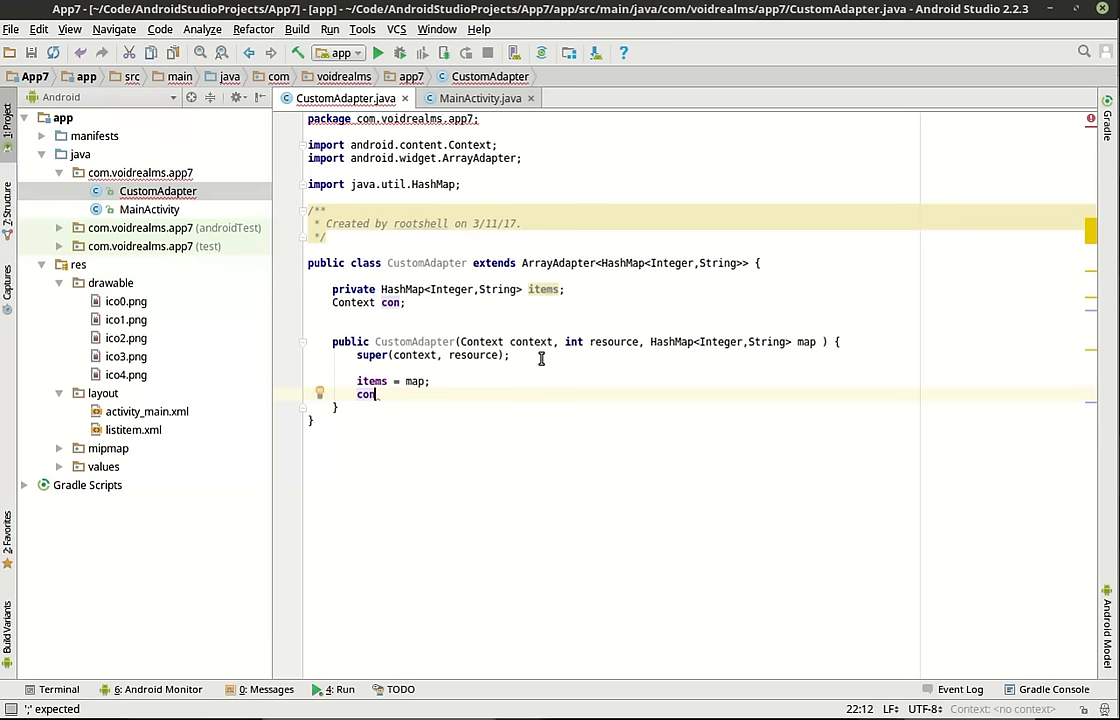
text(=)
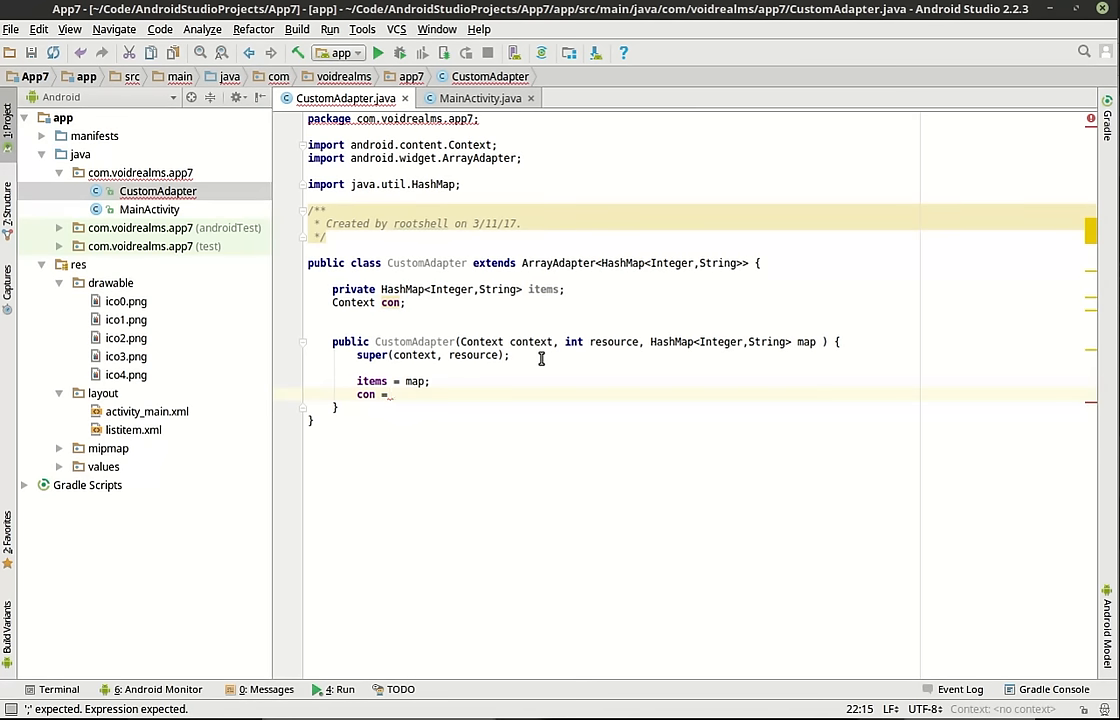
text(con)
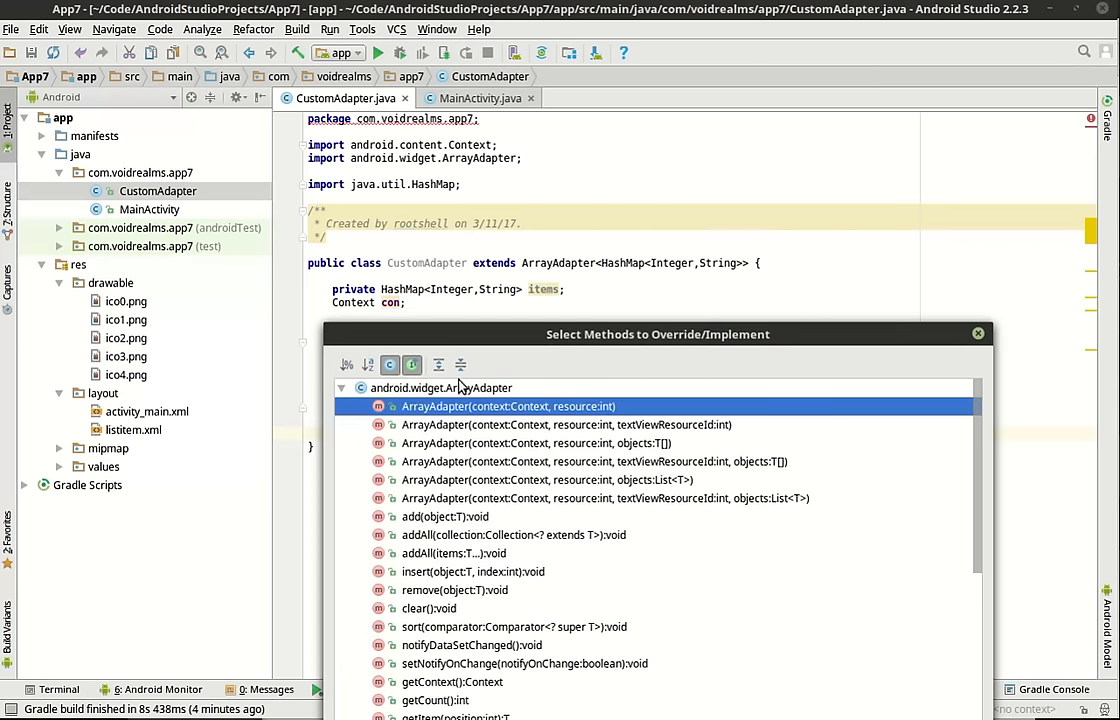
Step: Override getCount so it returns items.size() instead of the default super call
text(getCou)
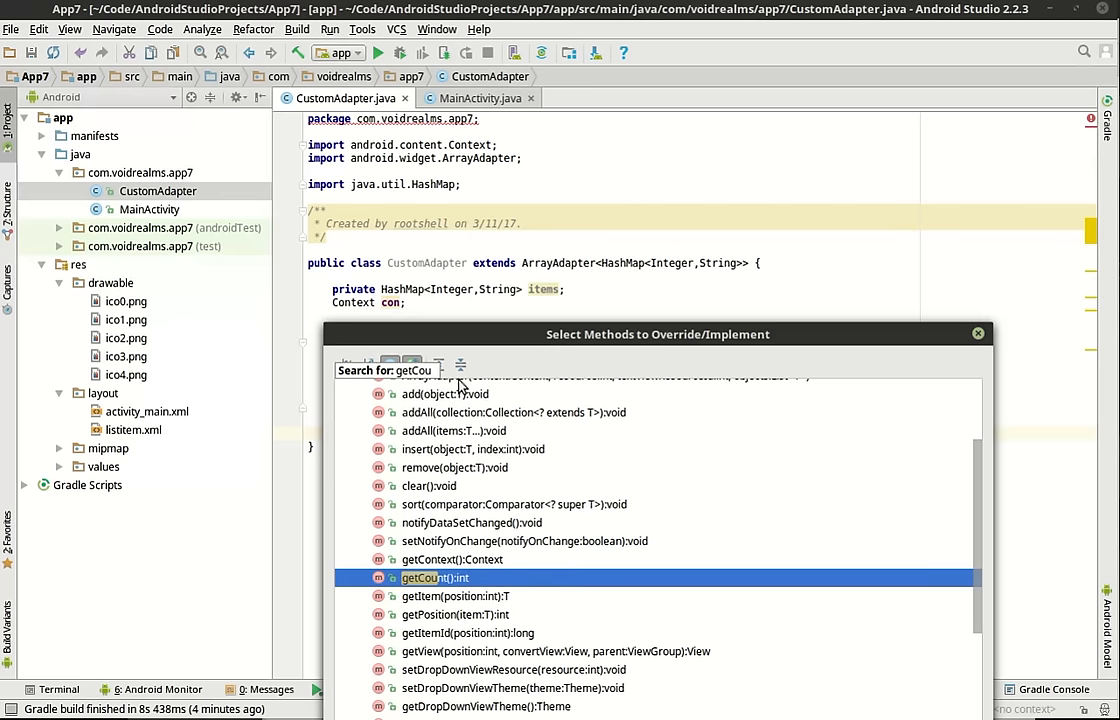
mouse_move(750, 542)
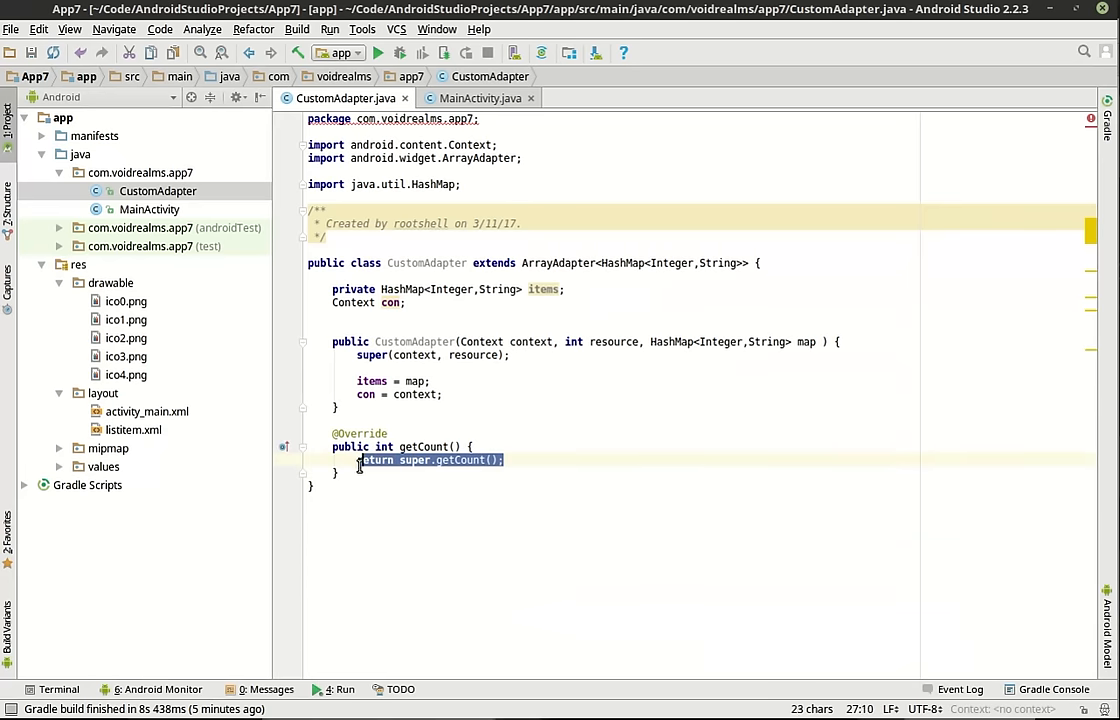
key(Delete)
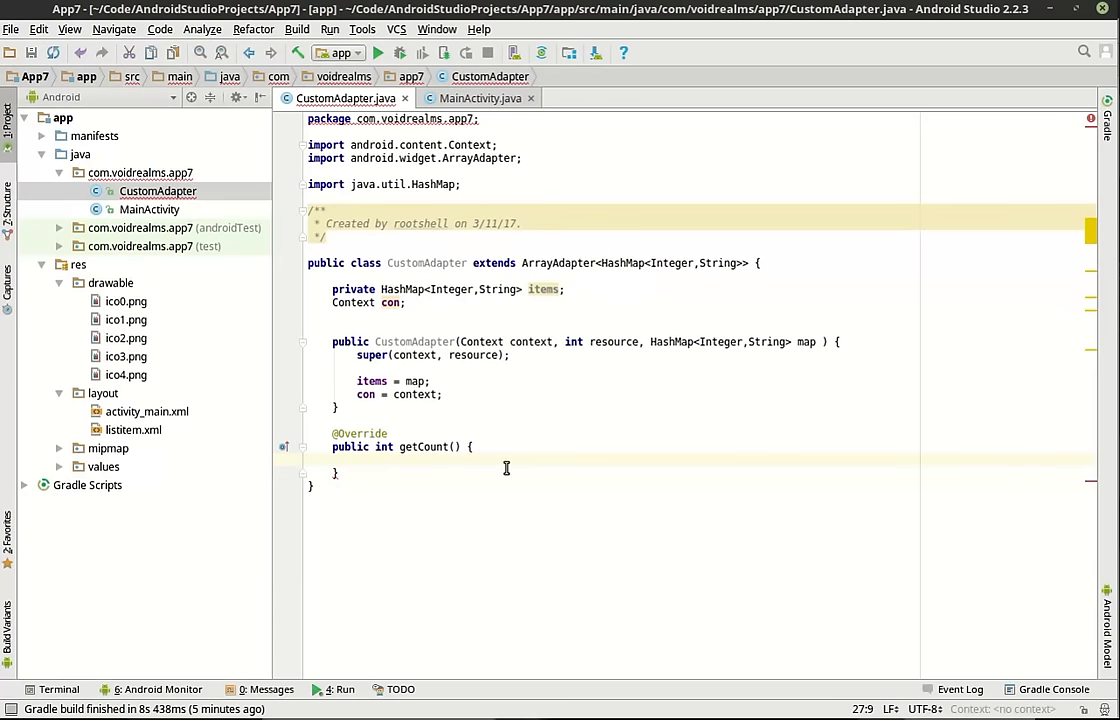
text(return)
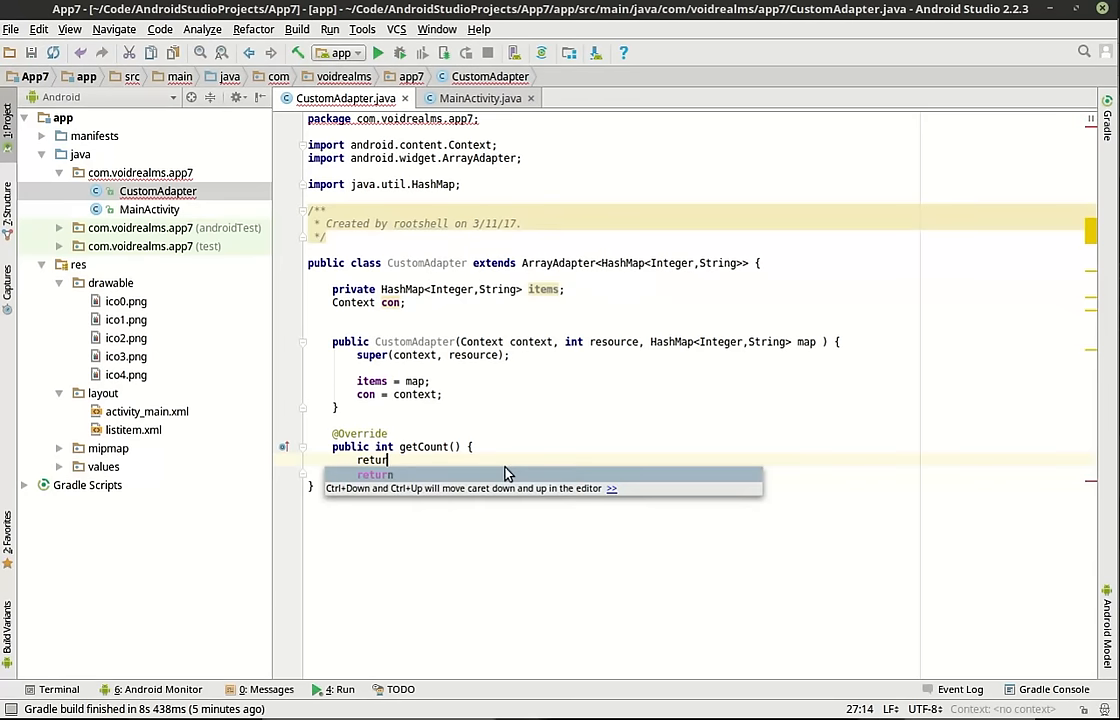
text(items.)
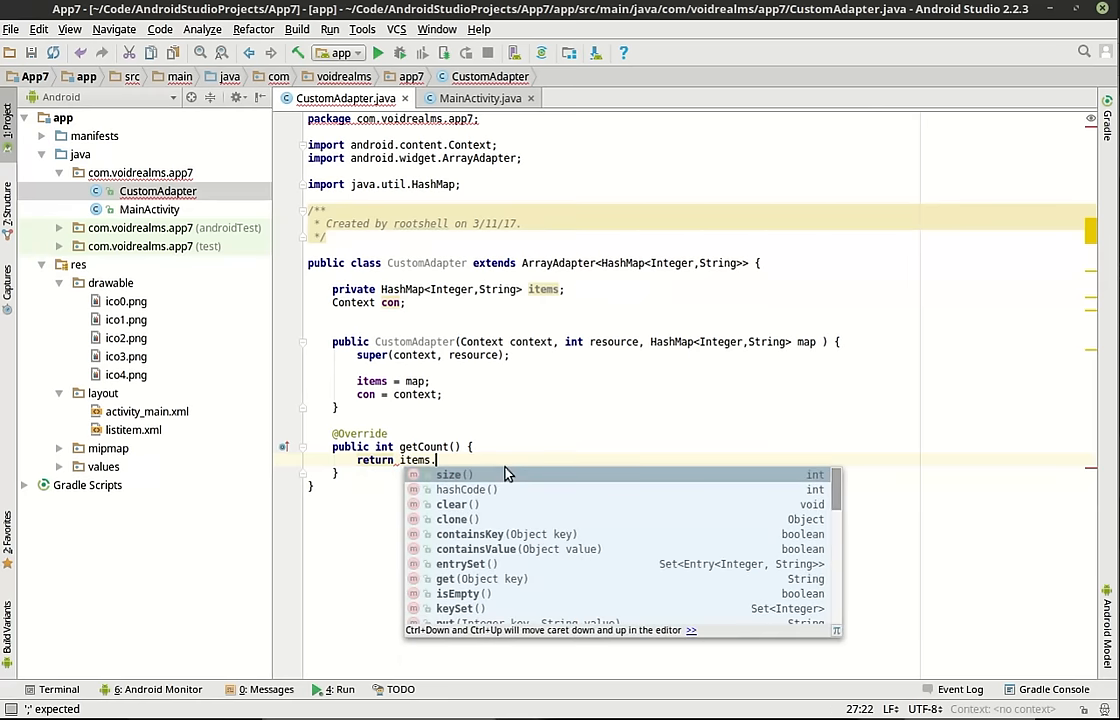
click(452, 474)
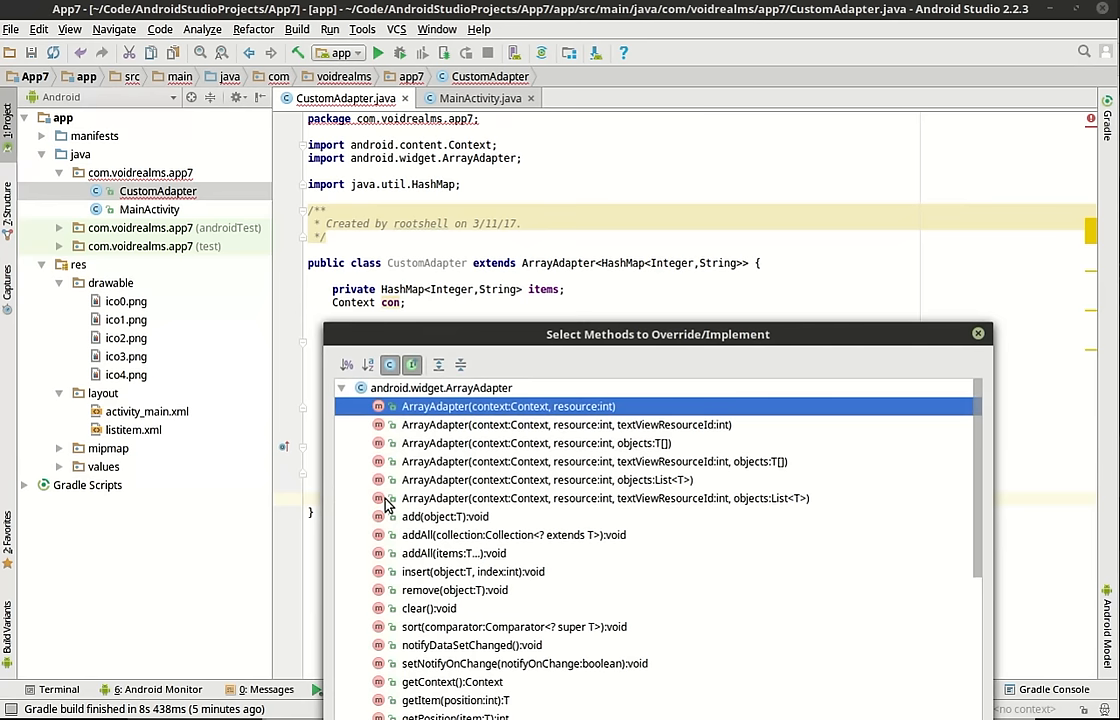
Step: Add a getView override and comment out its generated return super.getView line
text(getView)
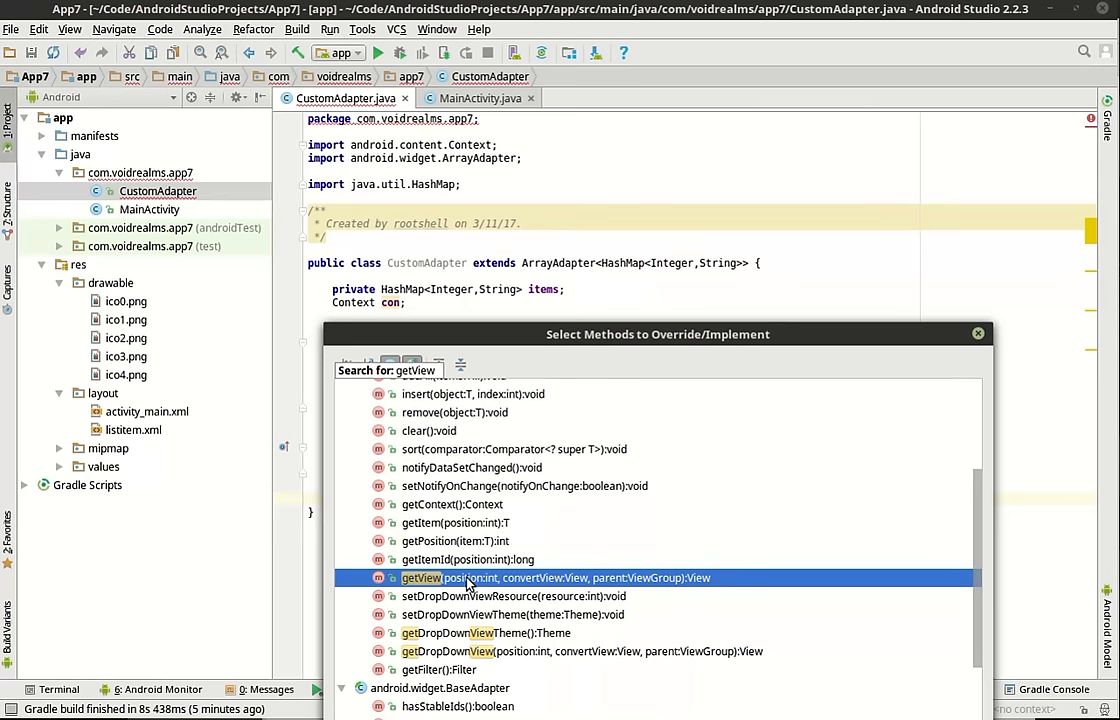
mouse_move(527, 588)
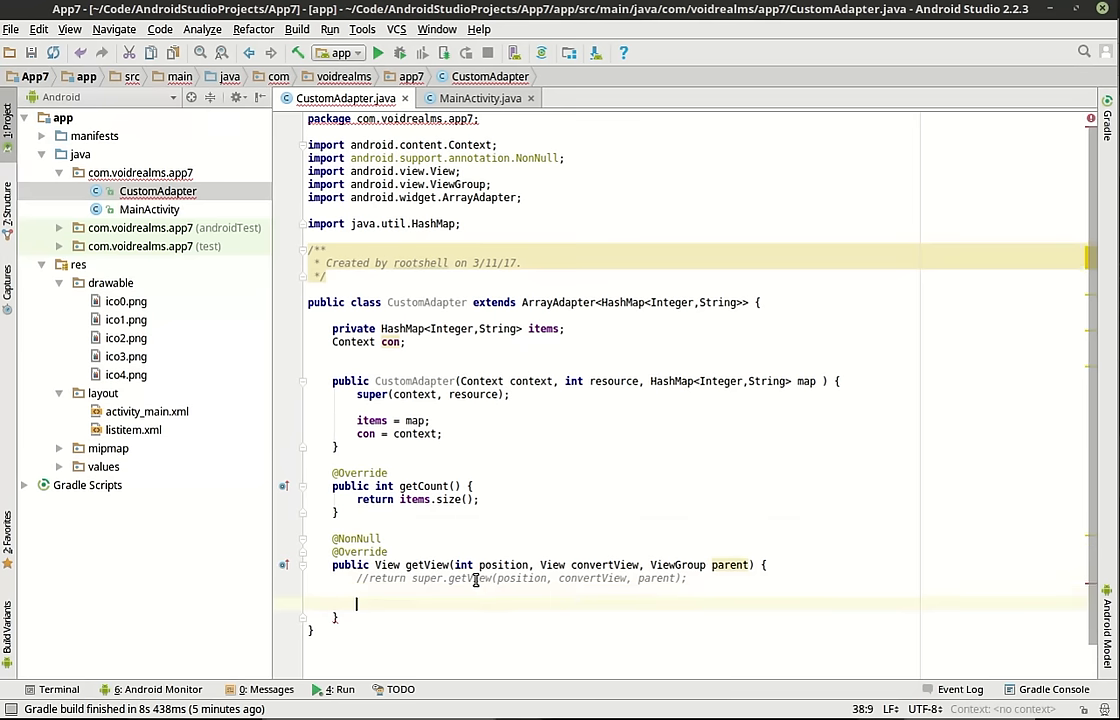
double_click(387, 565)
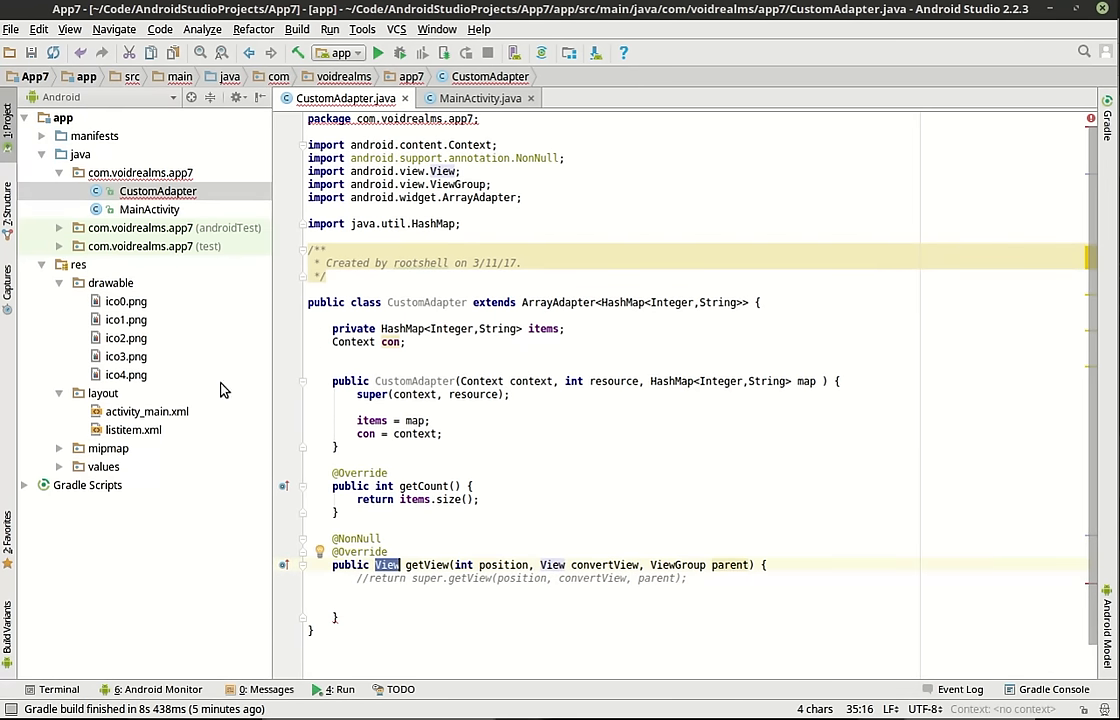
double_click(133, 429)
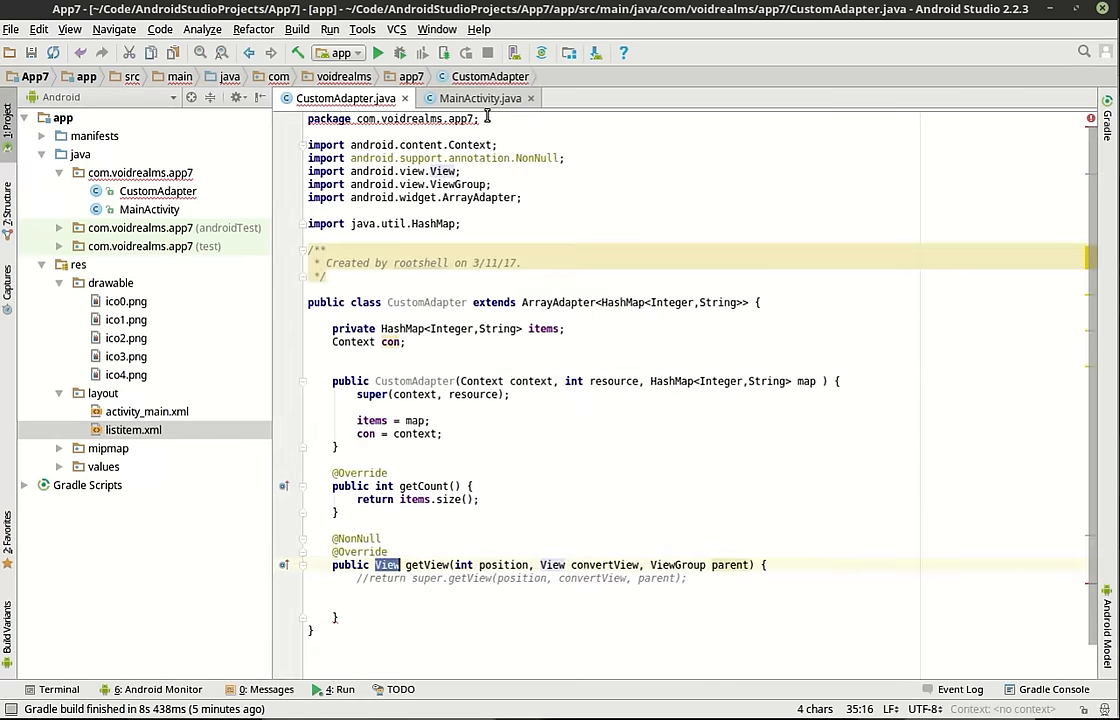
click(400, 591)
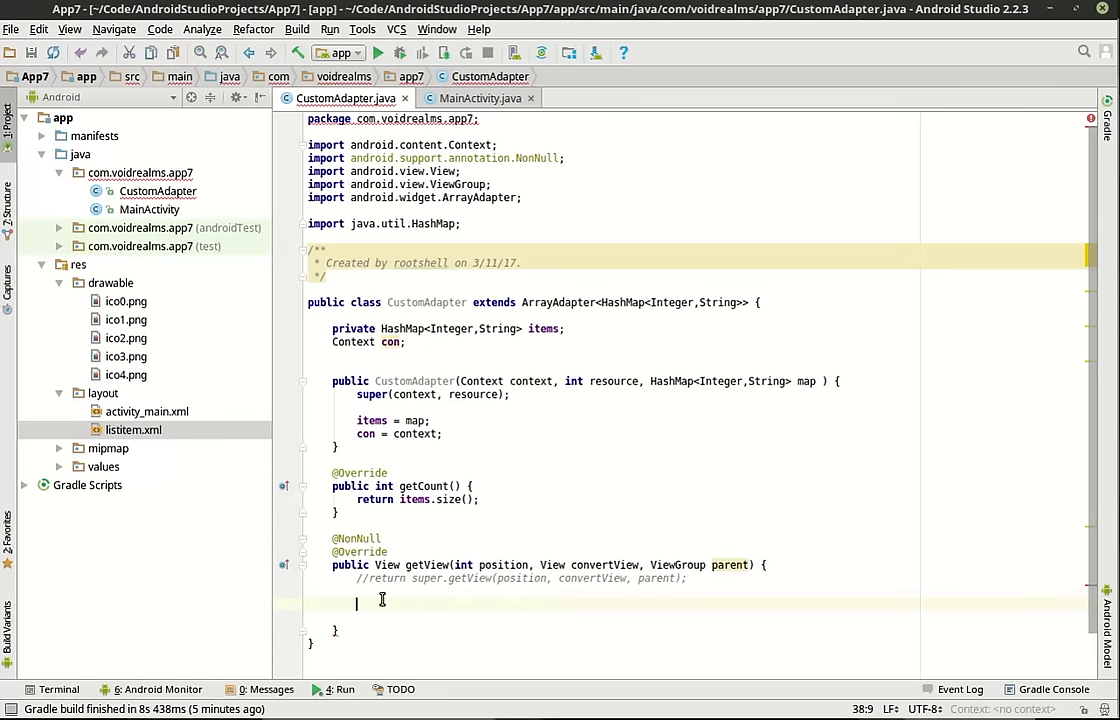
Step: Add LayoutInflater inflater = (LayoutInflater)con.getSystemService(Context.LAYOUT_INFLATER_SERVICE) to getView
text(Lay)
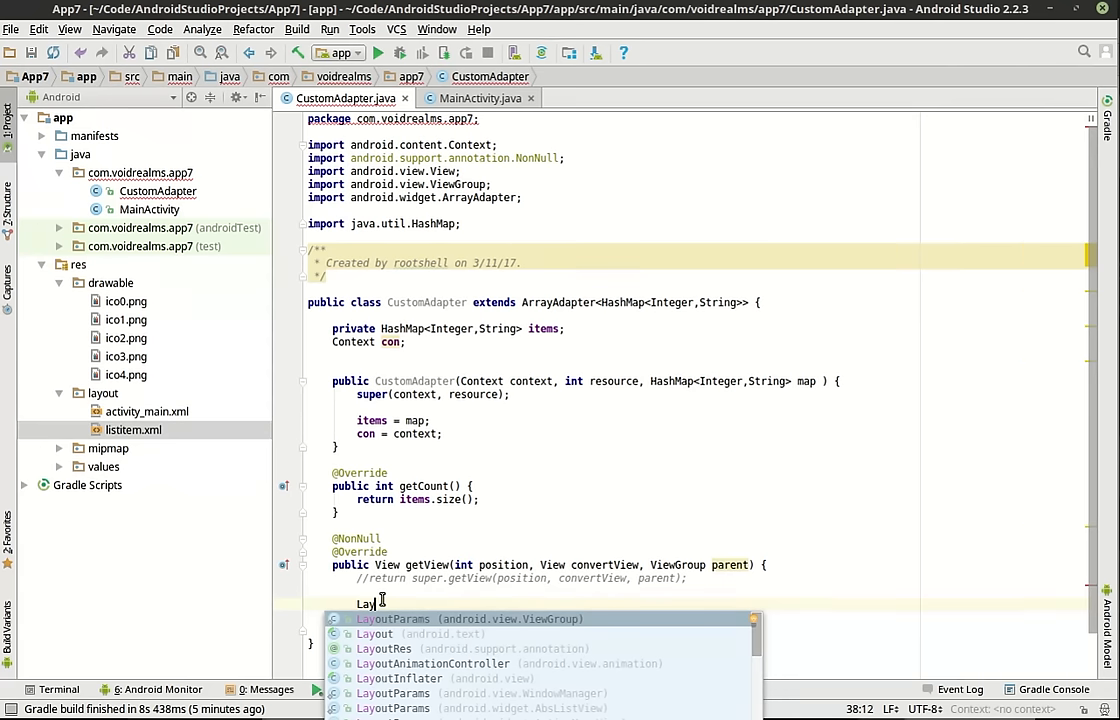
text(outInflater)
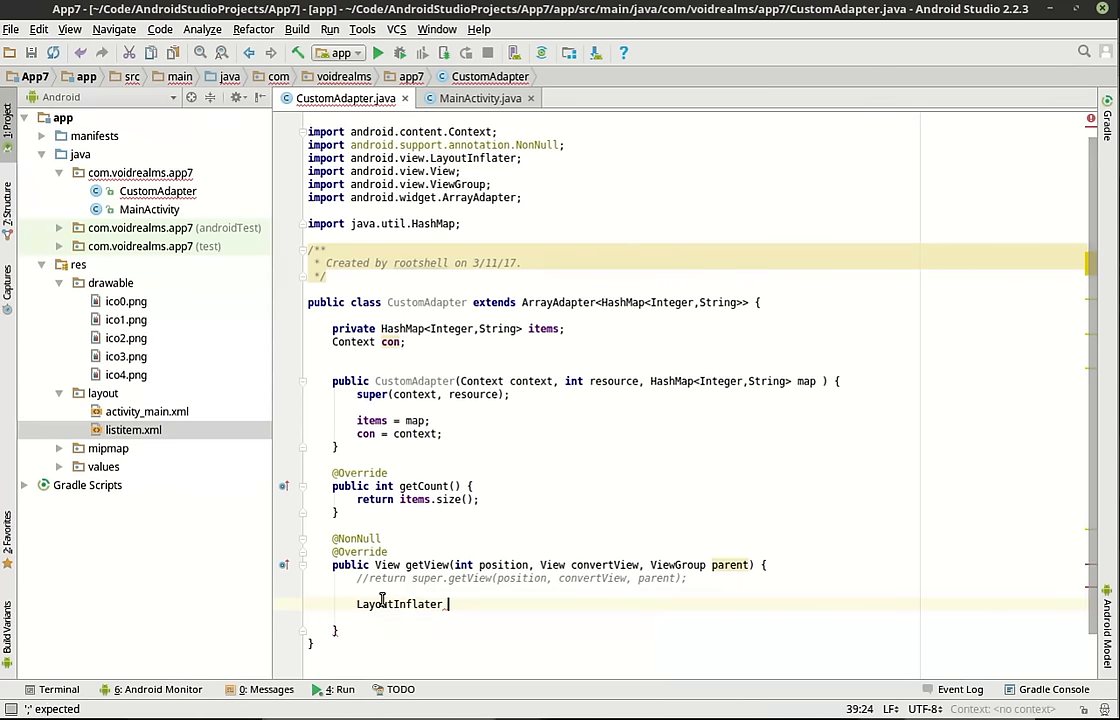
text(inflater = (l)
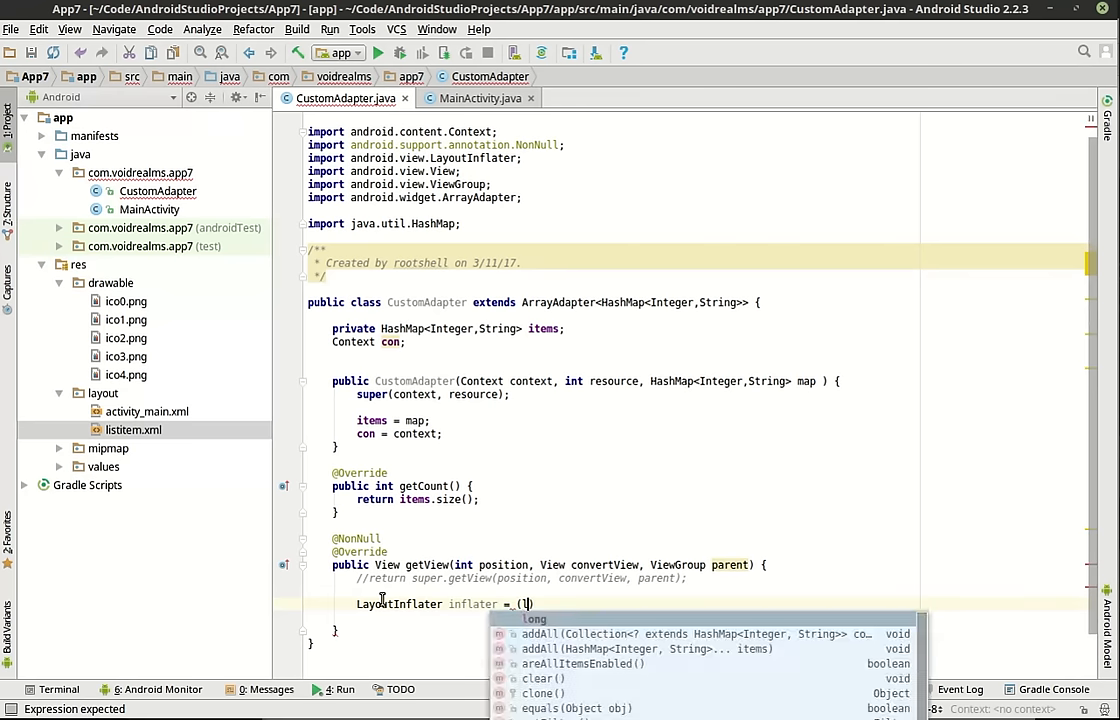
text(LayoutInflater))
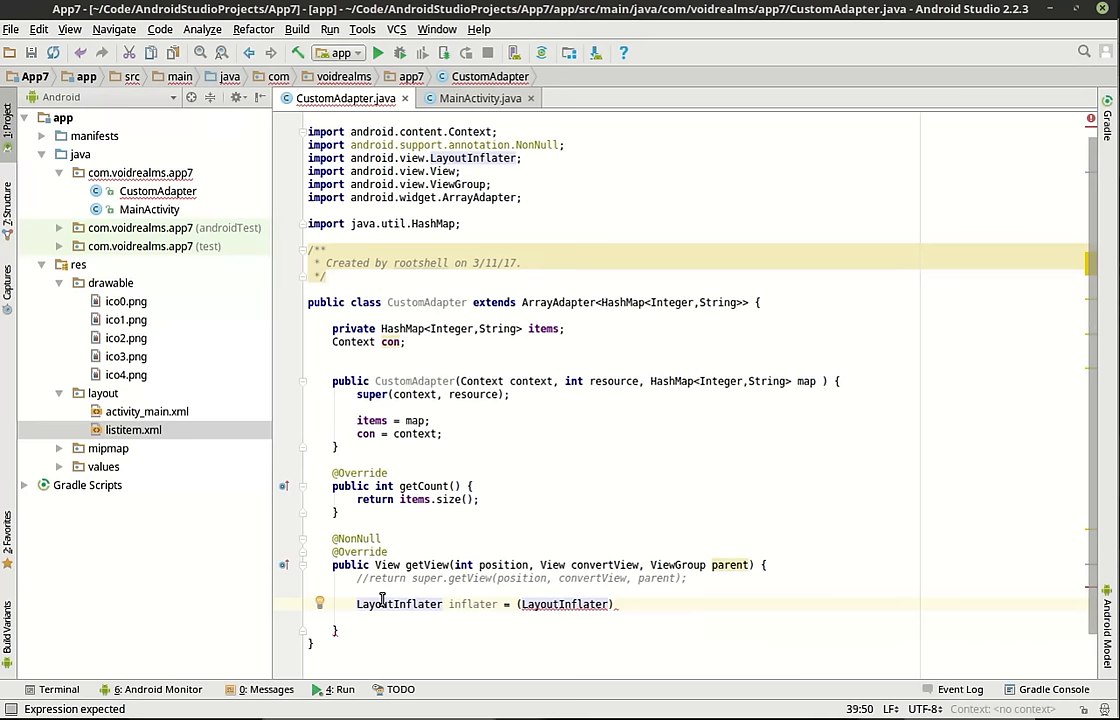
double_click(399, 604)
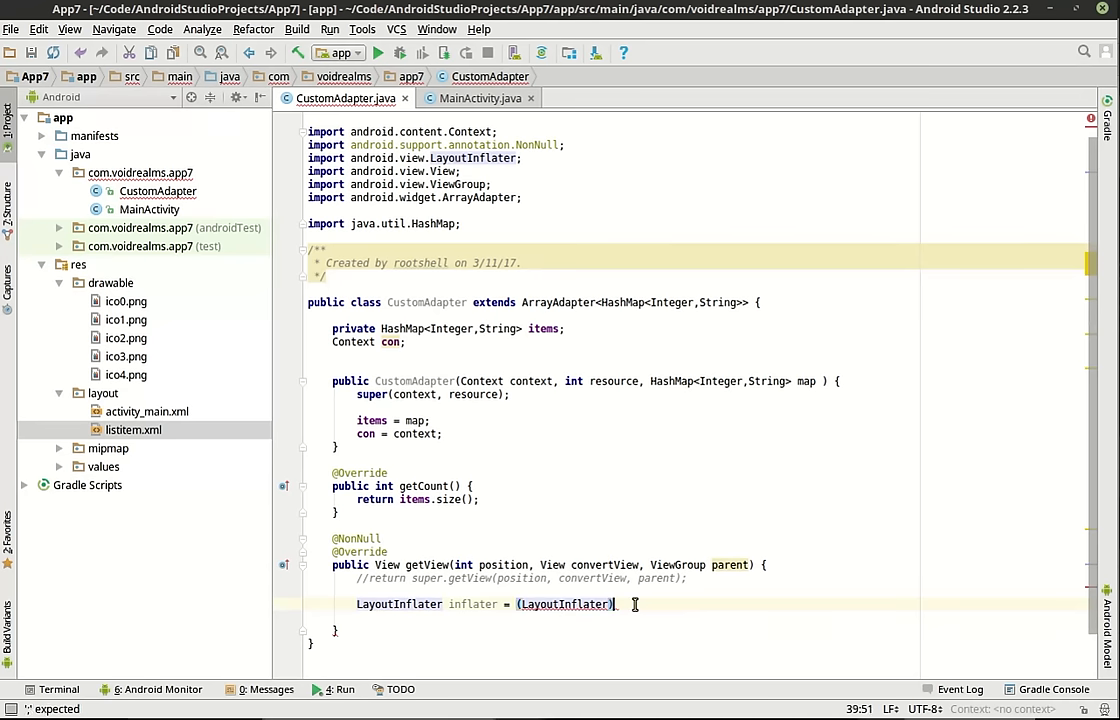
text(d)
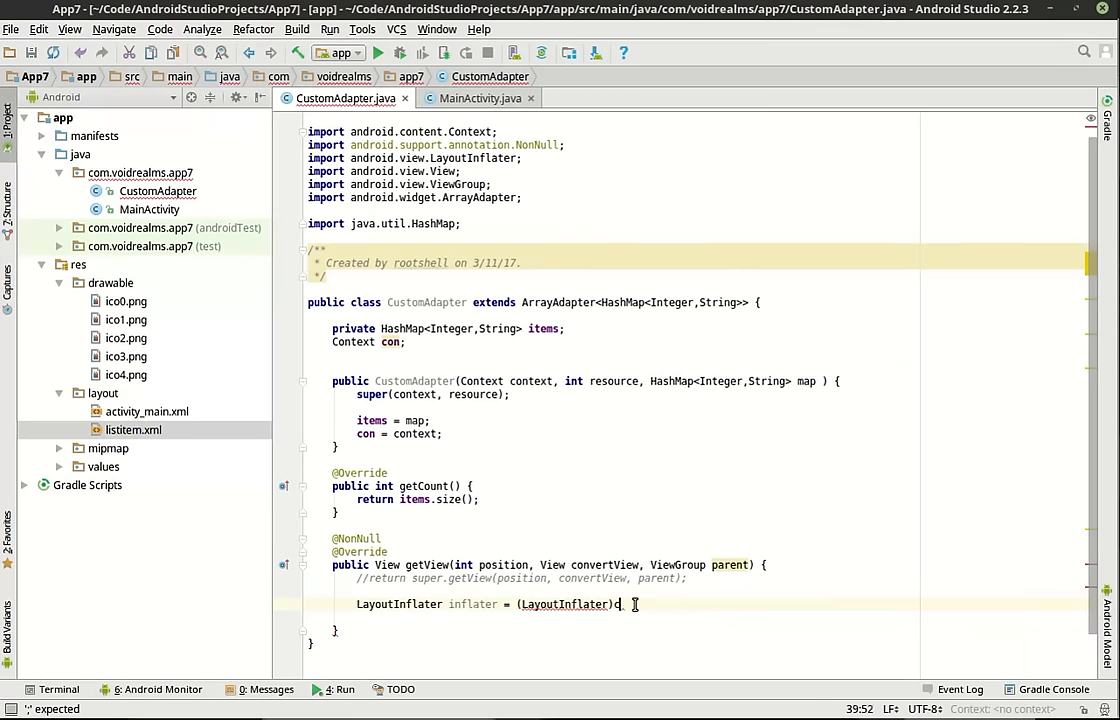
text(con)
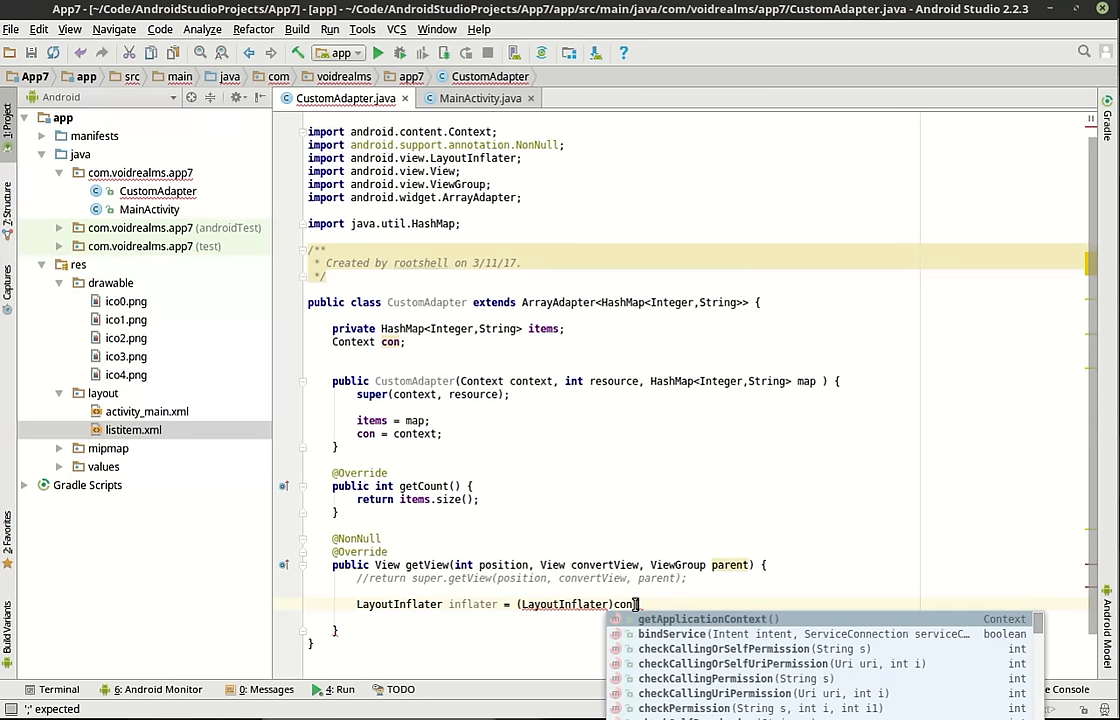
text(getSystemService()
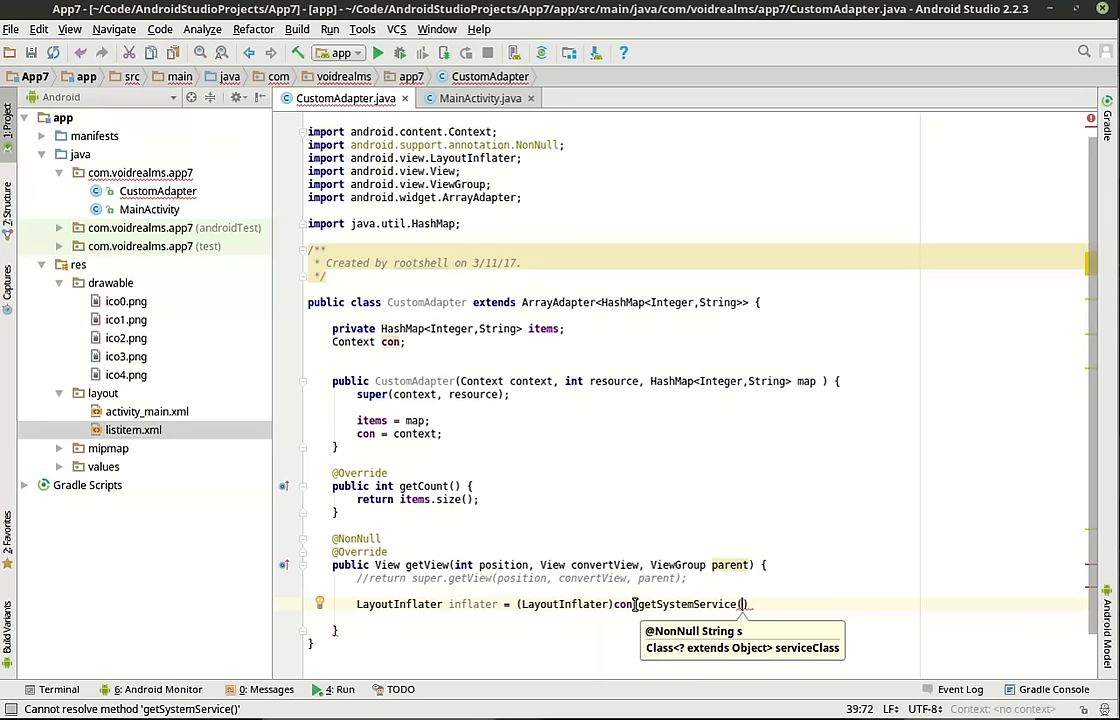
text(Context.LAYOUT_INFLATER_SERVICE)
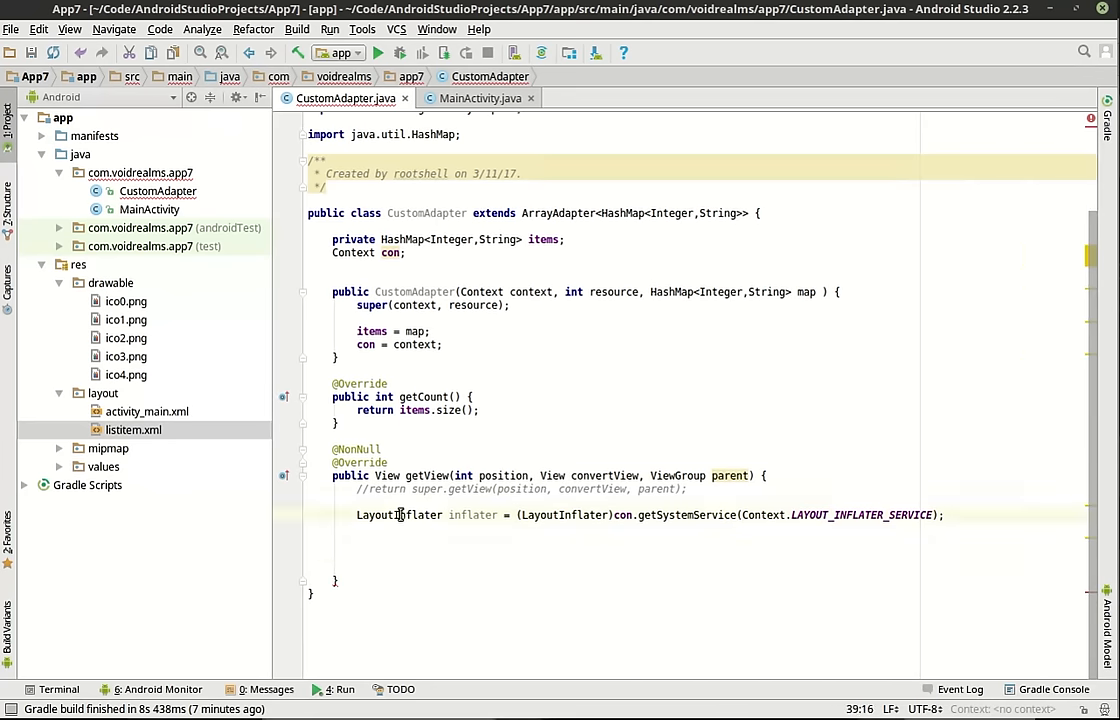
Step: Review the inflater line's con field, service constant and Context class, glancing at activity_main
double_click(398, 515)
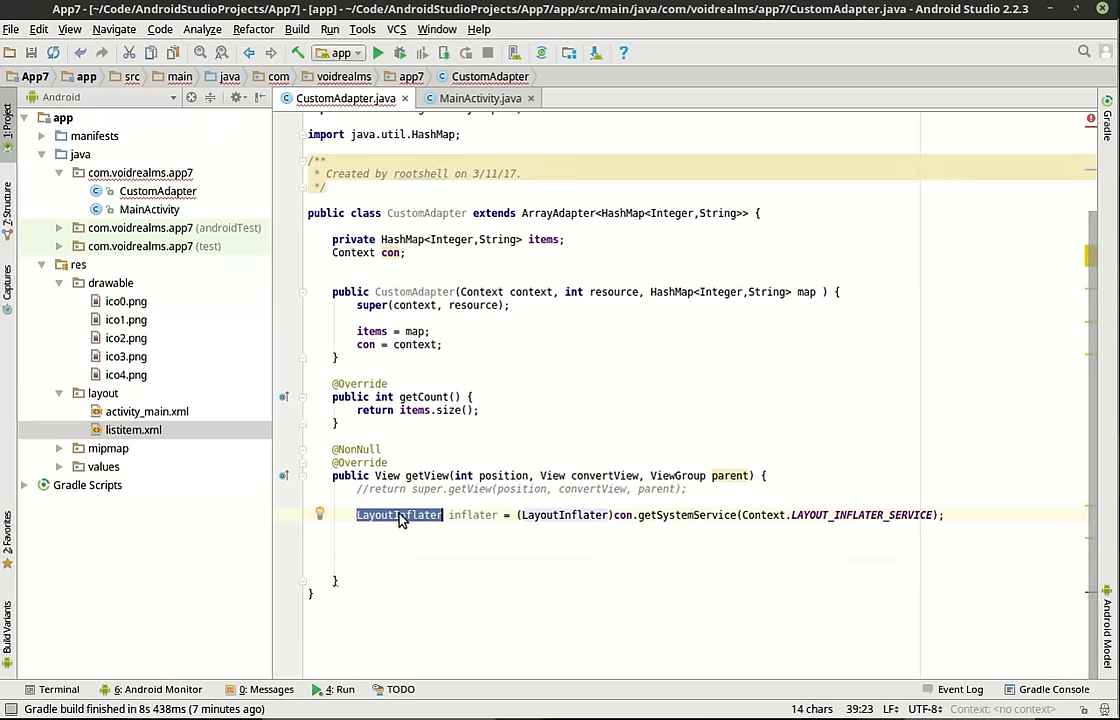
click(133, 429)
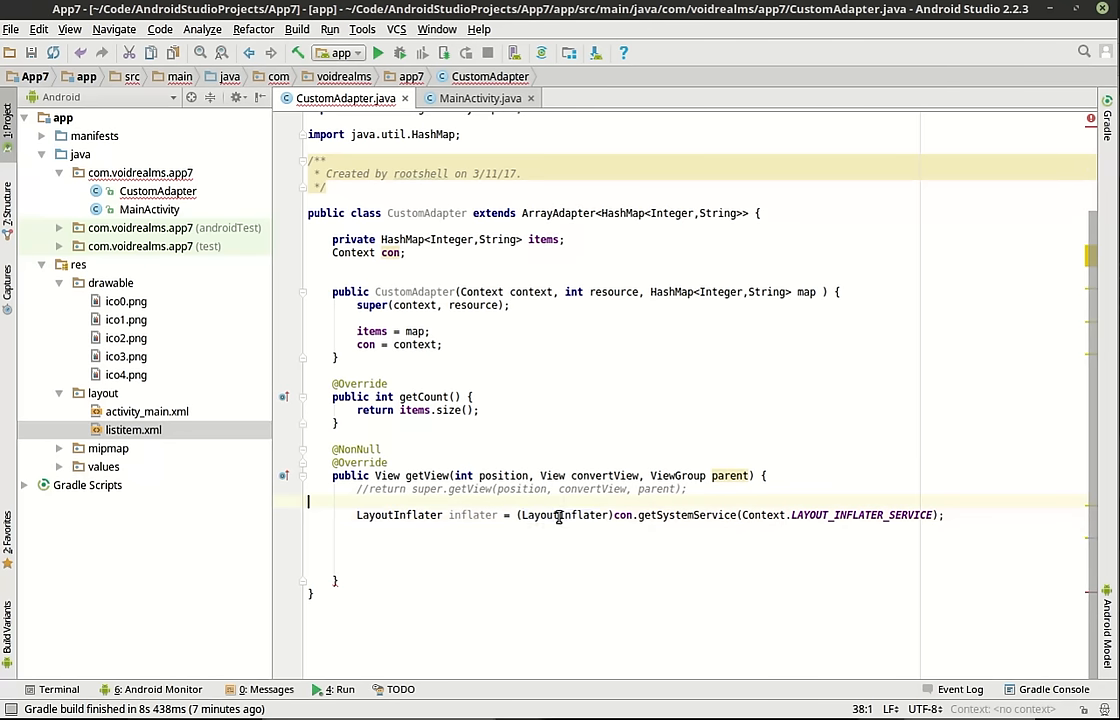
double_click(621, 514)
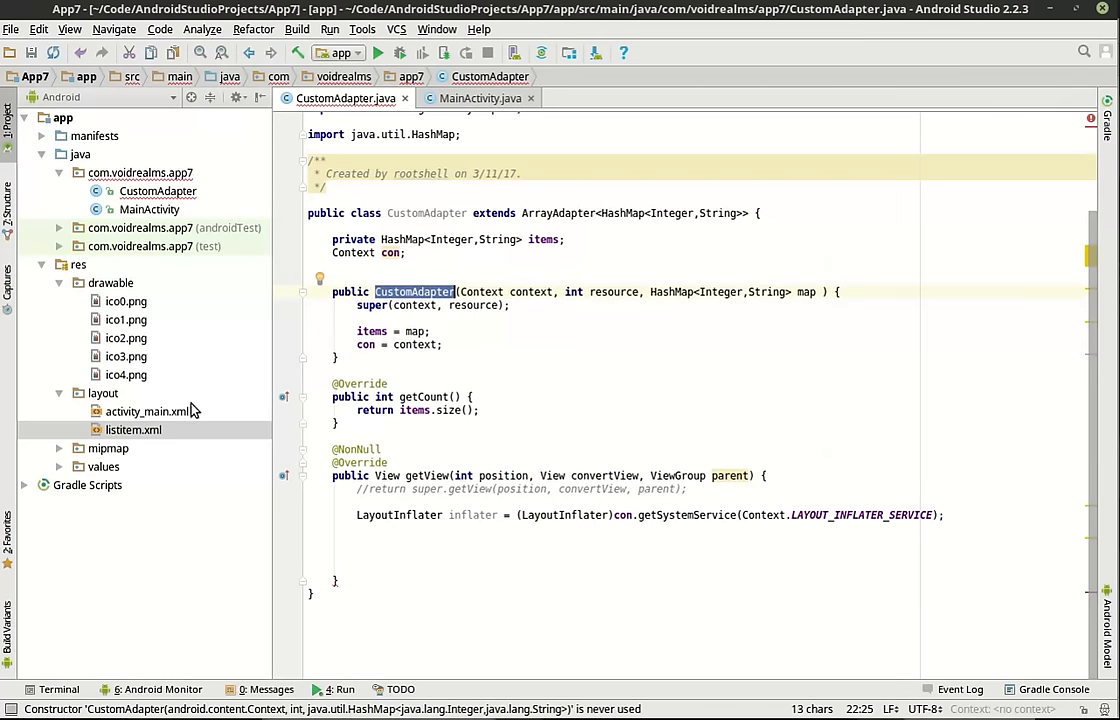
double_click(146, 411)
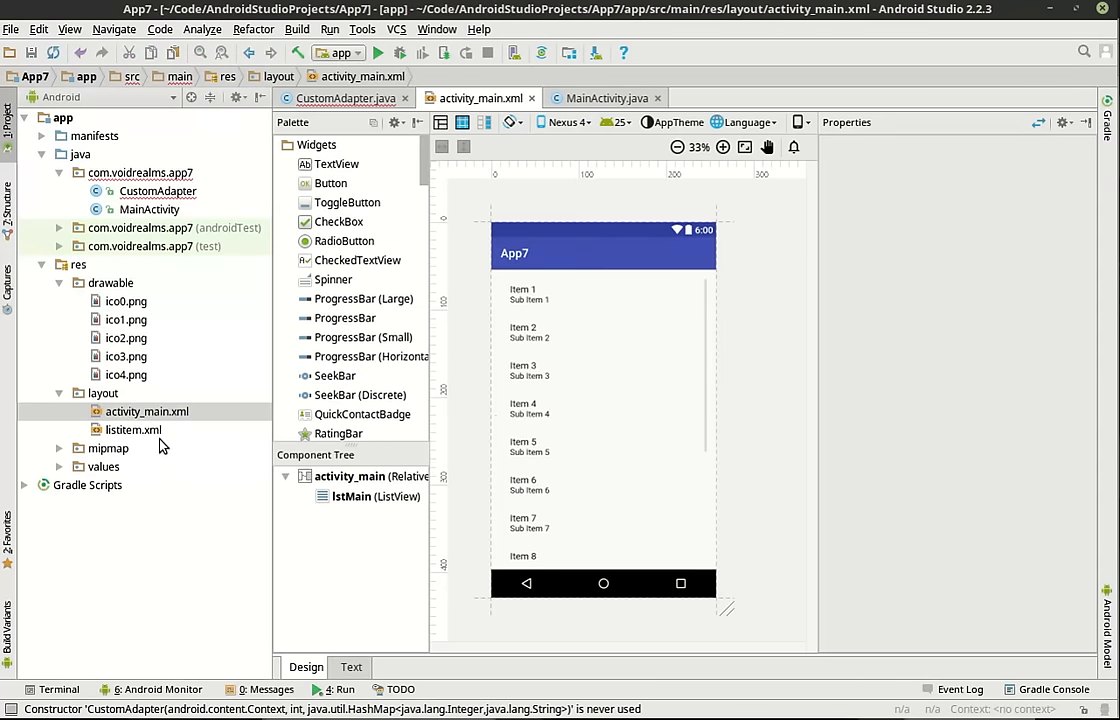
click(345, 98)
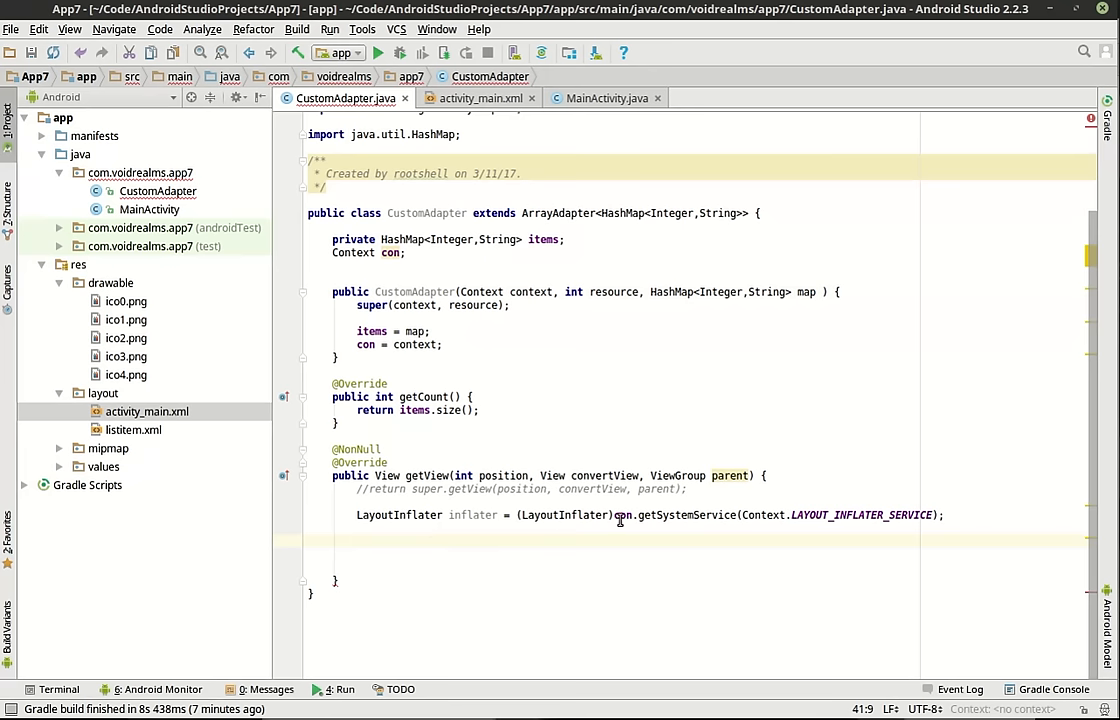
double_click(621, 515)
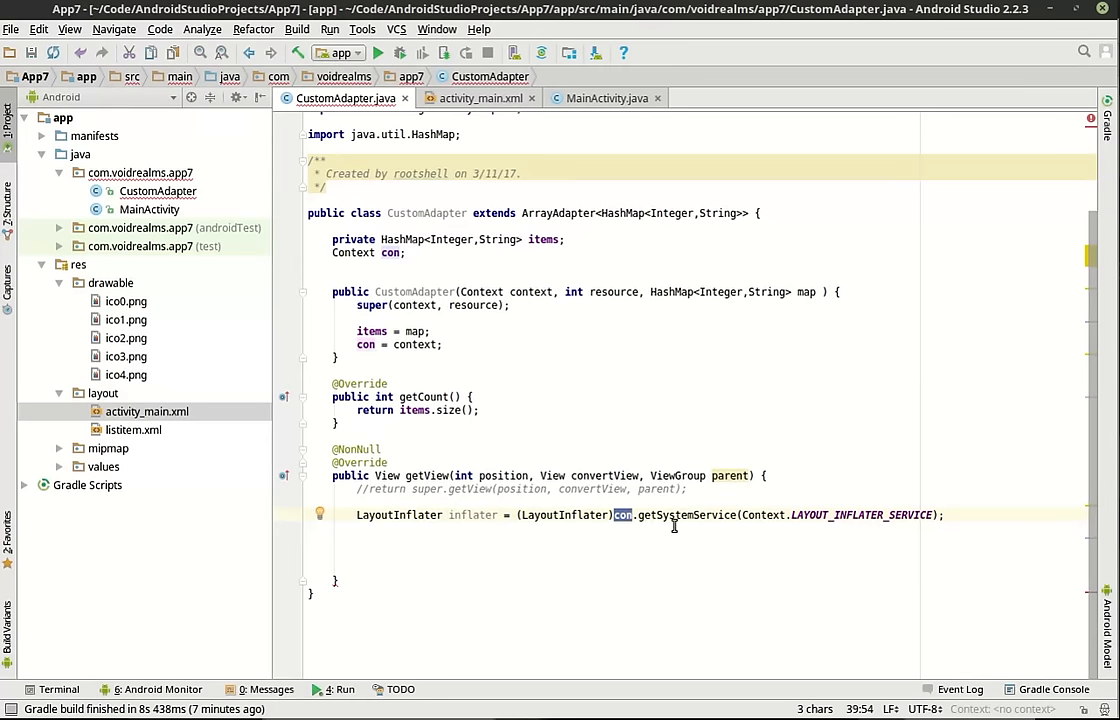
double_click(686, 515)
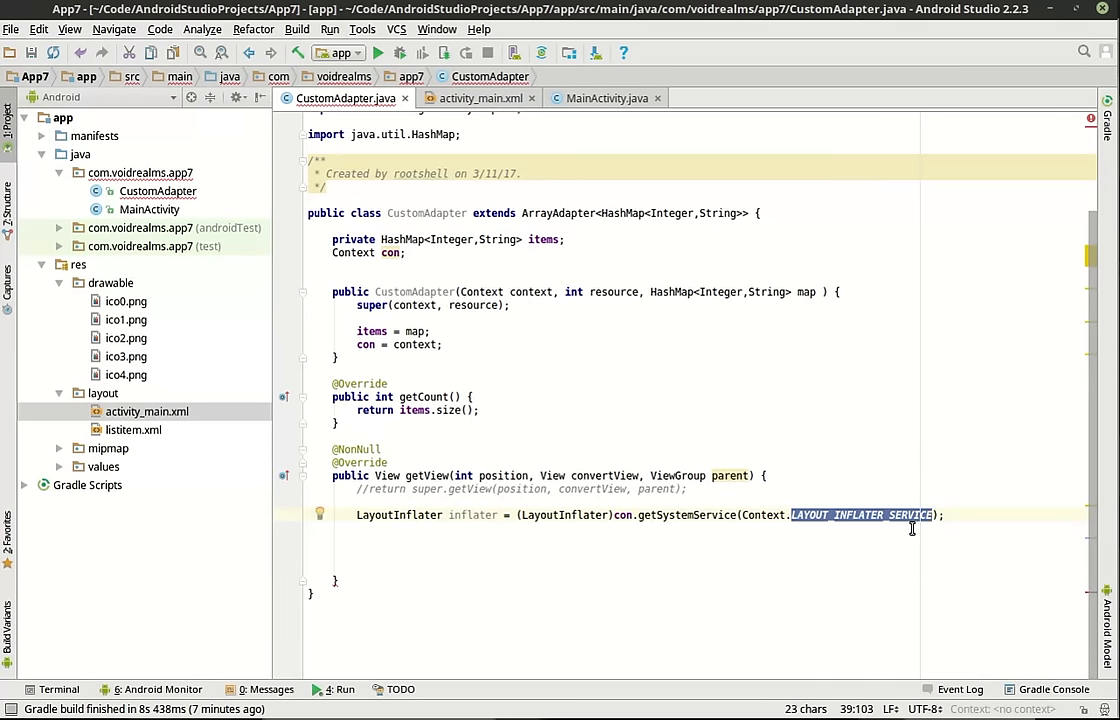
mouse_move(928, 522)
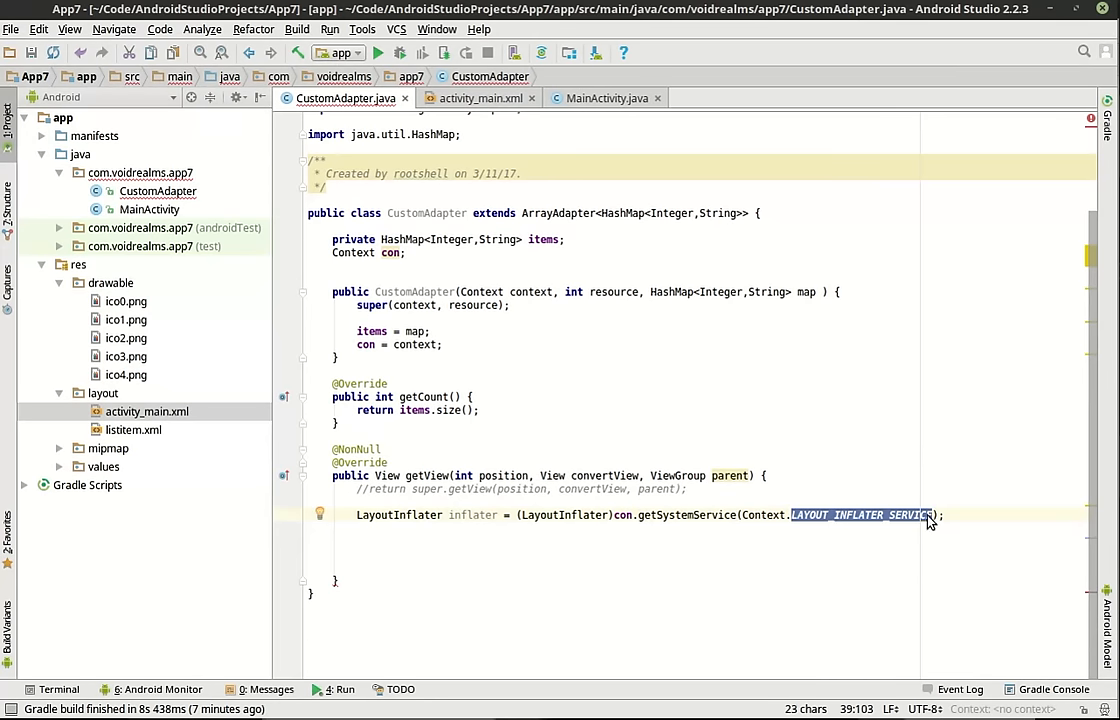
mouse_move(820, 527)
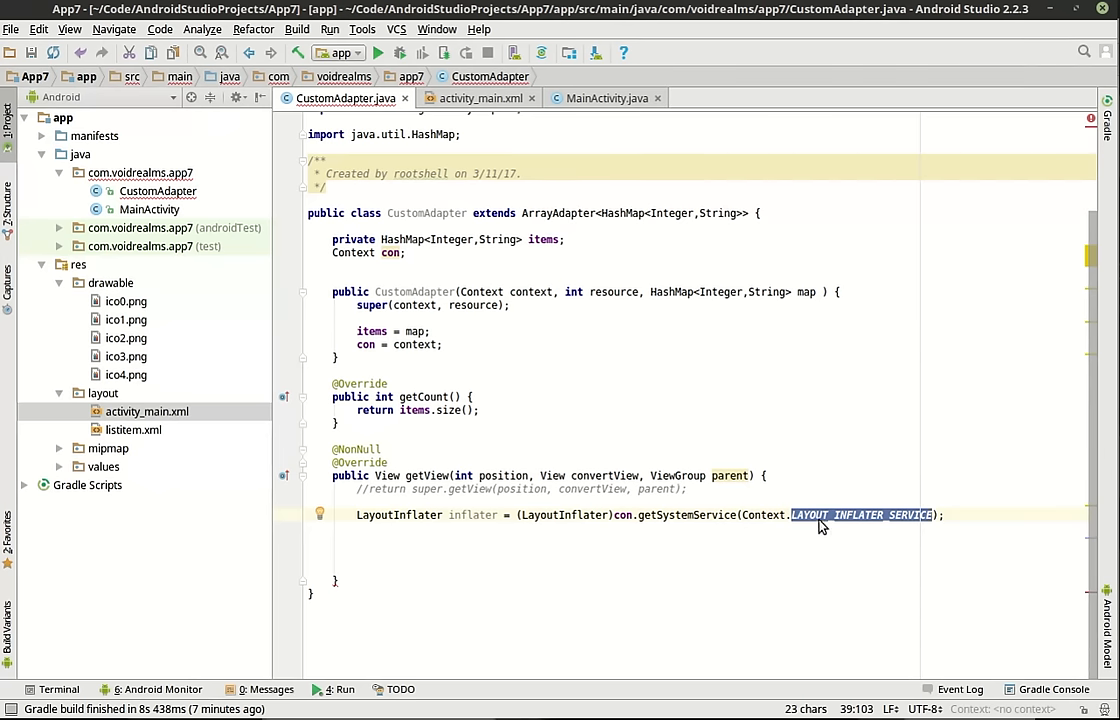
mouse_move(863, 514)
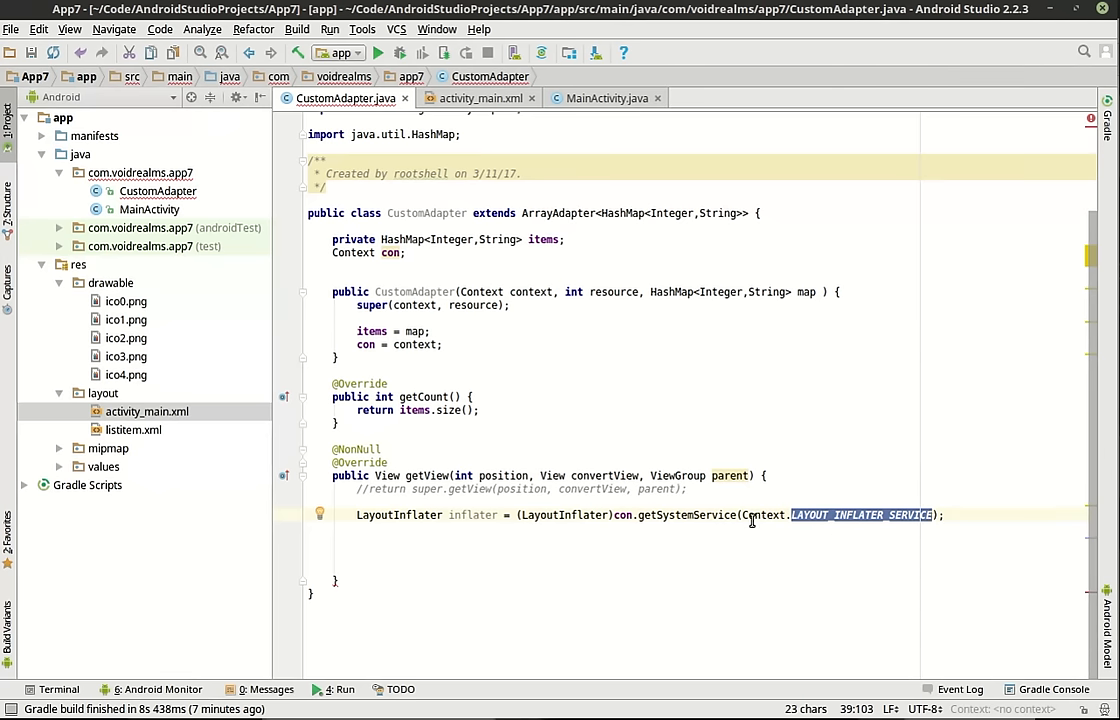
double_click(763, 514)
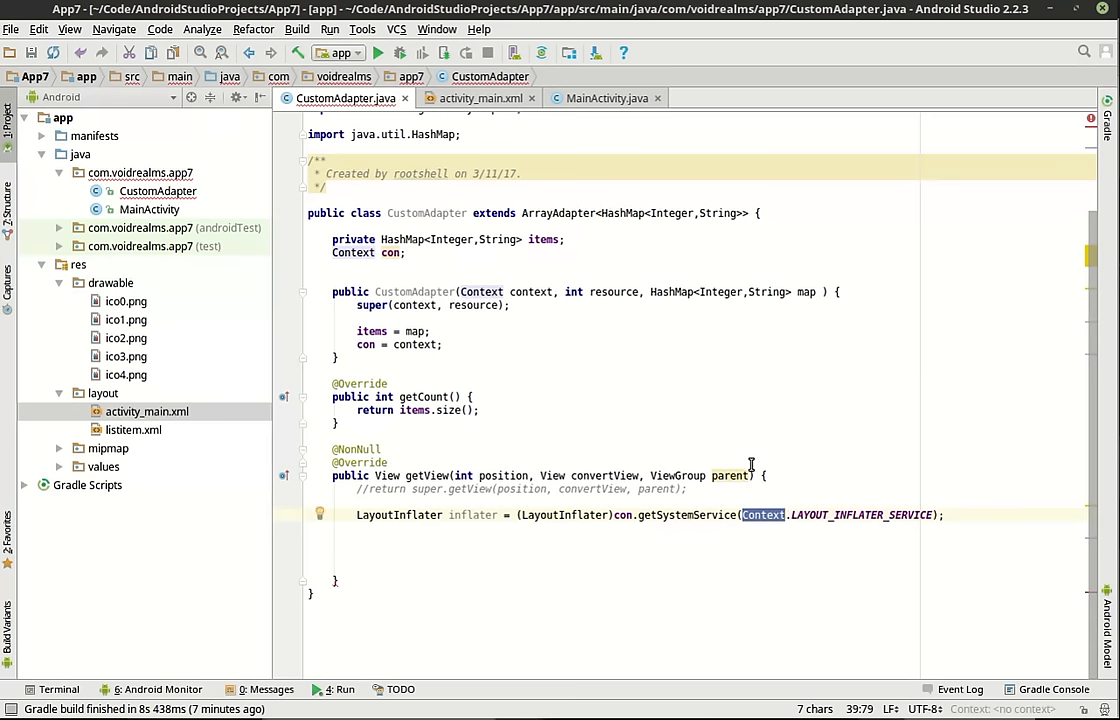
mouse_move(911, 511)
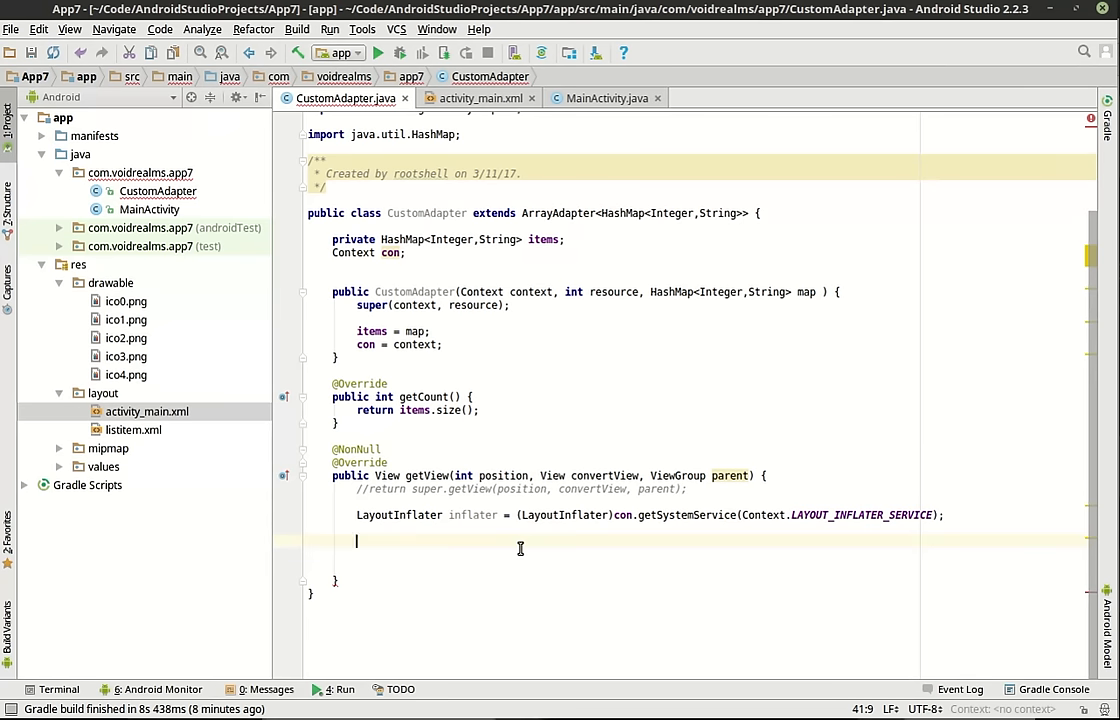
Step: Add View row = inflater.inflate(R.layout.listitem, null, true) to getView
text(View)
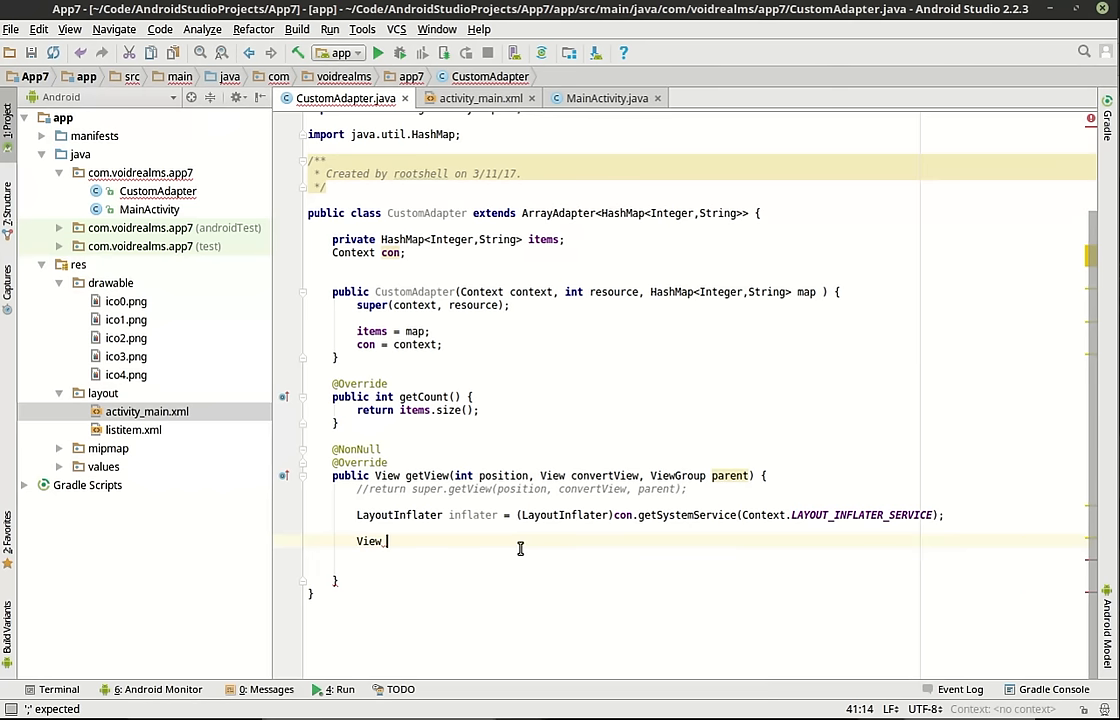
text(row)
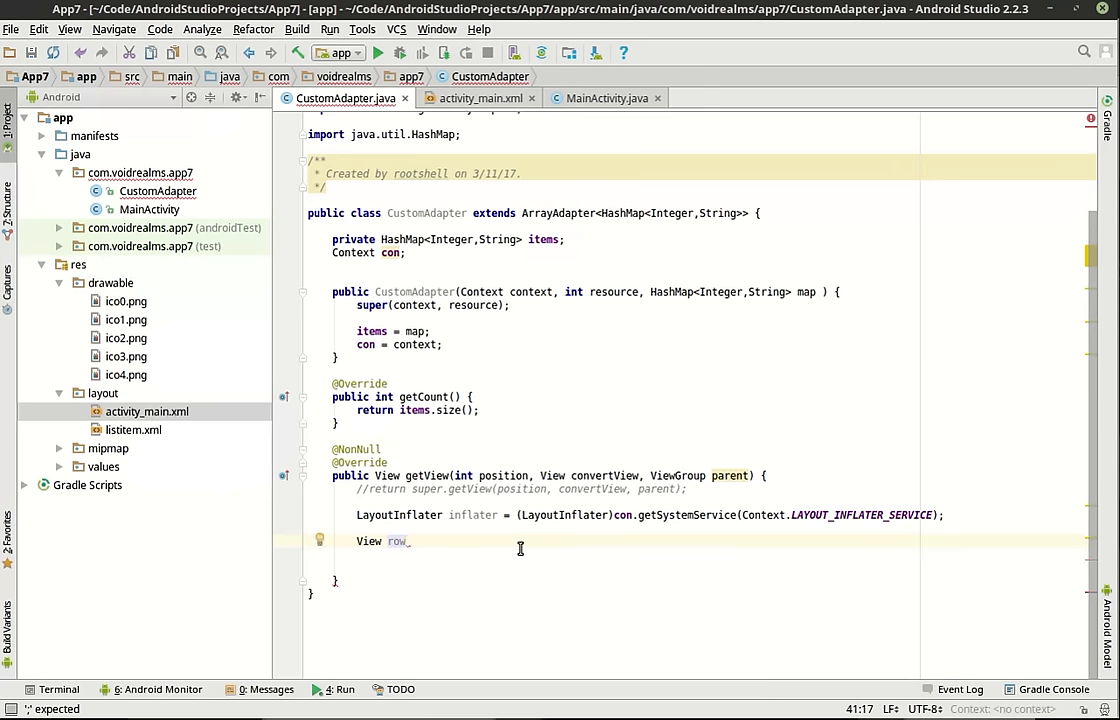
text(= inflater.)
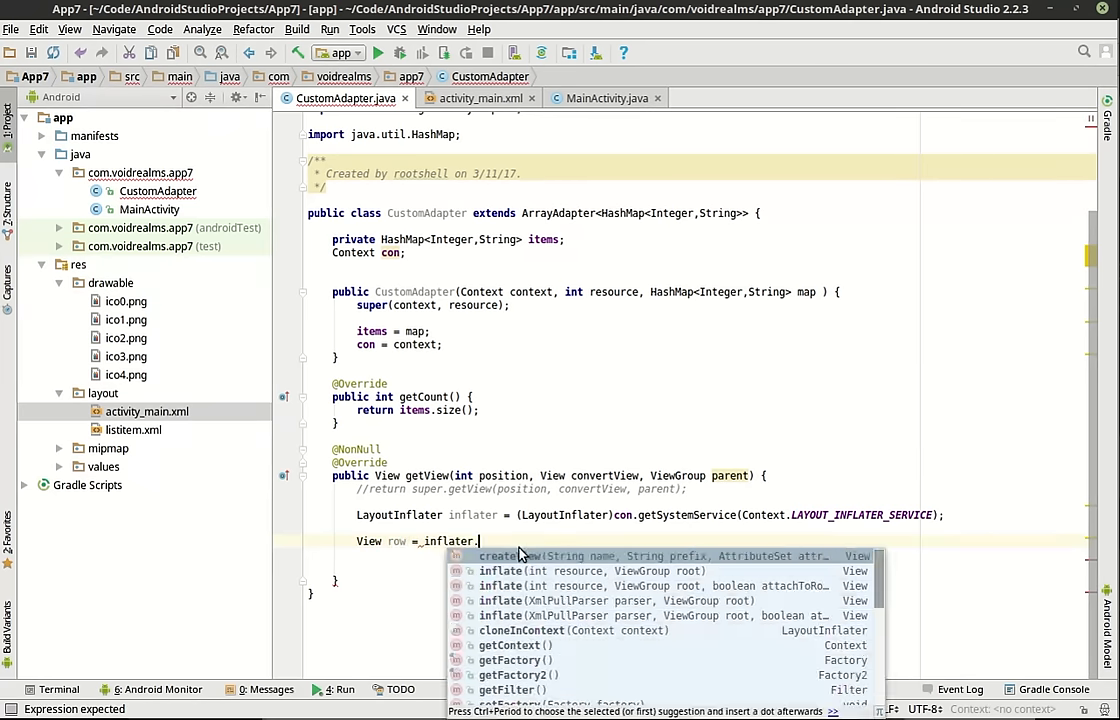
text(inflate(R.)
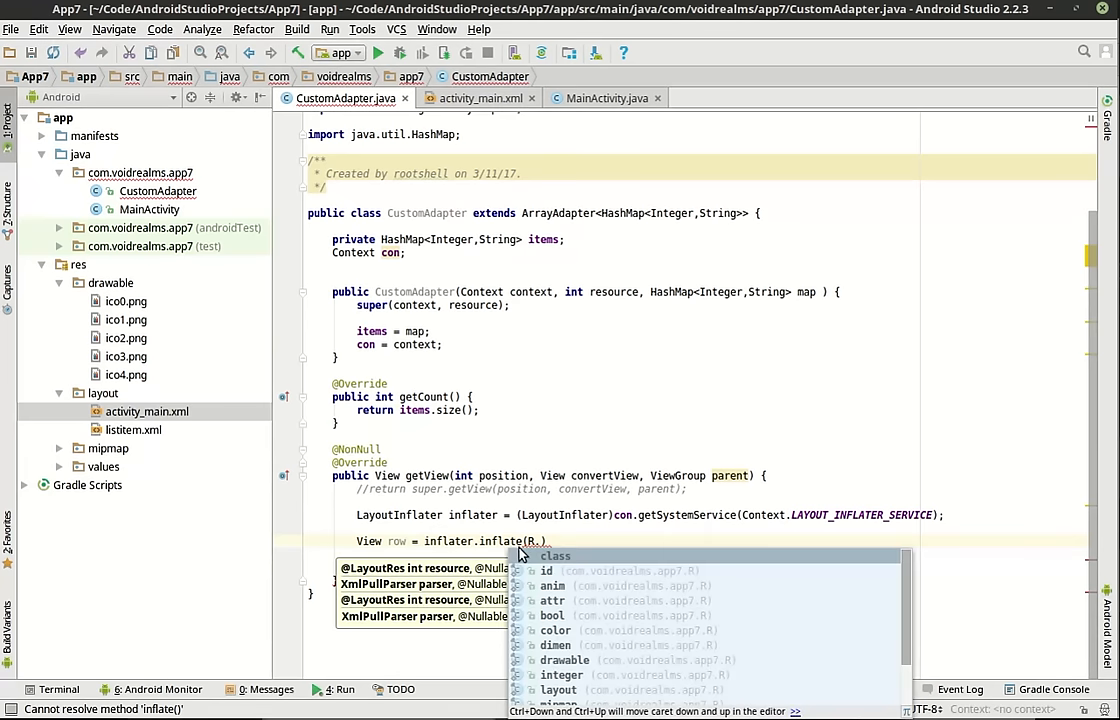
text(.)
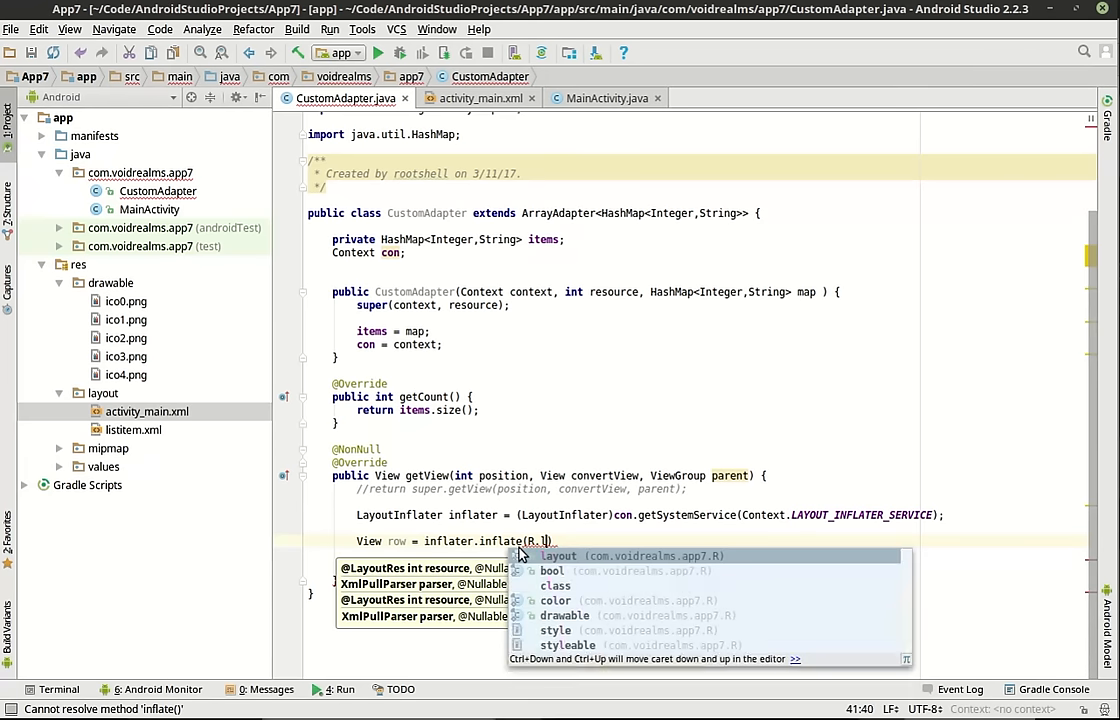
text(ayout.listitem)
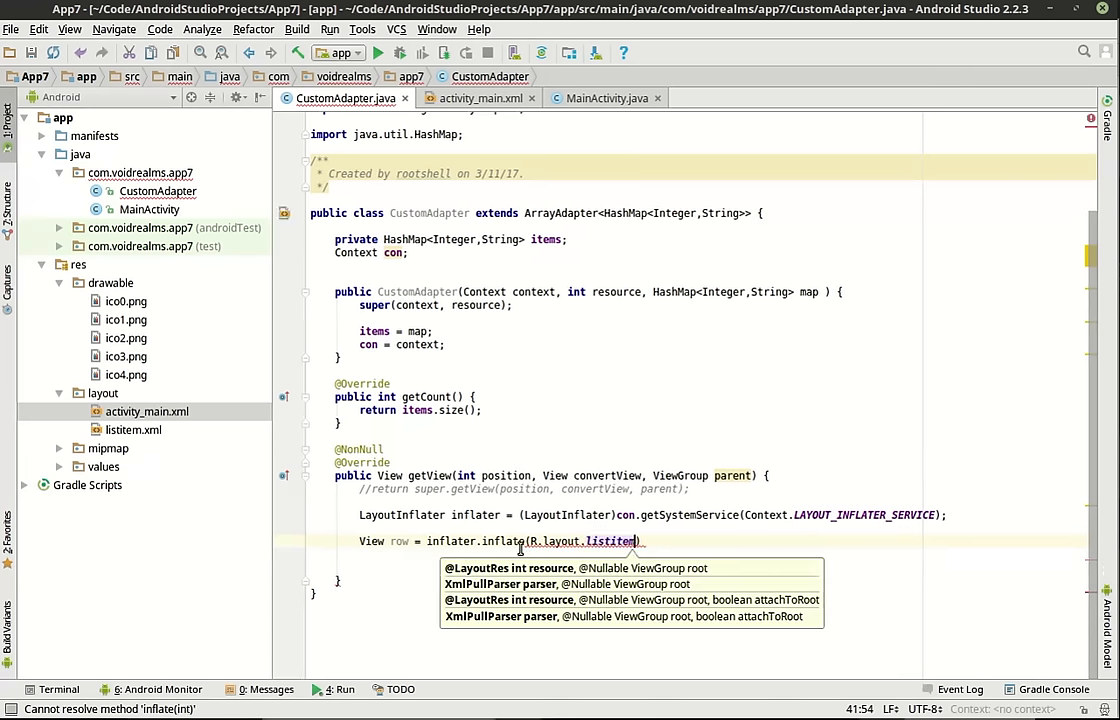
text(,)
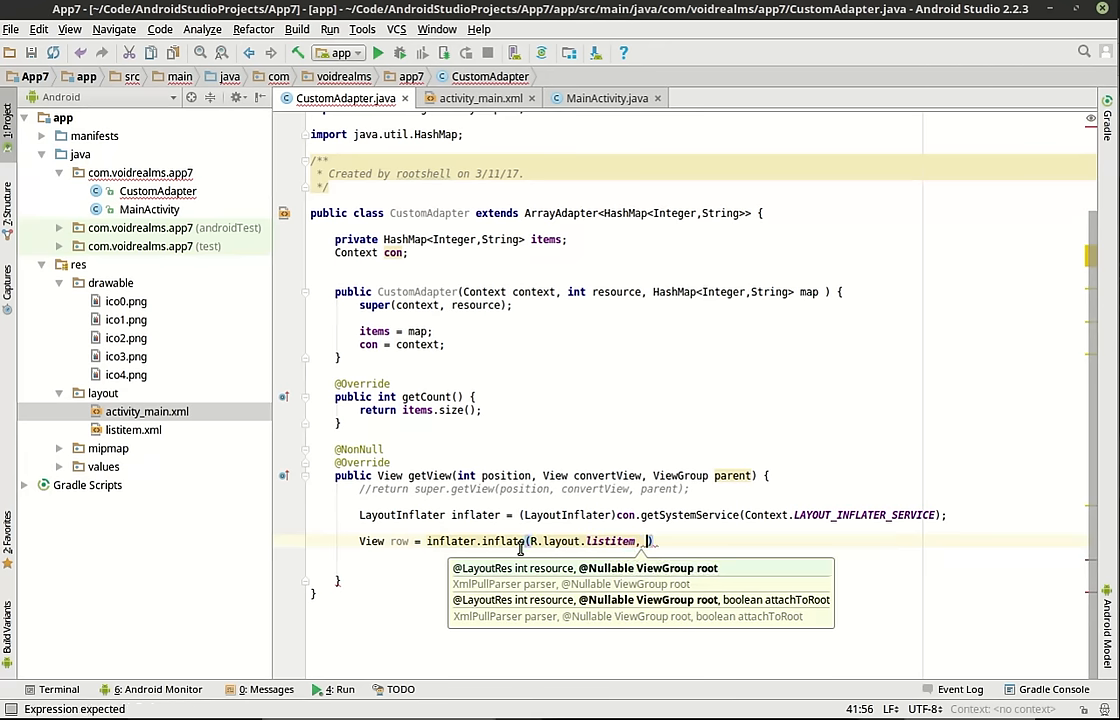
text(null,)
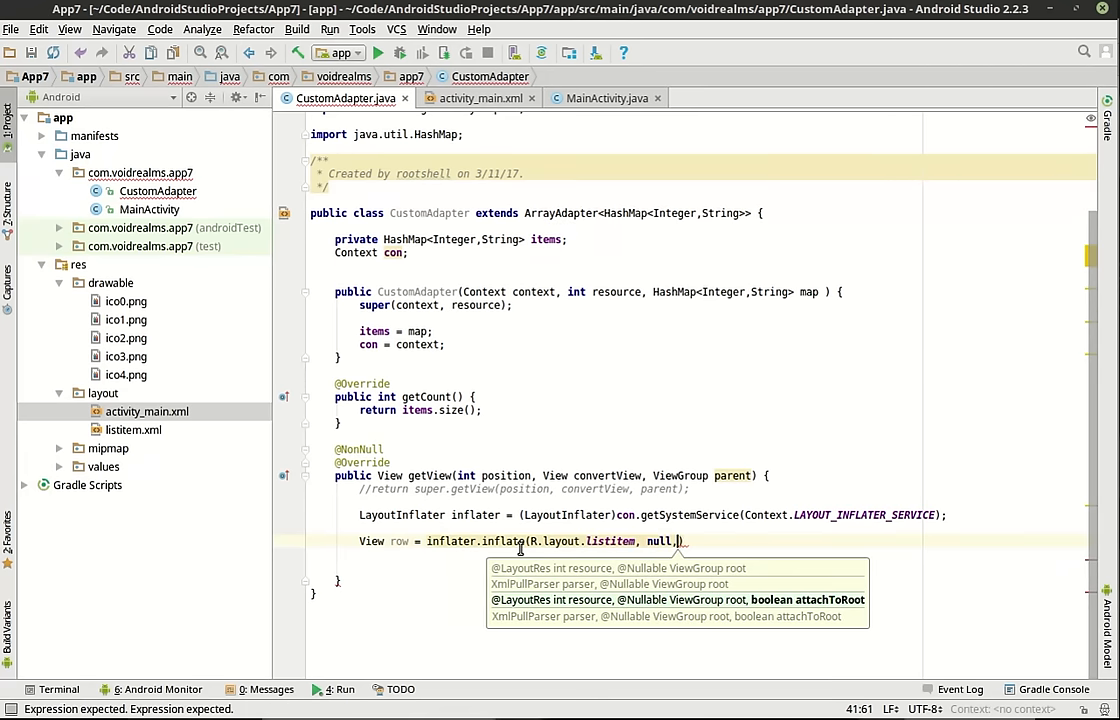
text(true)
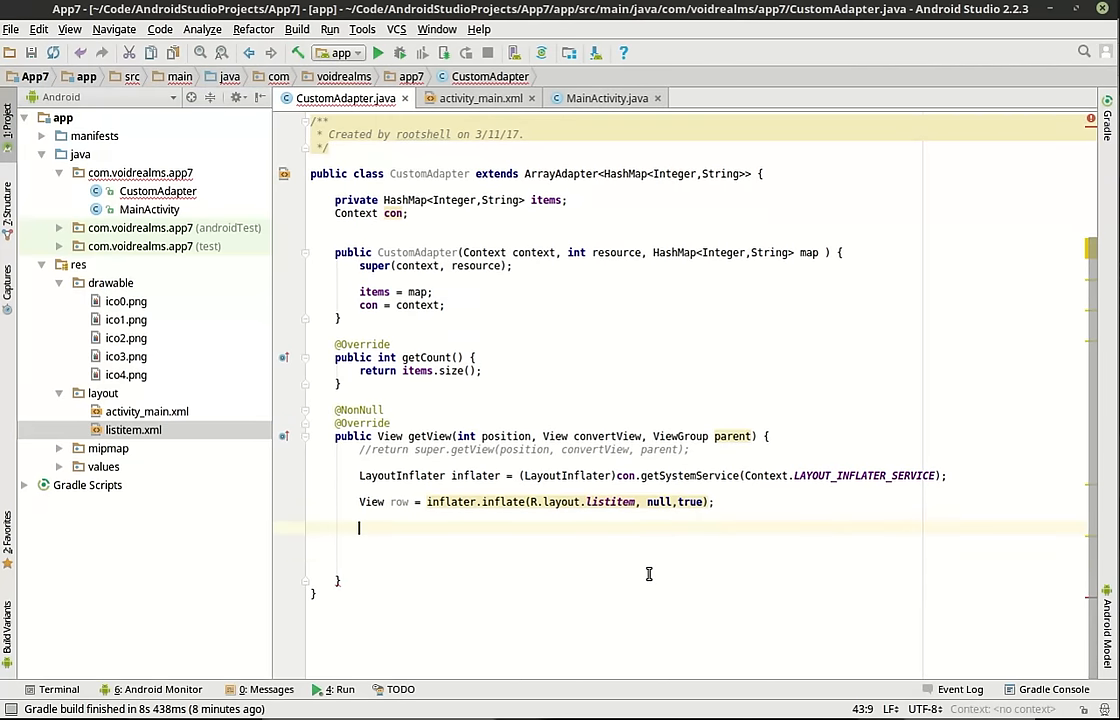
Step: Add TextView txt = (TextView)row.findViewById(R.id.txtItem) below the inflate line
text(Text)
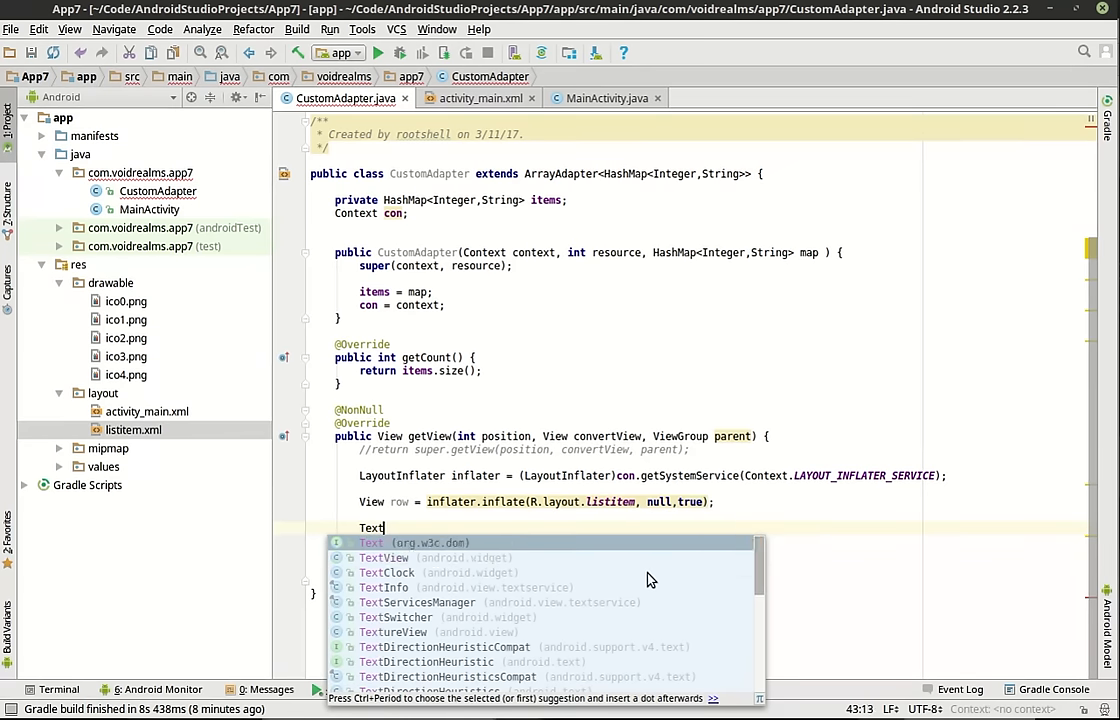
click(383, 557)
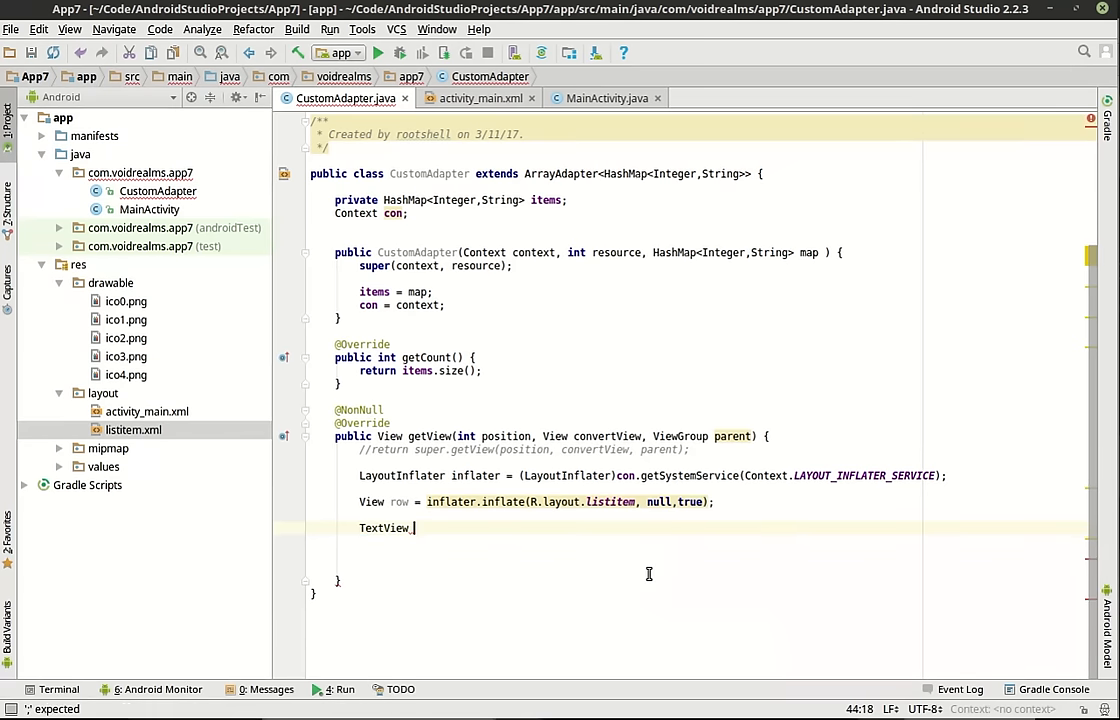
text(txt =)
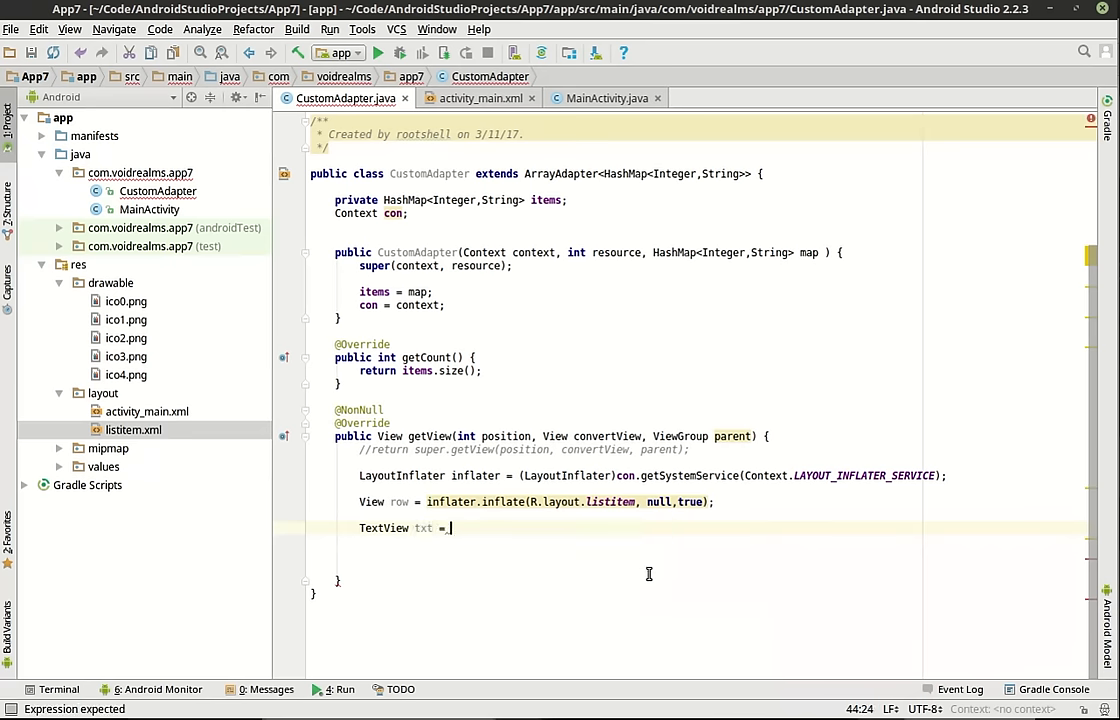
text((Test)
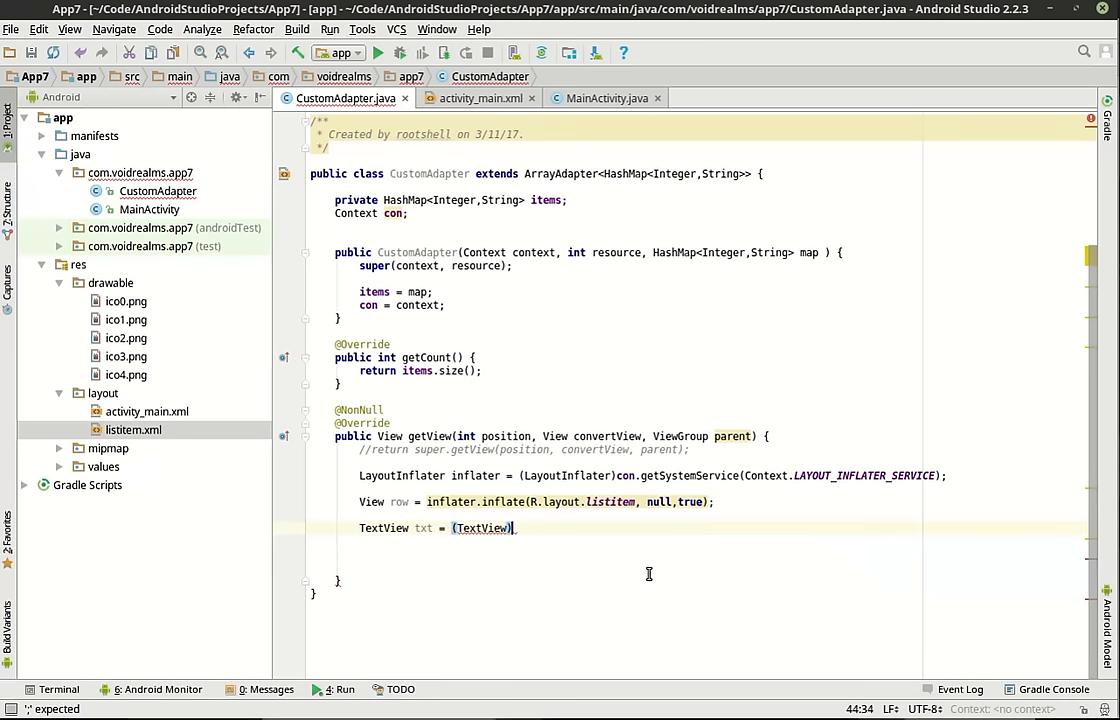
text(find)
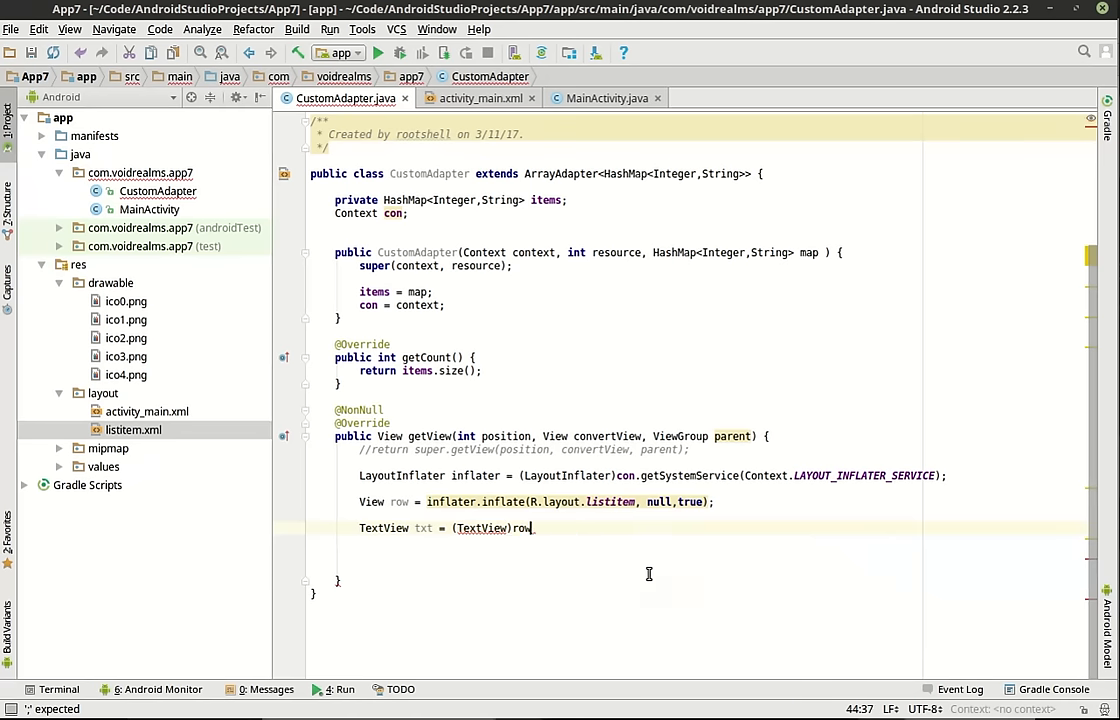
text(.findViewById()
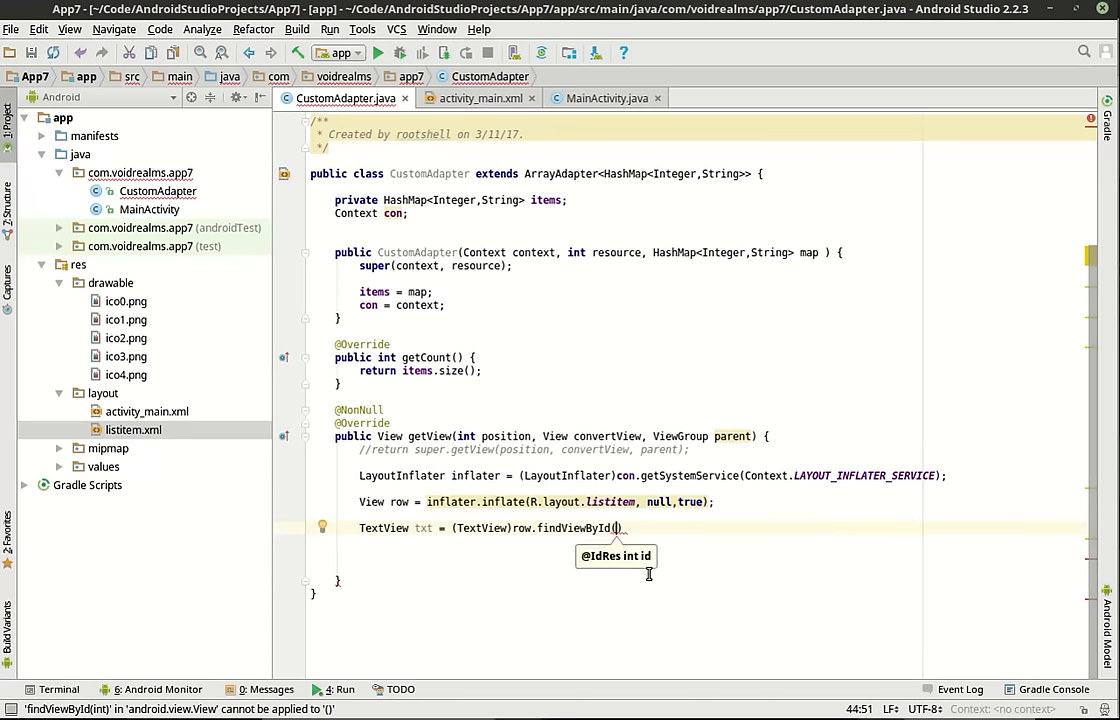
text(R.id)
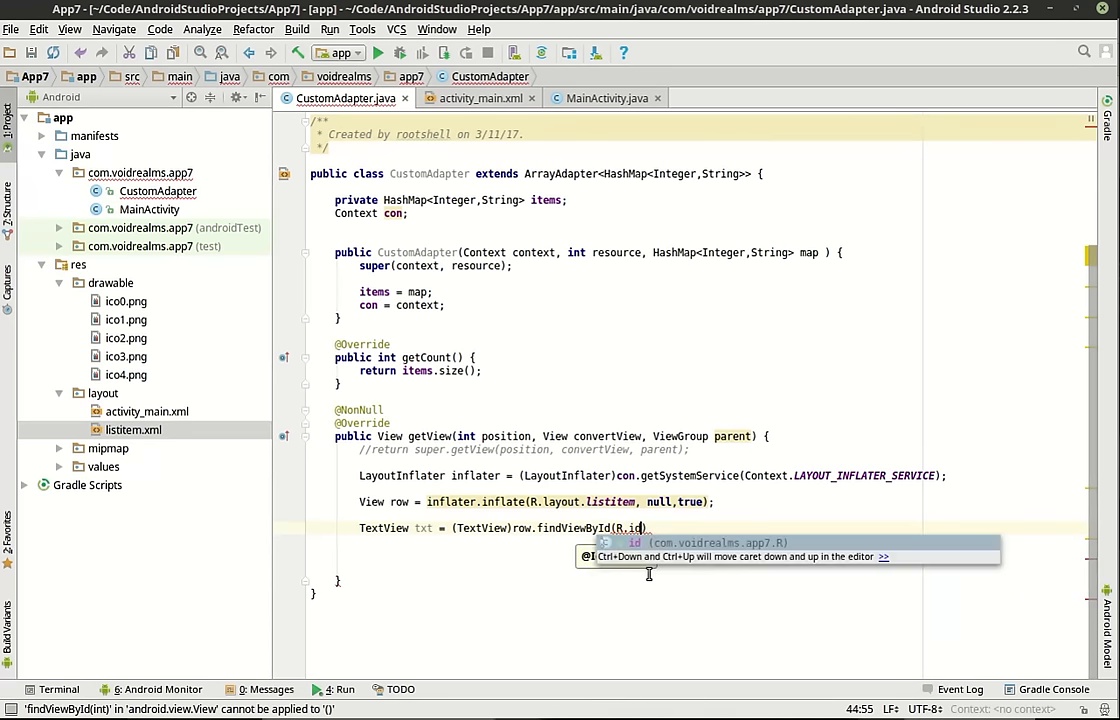
text(.txtItem)
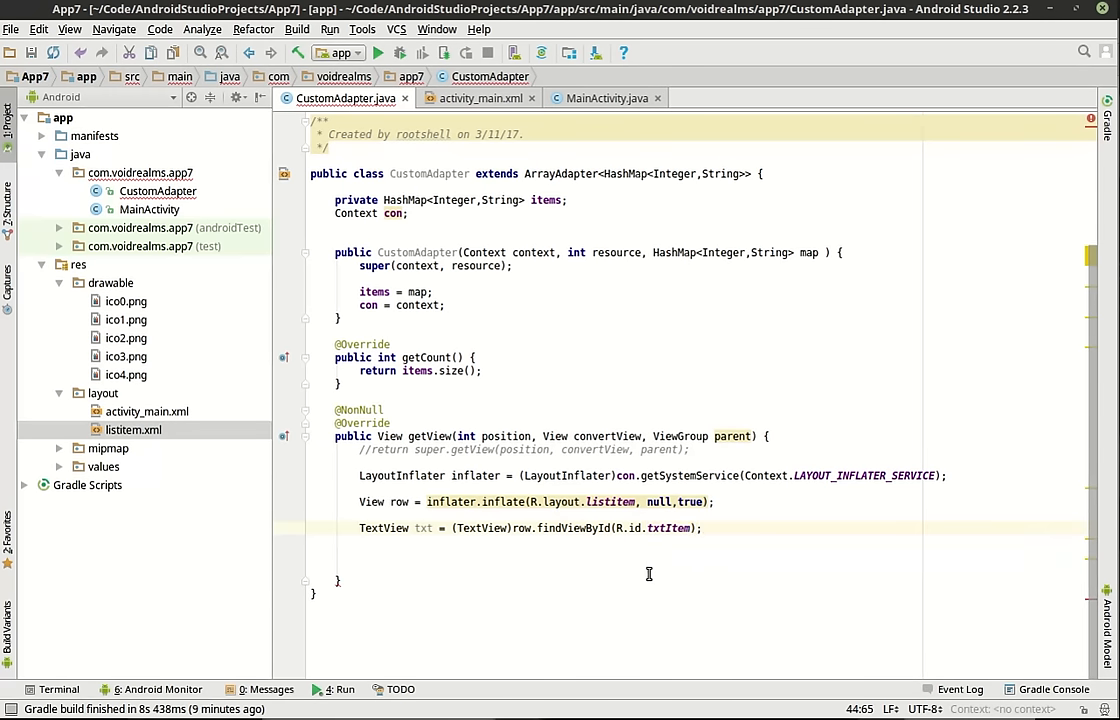
mouse_move(538, 482)
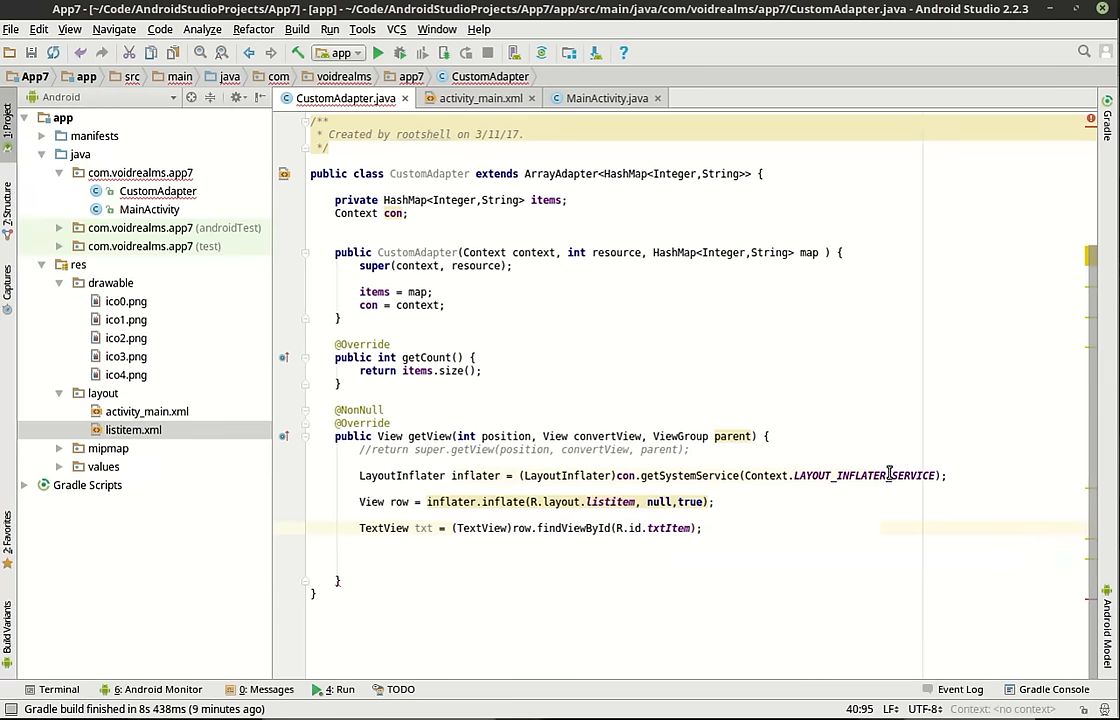
Step: Check the txtItem and imgItem IDs in listitem.xml, then begin an ImageView line in CustomAdapter
double_click(864, 475)
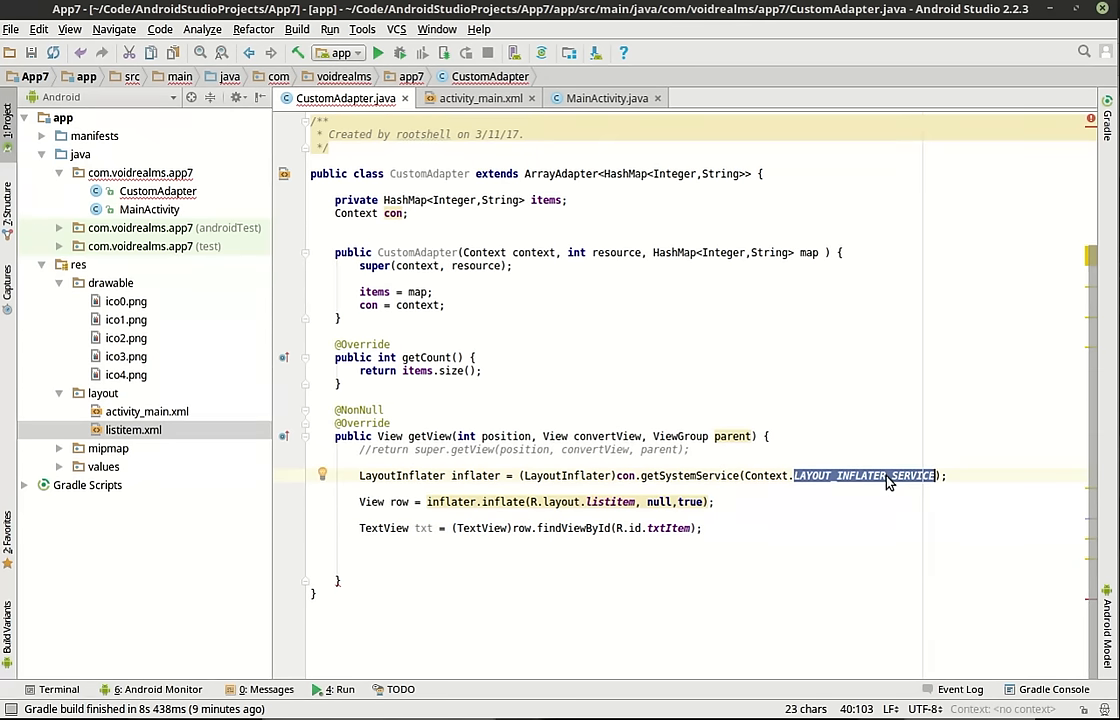
mouse_move(872, 463)
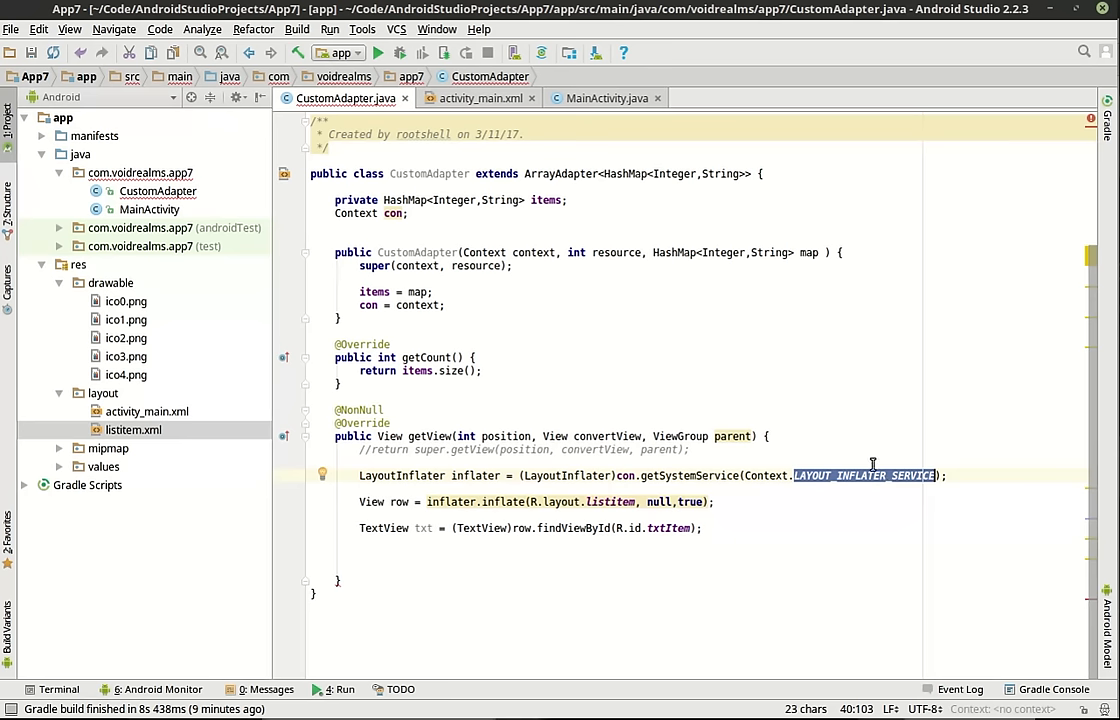
mouse_move(545, 356)
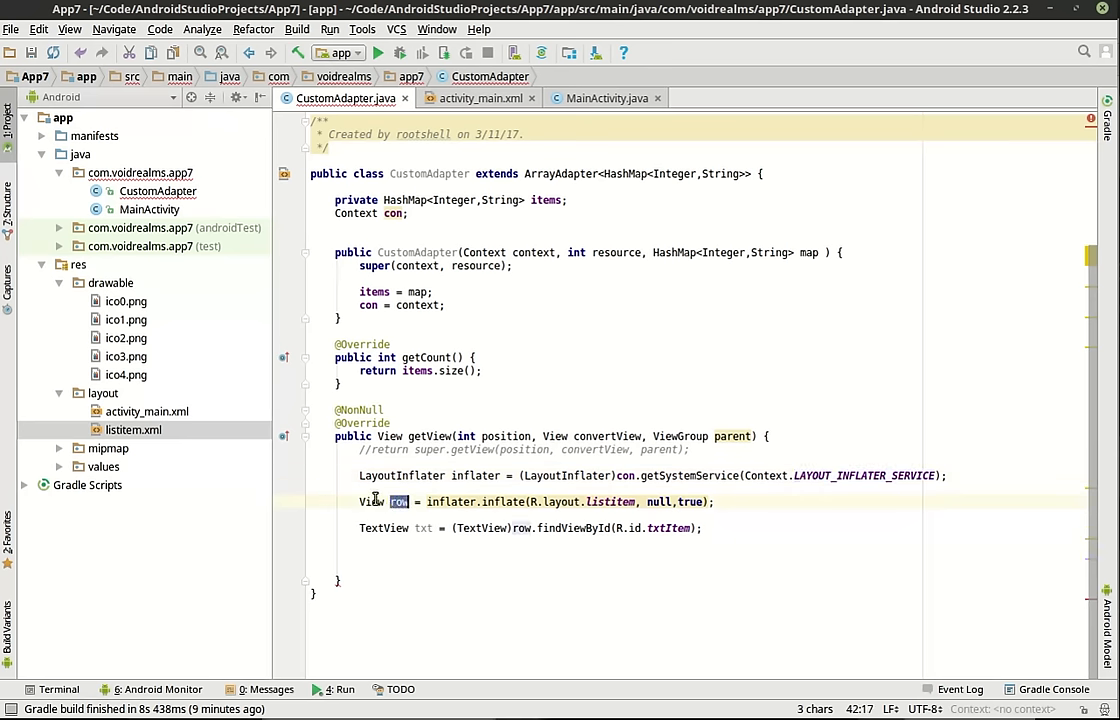
double_click(371, 501)
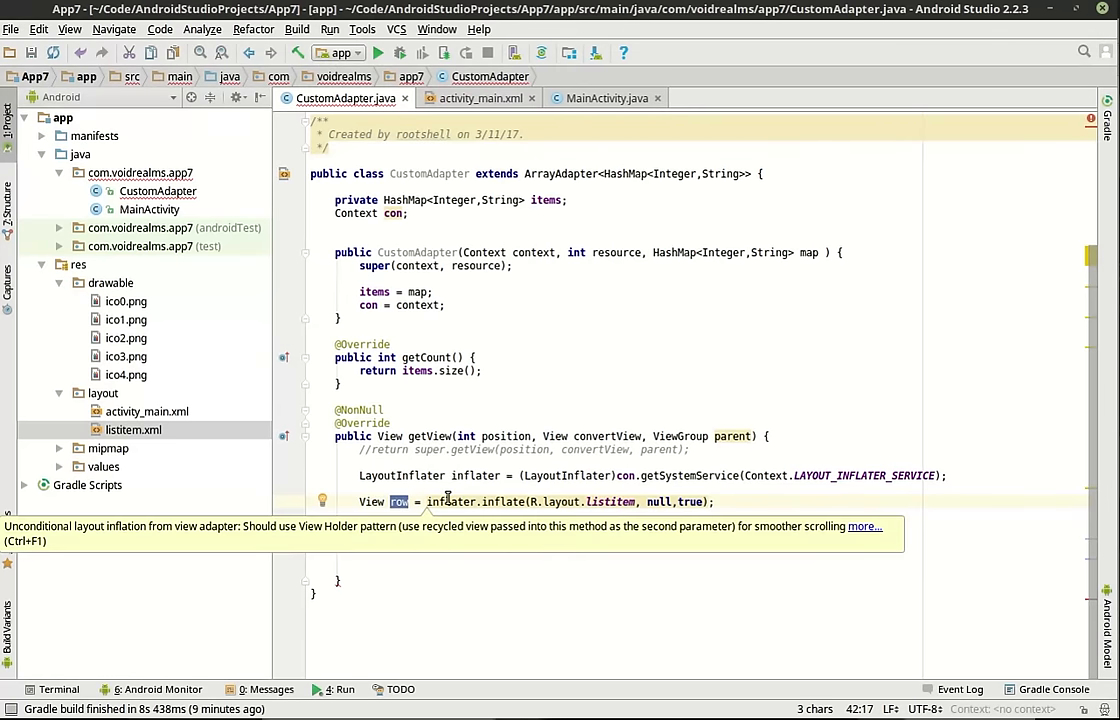
double_click(133, 429)
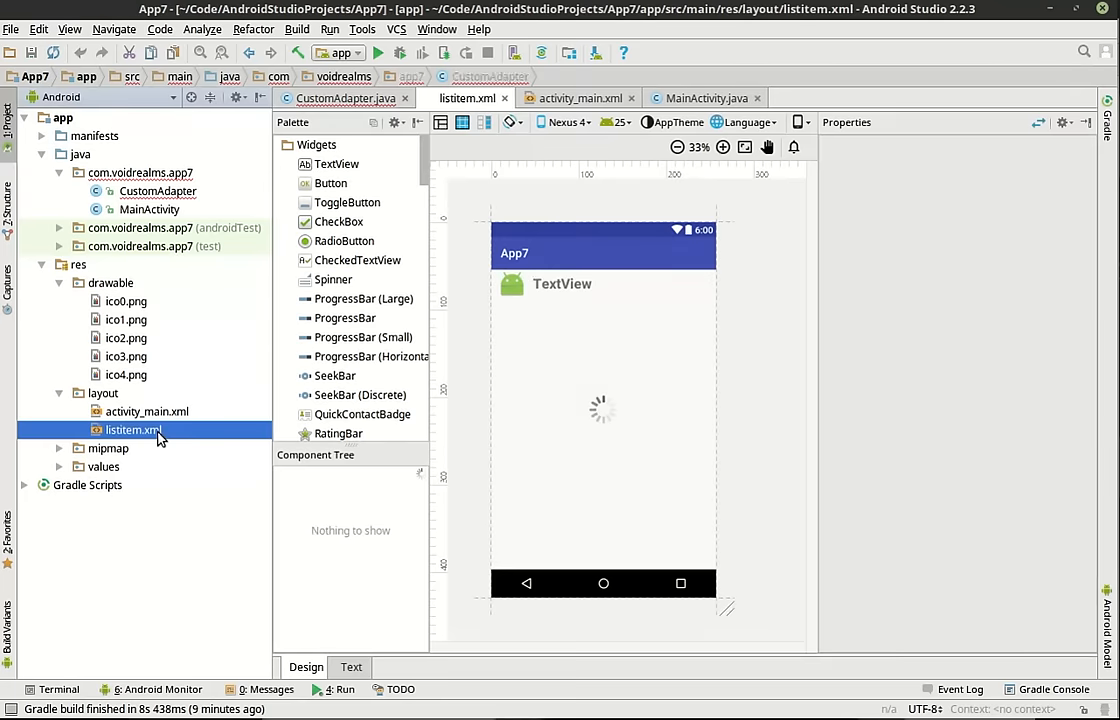
click(133, 429)
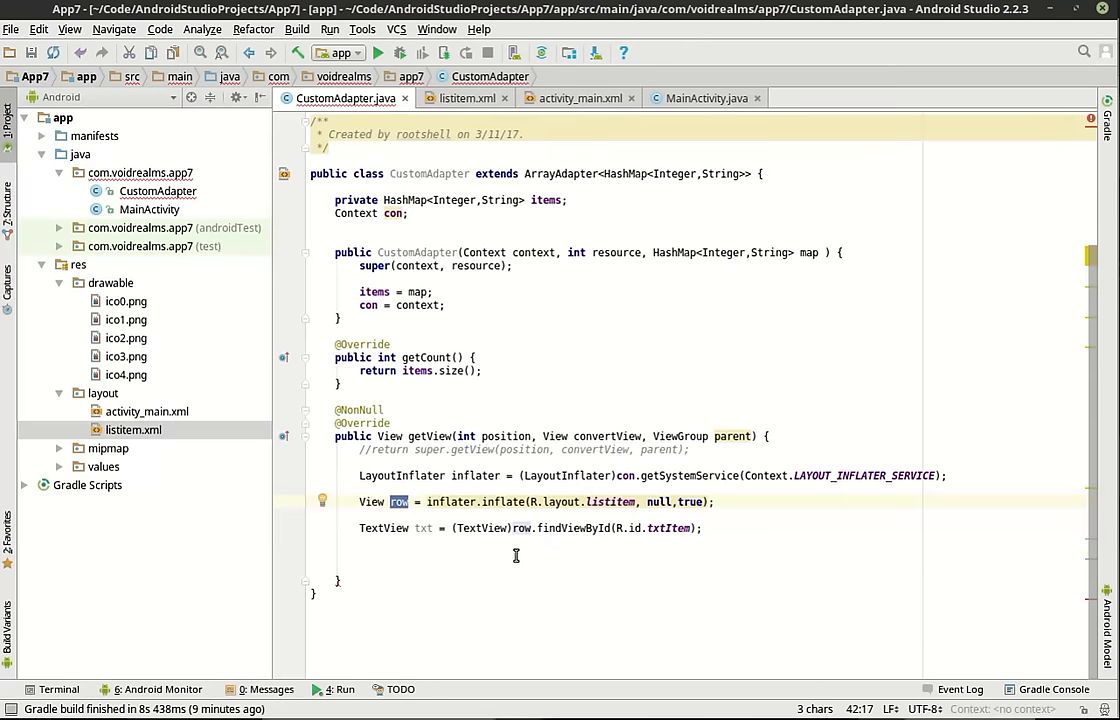
mouse_move(540, 528)
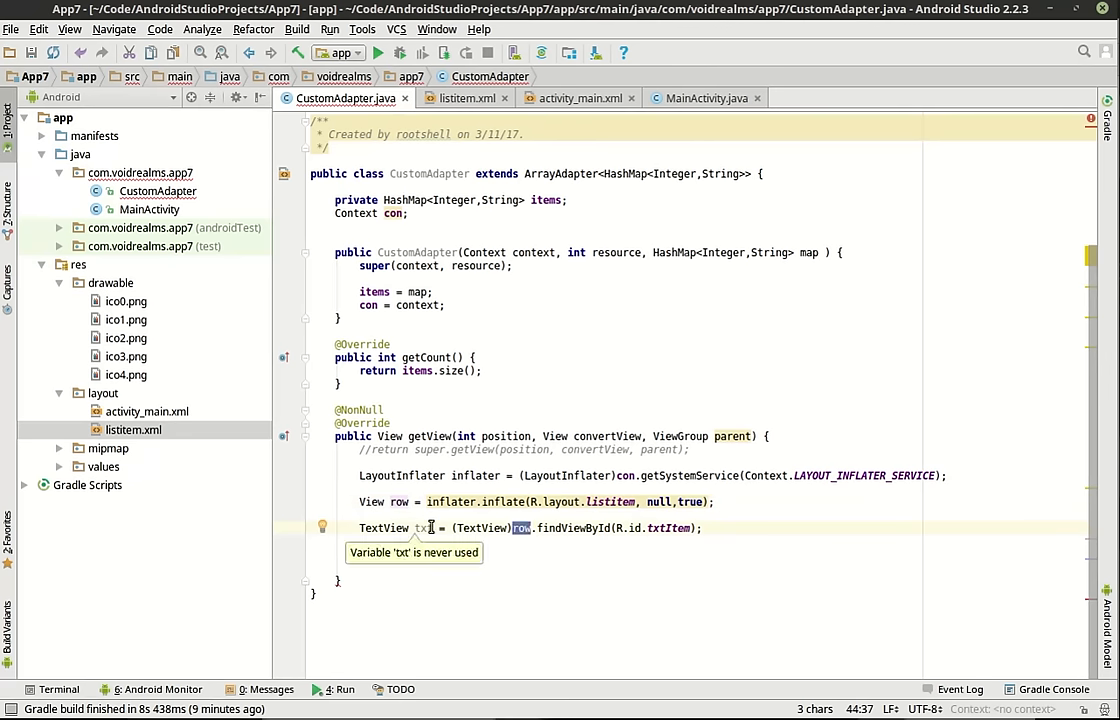
mouse_move(519, 528)
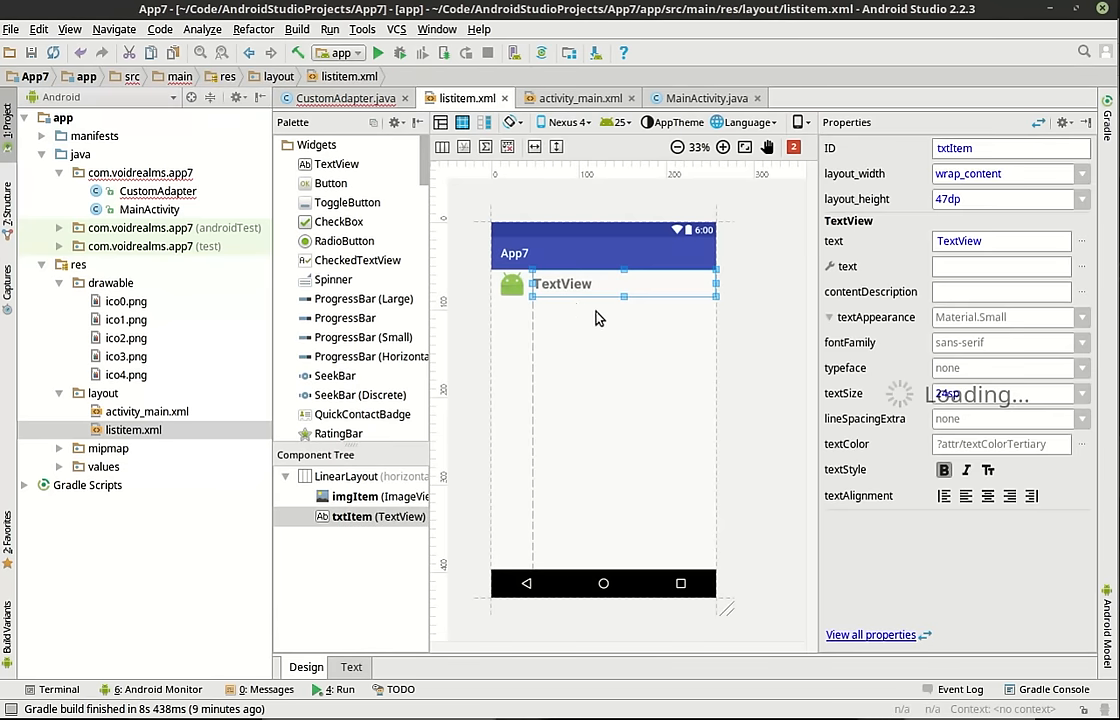
click(340, 97)
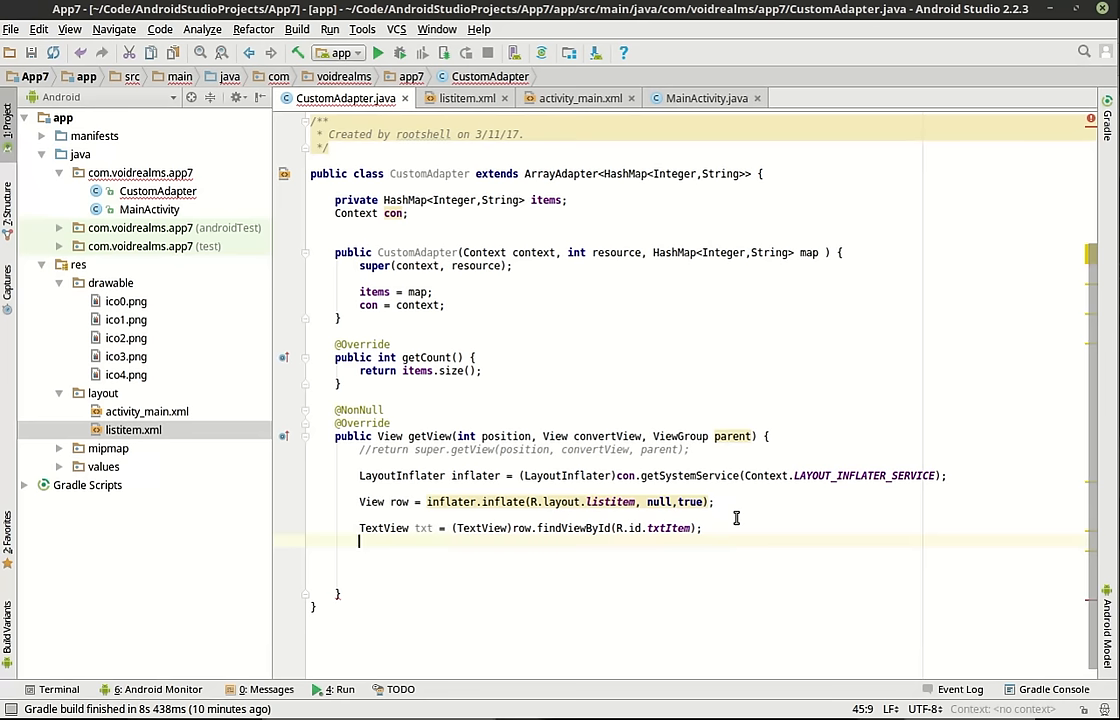
text(ImageView)
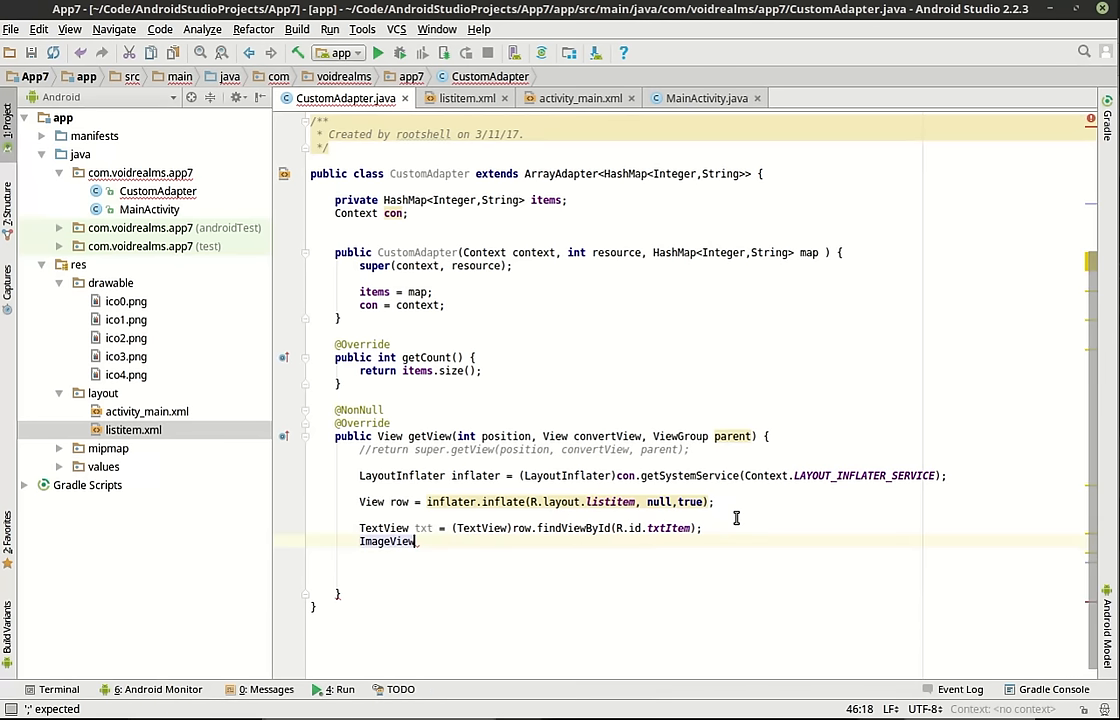
Step: Complete ImageView img = (ImageView)row.findViewById(R.id.imgItem) in getView
text(img)
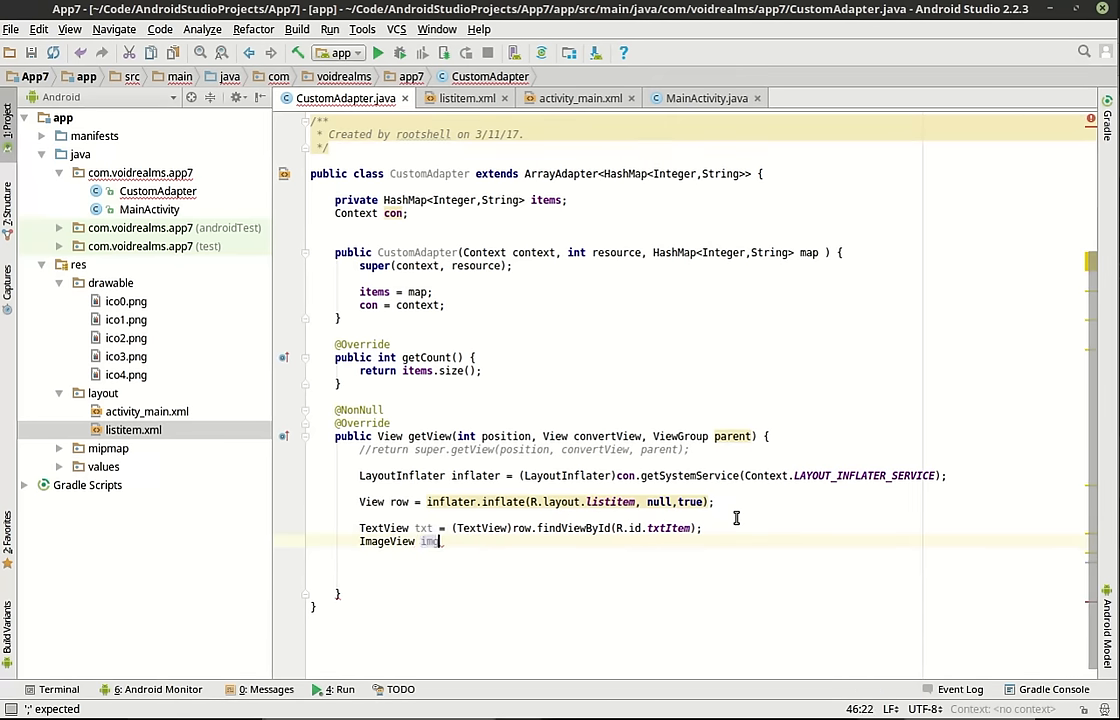
text(=)
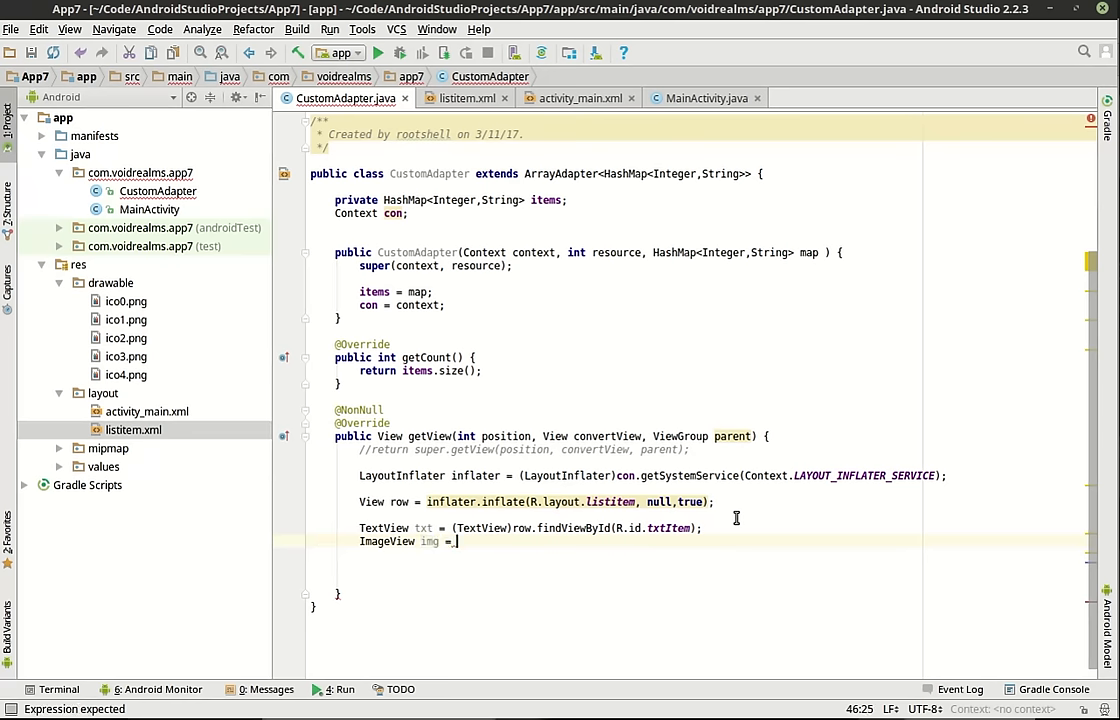
text(()
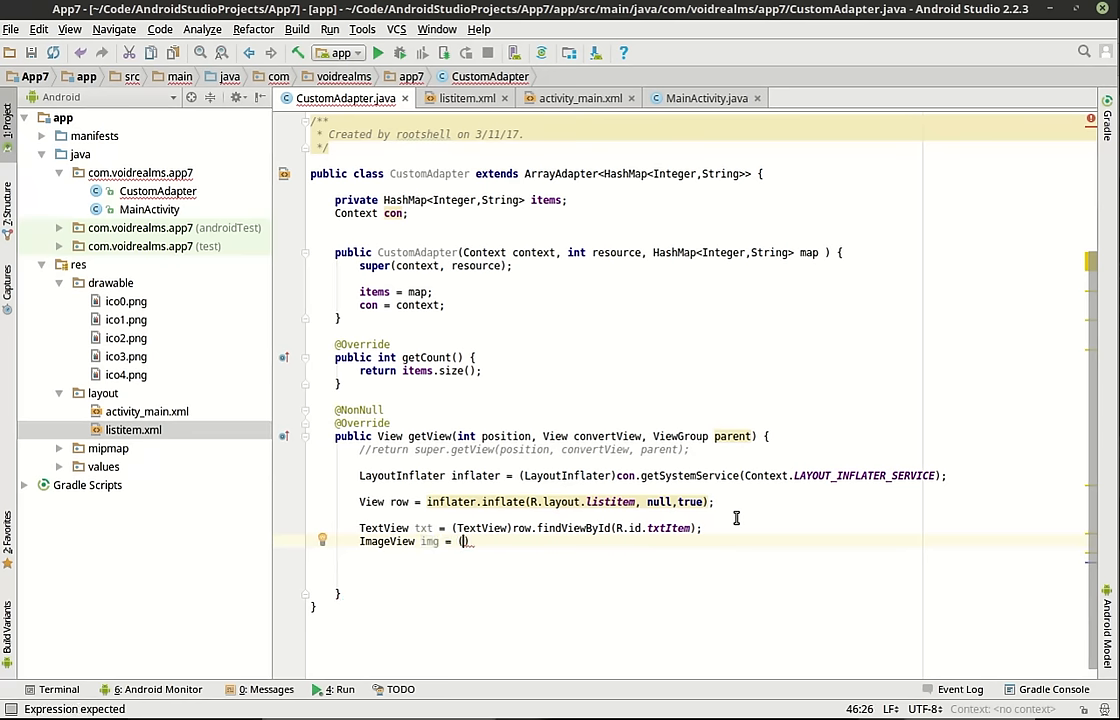
text(Im)
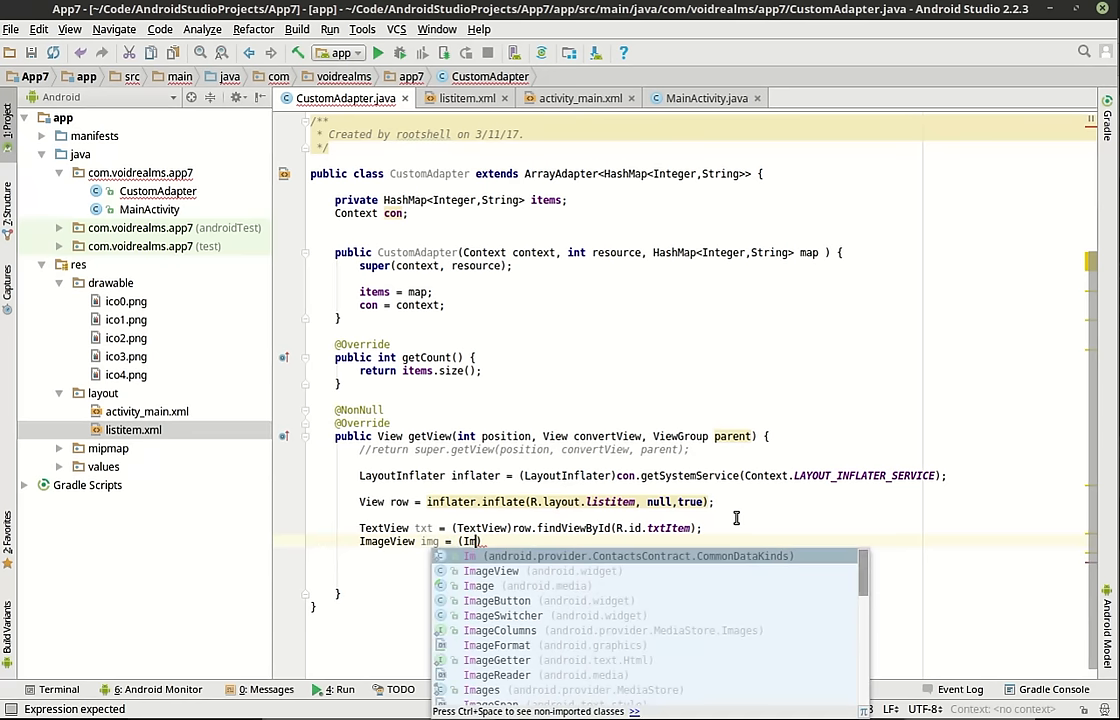
text(ageView)
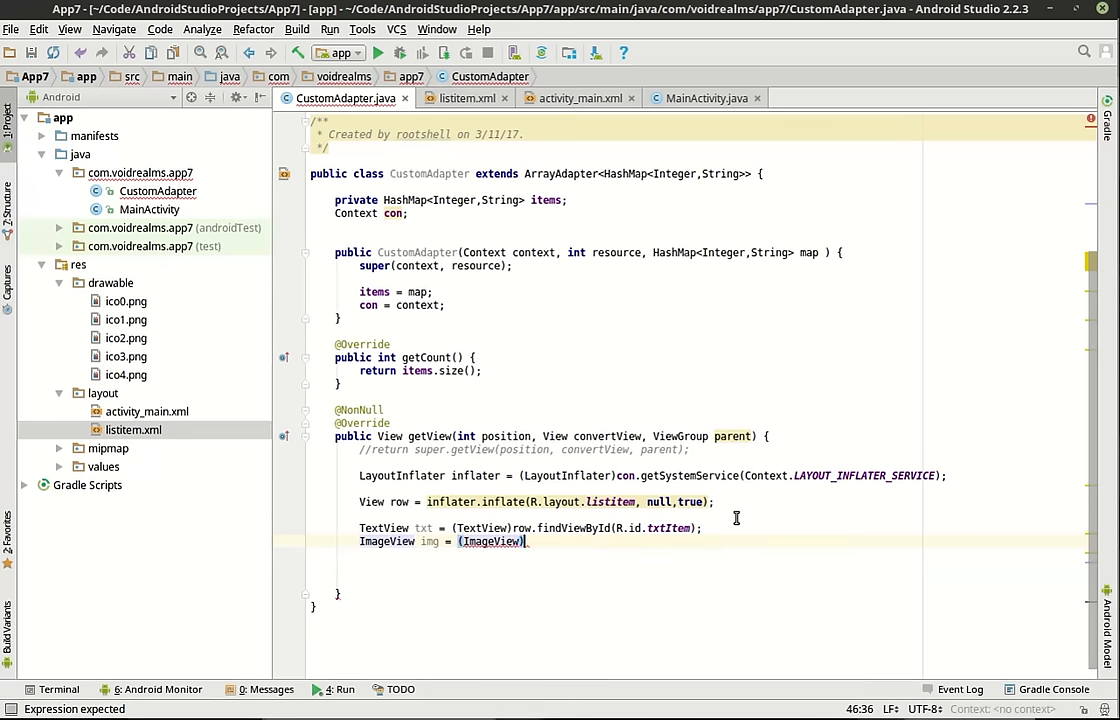
text(row.findViewById()
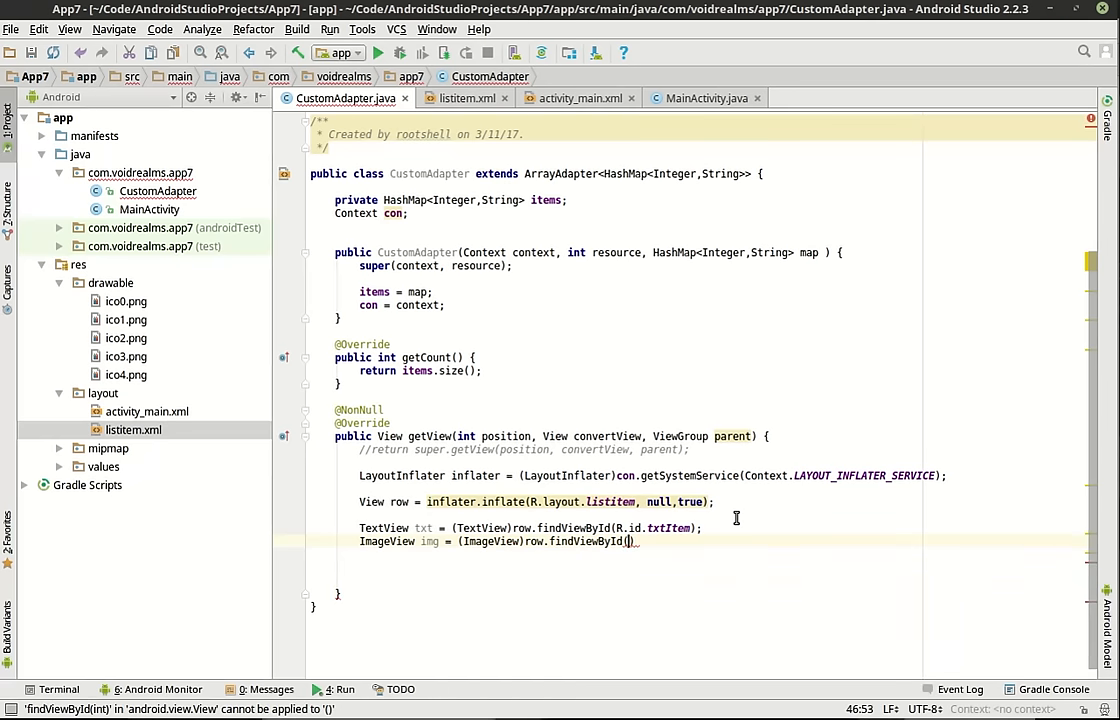
text(R.id.imgItem)
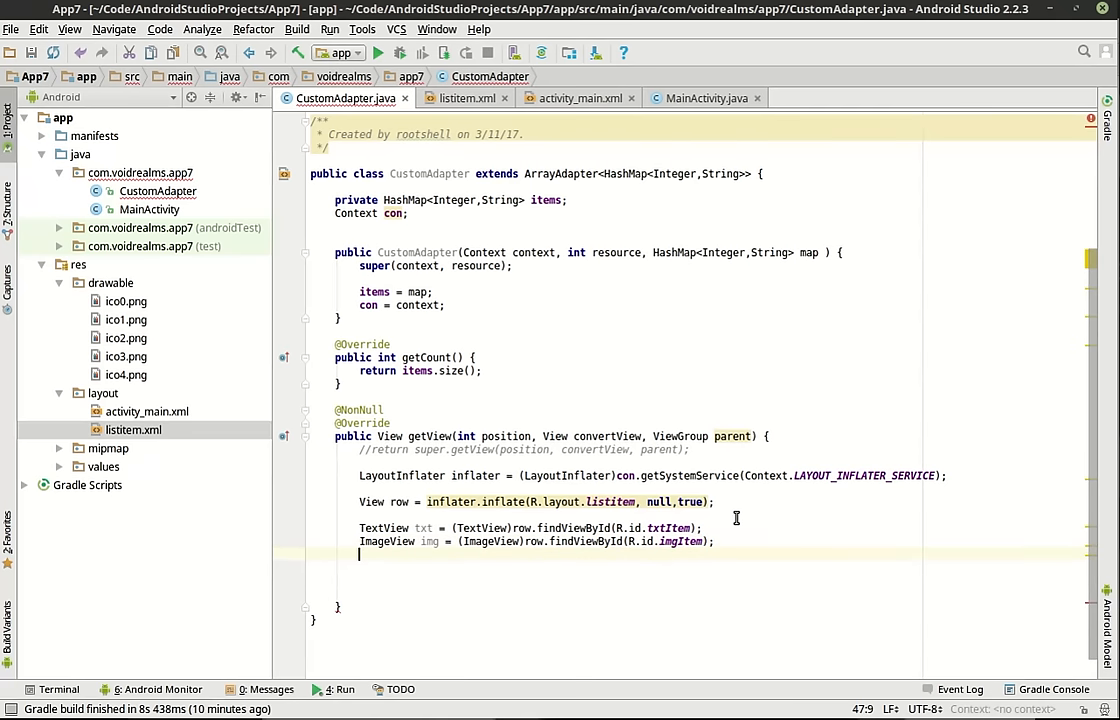
Step: Check listitem.xml's view IDs, then close the listitem.xml and activity_main.xml tabs
click(464, 98)
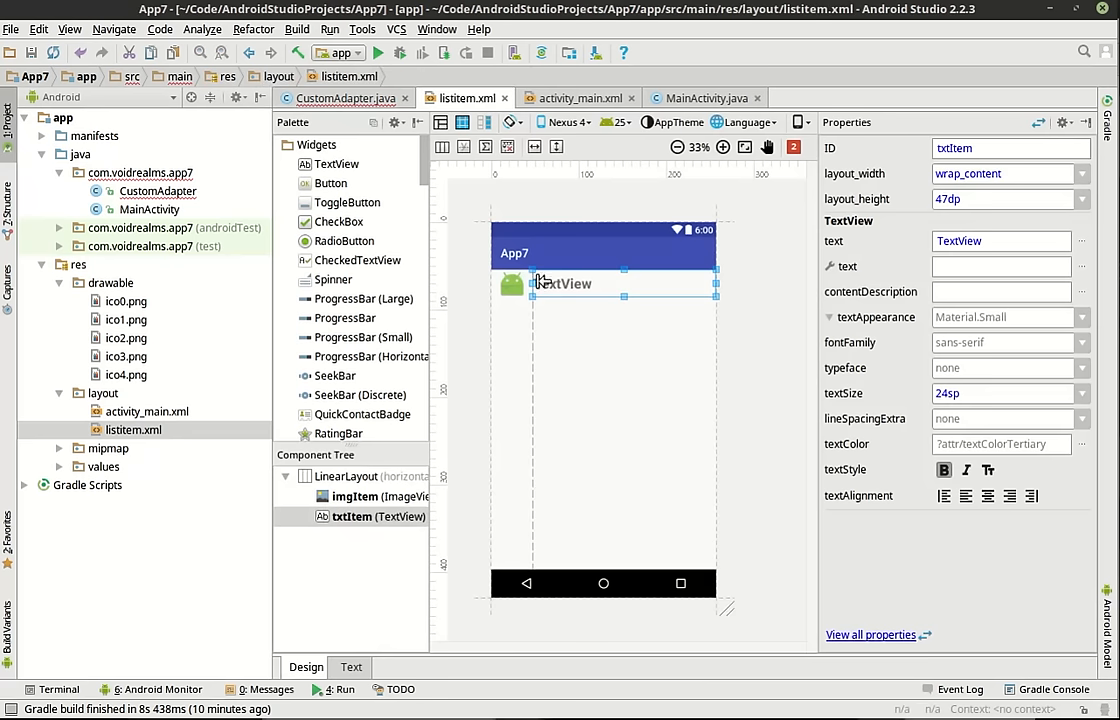
mouse_move(510, 297)
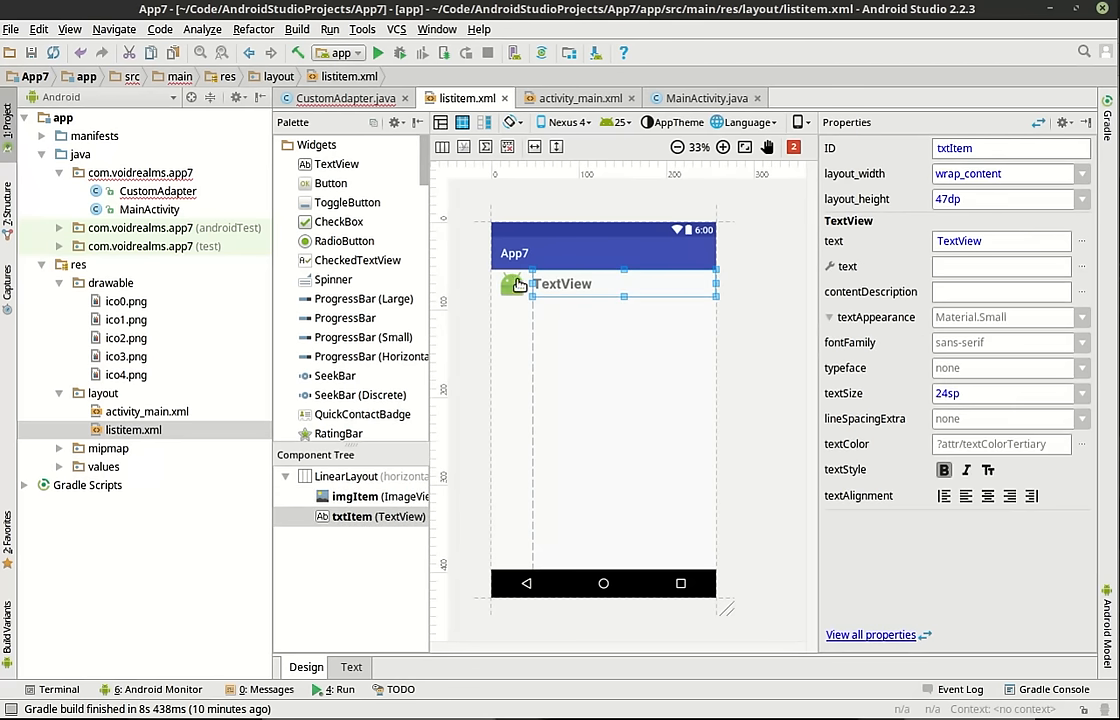
mouse_move(500, 105)
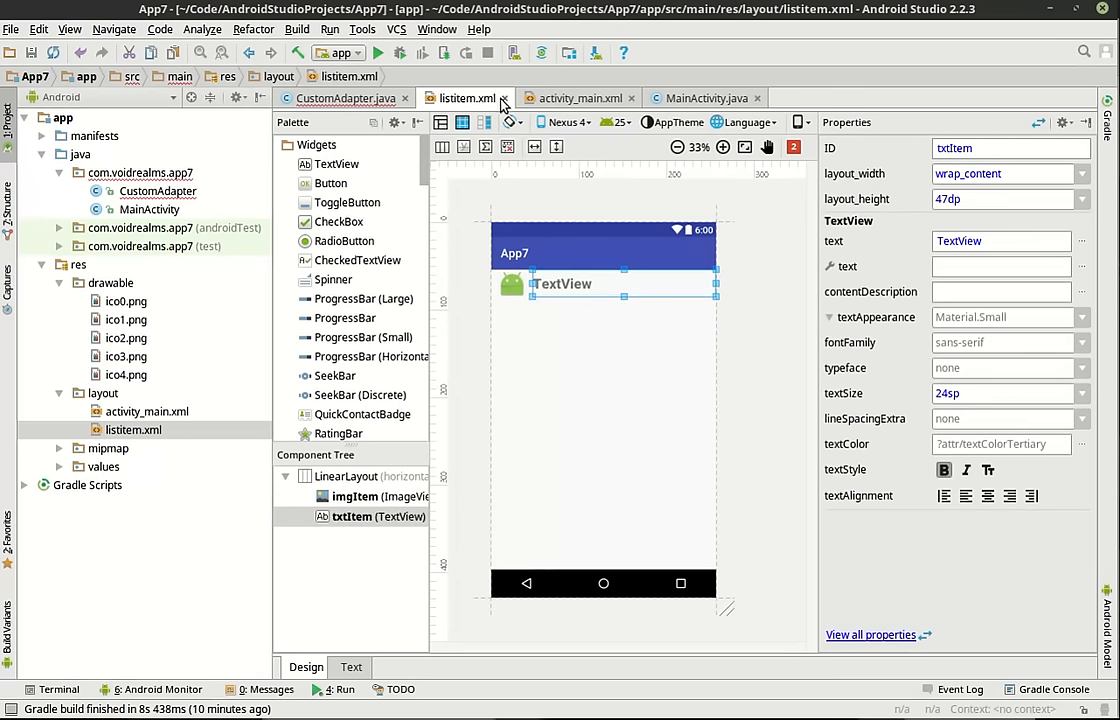
mouse_move(502, 110)
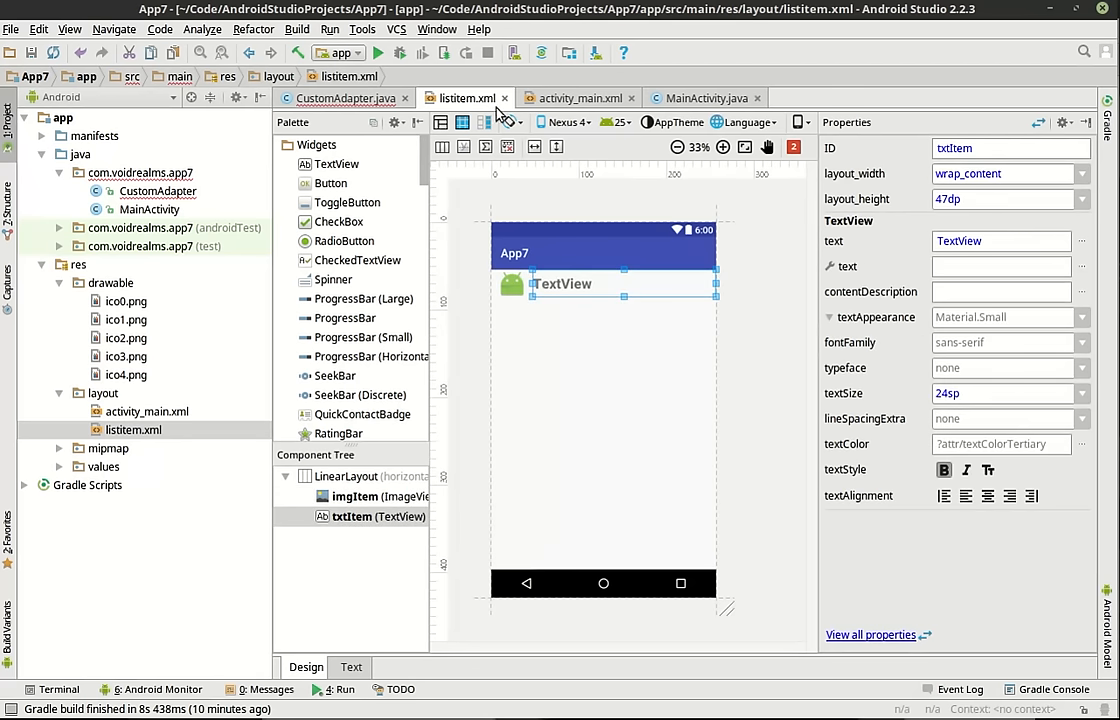
click(477, 97)
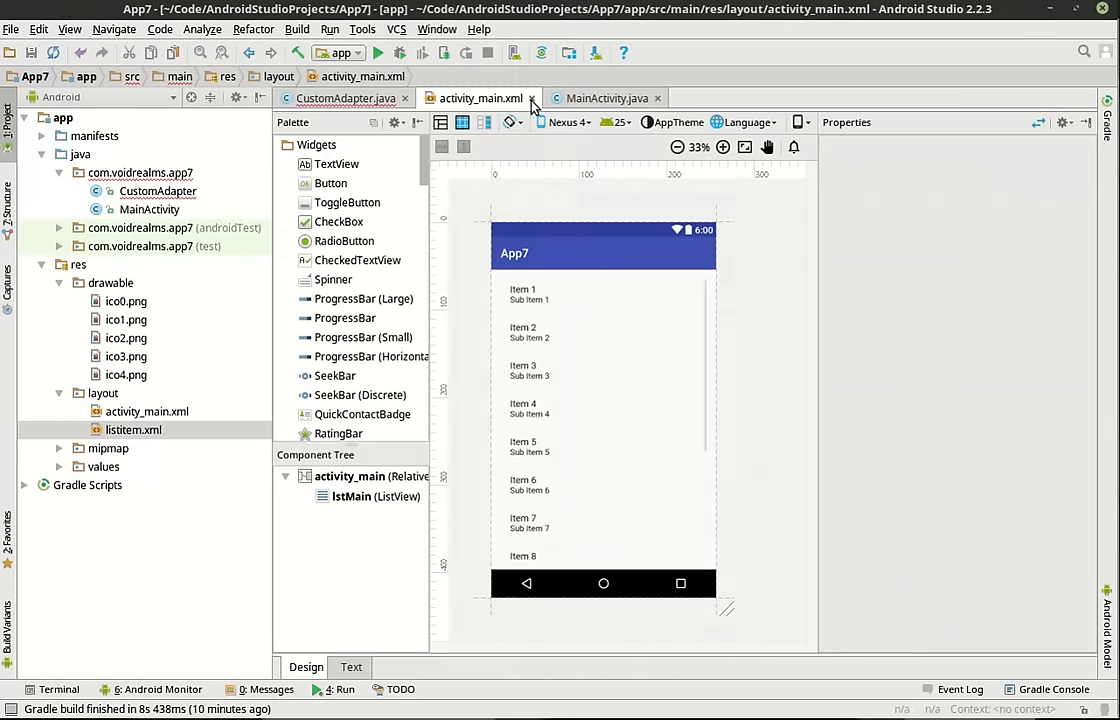
click(345, 97)
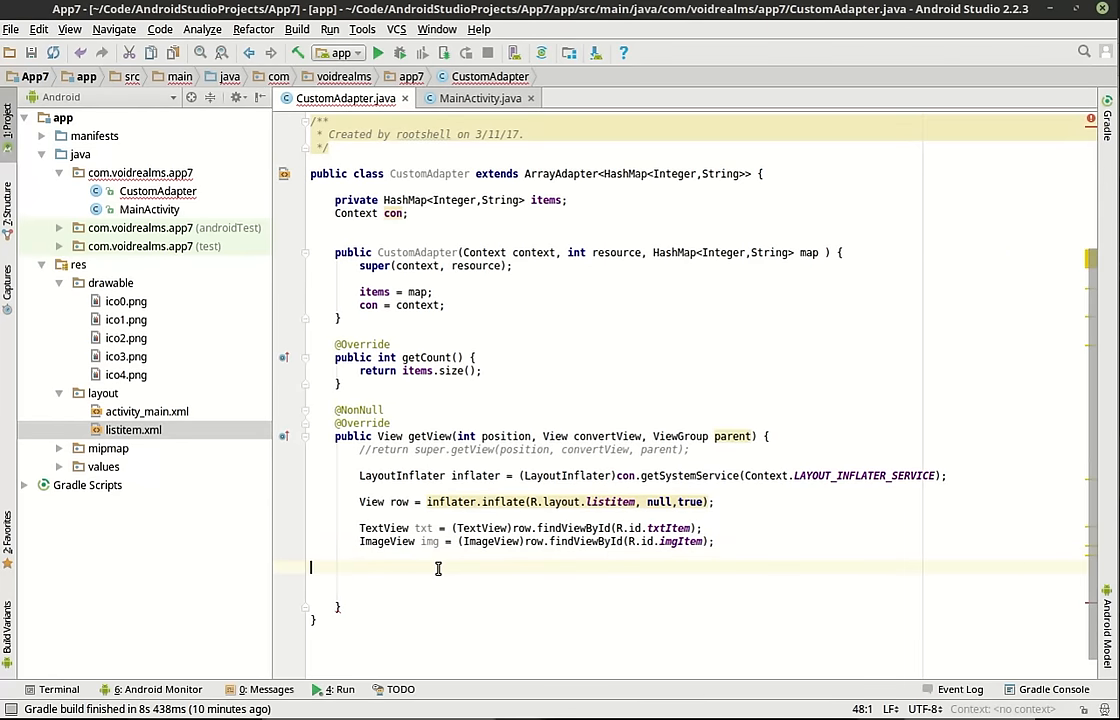
mouse_move(1036, 660)
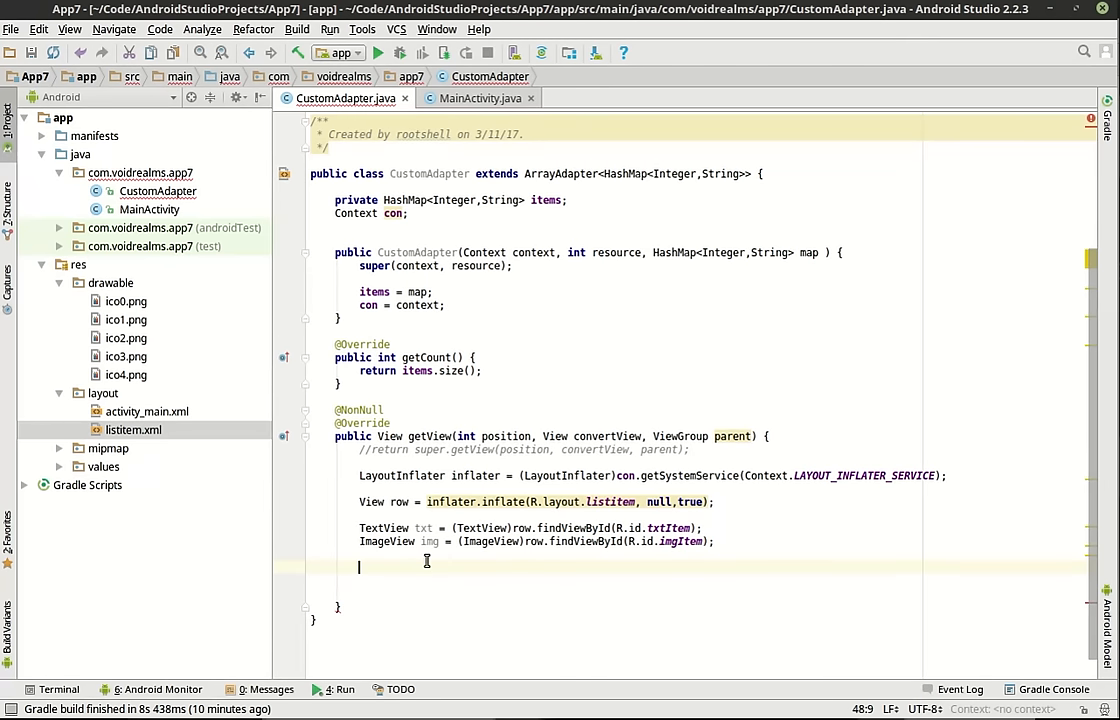
Step: Set txt's text to items.get(position).toString() in getView
text(txt)
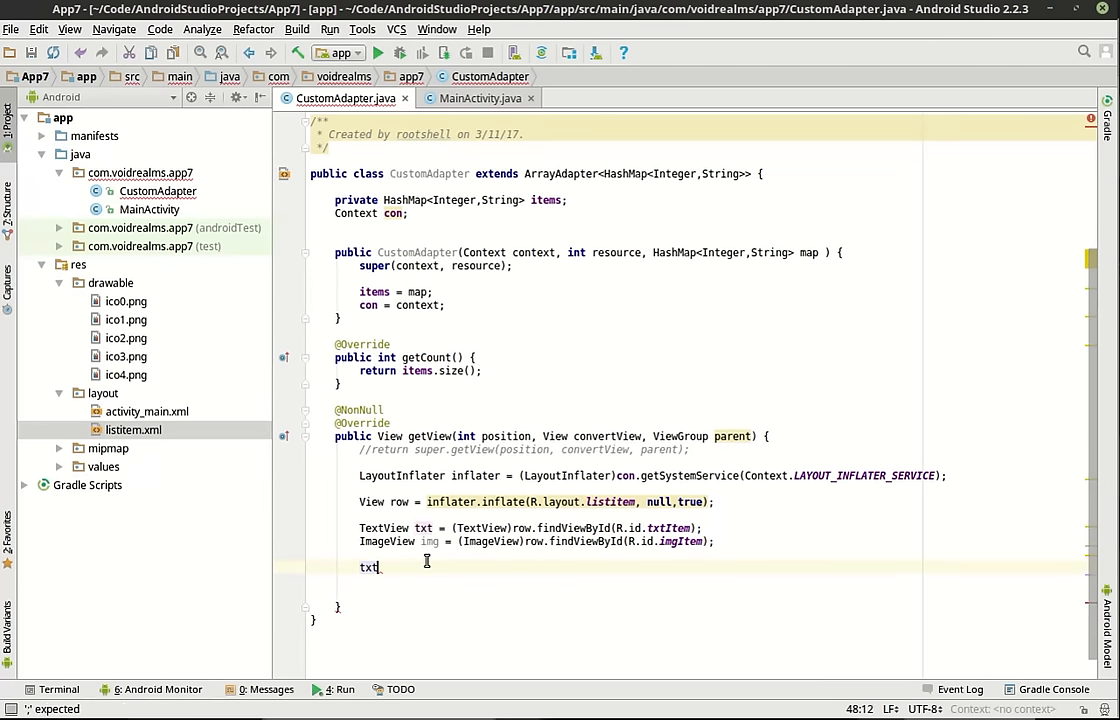
text(.setText();)
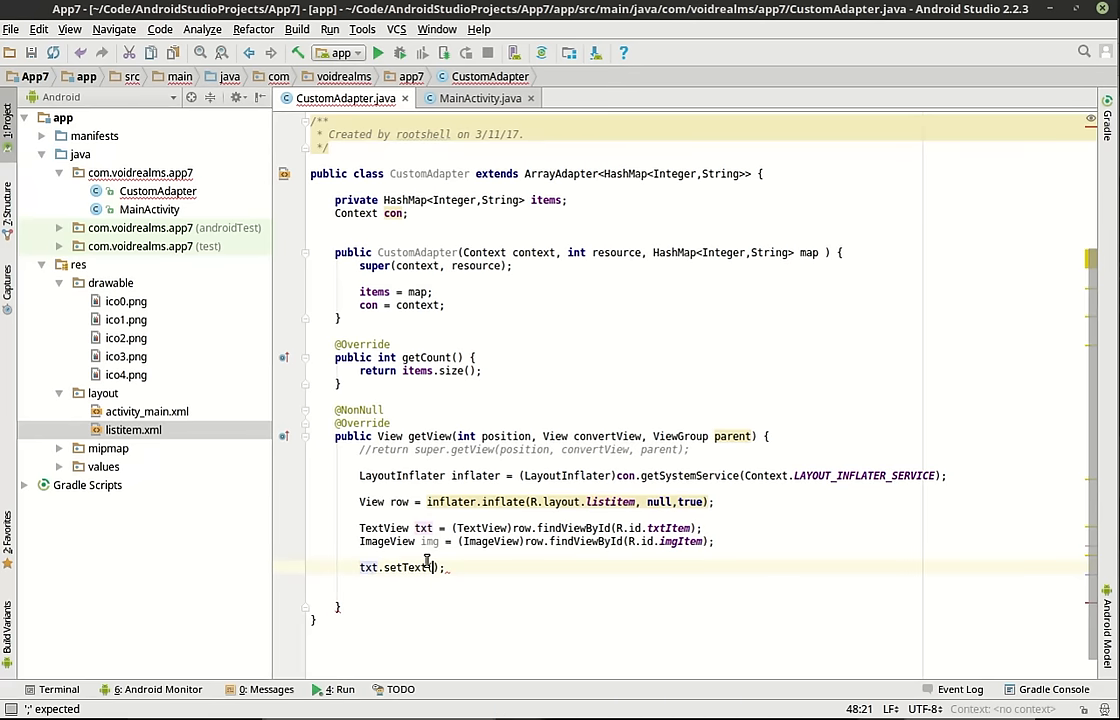
text(items.)
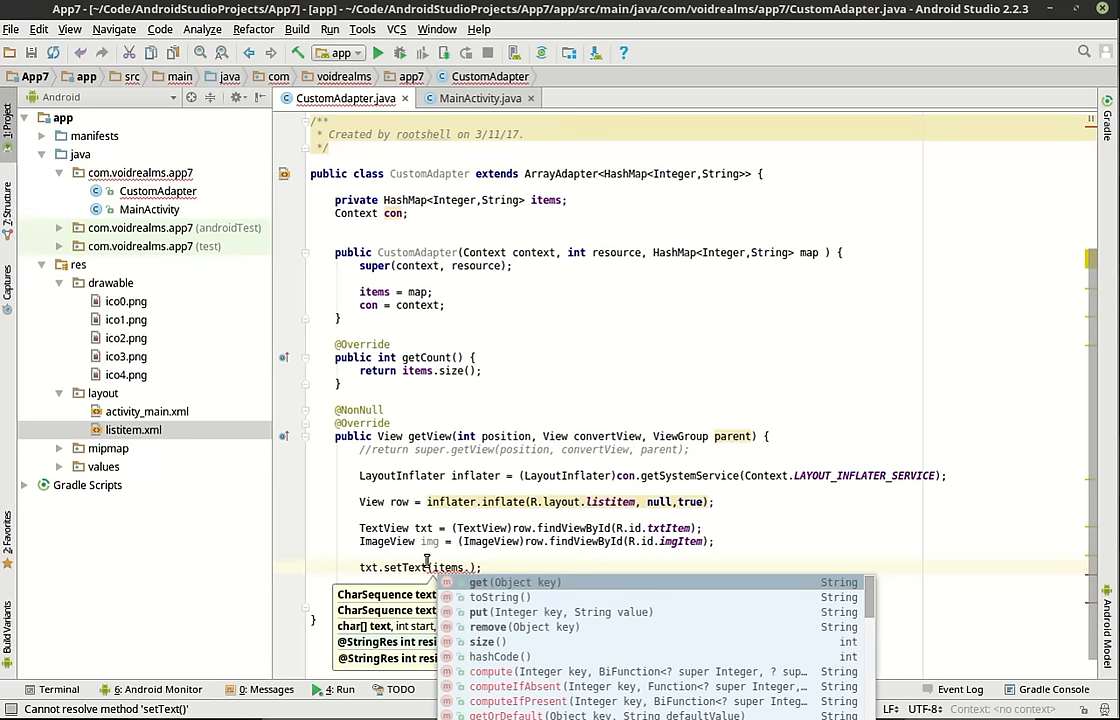
text(get()
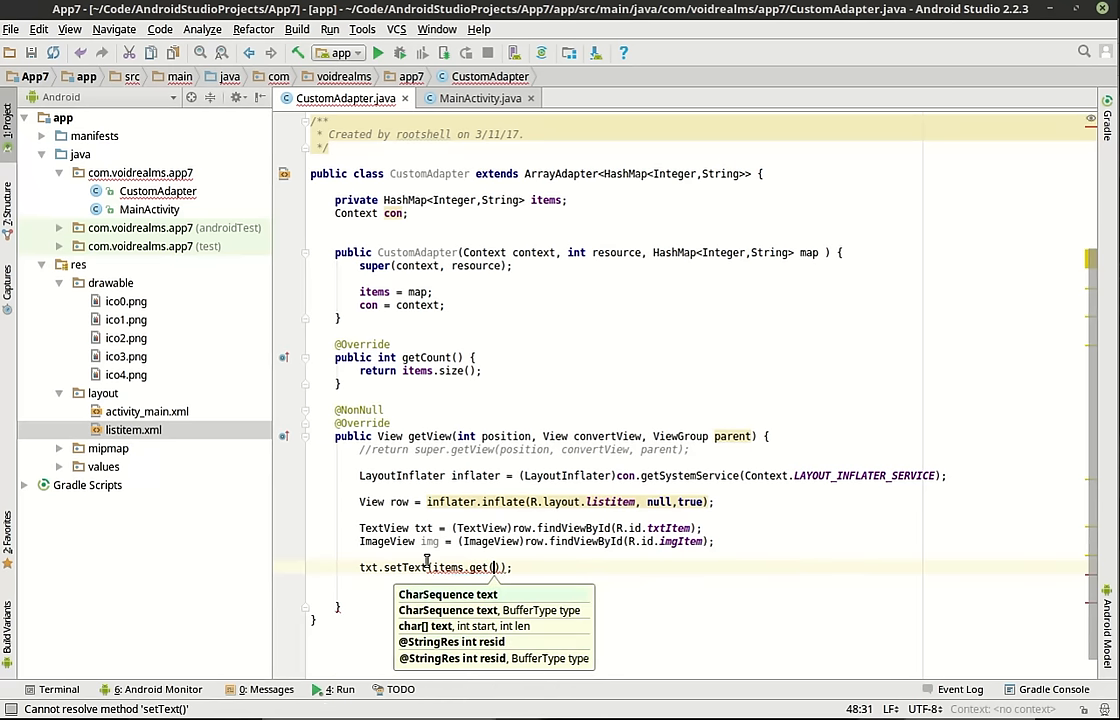
text(position)
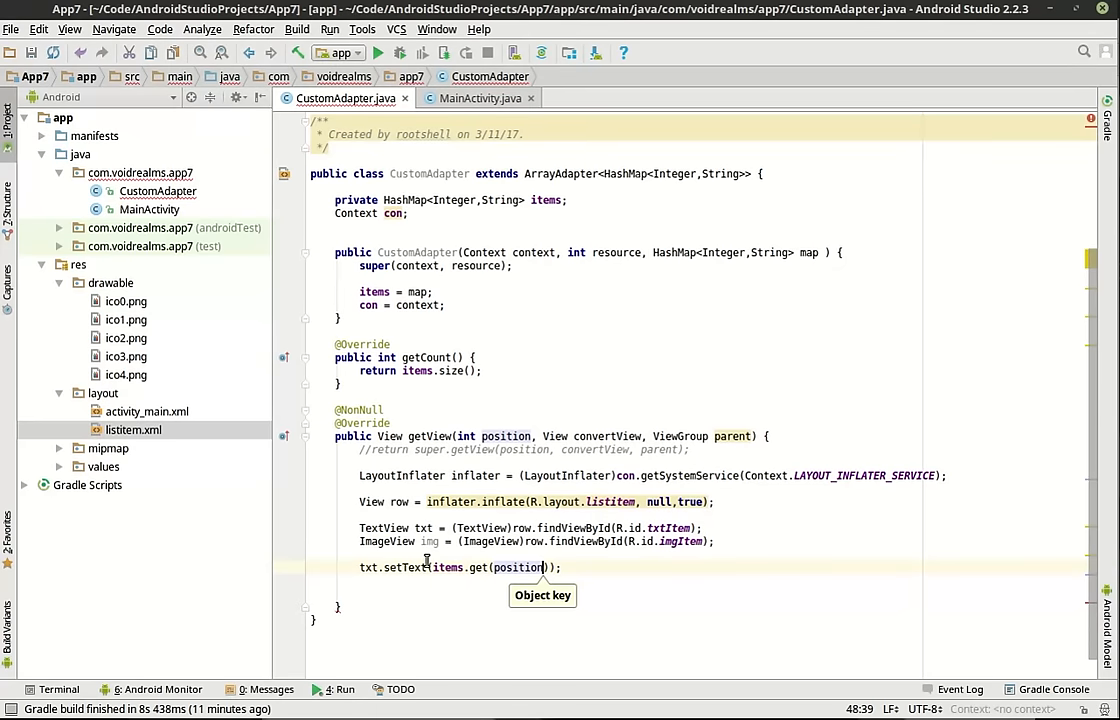
text(.toString()
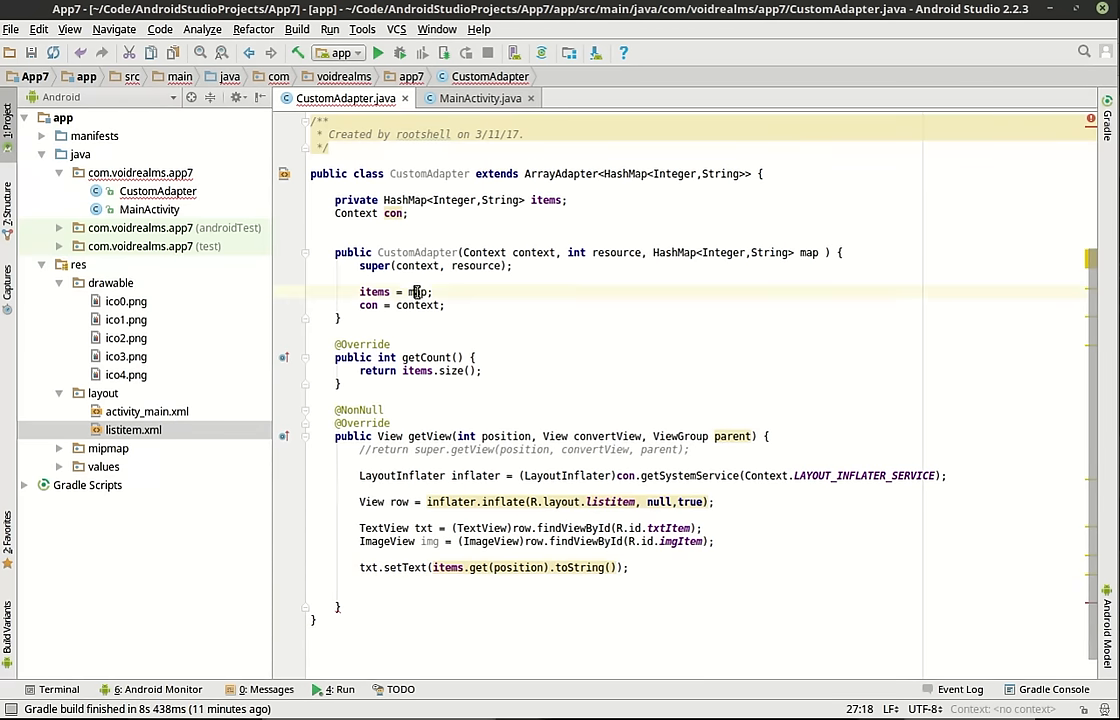
mouse_move(437, 567)
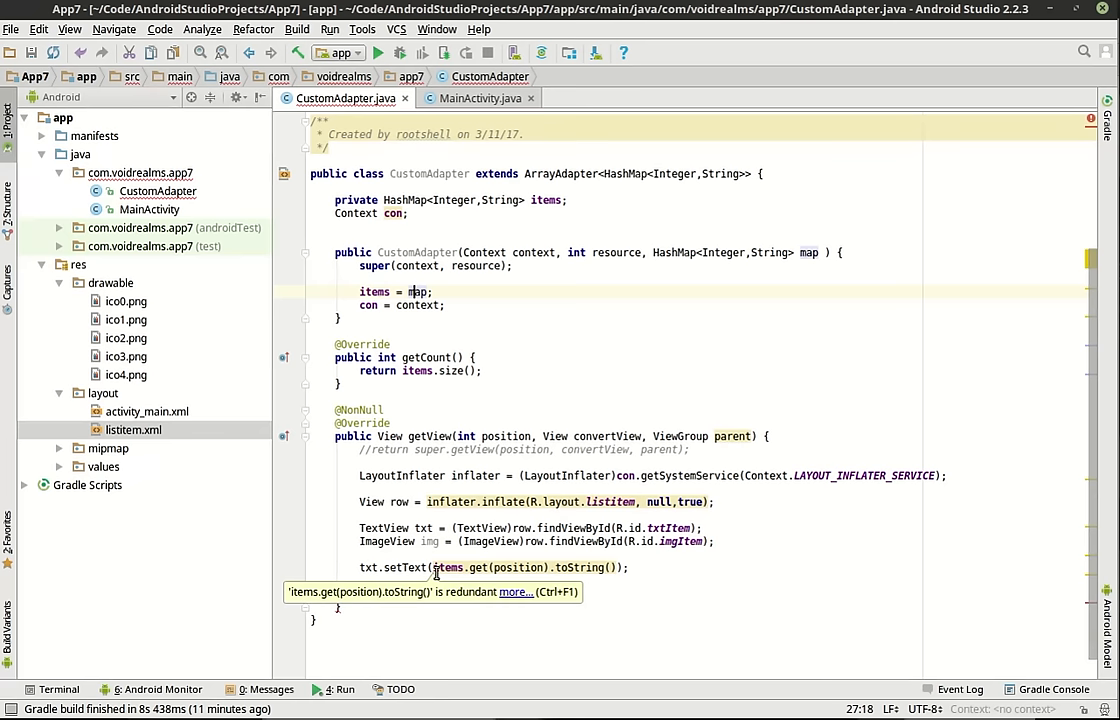
Step: End getView with return row; and bring up MainActivity
click(382, 594)
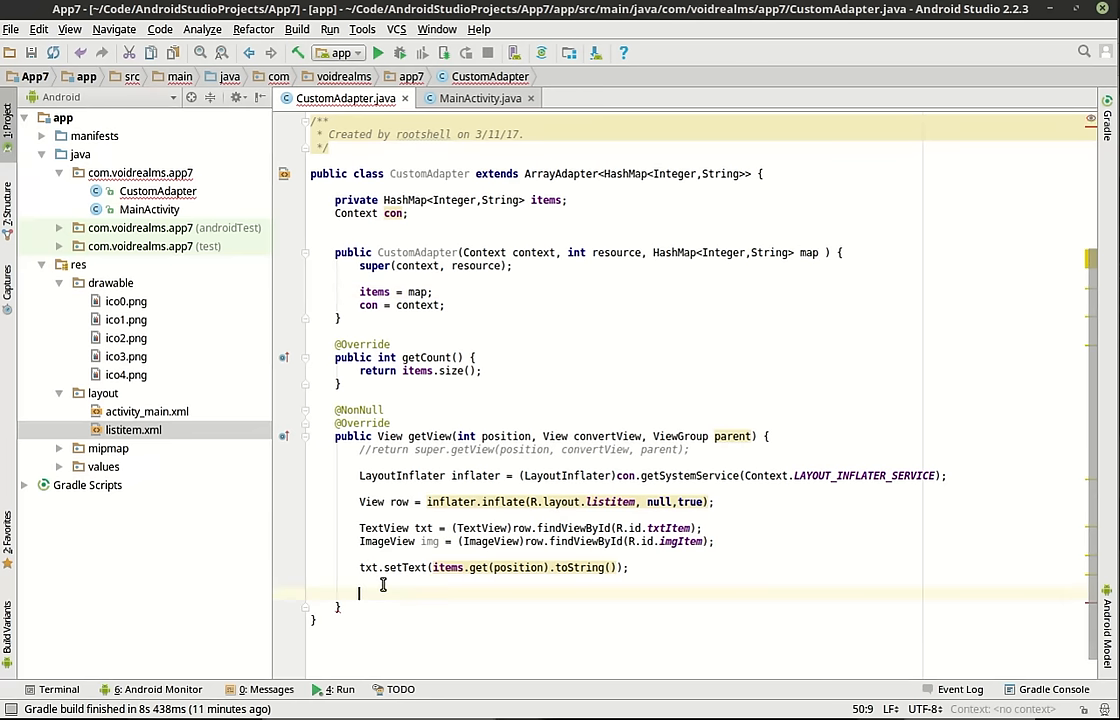
text(retyurn)
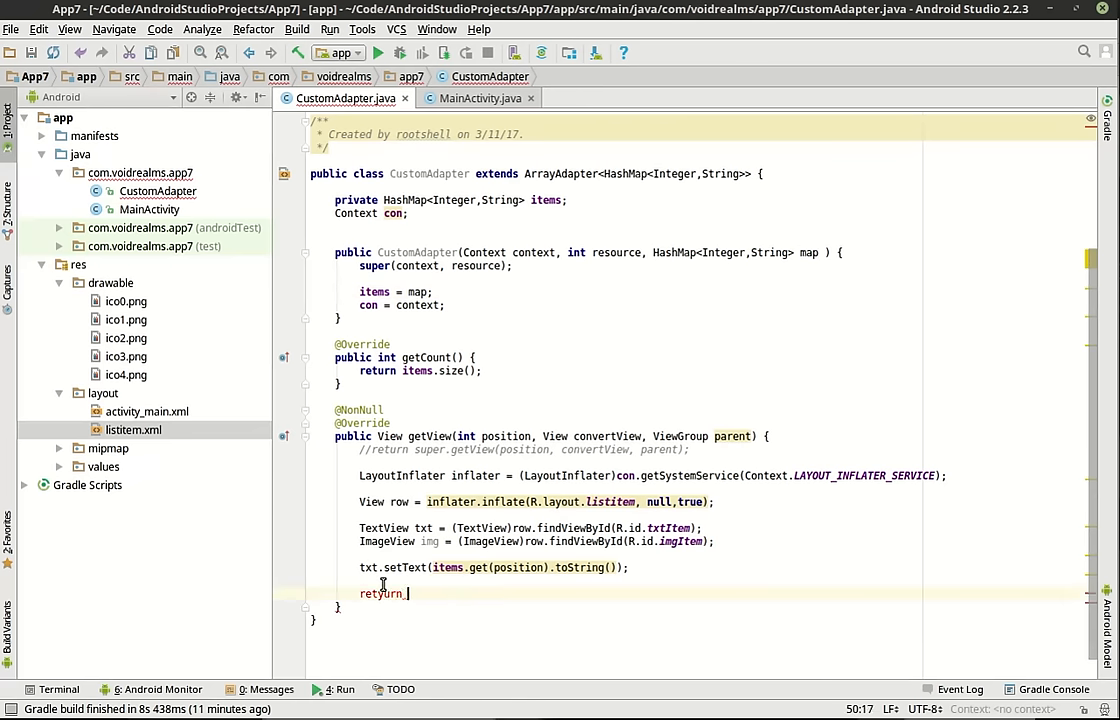
text(r)
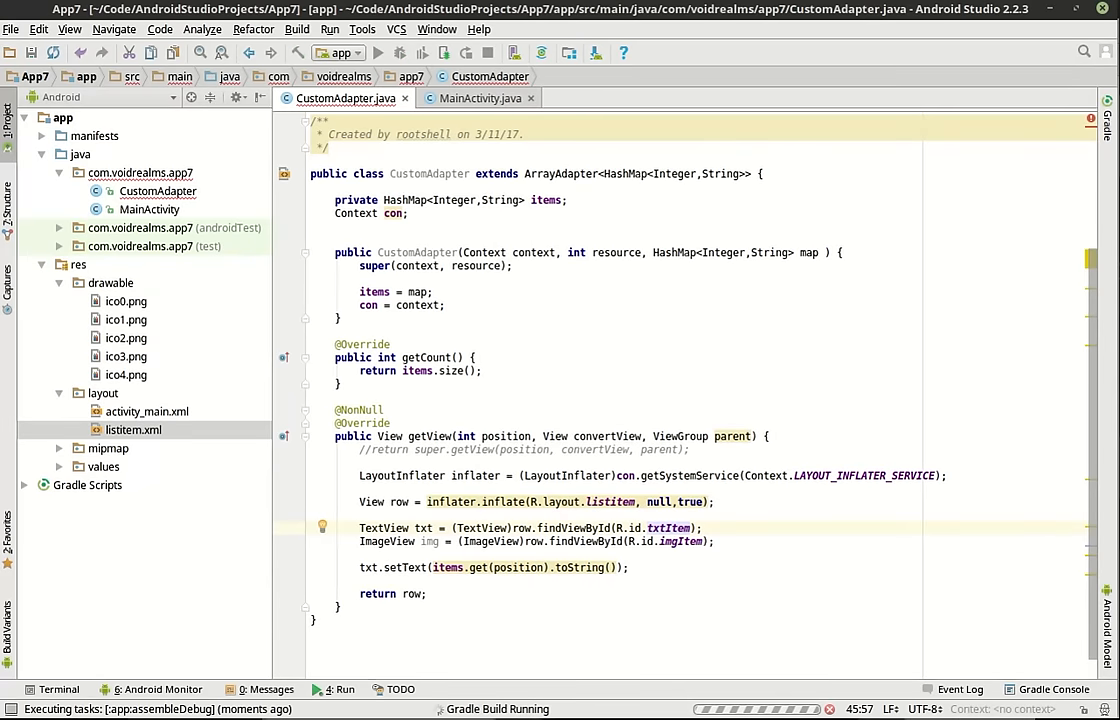
click(330, 52)
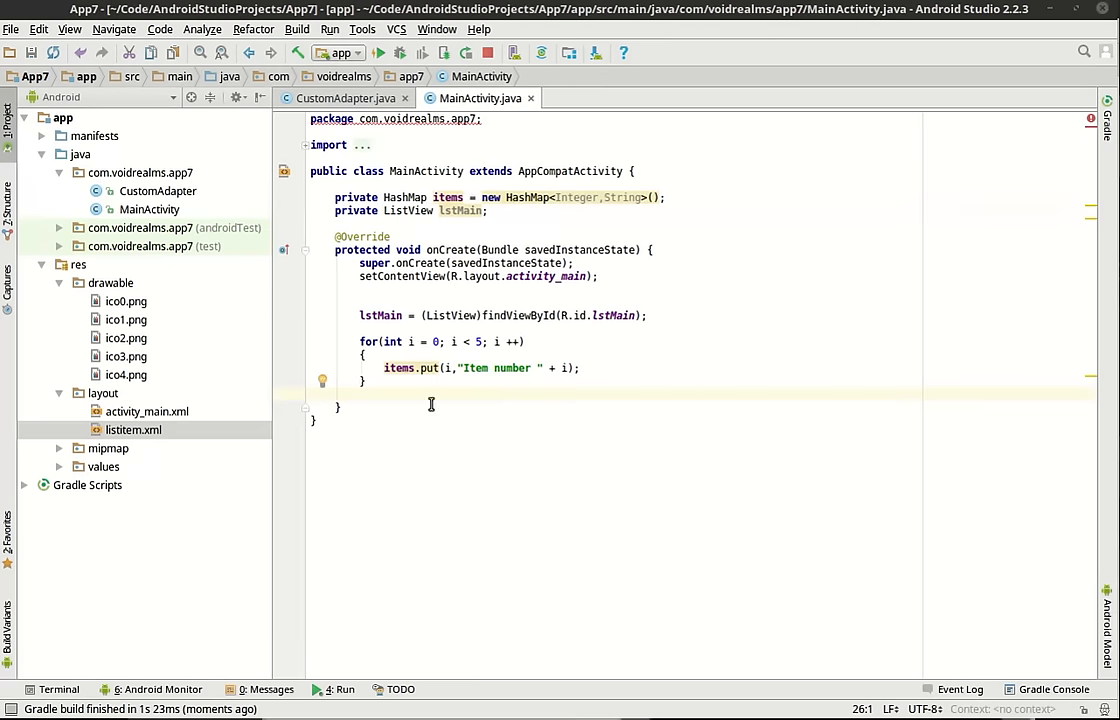
Step: Add CustomAdapter adapter = new CustomAdapter(this, 0, items) after the loop in onCreate
click(427, 393)
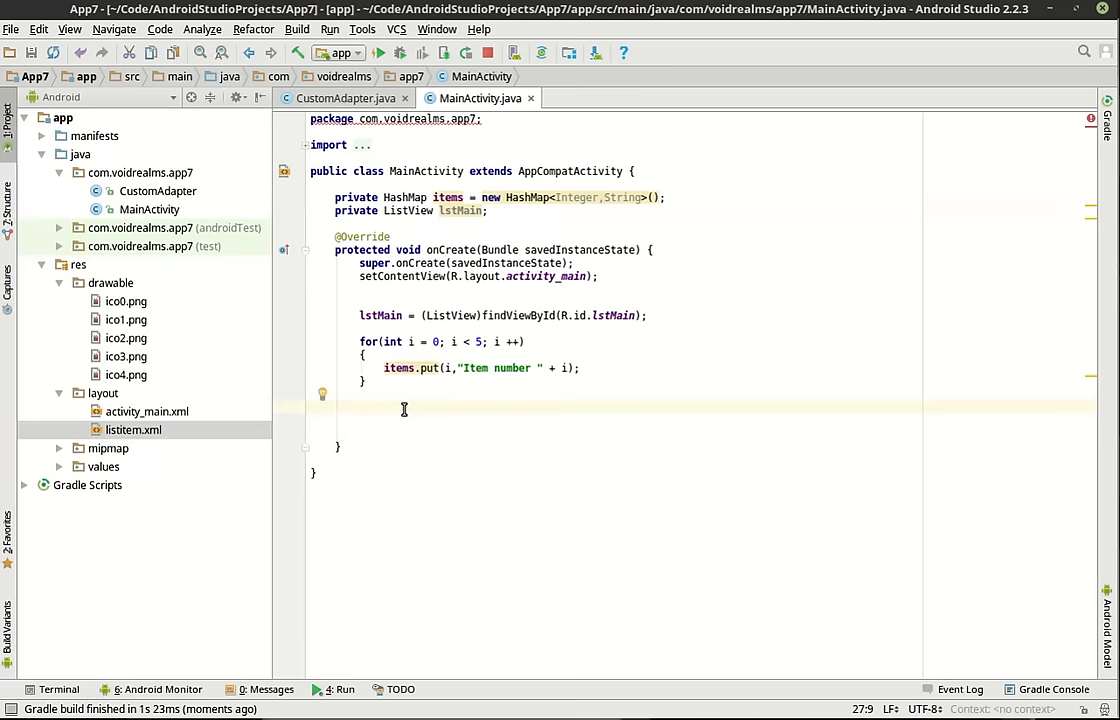
text(CustomAdapter a)
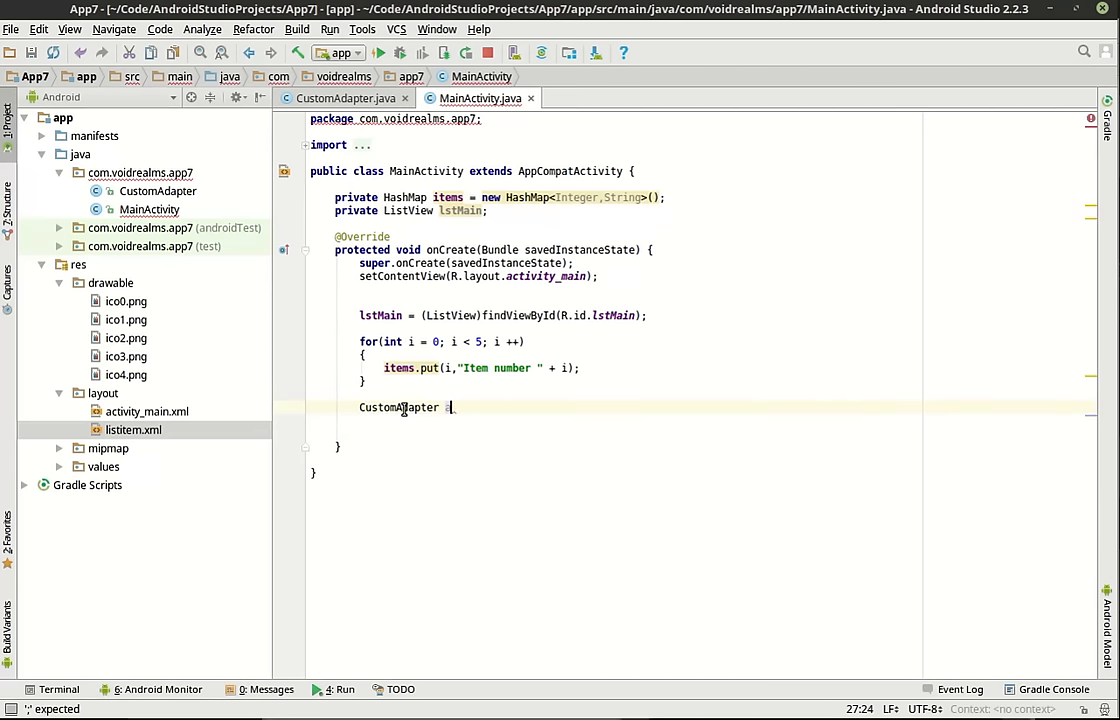
text(dapter)
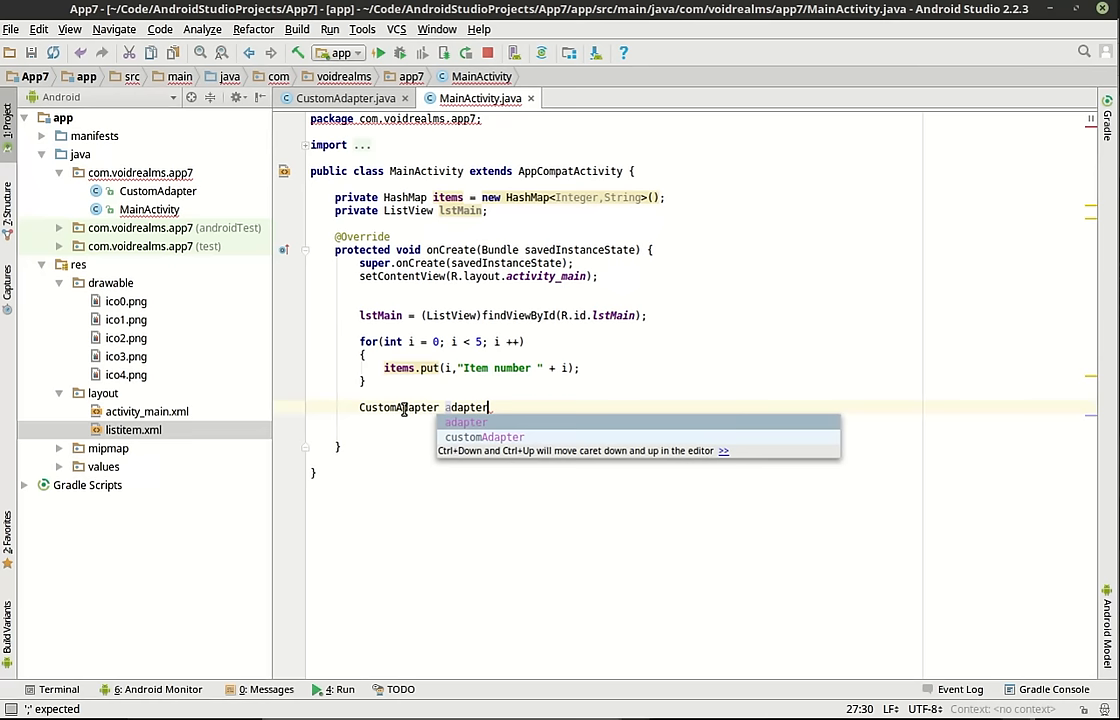
text(= new CustomAdapter()
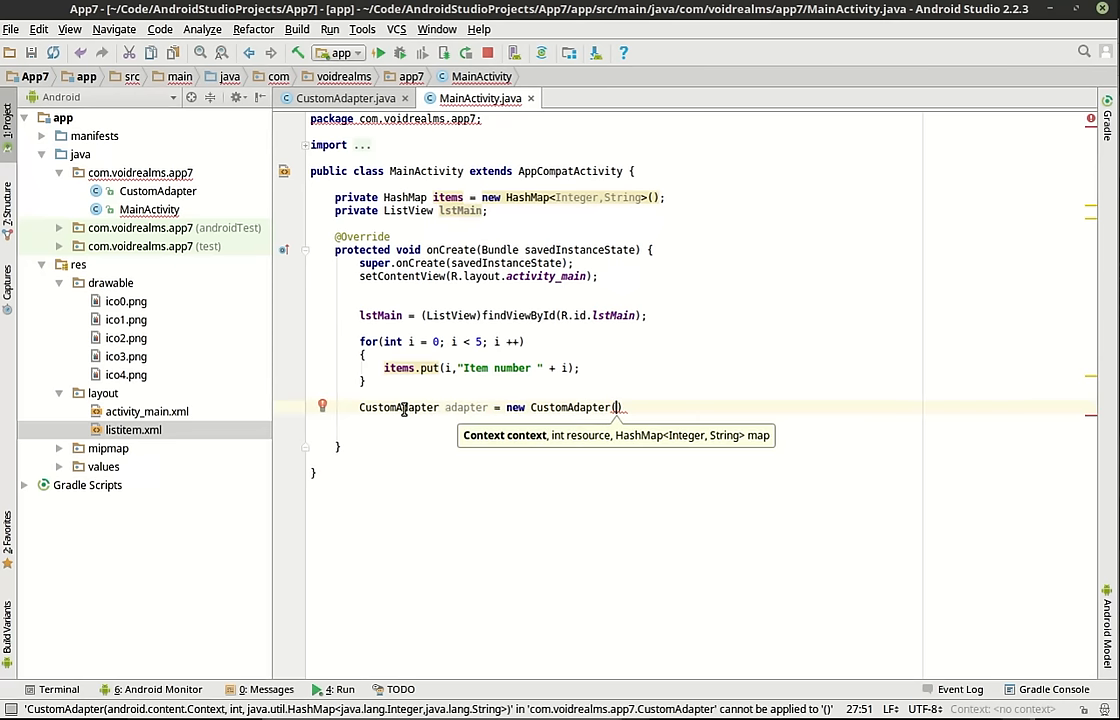
text(this,)
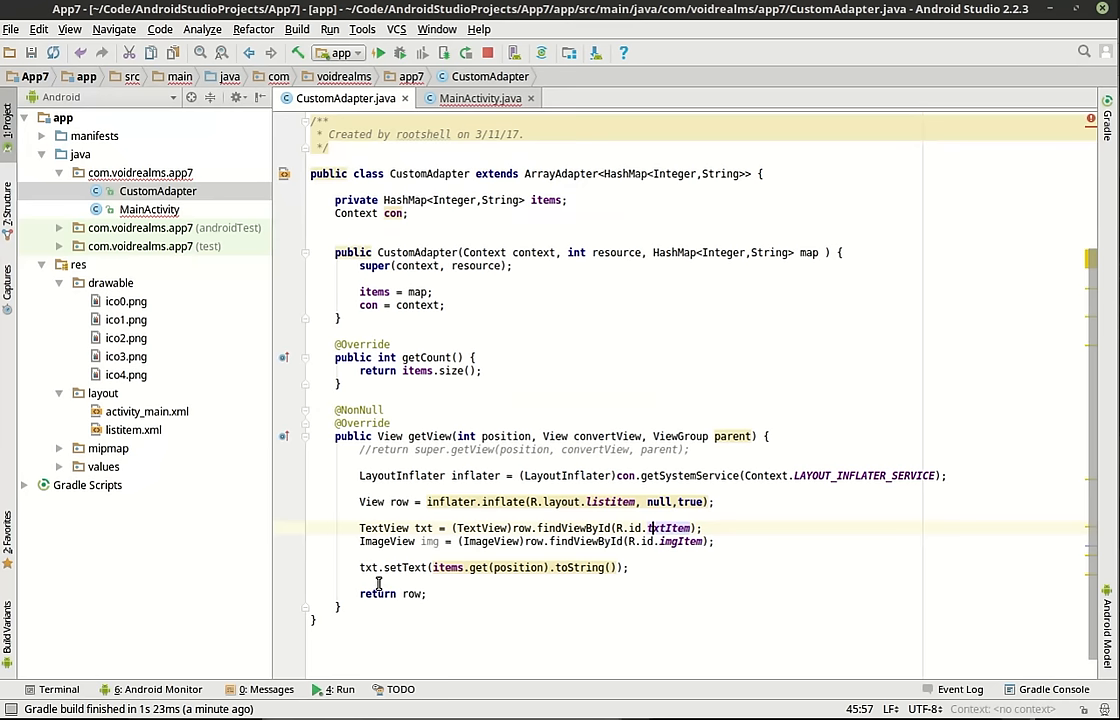
Step: Review the constructor's this argument and CustomAdapter's getView method
click(480, 98)
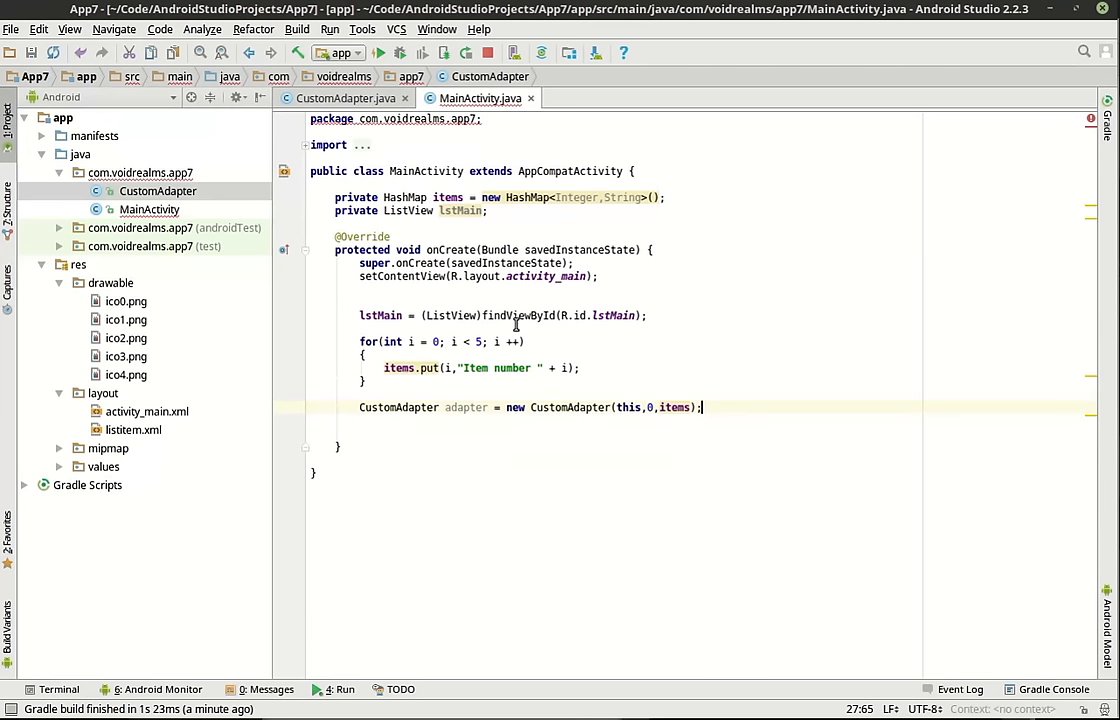
double_click(627, 407)
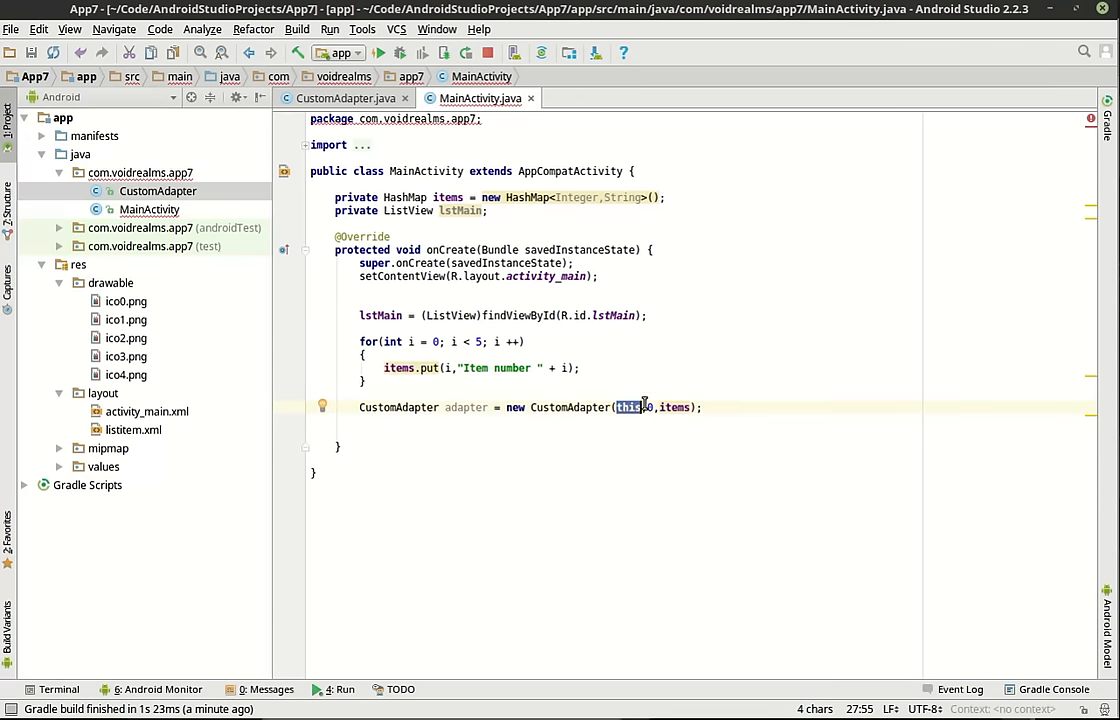
click(345, 98)
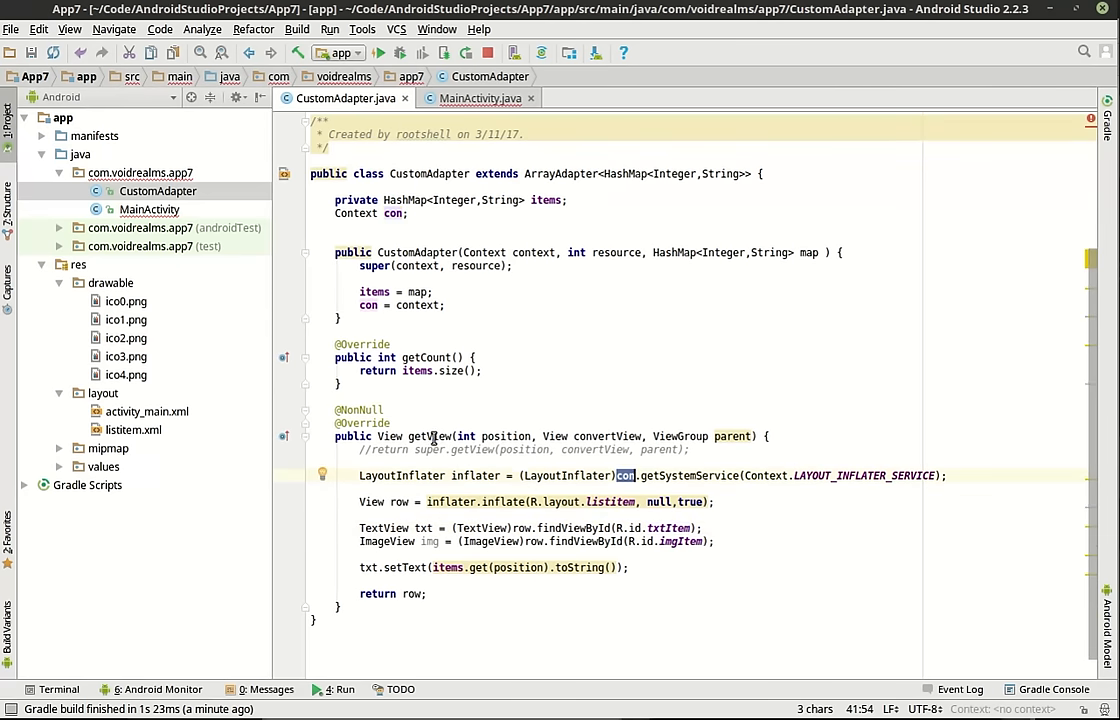
double_click(429, 436)
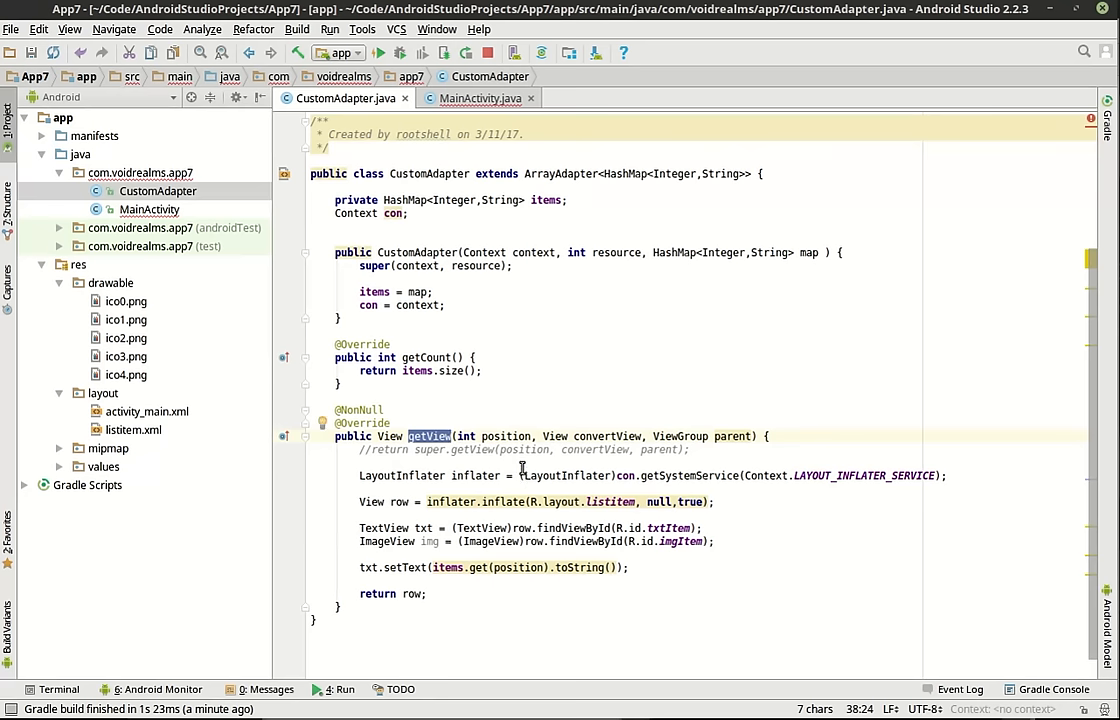
mouse_move(610, 518)
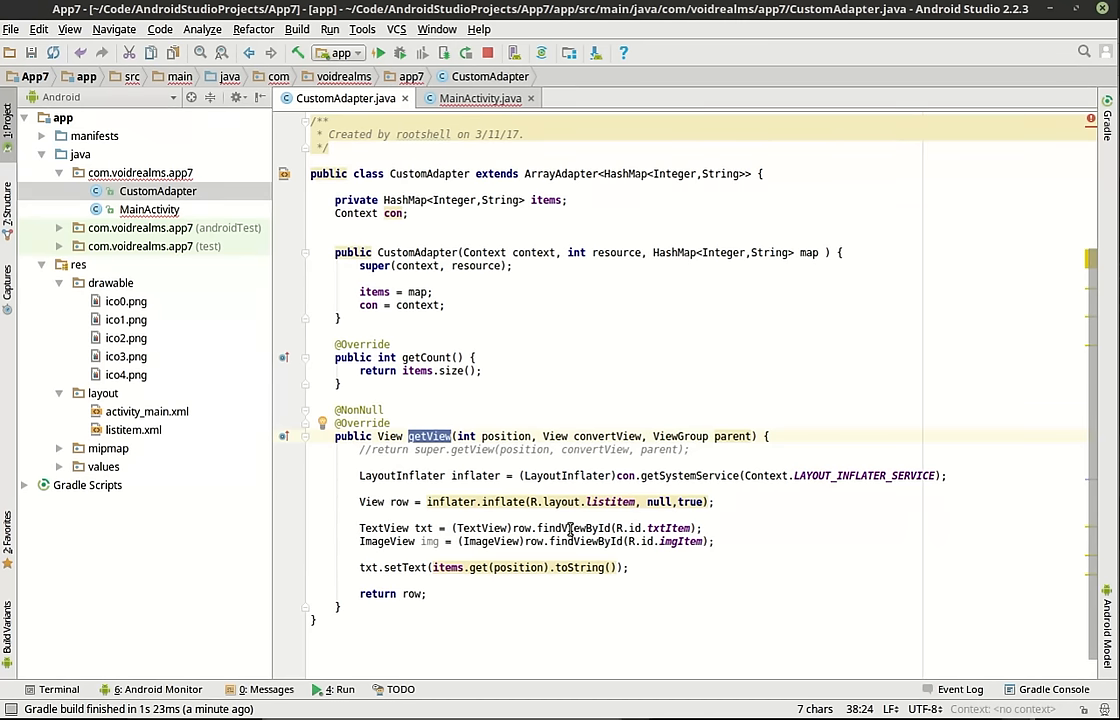
click(481, 98)
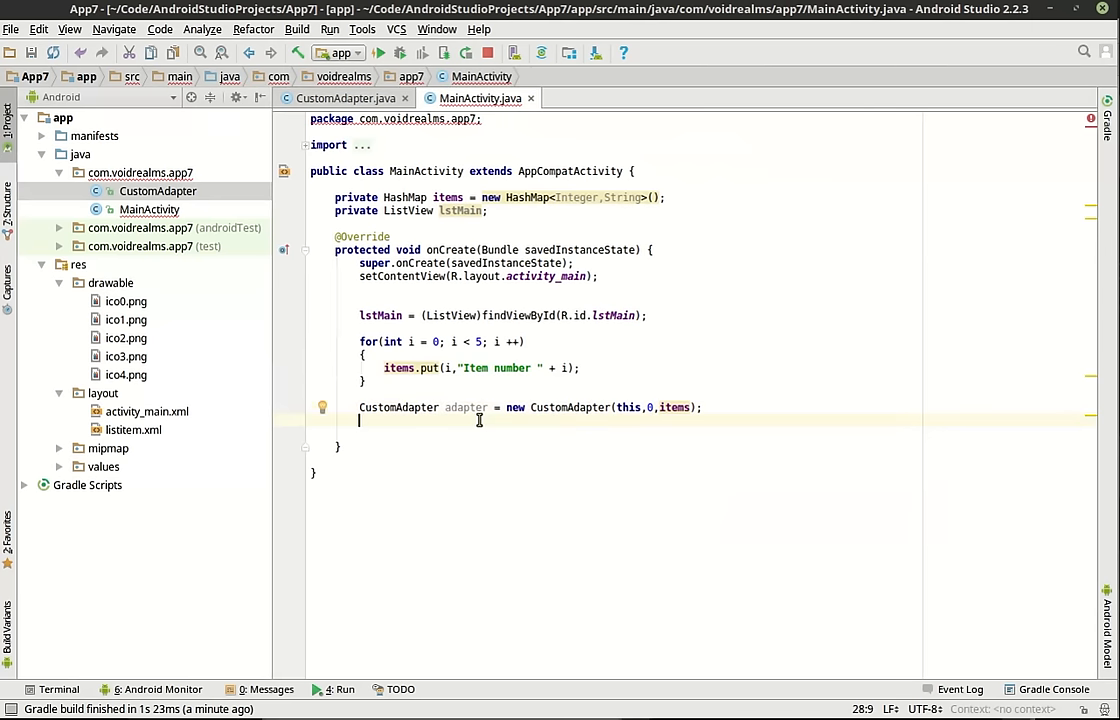
Step: Add lstMain.setAdapter(adapter) at the end of onCreate and run the app
text(l)
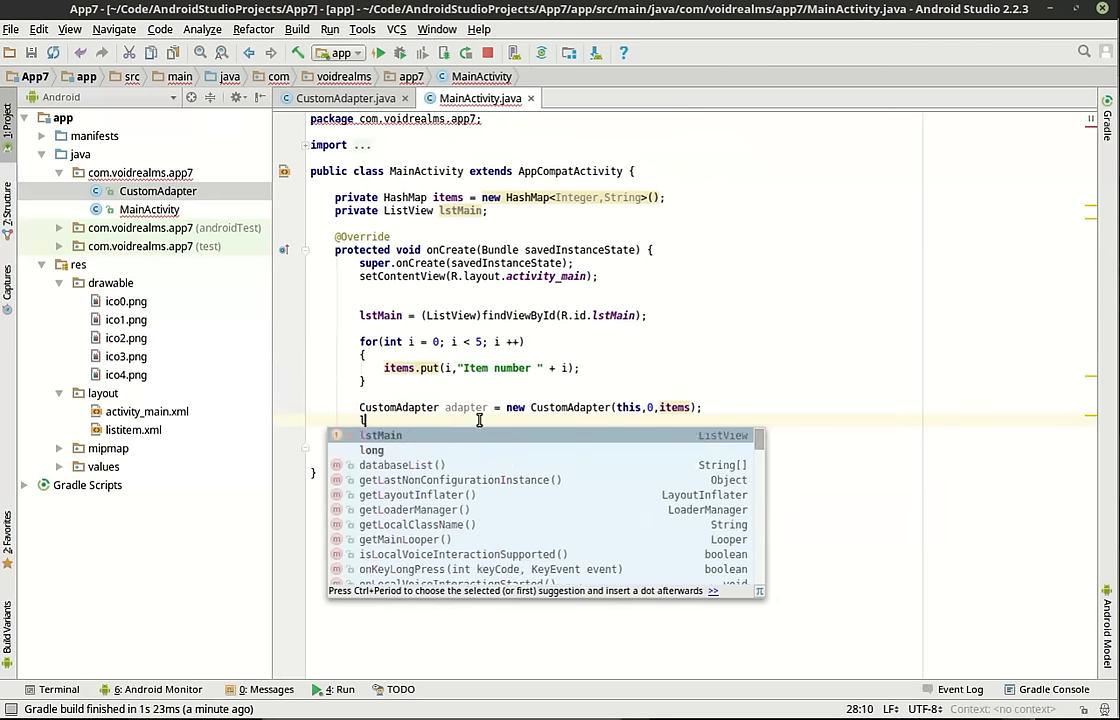
text(stMain.setAdapter();)
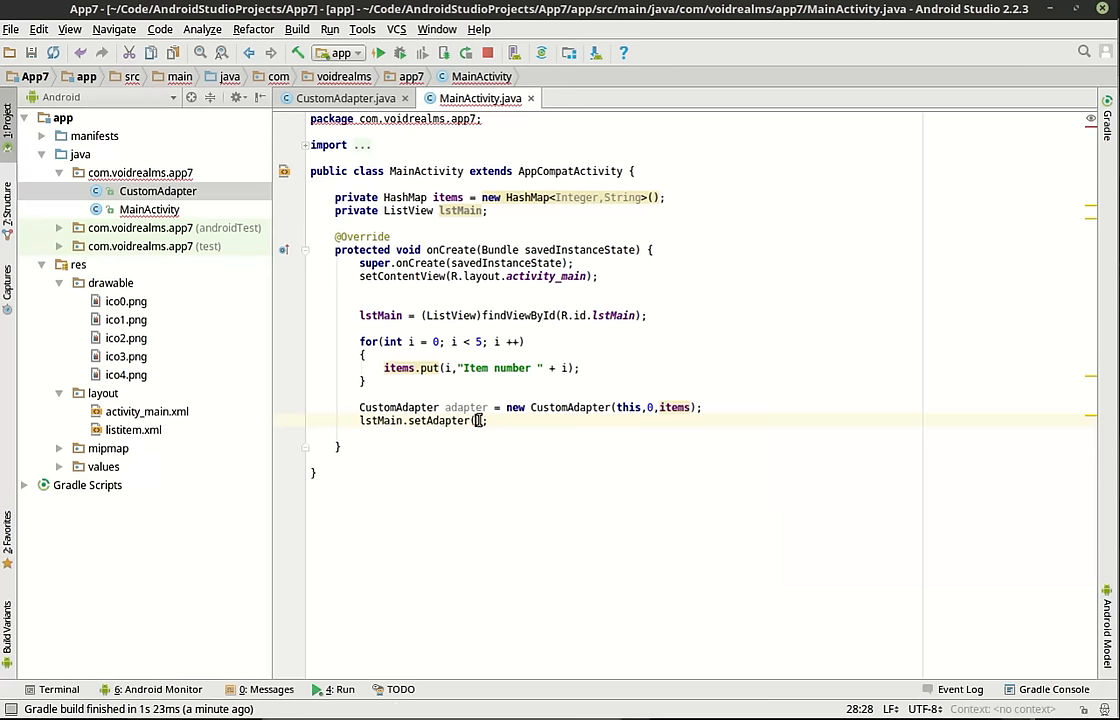
text(adapter)
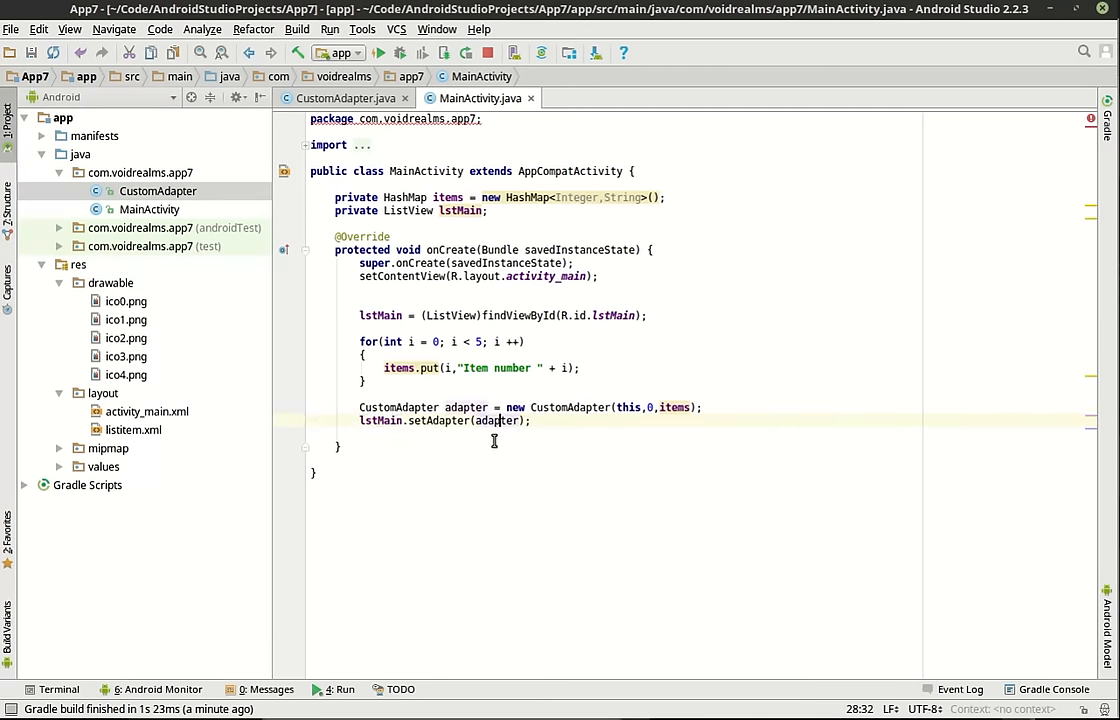
click(377, 52)
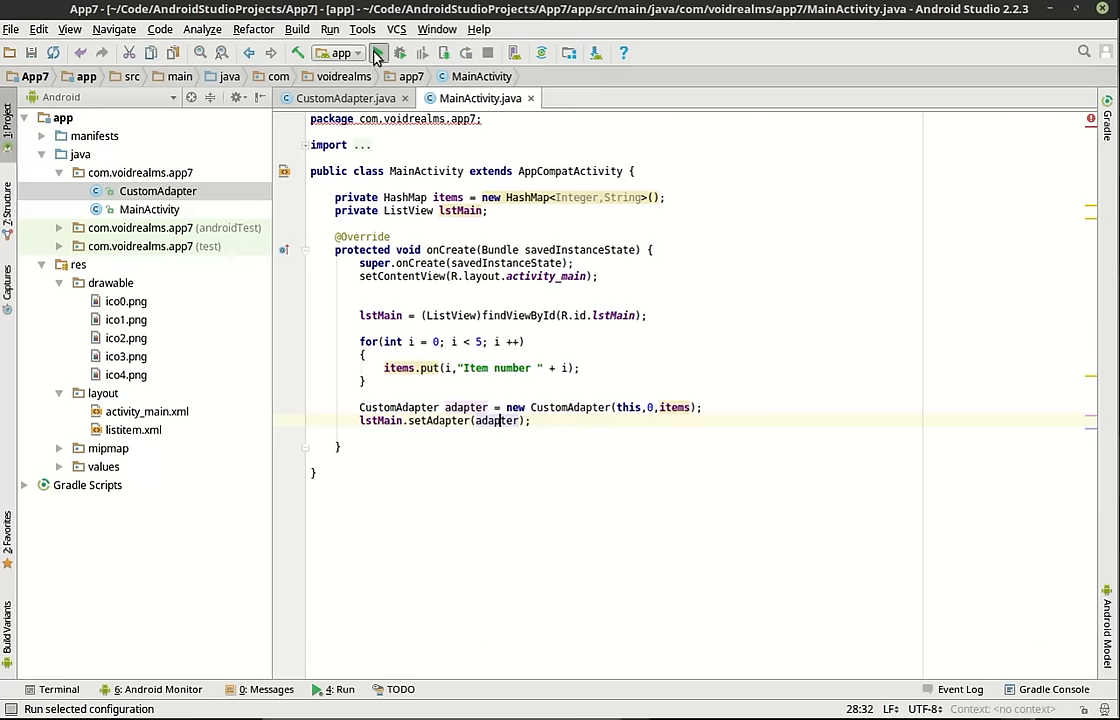
Step: Launch App7 on the emulator, check rows Item number 0–4, then stop it
click(378, 53)
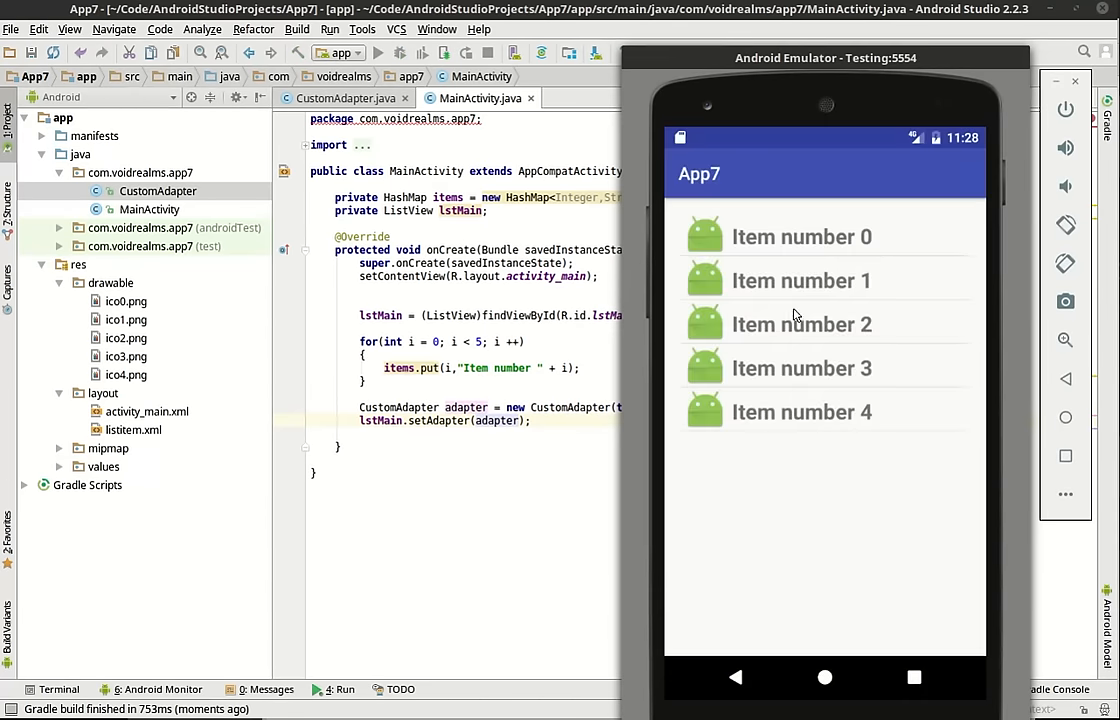
mouse_move(765, 237)
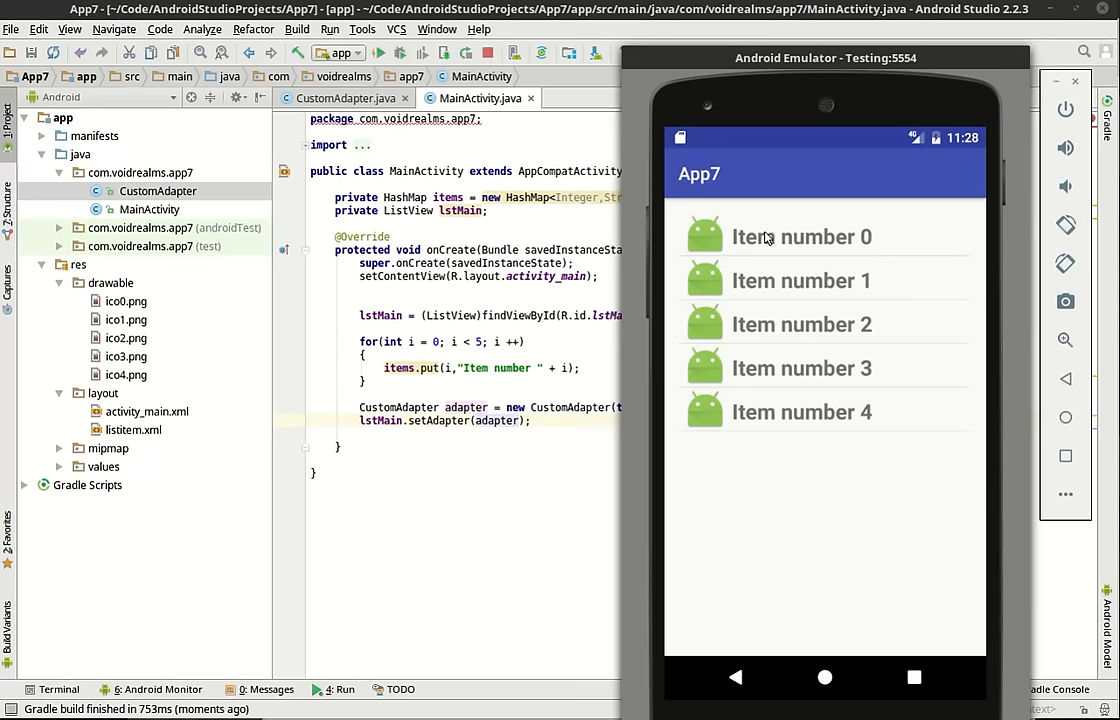
mouse_move(708, 245)
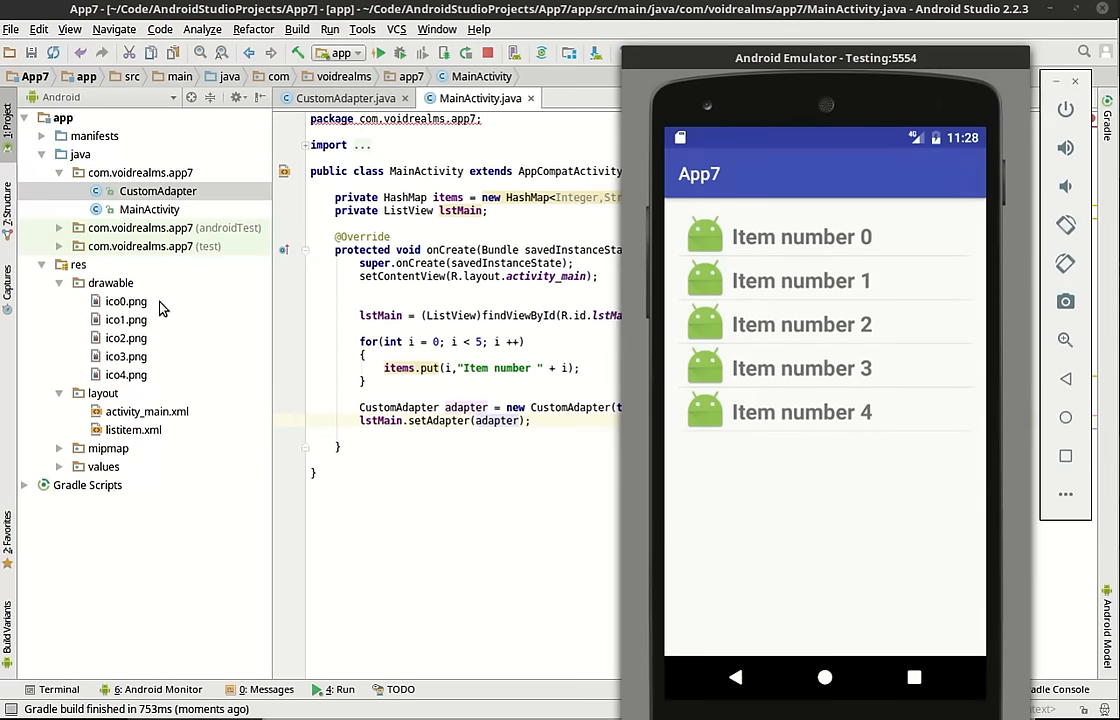
mouse_move(123, 362)
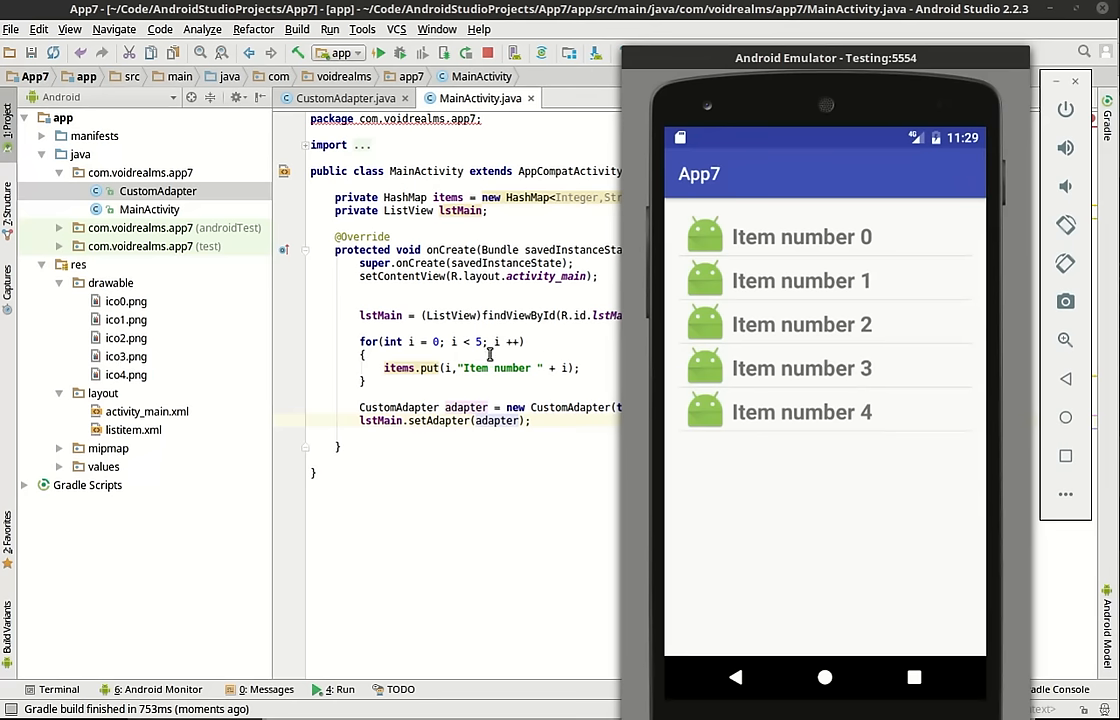
mouse_move(700, 420)
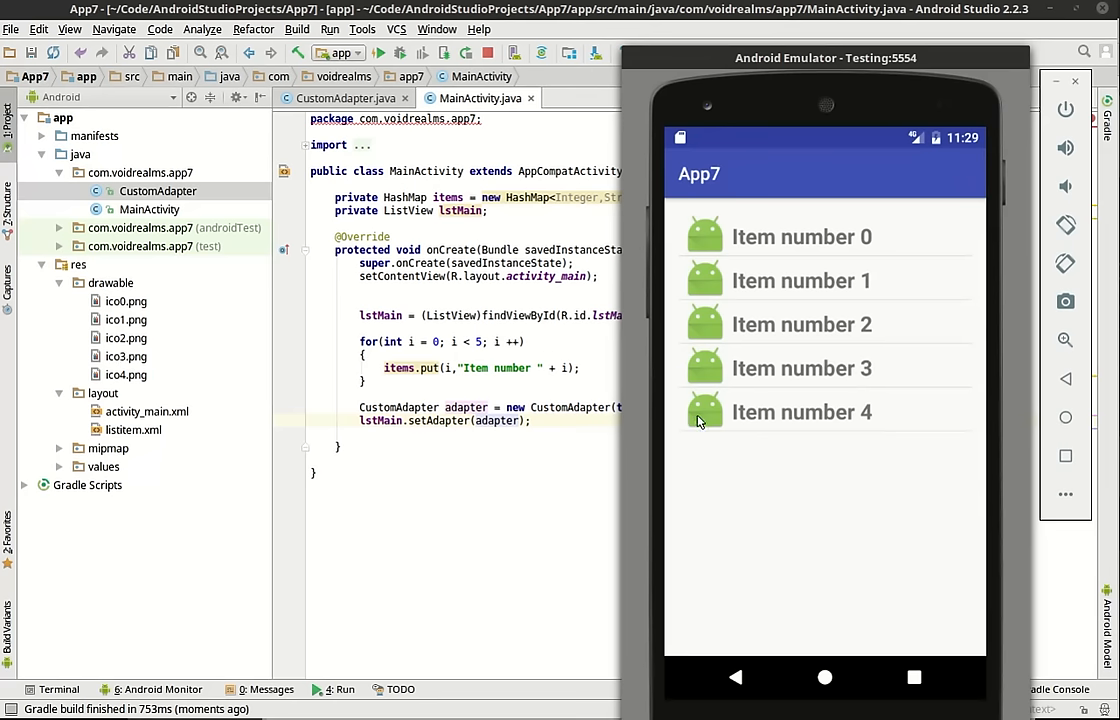
click(487, 53)
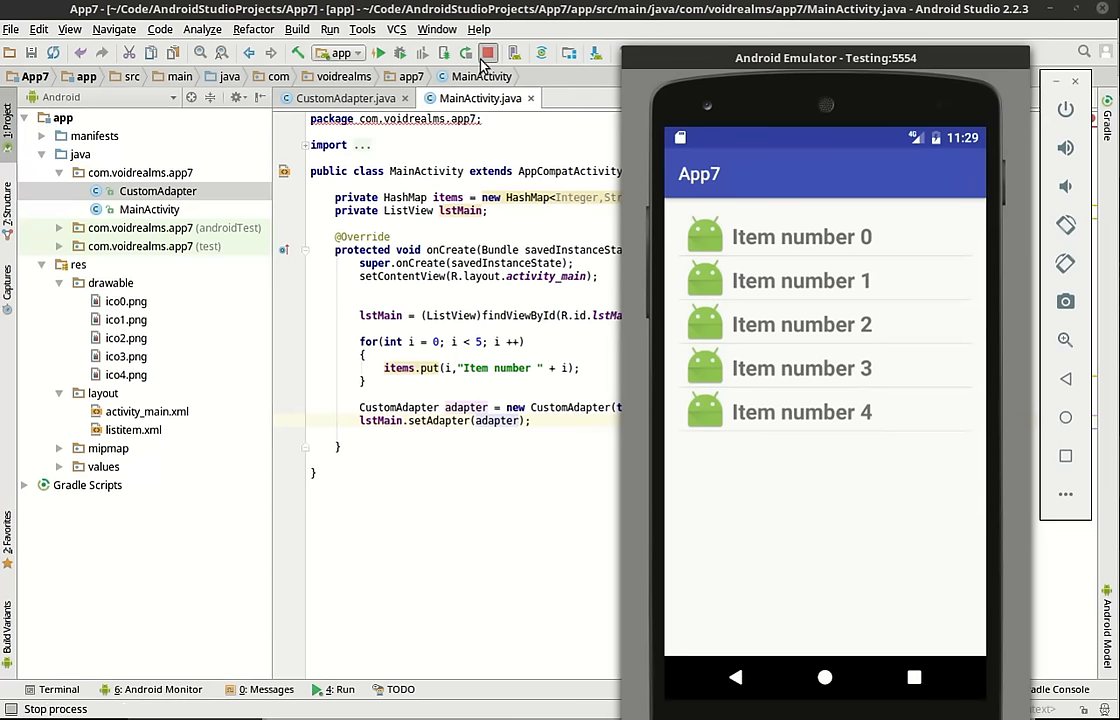
Step: In CustomAdapter.java's getView, add Context context = img.getContext(); after the setText call
click(340, 98)
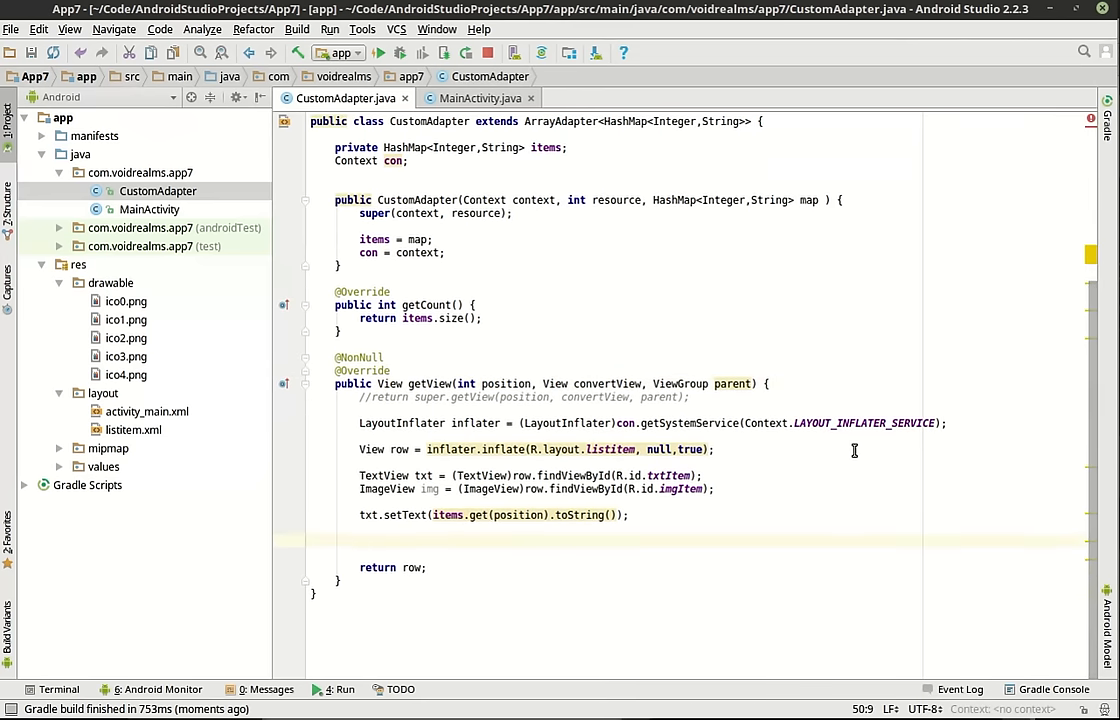
text(R.)
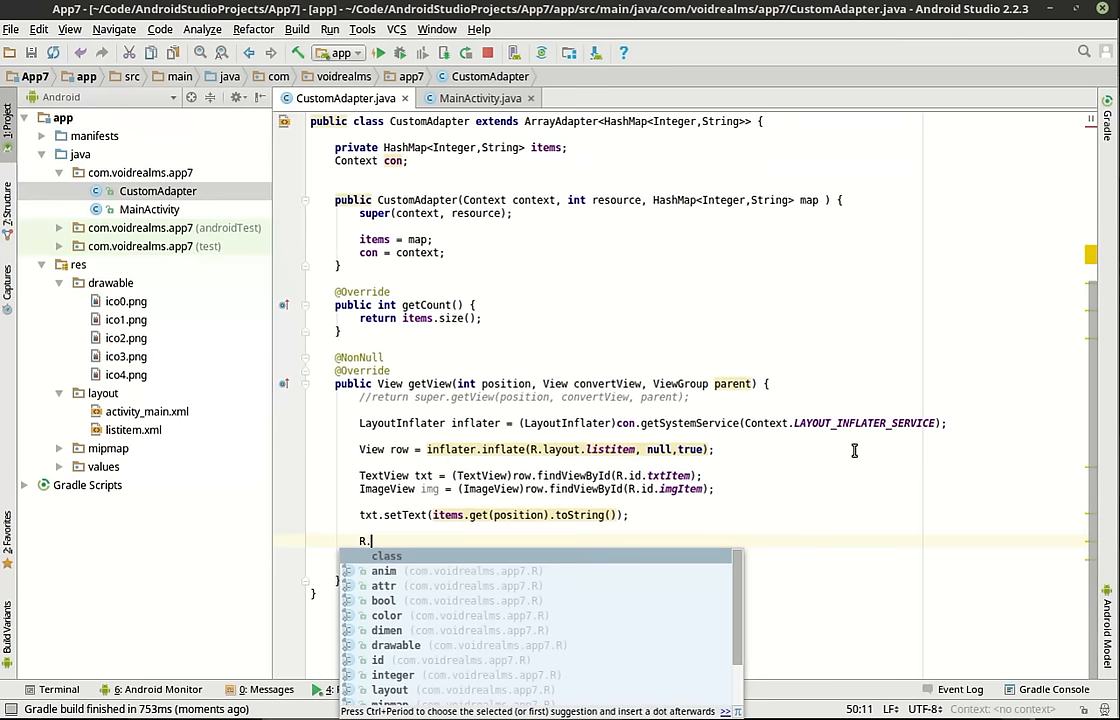
text(drawable.)
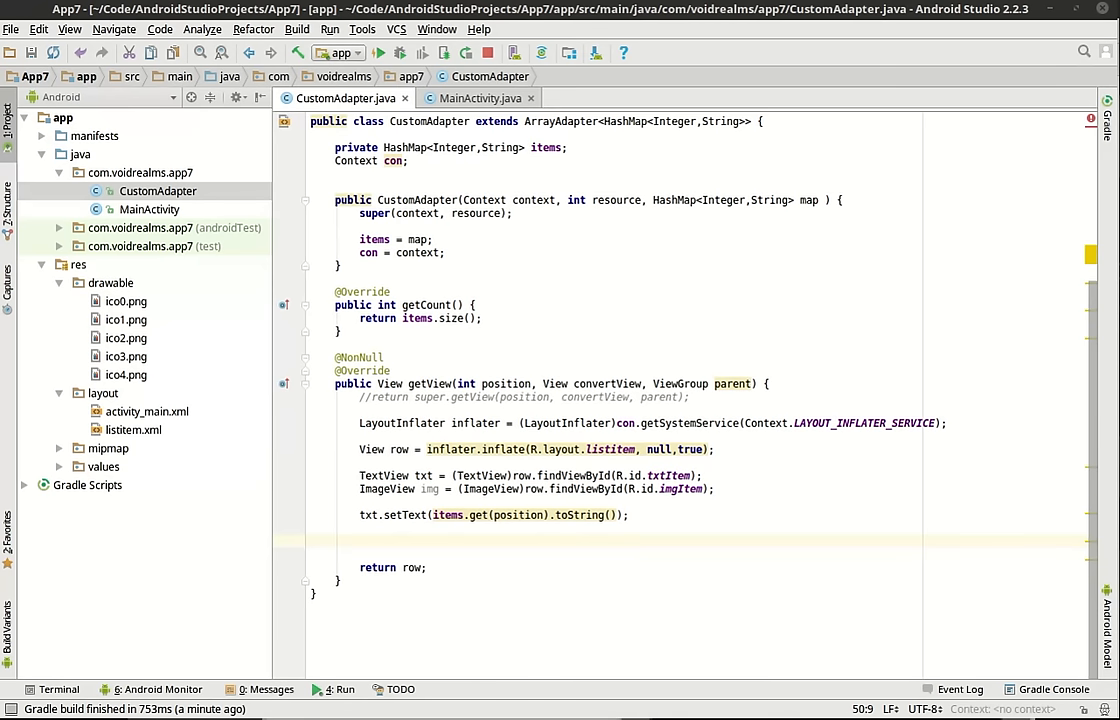
mouse_move(432, 537)
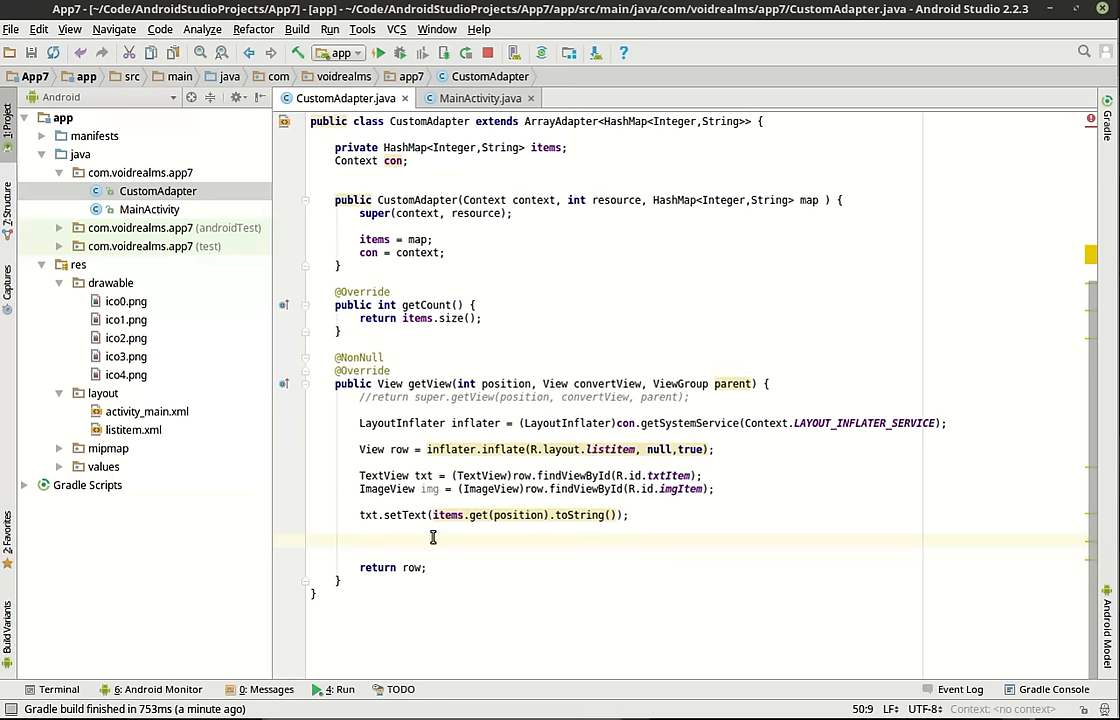
click(360, 540)
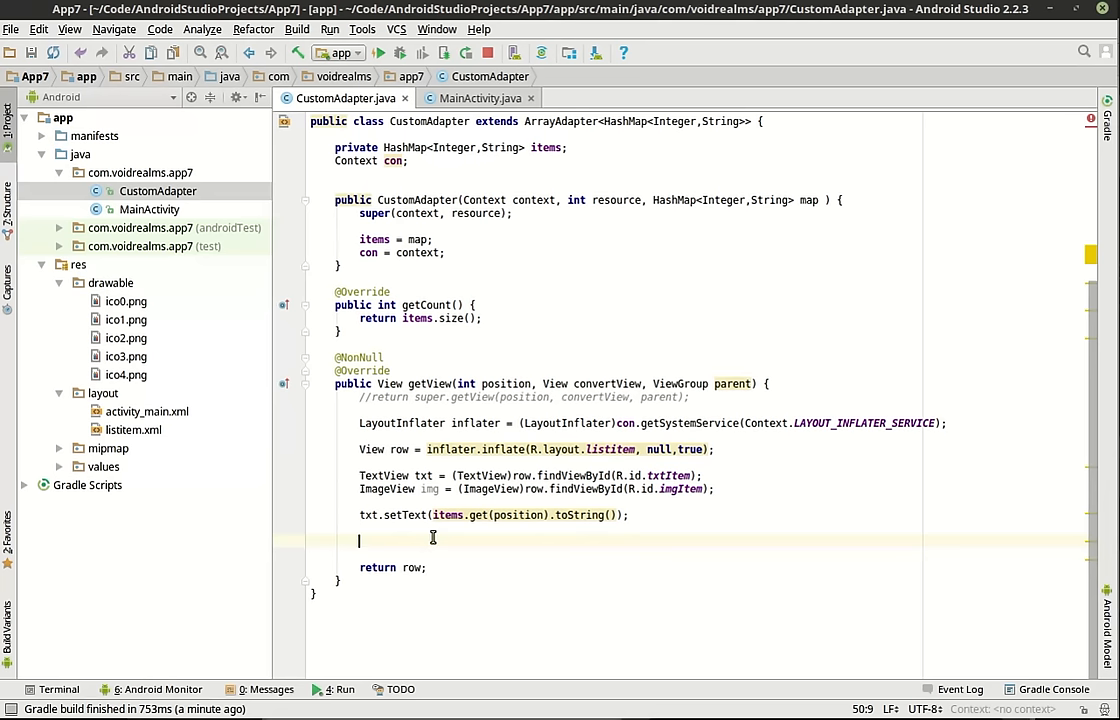
text(c)
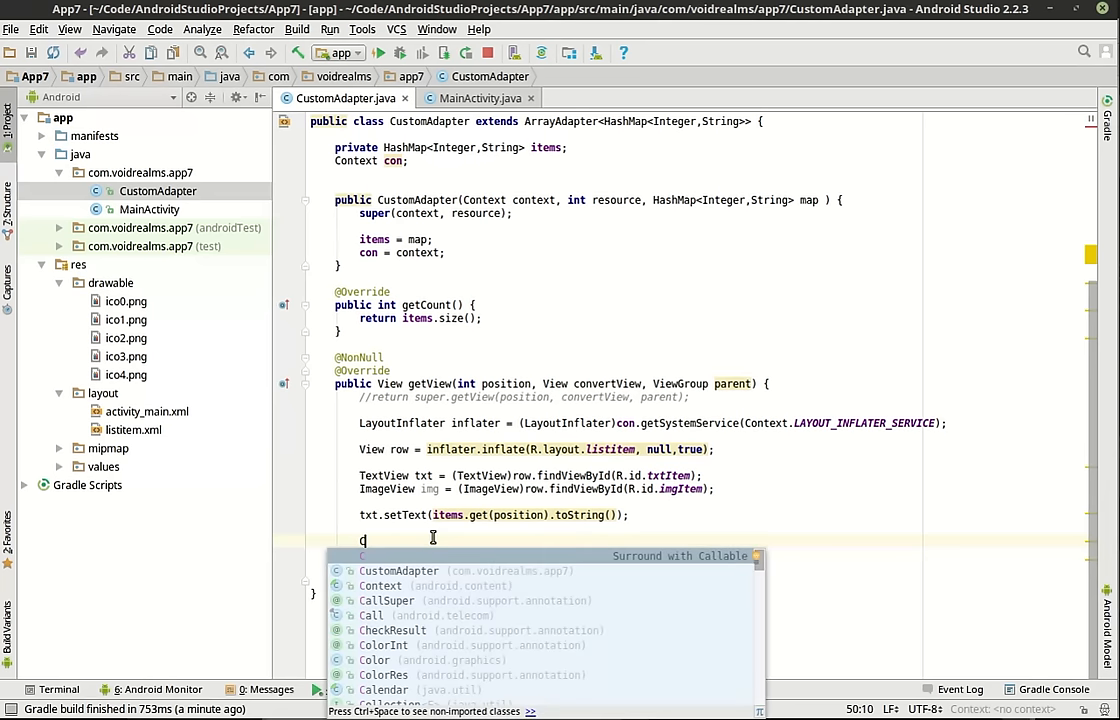
text(ont)
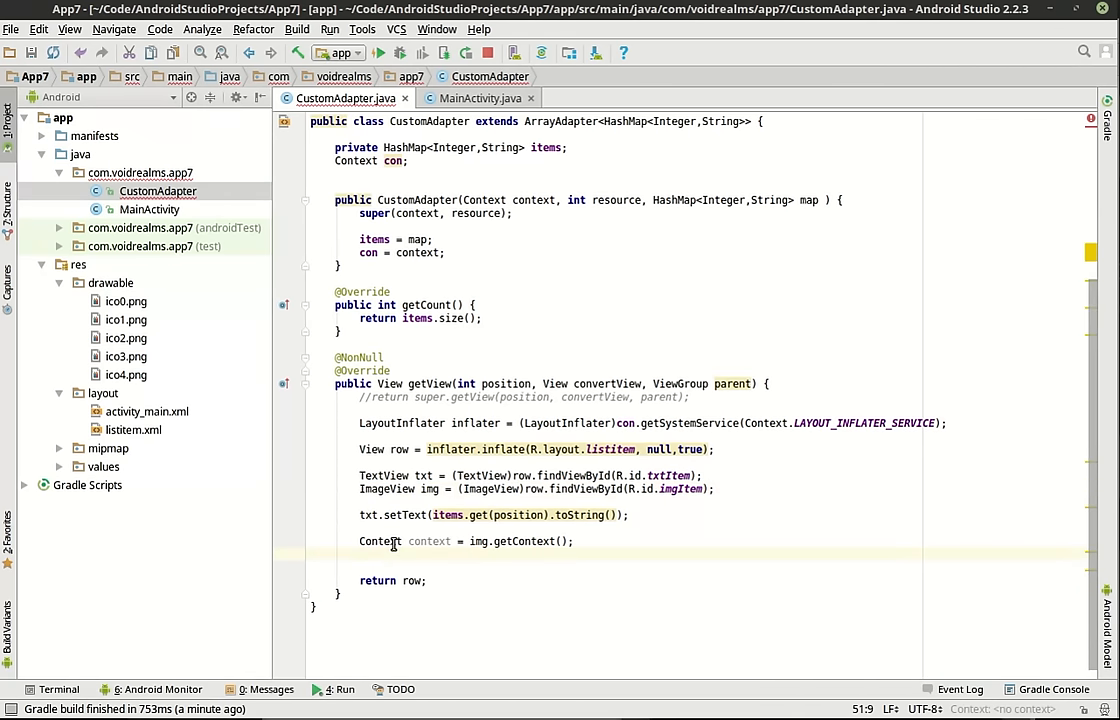
Step: Add int id = context.getResources().getIdentifier("ico" + position, "drawable", context.getPackageName());
text(int)
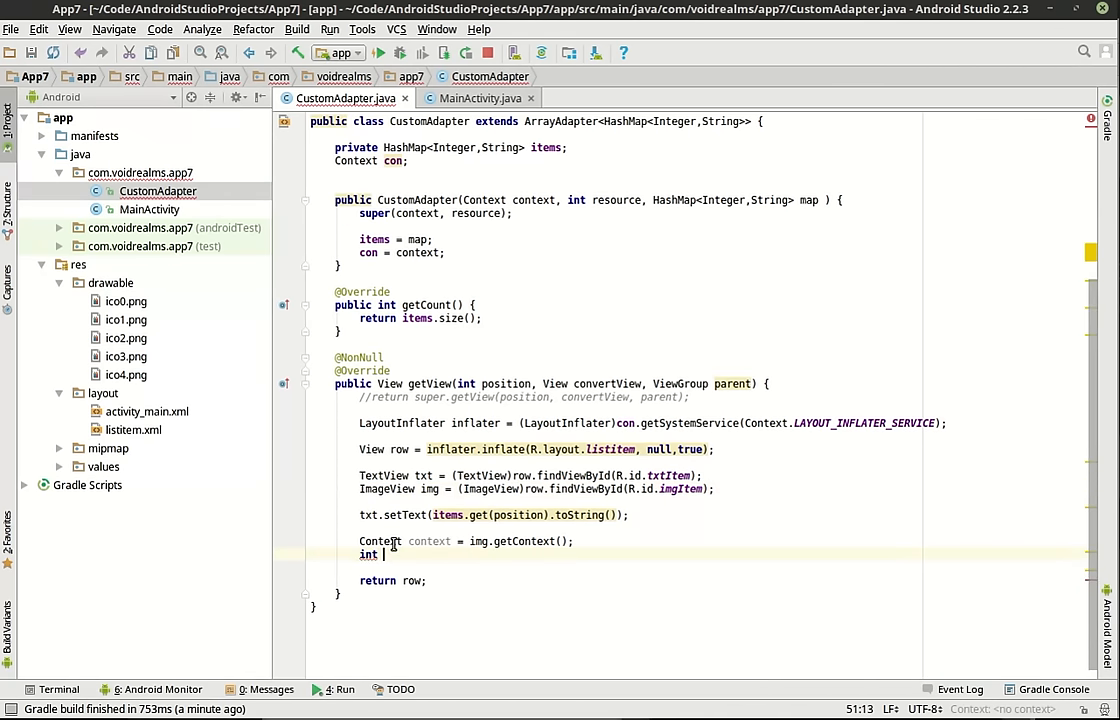
text(id =)
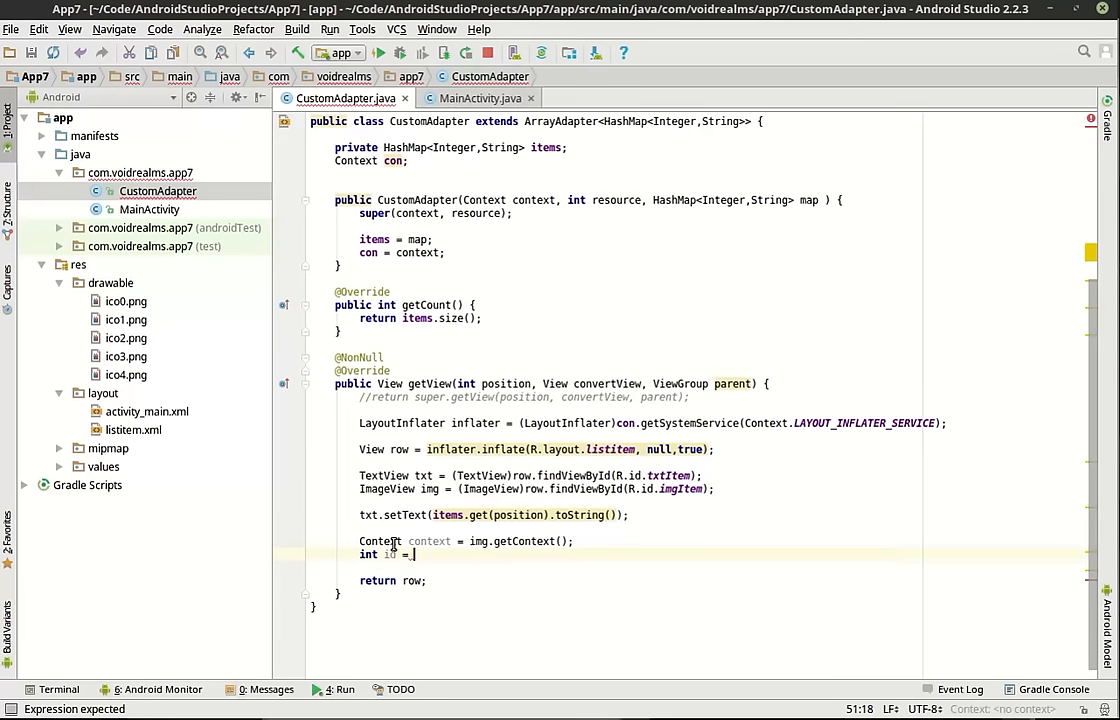
text(context.)
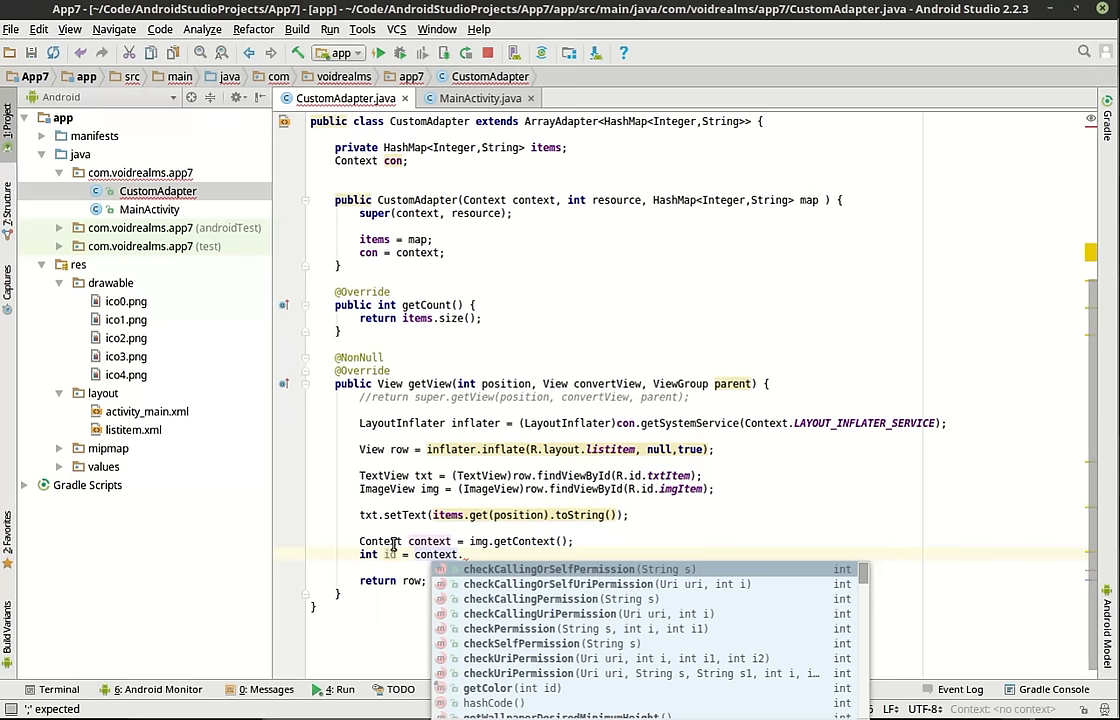
text(getResources().getIdentifier()
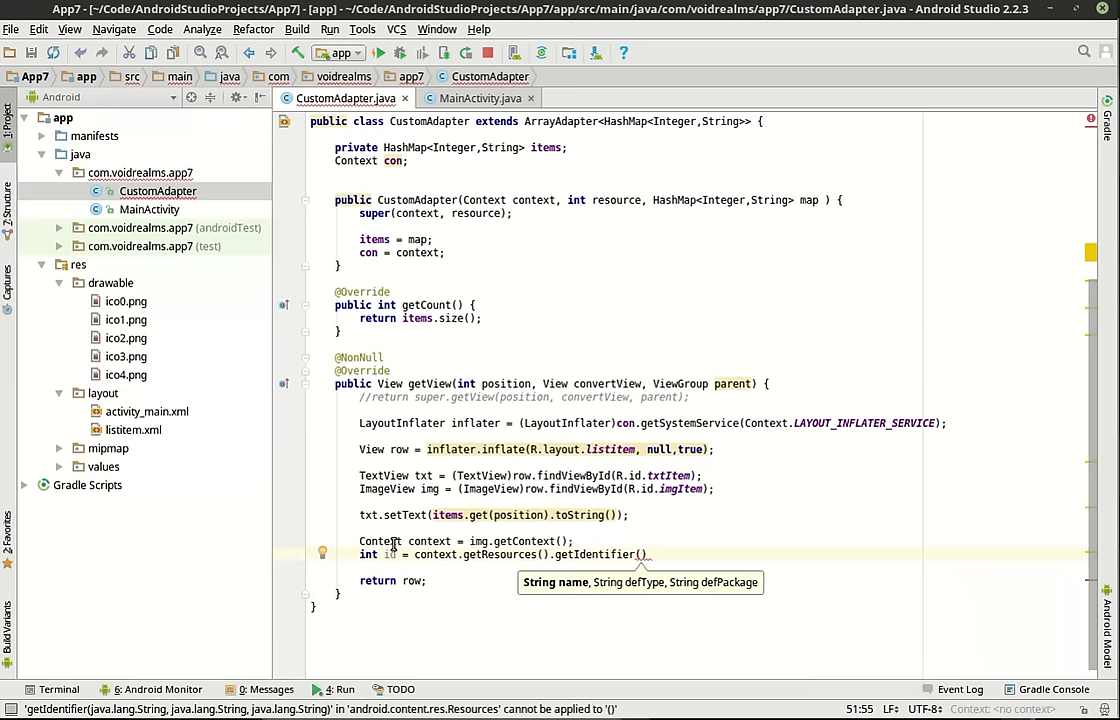
text("")
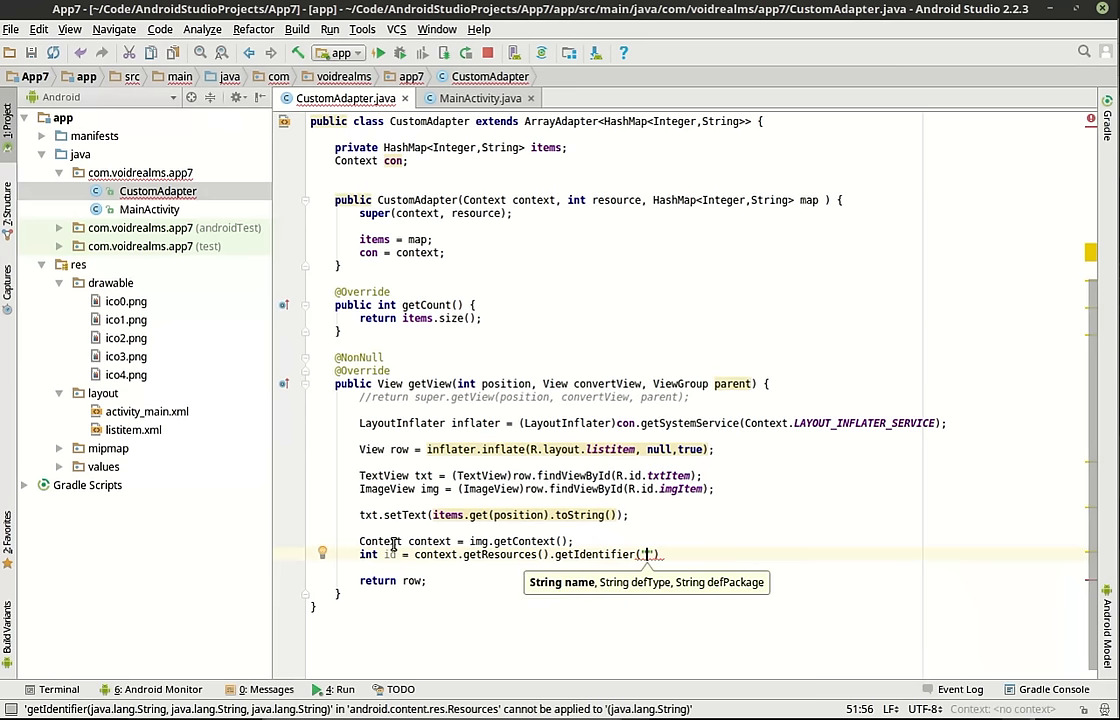
text(ico)
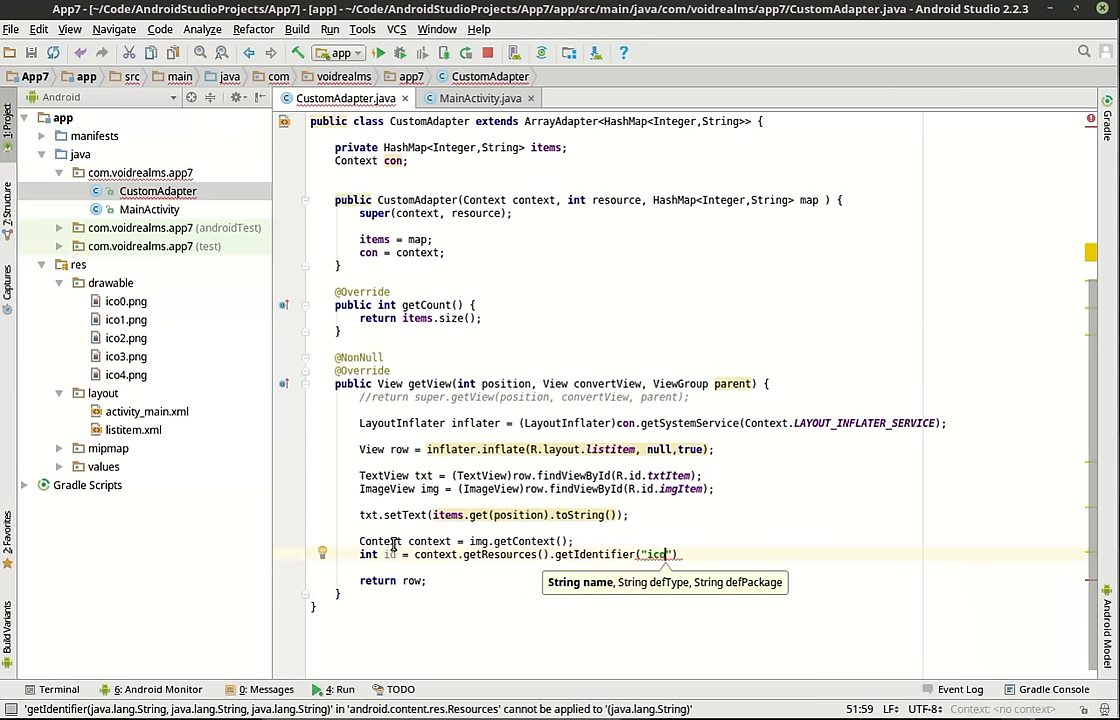
text(+)
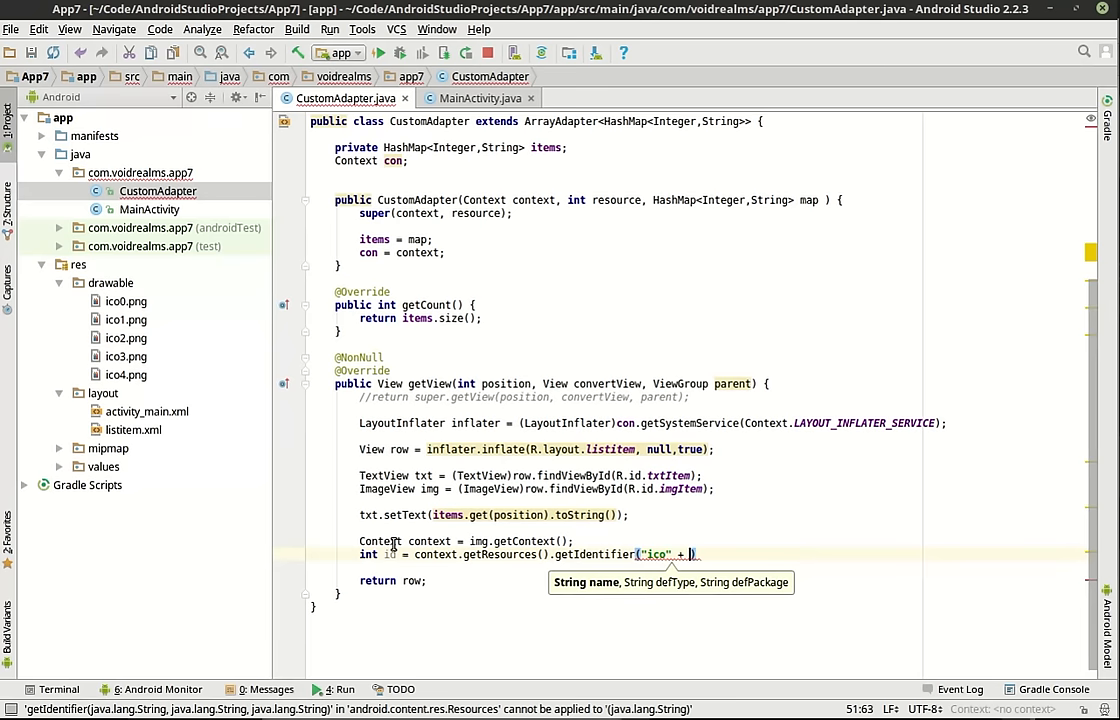
text(position)
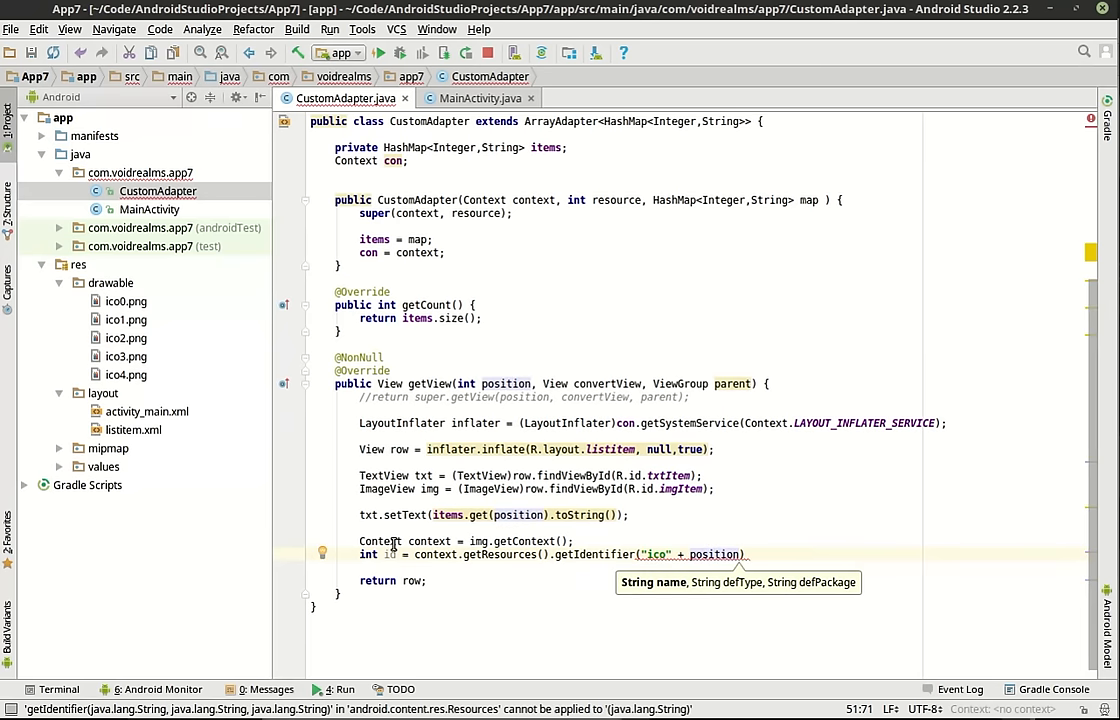
text(,"drawable)
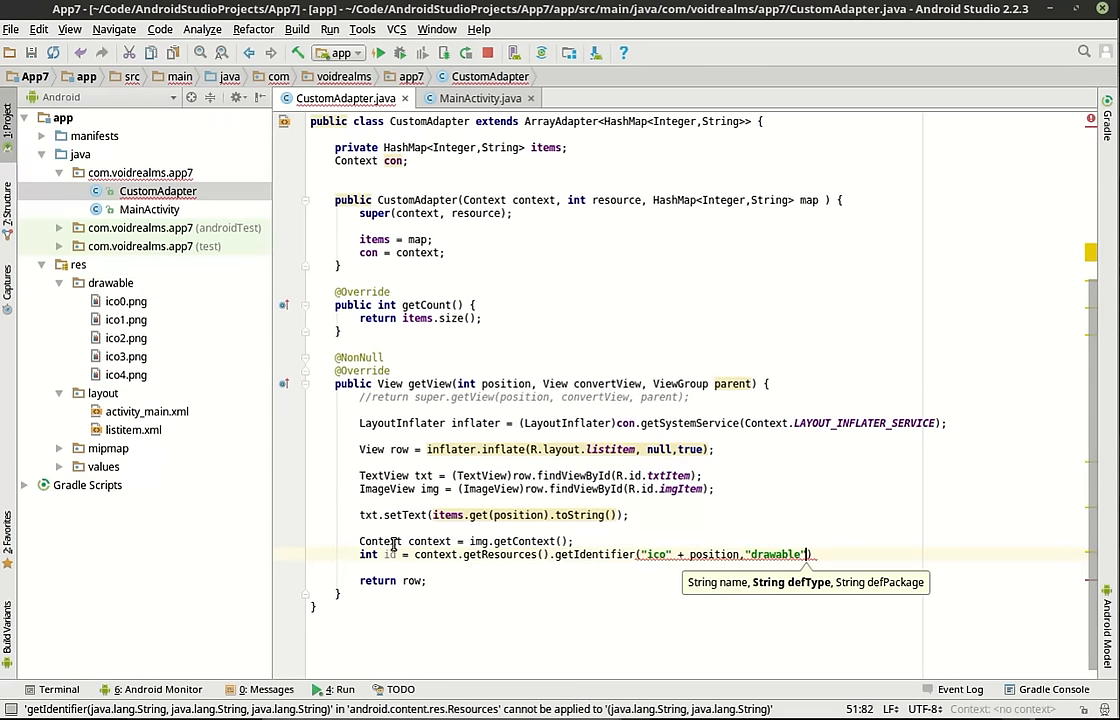
text(,)
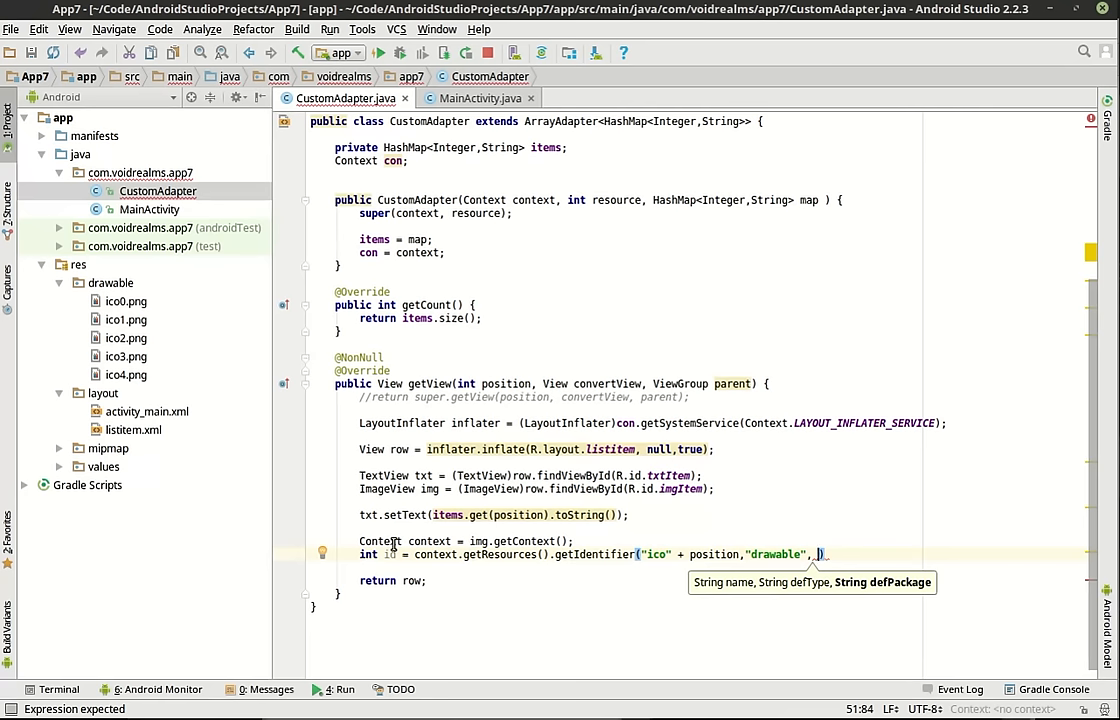
text(context.getPackageName()
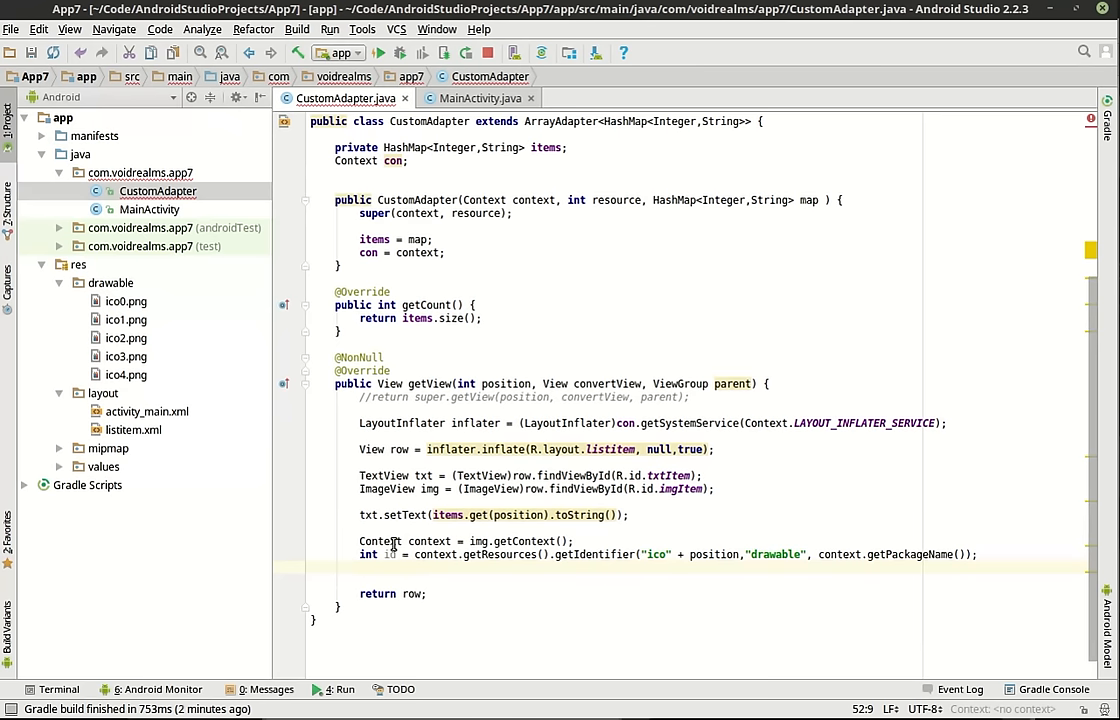
Step: Add img.setImageResource(id) to getView, briefly trying R.drawable before restoring the id argument
text(img.)
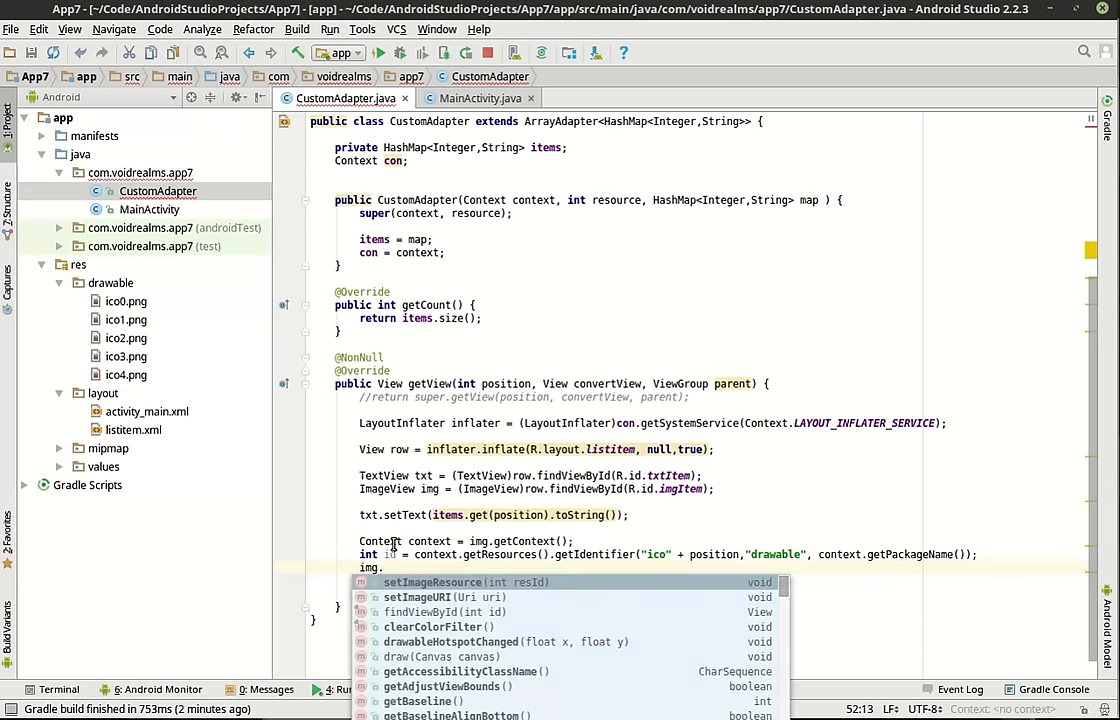
text(setImageResource(id);)
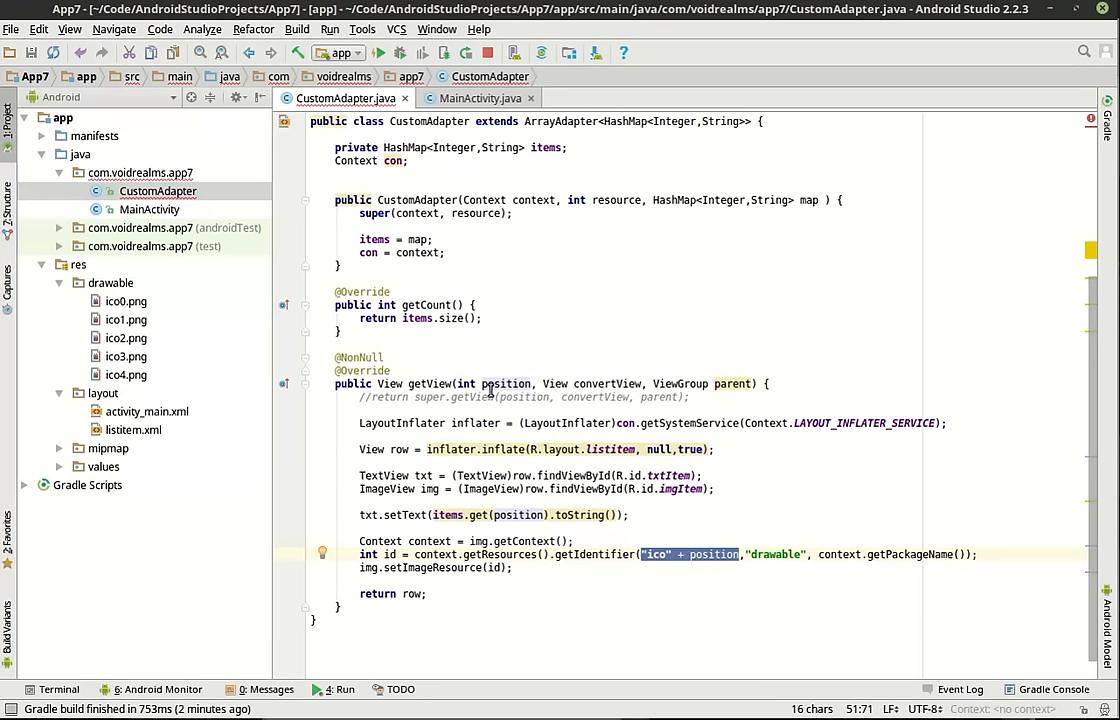
mouse_move(567, 423)
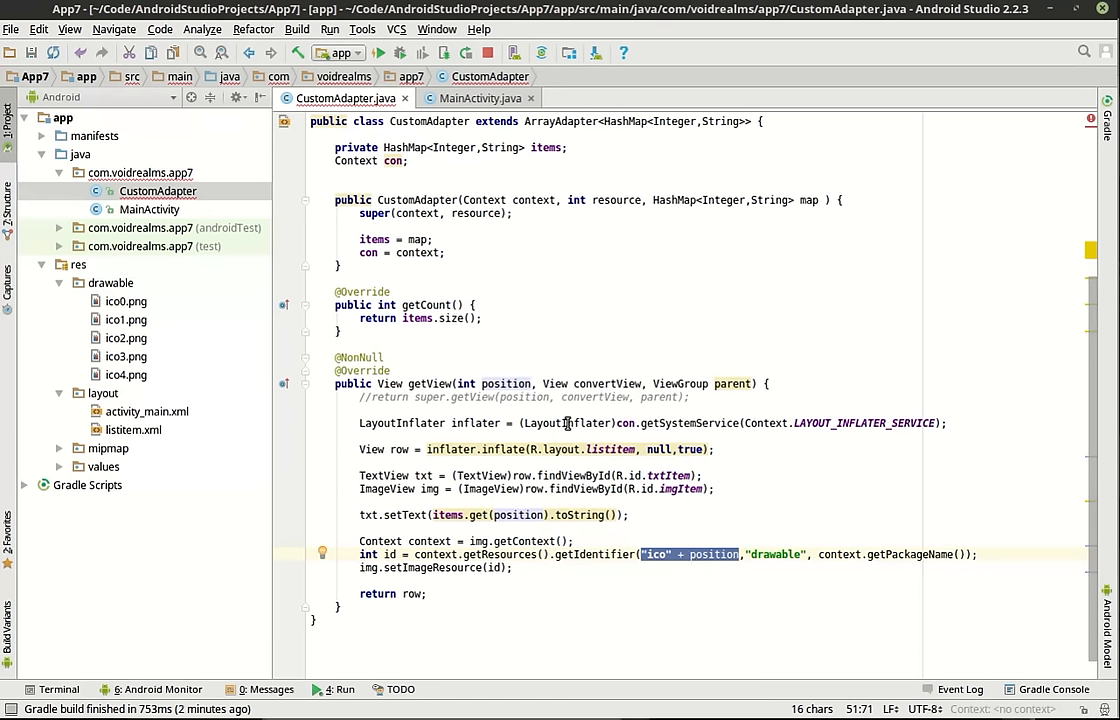
mouse_move(767, 553)
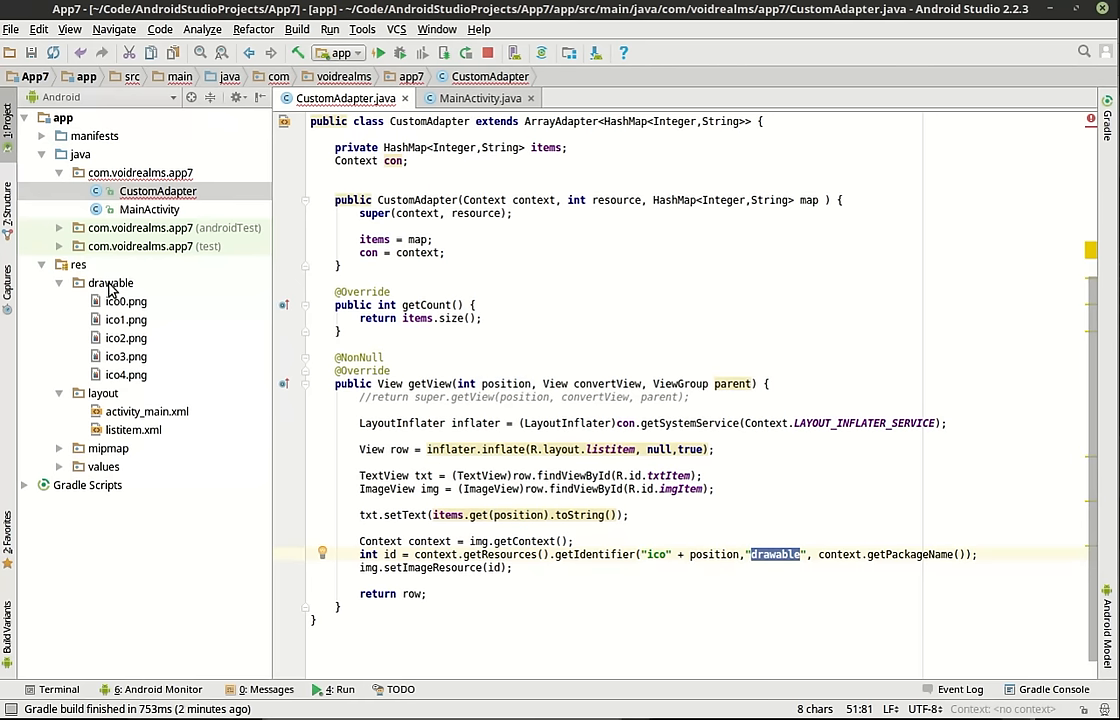
click(110, 283)
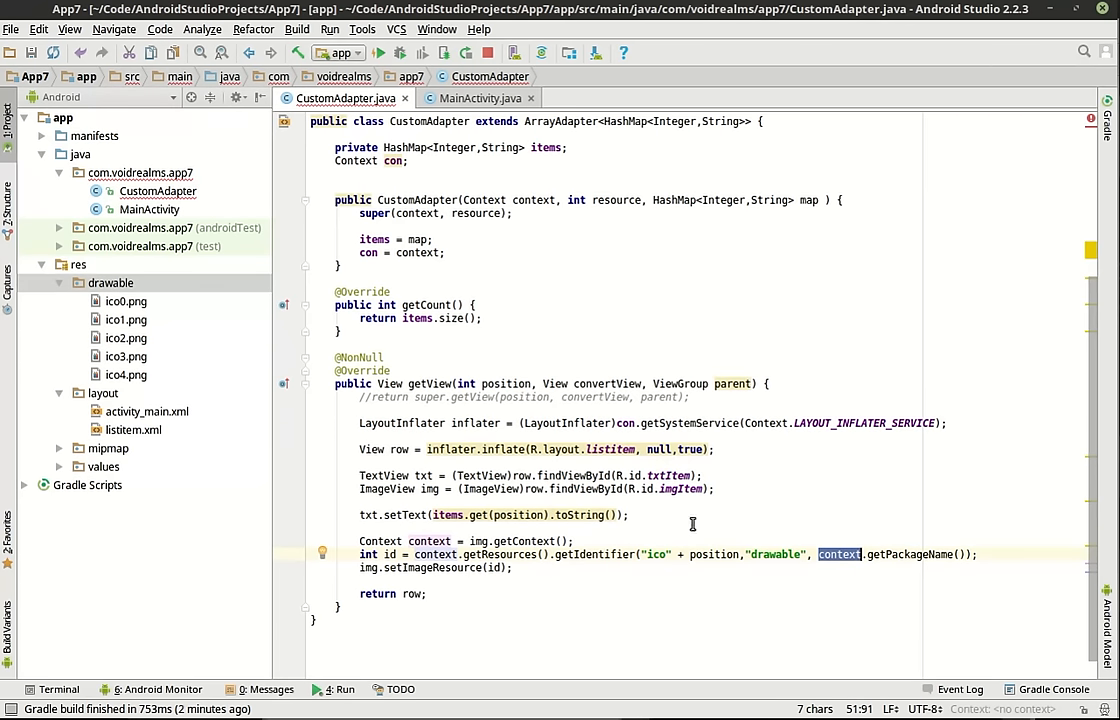
mouse_move(606, 577)
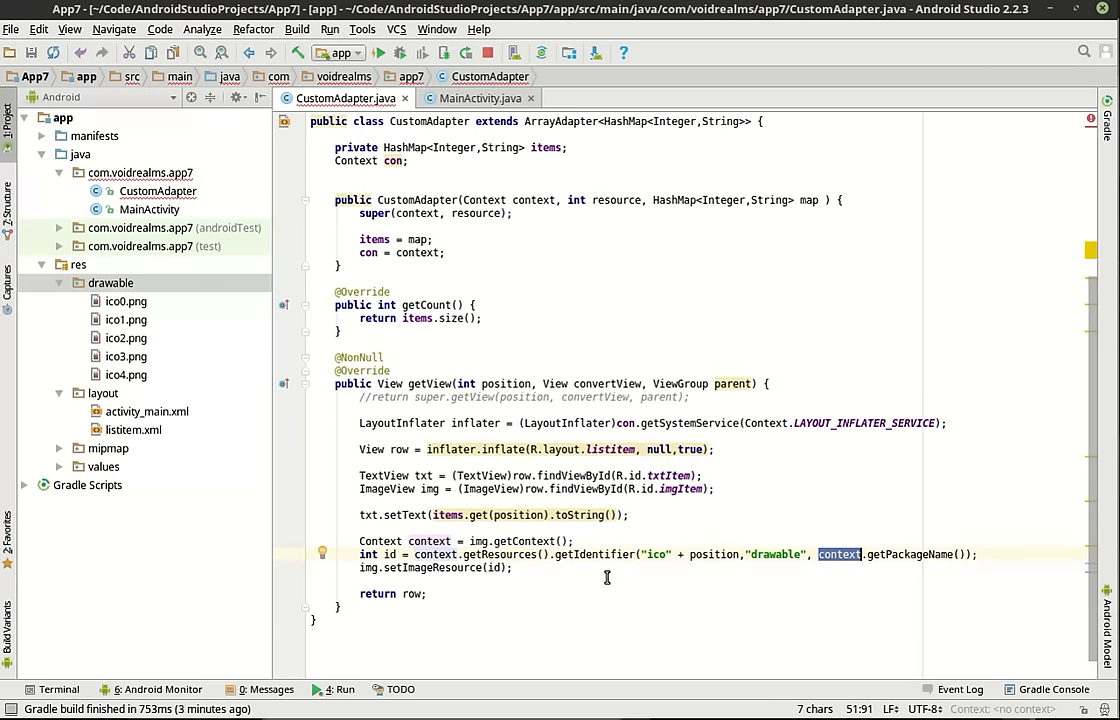
mouse_move(547, 575)
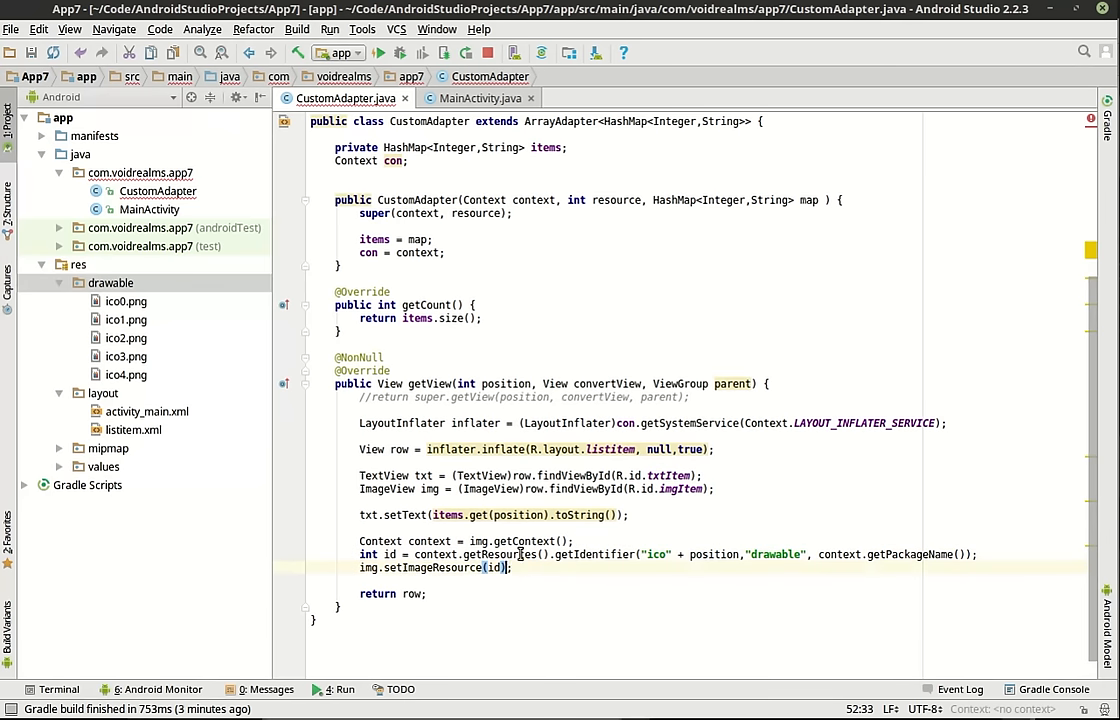
double_click(368, 568)
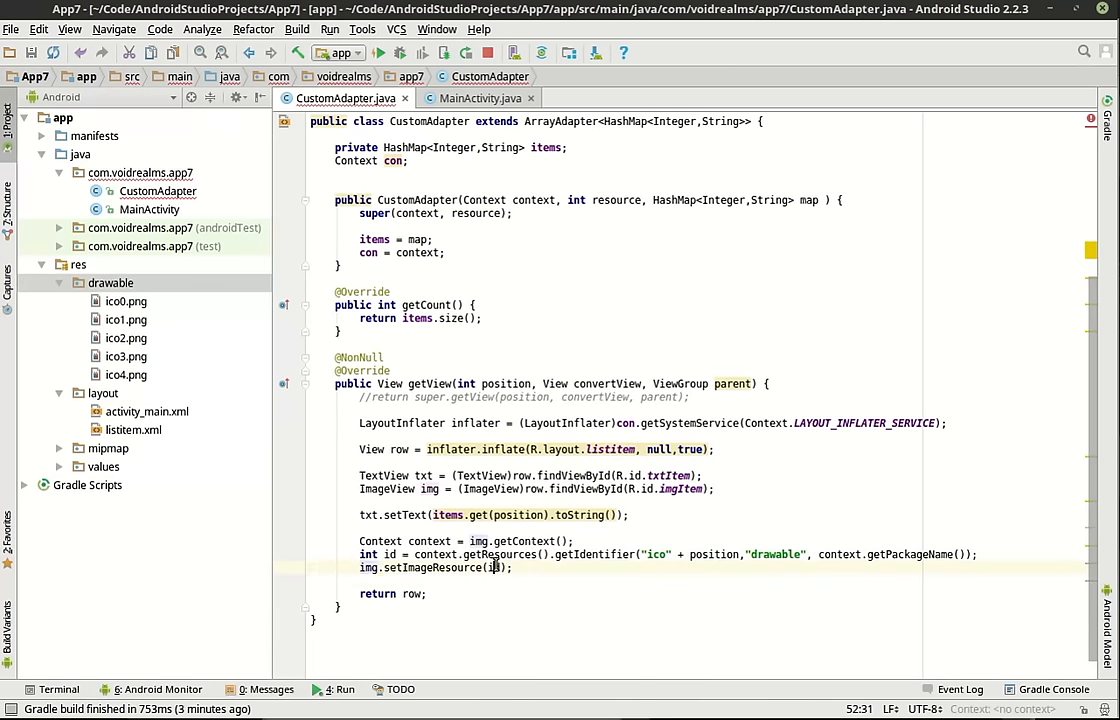
text(R.)
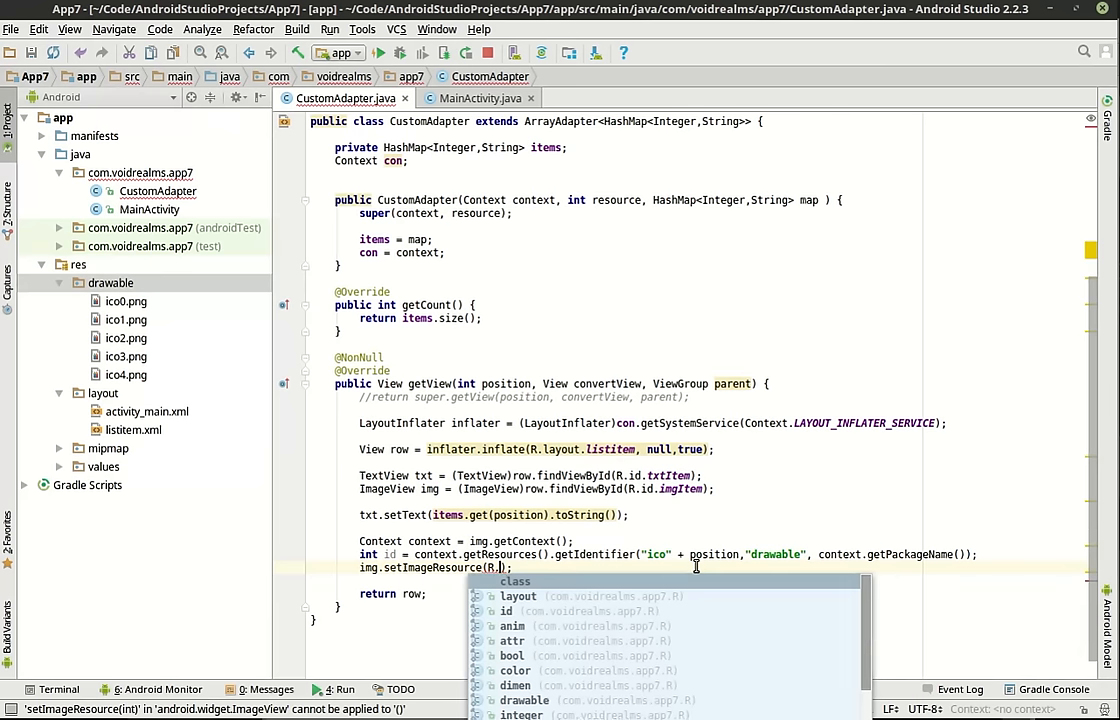
text(drawable.)
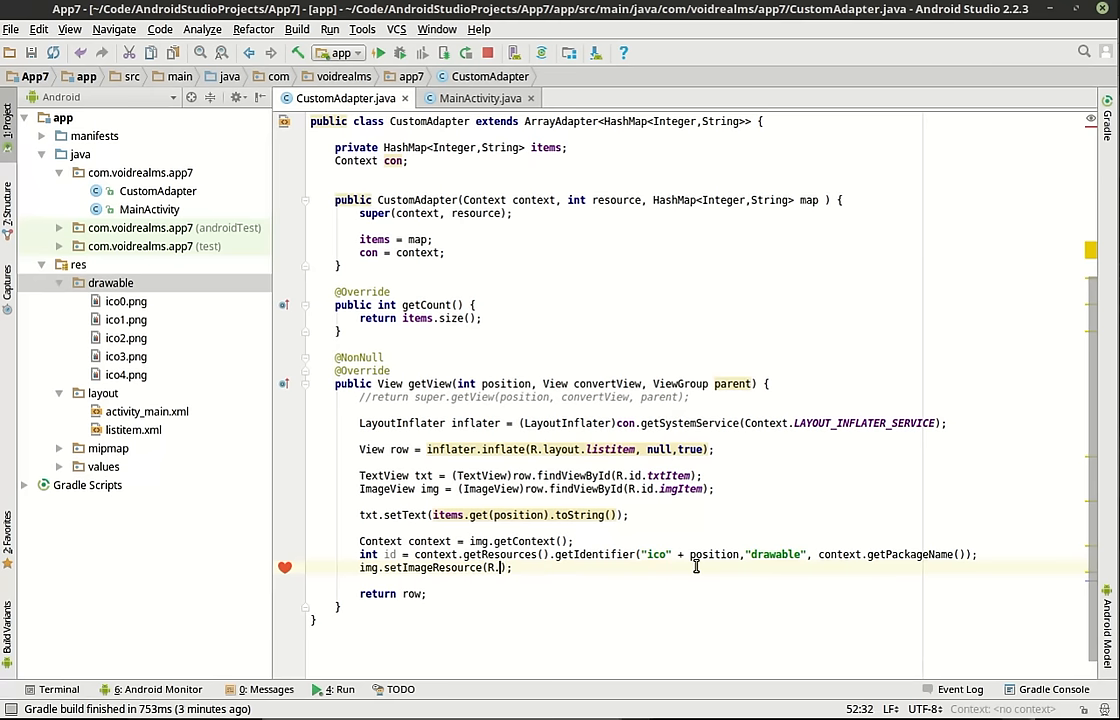
text(id)
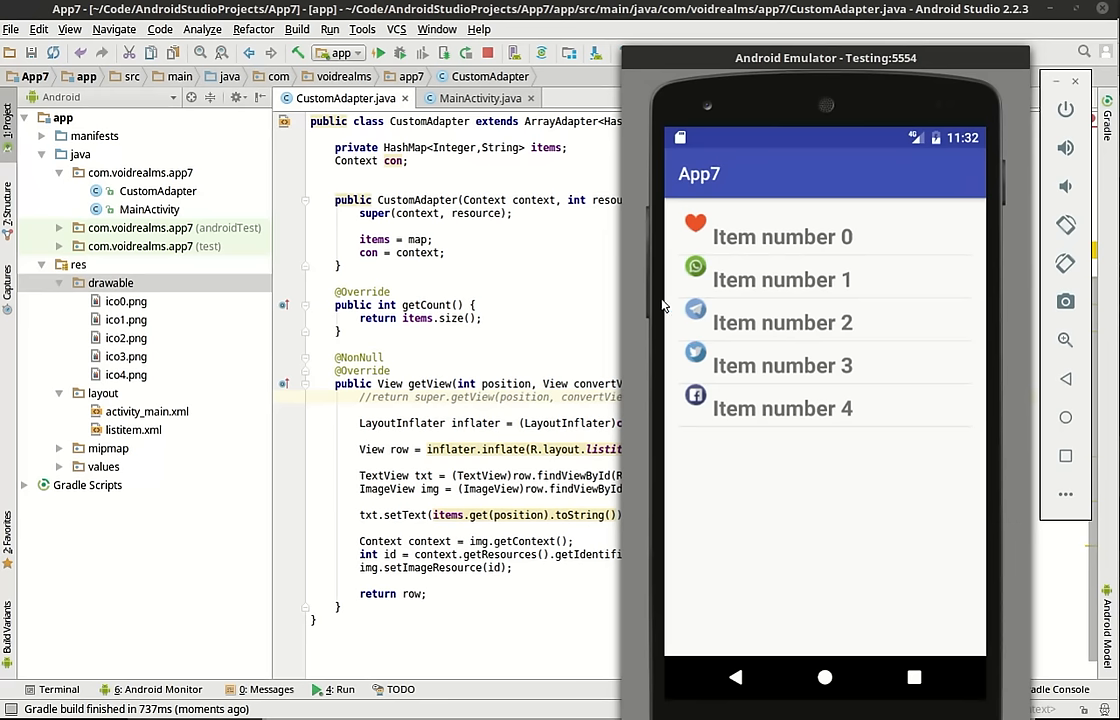
mouse_move(735, 345)
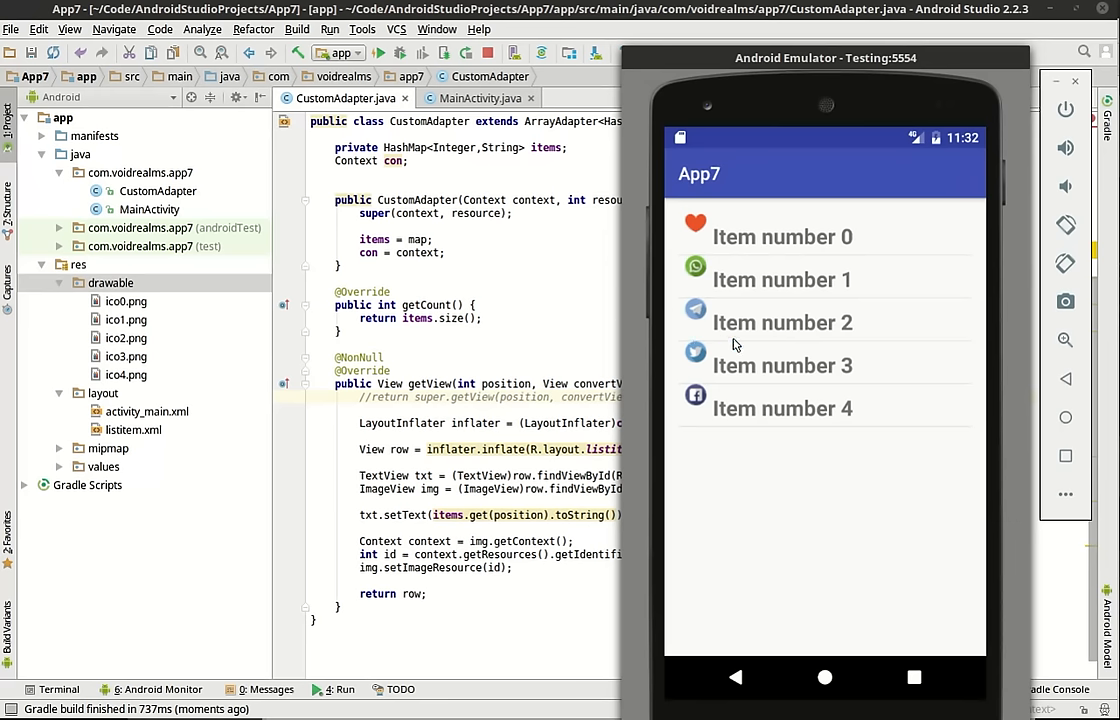
mouse_move(790, 280)
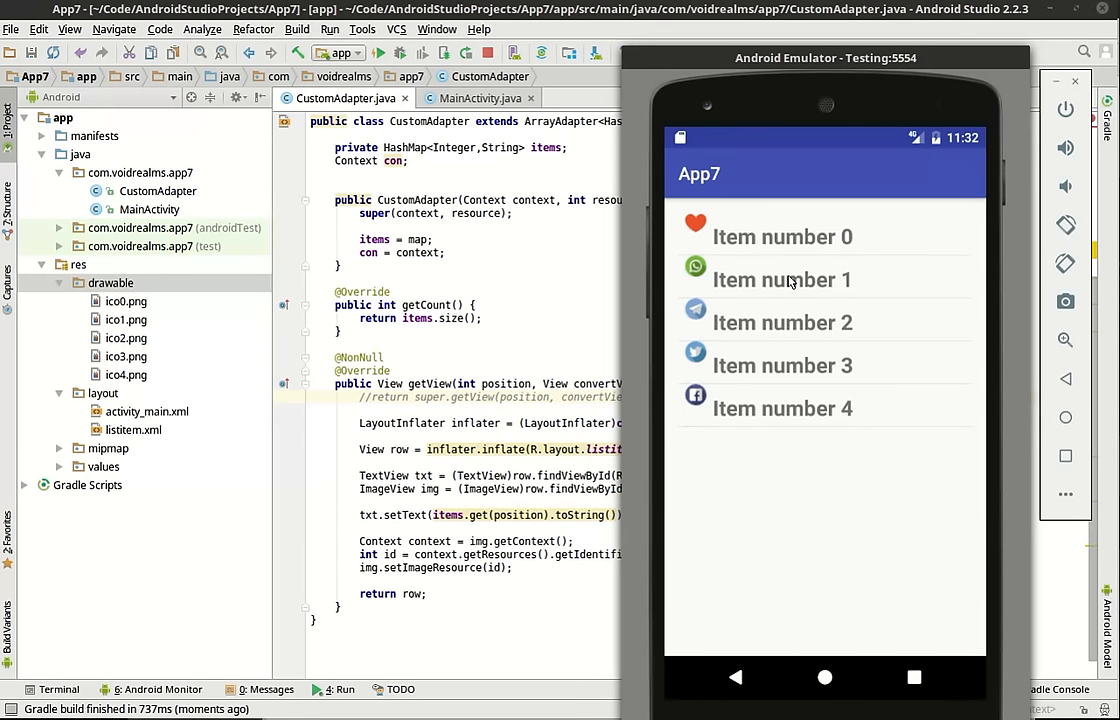
mouse_move(811, 321)
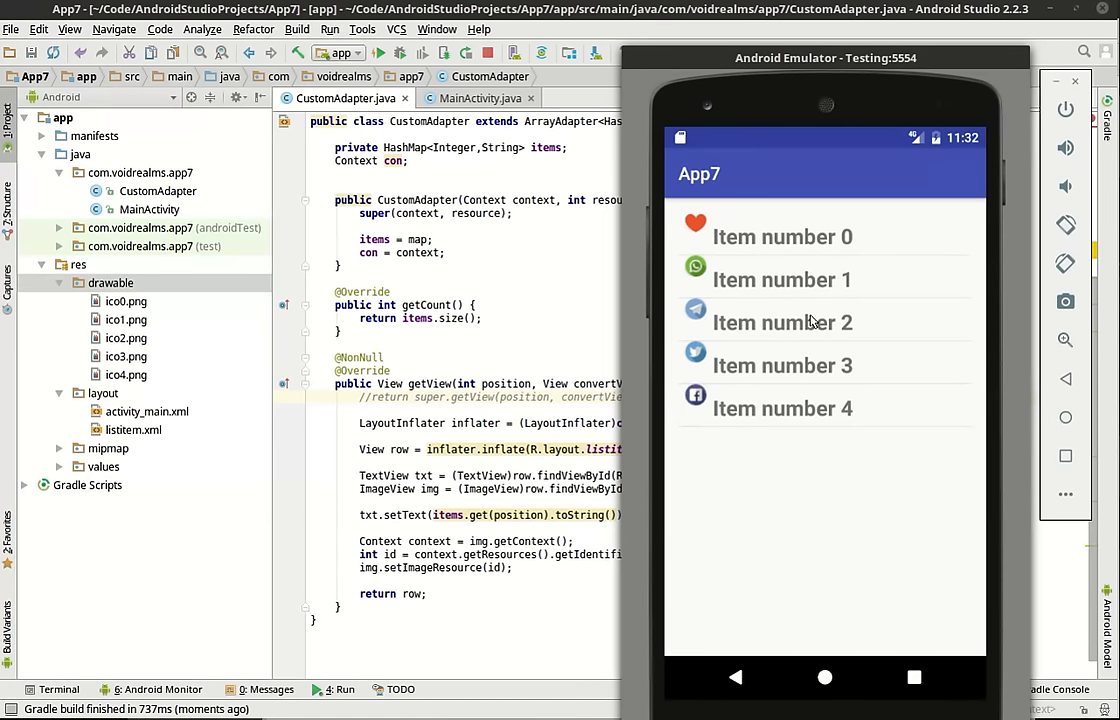
mouse_move(837, 442)
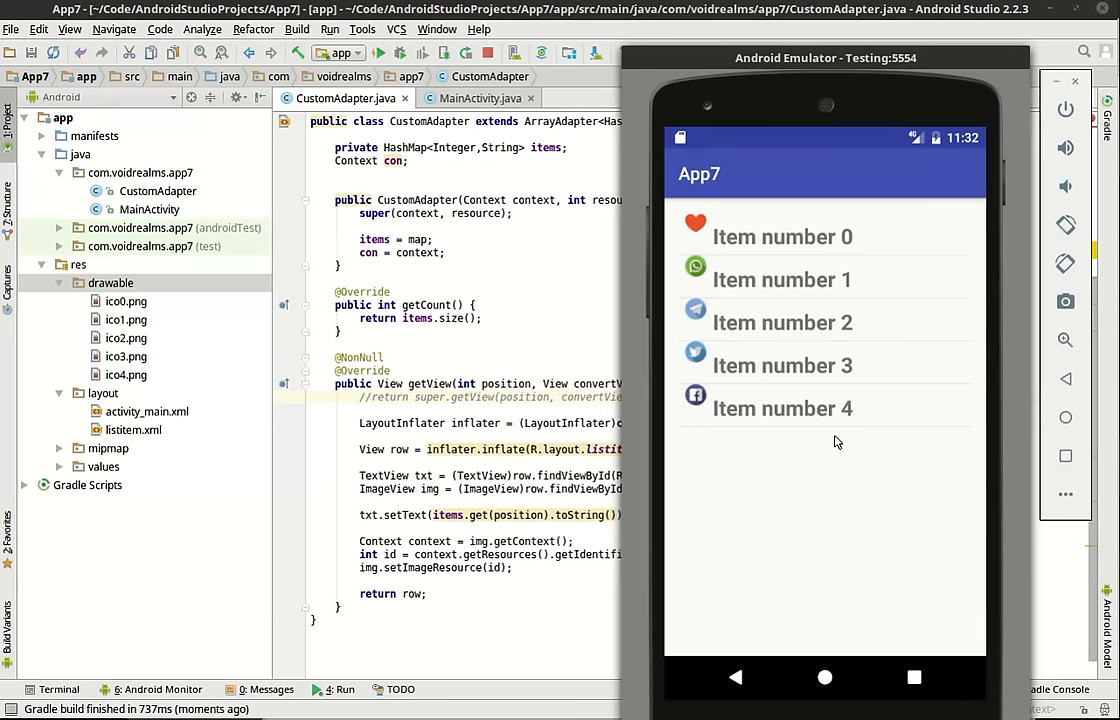
mouse_move(790, 265)
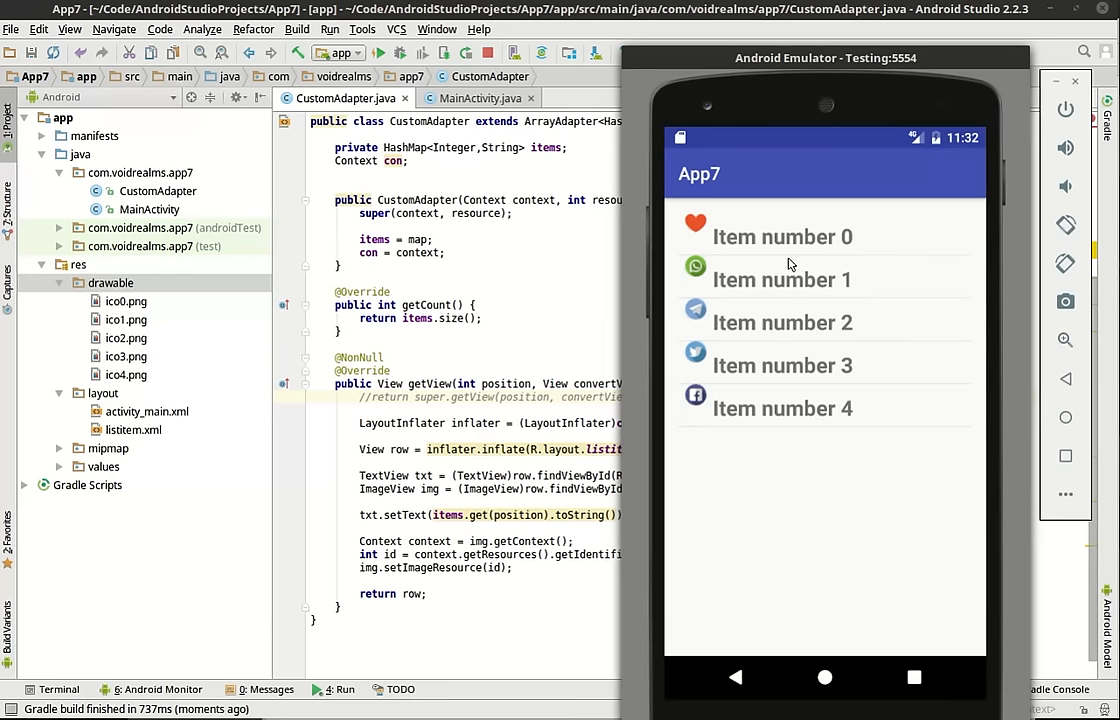
Step: Tap two rows in the running App7 list to check the per-row icons
click(783, 365)
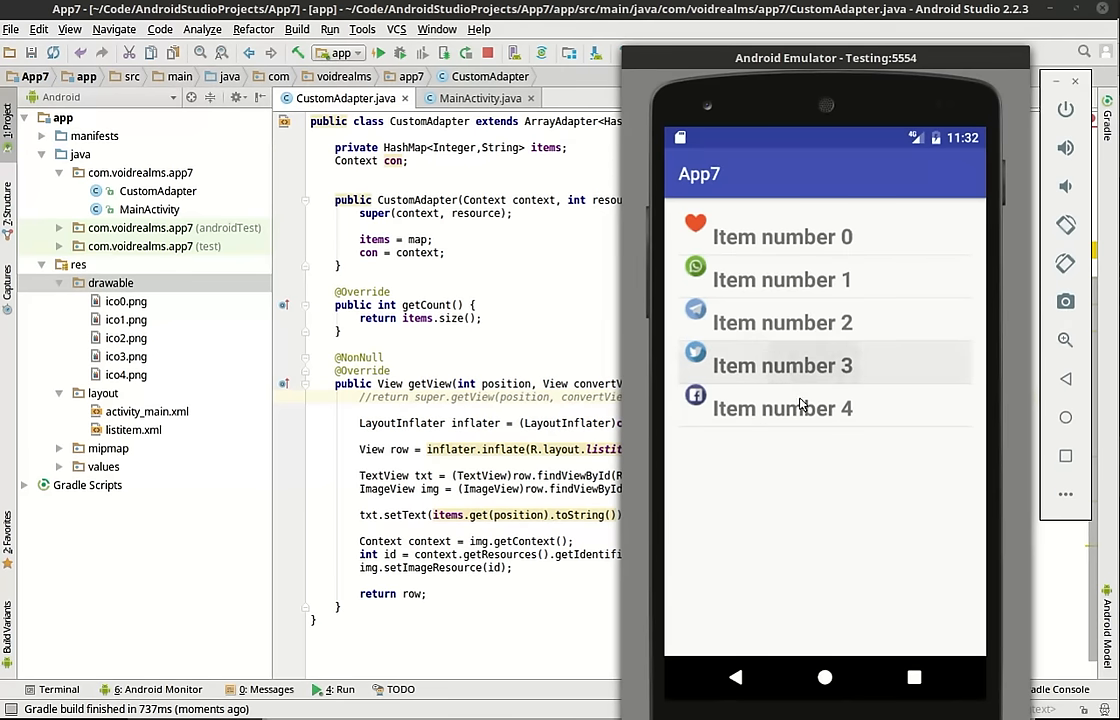
mouse_move(785, 283)
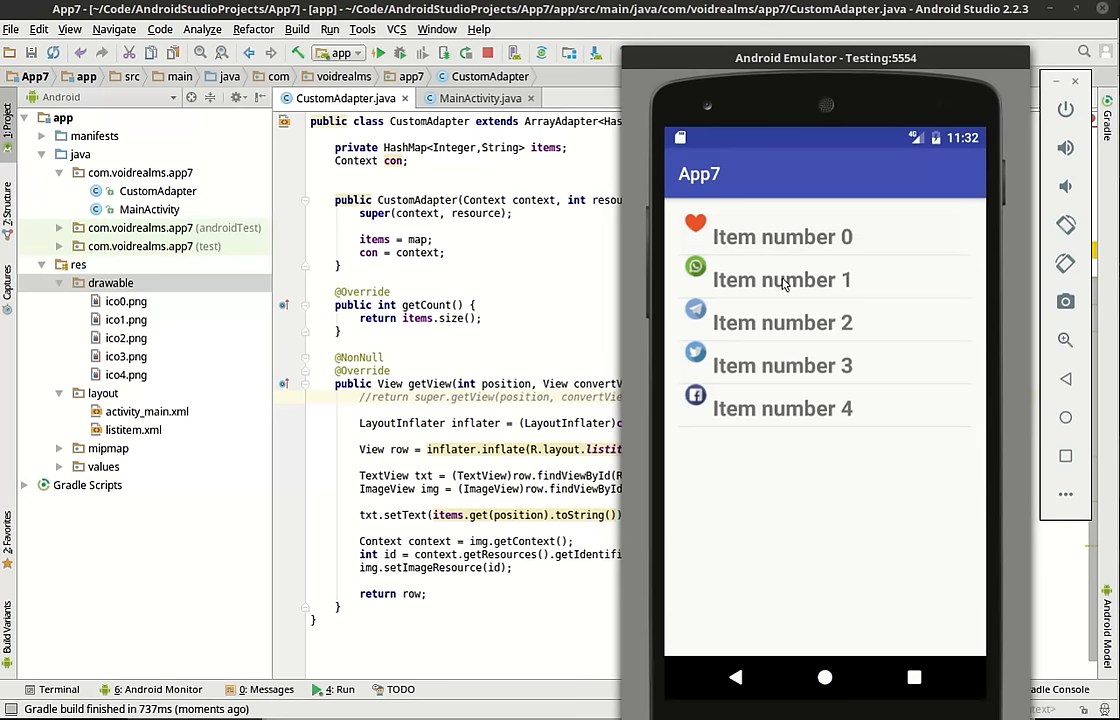
click(782, 365)
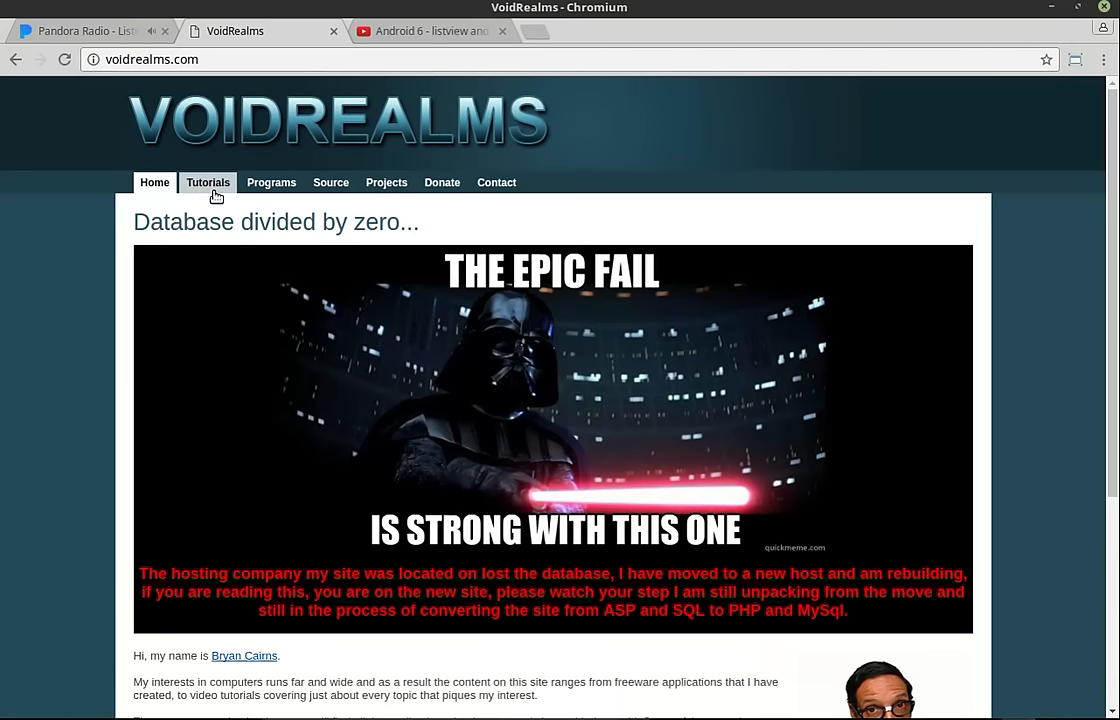
Step: Filter the VoidRealms tutorials to Android, then open the Contact Bryan page
click(208, 182)
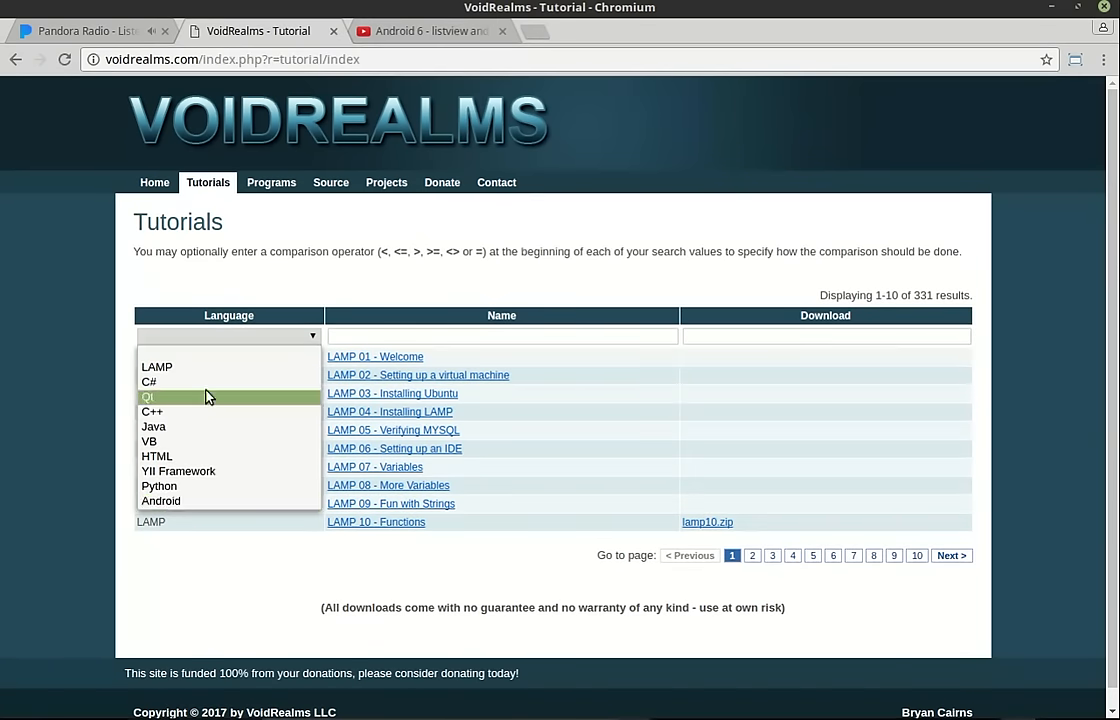
click(160, 501)
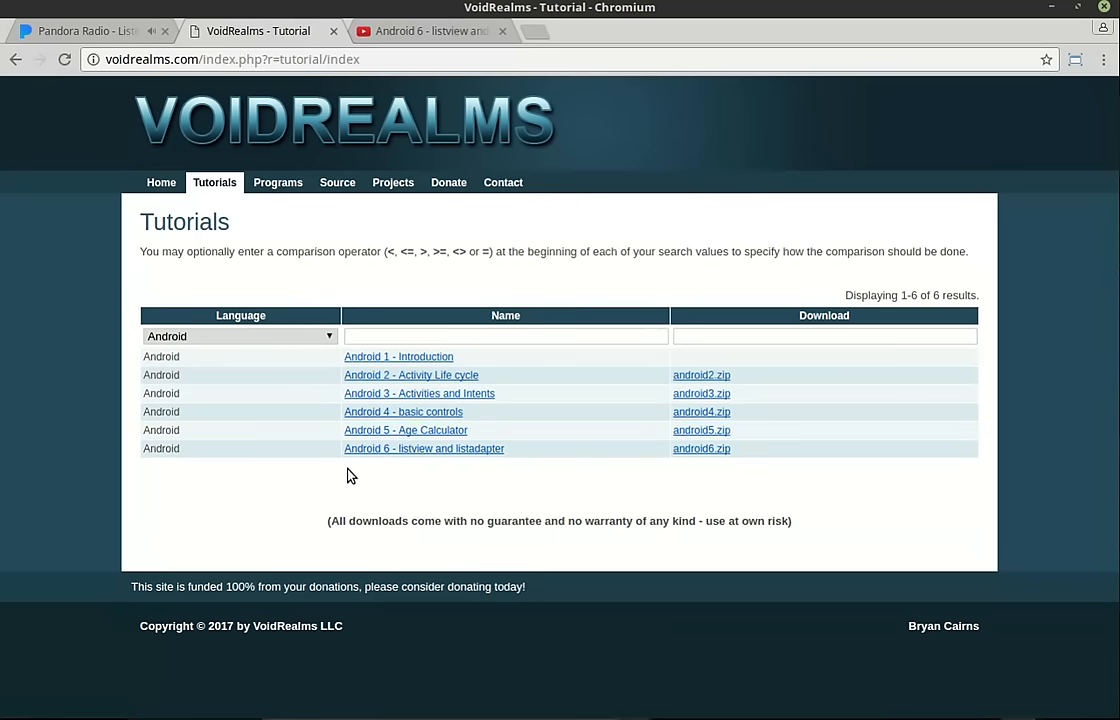
mouse_move(476, 479)
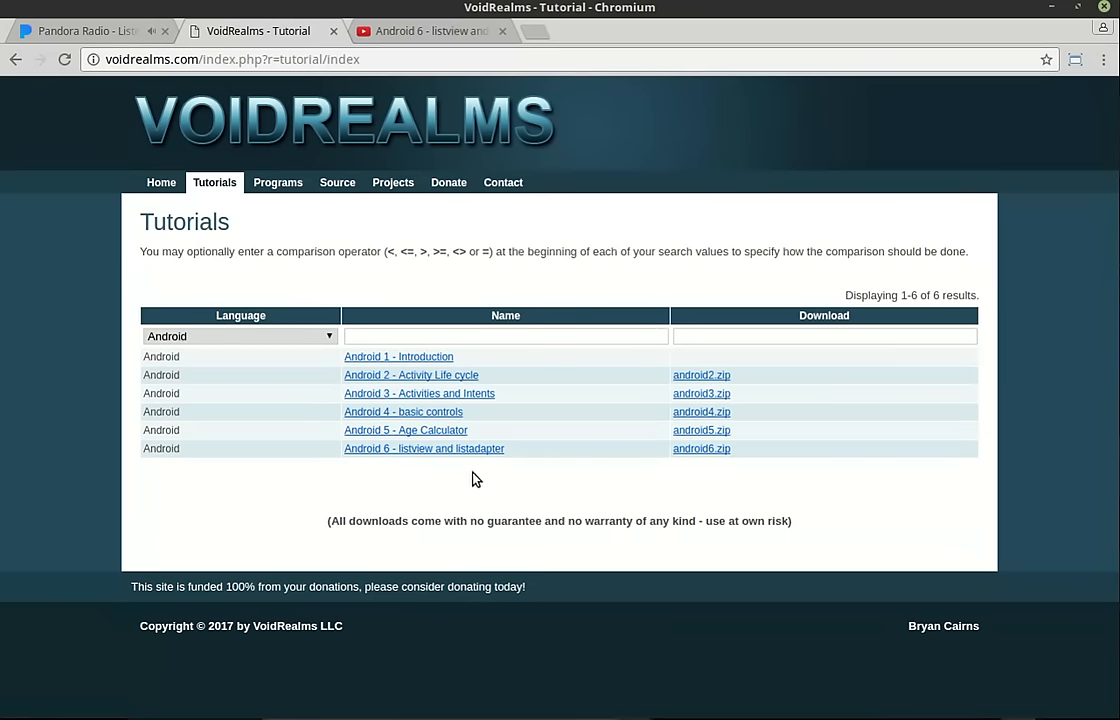
click(503, 182)
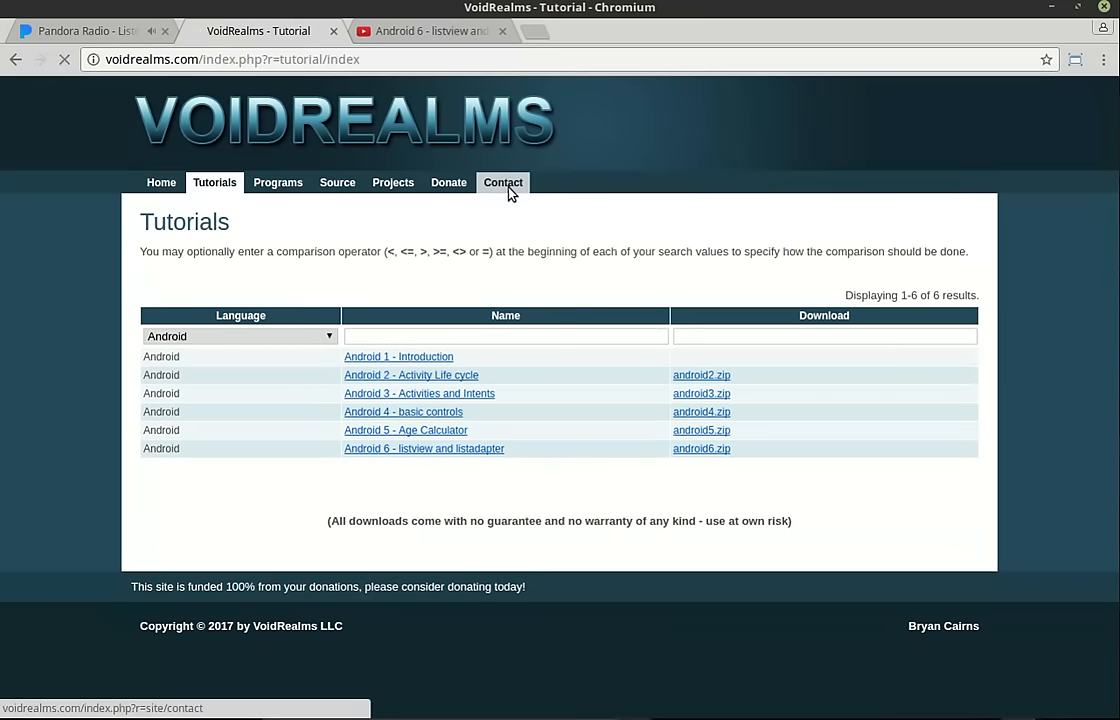
click(502, 182)
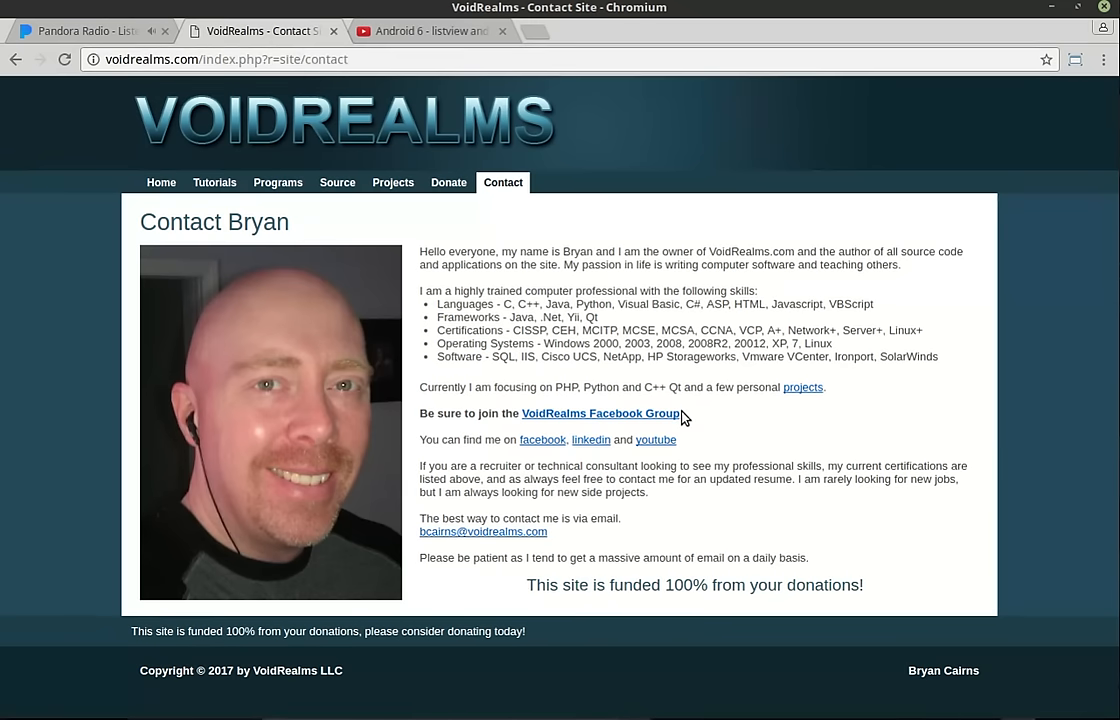
mouse_move(685, 400)
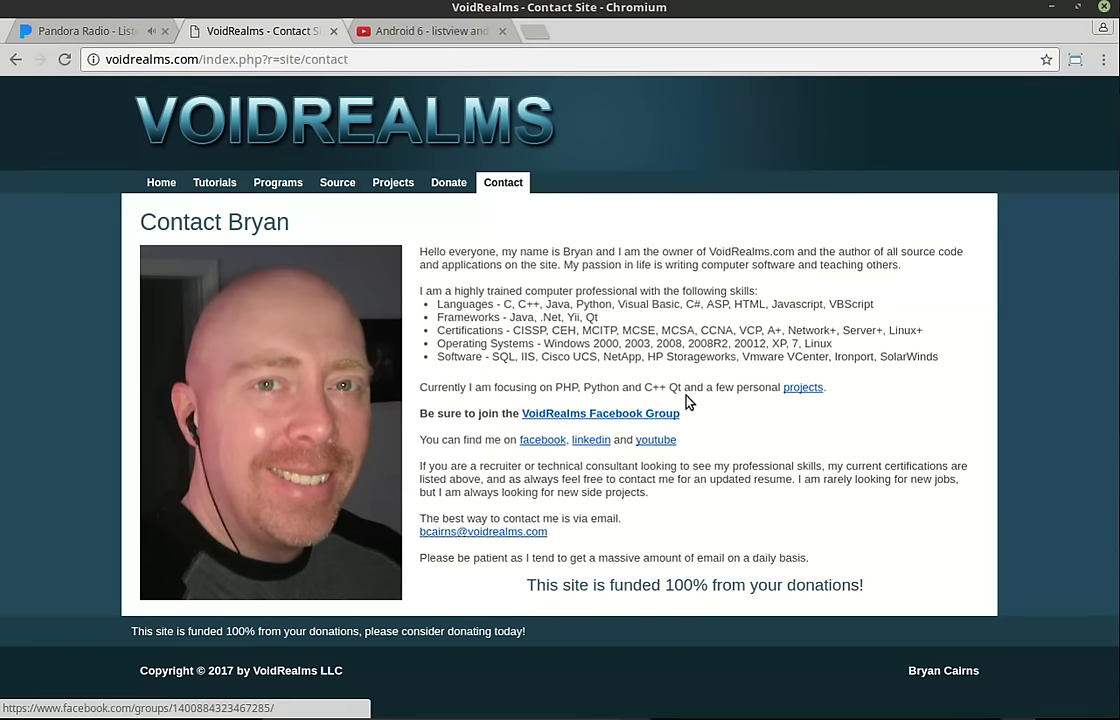
mouse_move(655, 413)
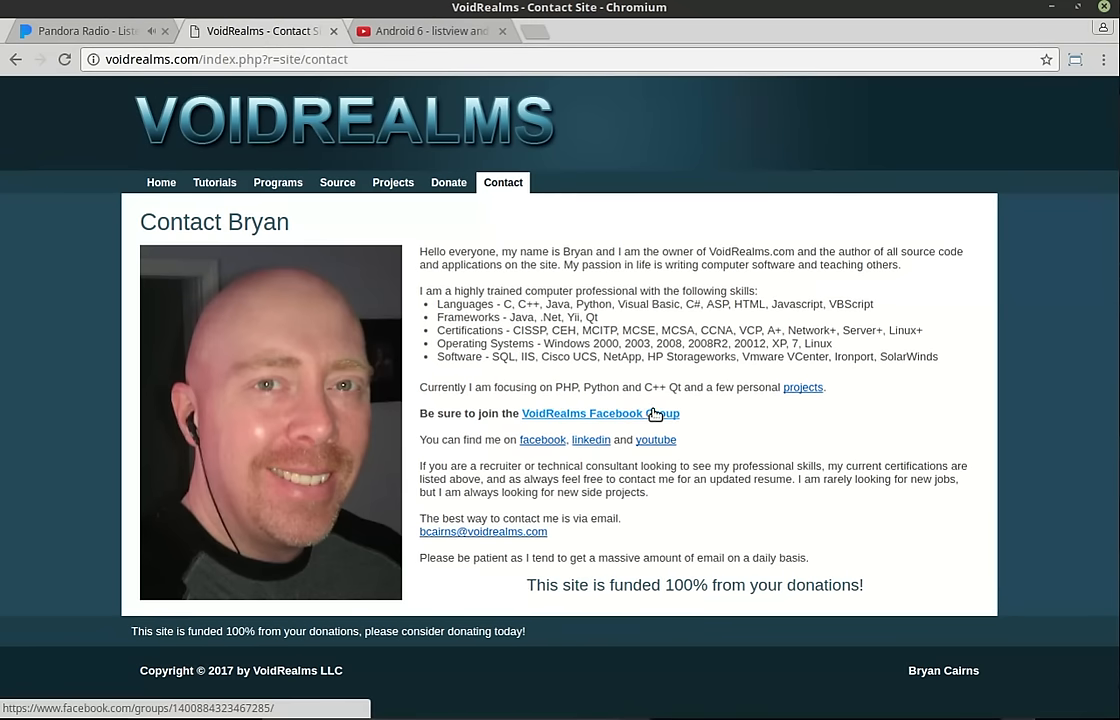
mouse_move(497, 232)
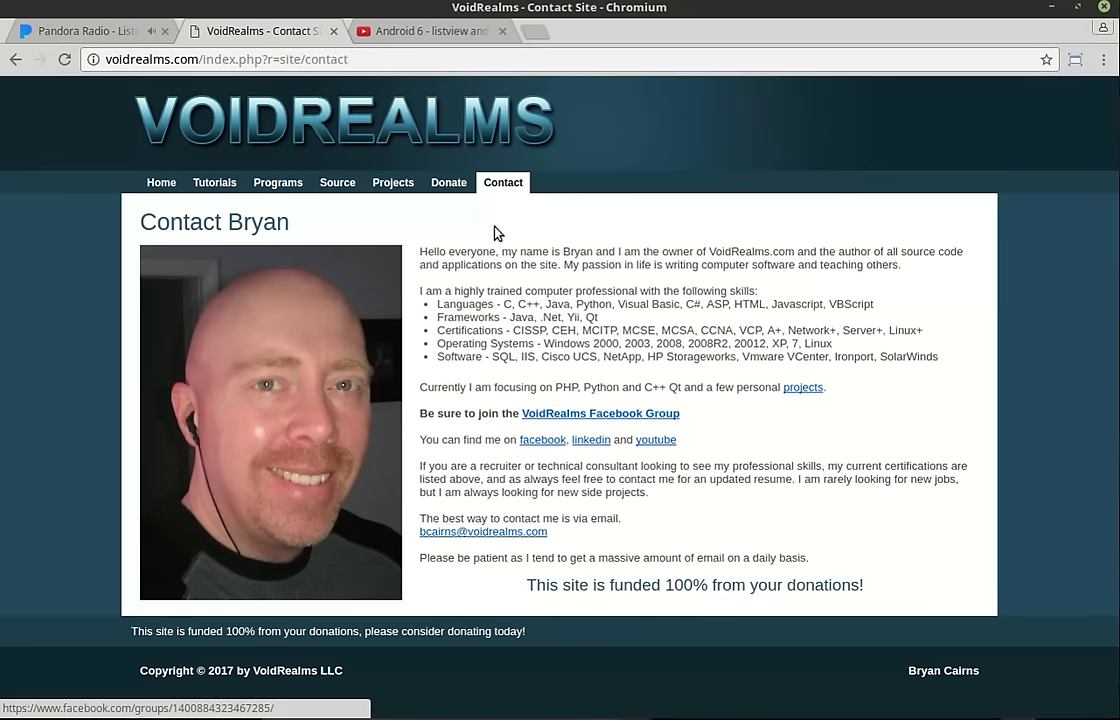
mouse_move(145, 638)
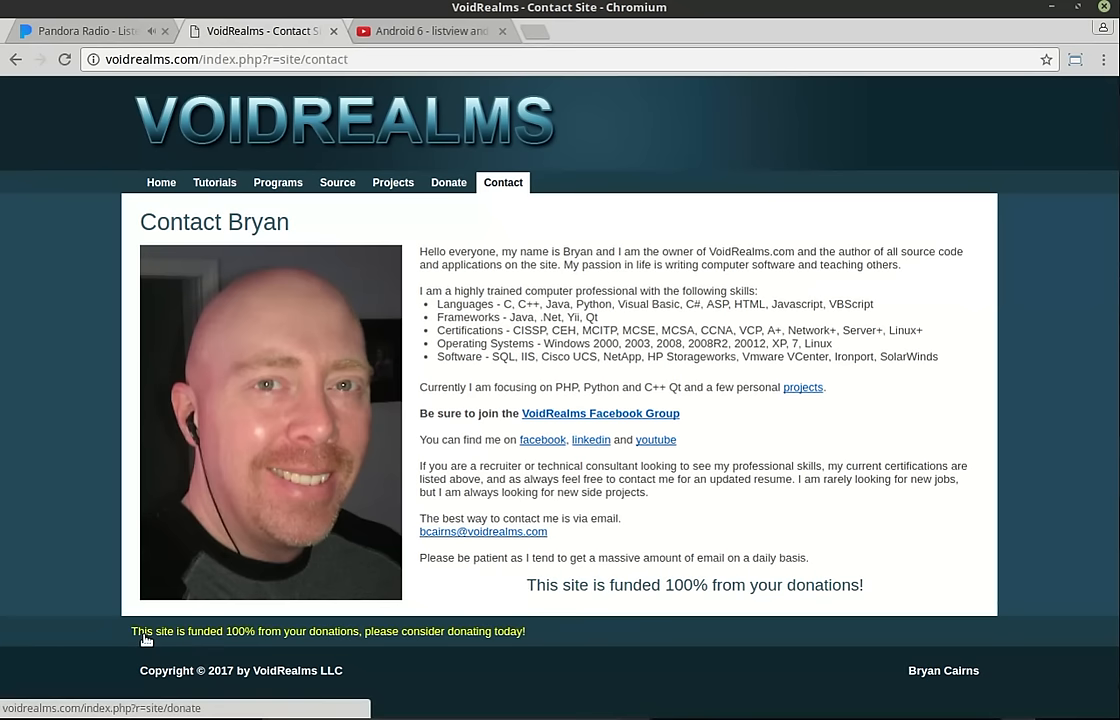
mouse_move(423, 638)
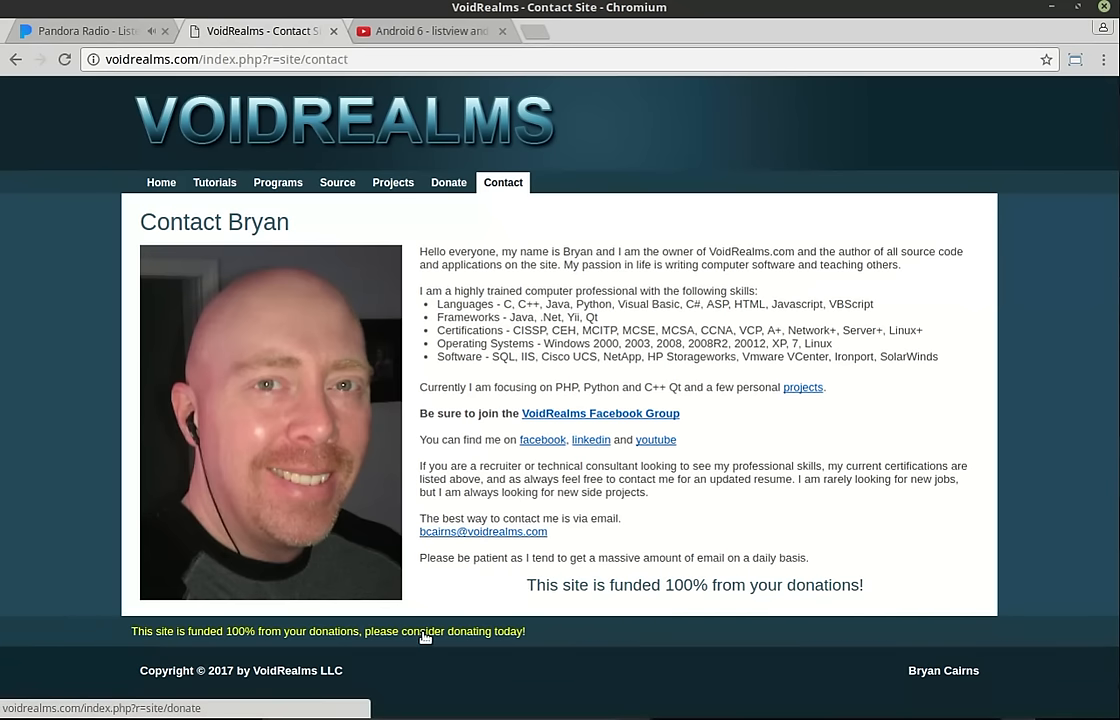